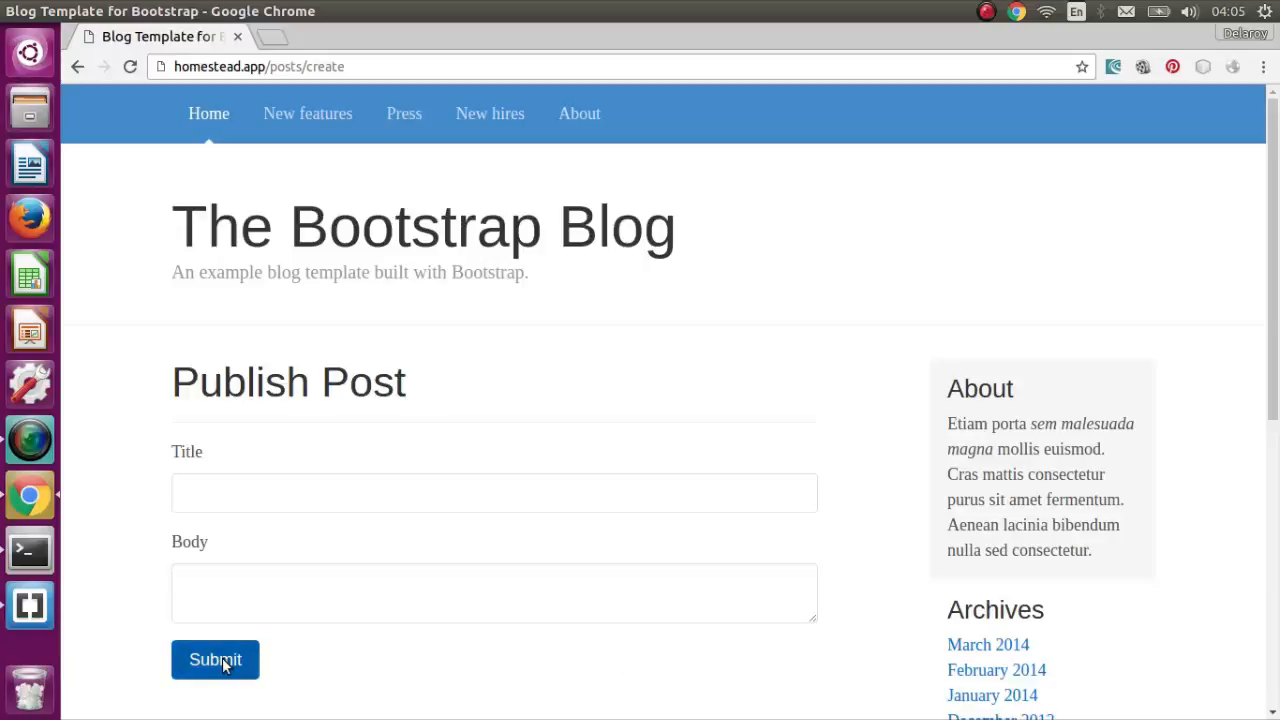
Step: Submit the Publish Post form with empty title and body to trigger the constraint error
left_click(214, 660)
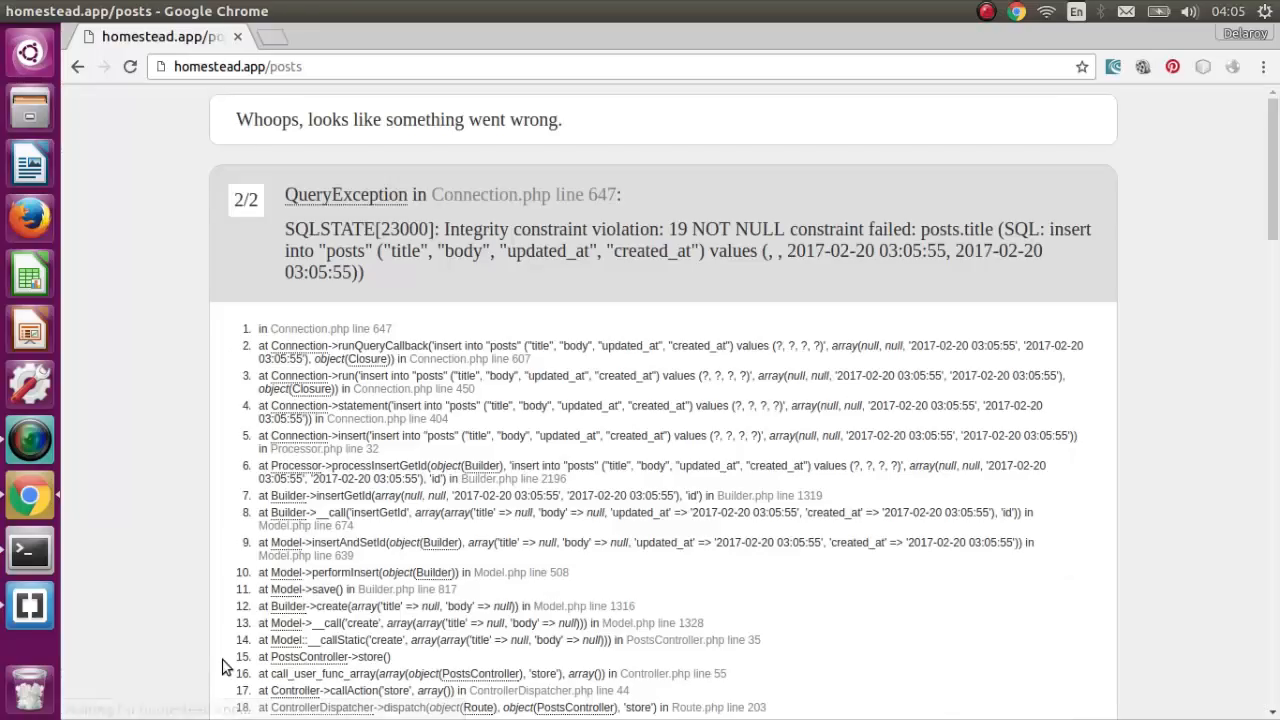
mouse_move(1040, 490)
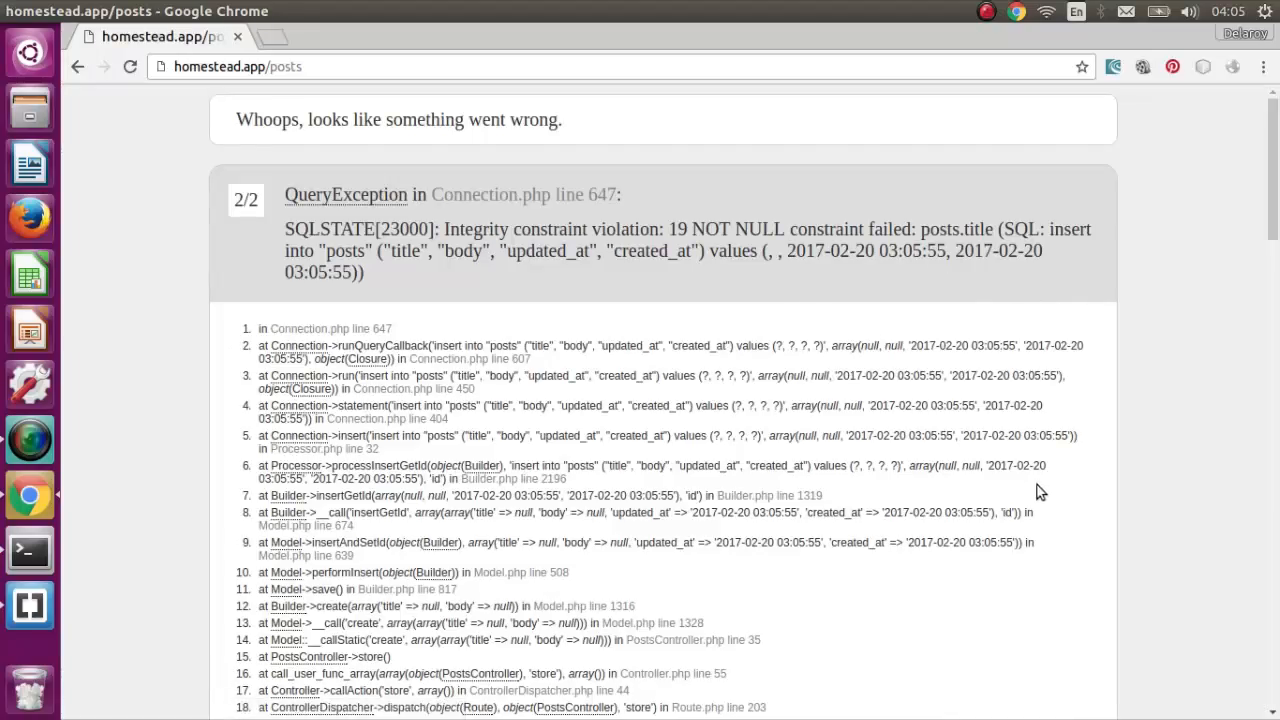
mouse_move(1036, 500)
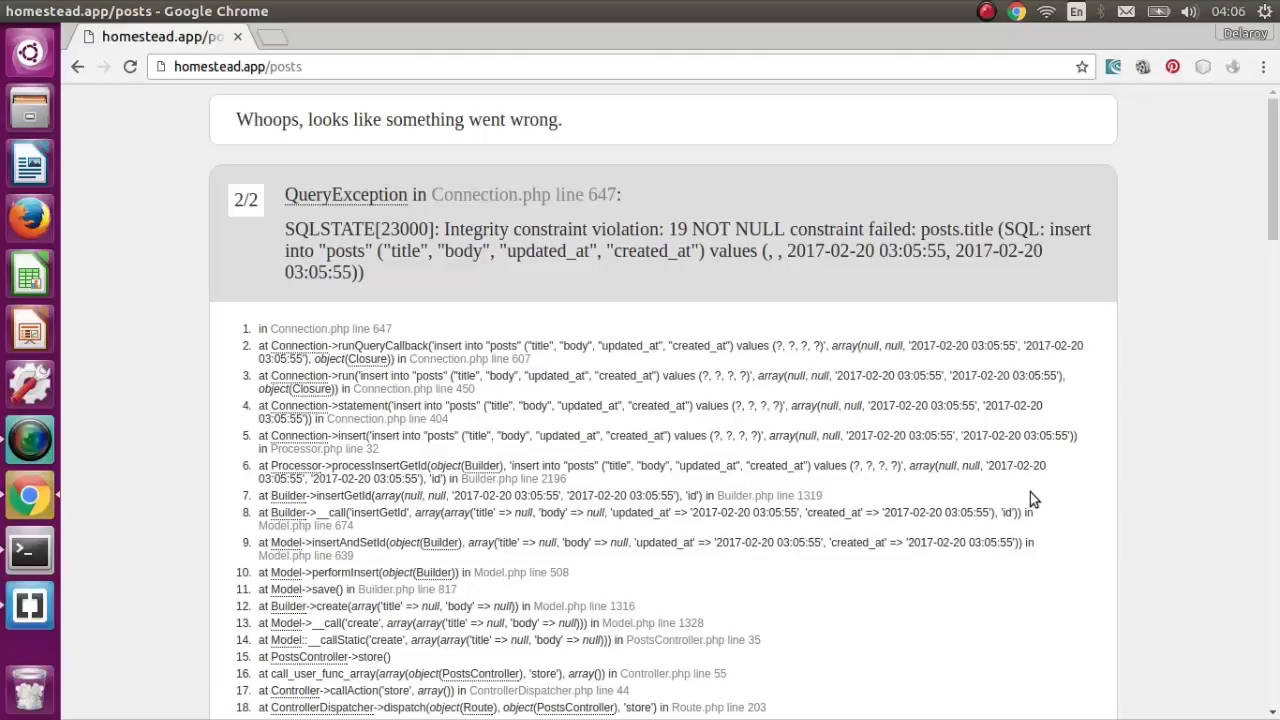
mouse_move(736, 310)
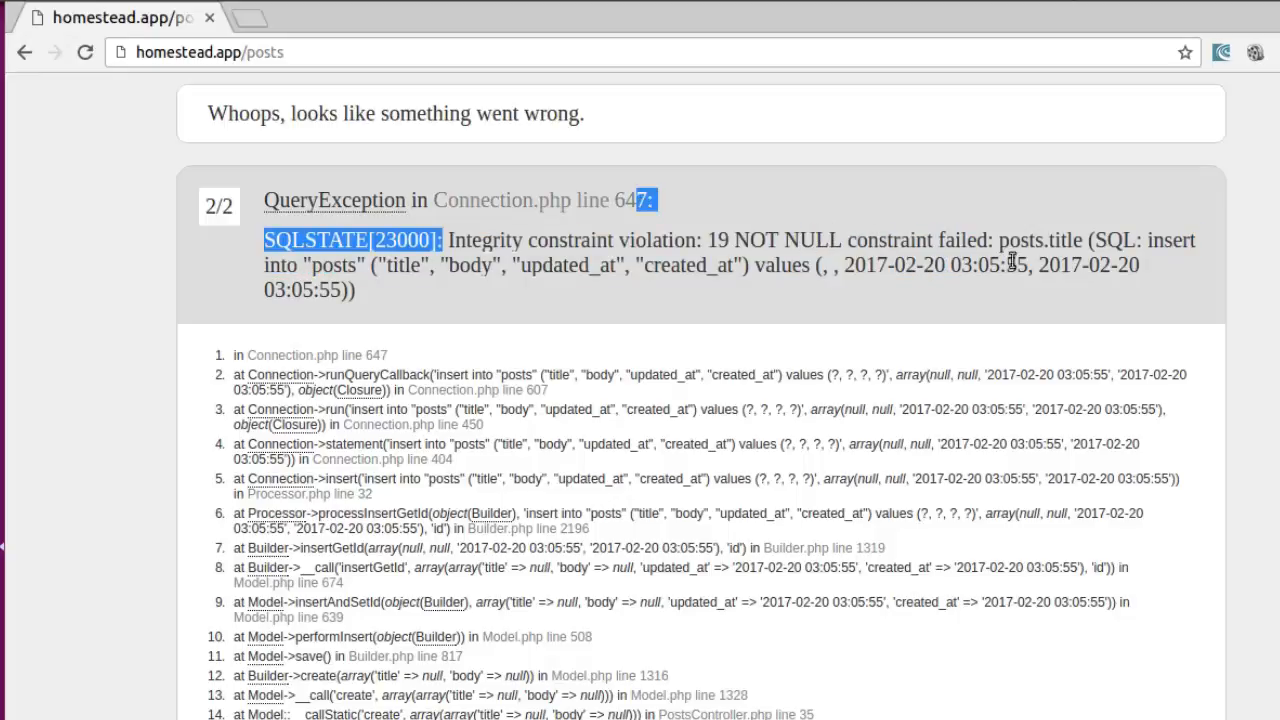
mouse_move(936, 258)
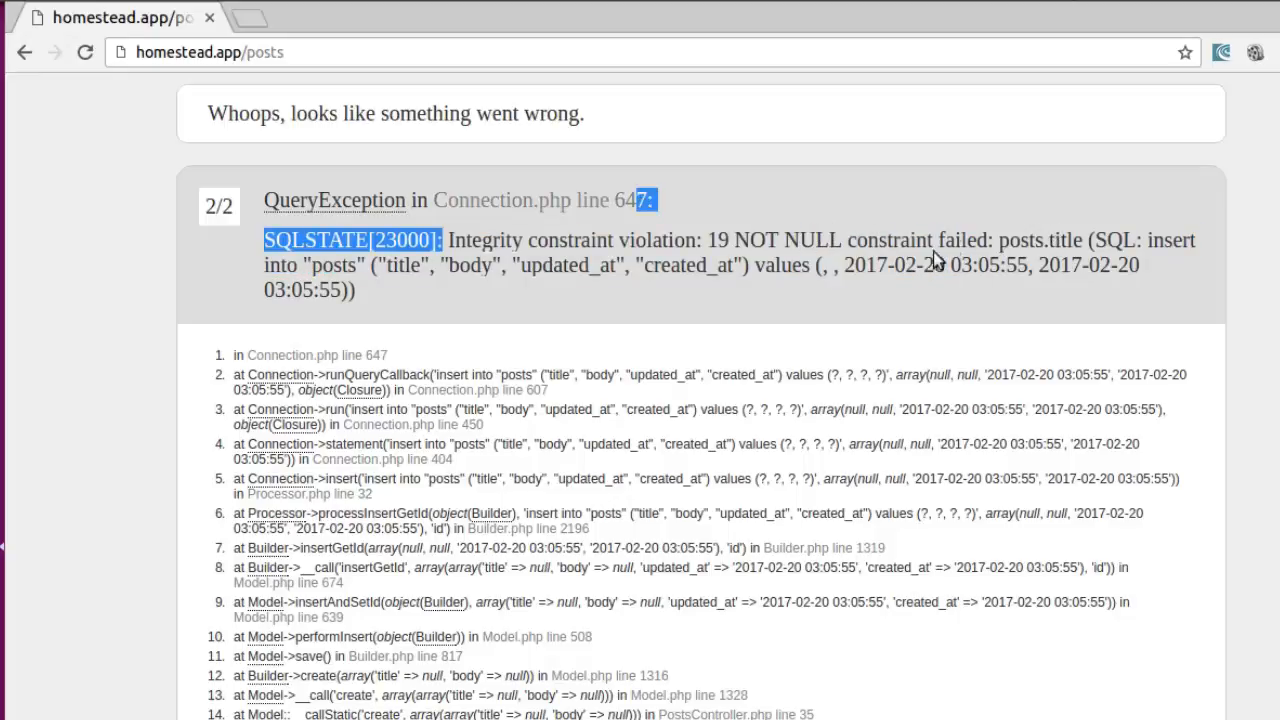
mouse_move(830, 290)
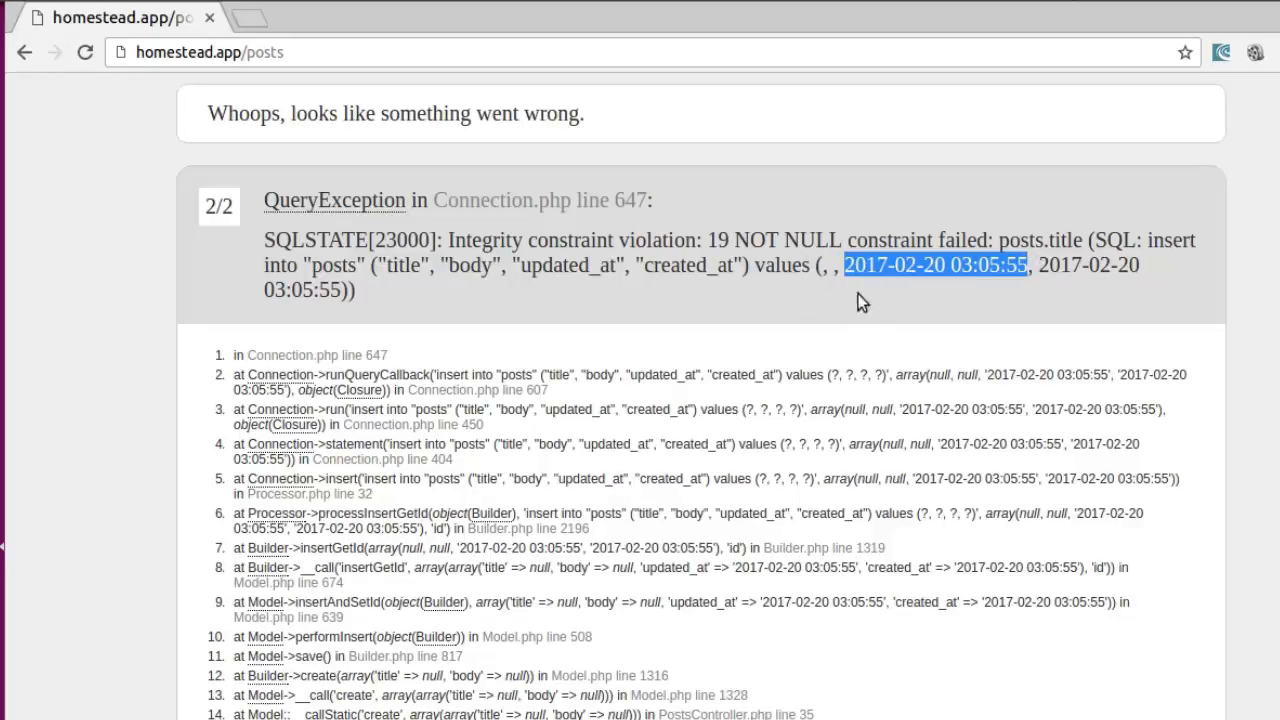
mouse_move(1156, 188)
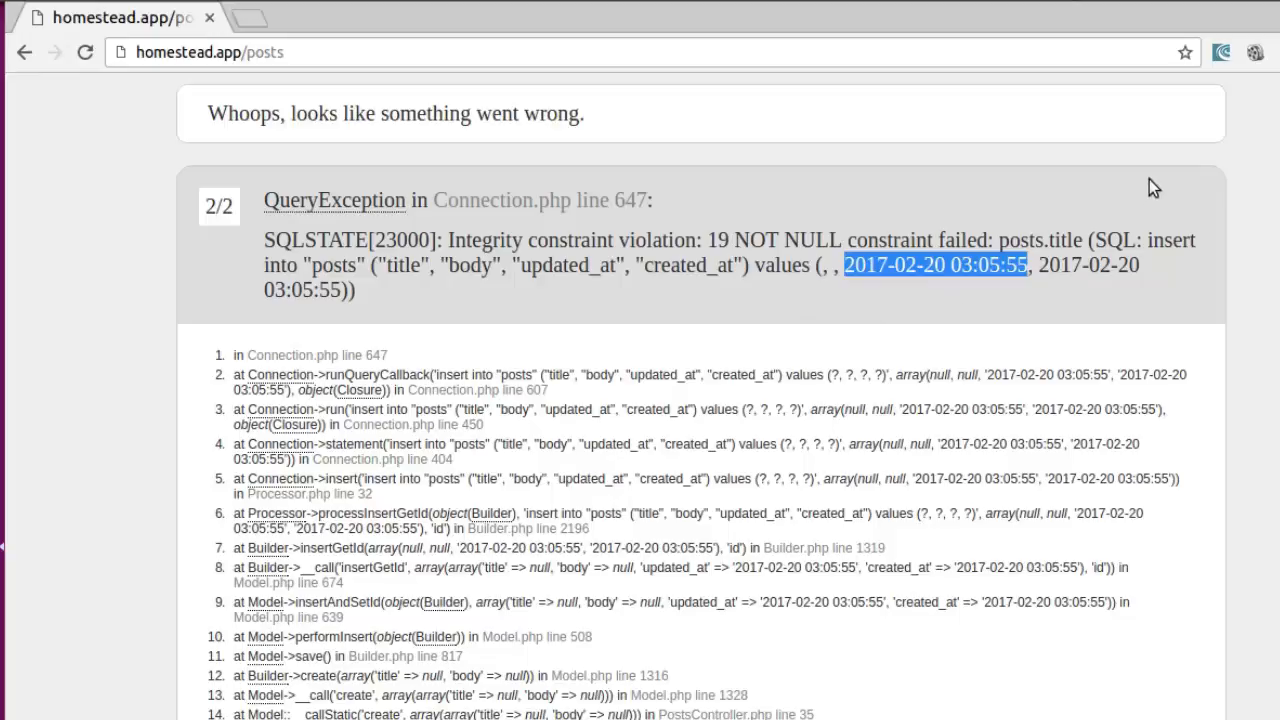
mouse_move(876, 308)
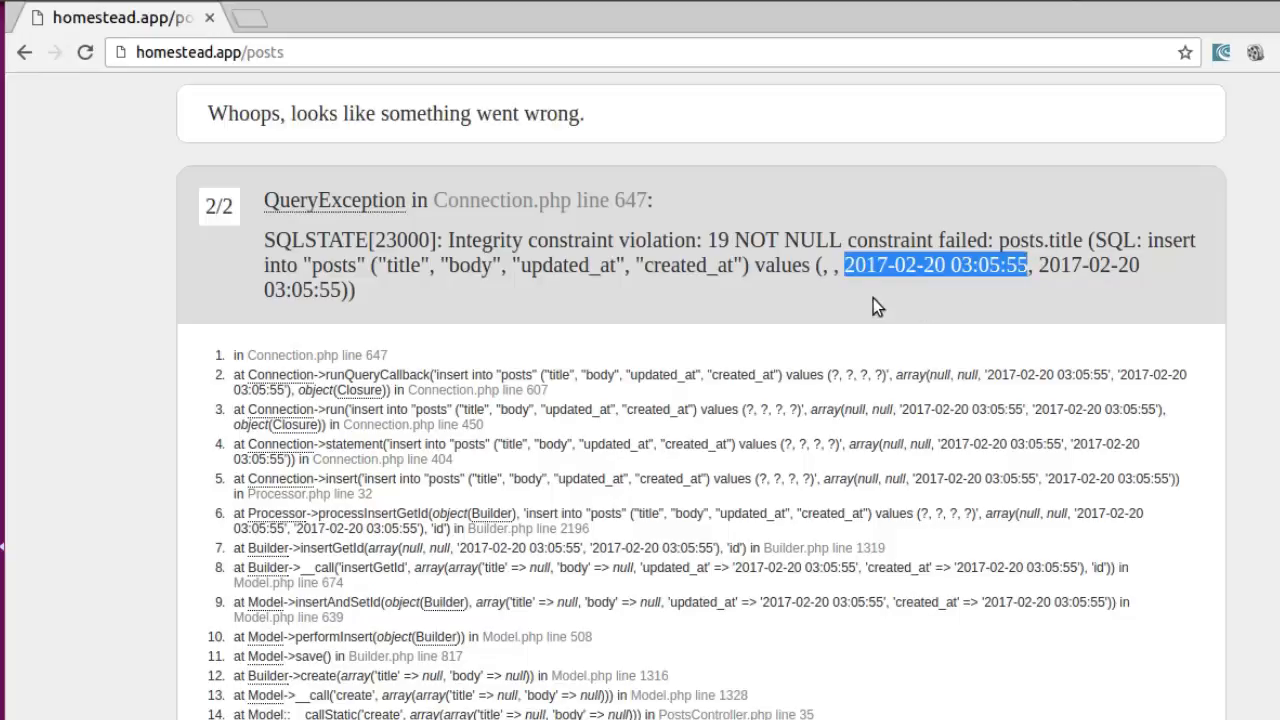
mouse_move(738, 240)
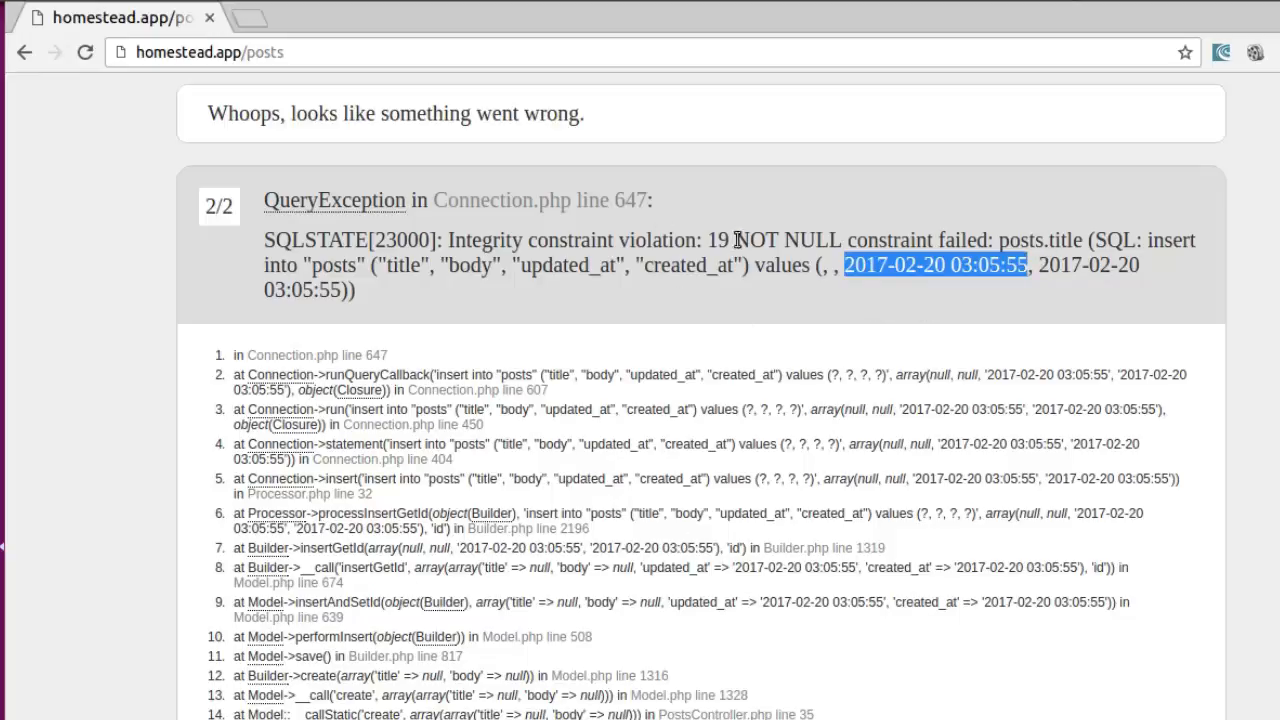
mouse_move(1068, 550)
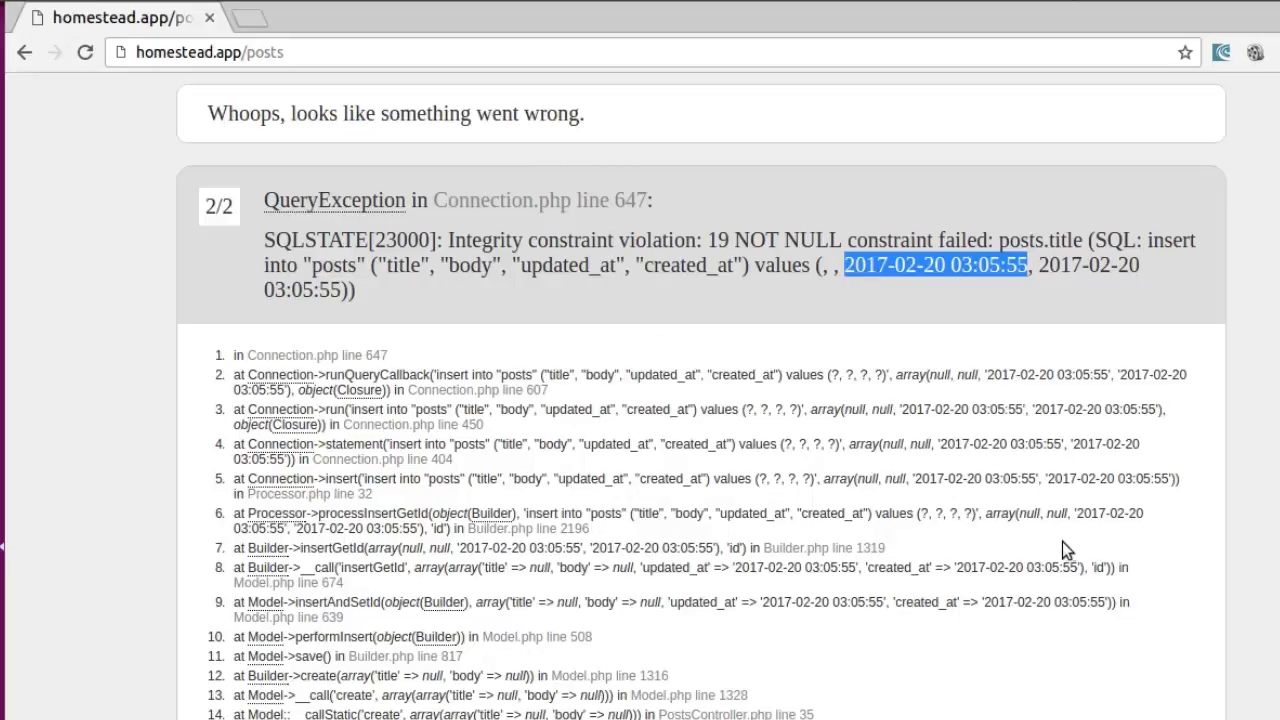
mouse_move(1090, 560)
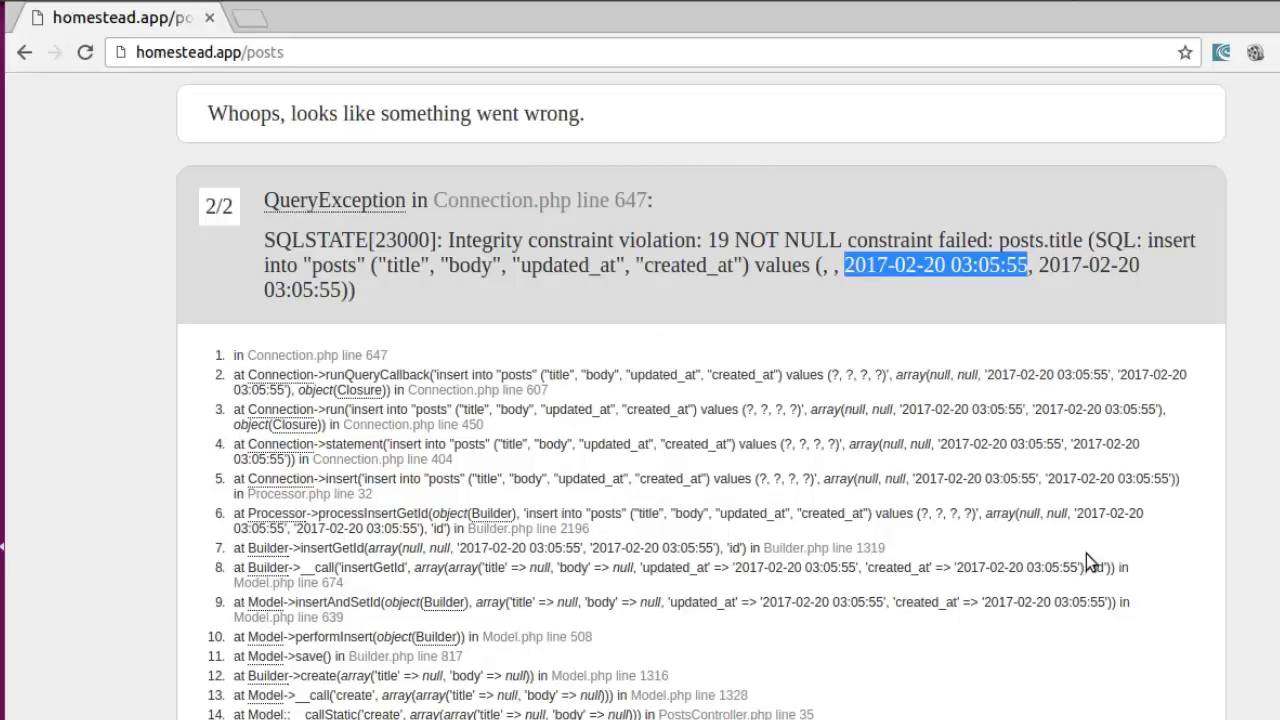
mouse_move(1190, 430)
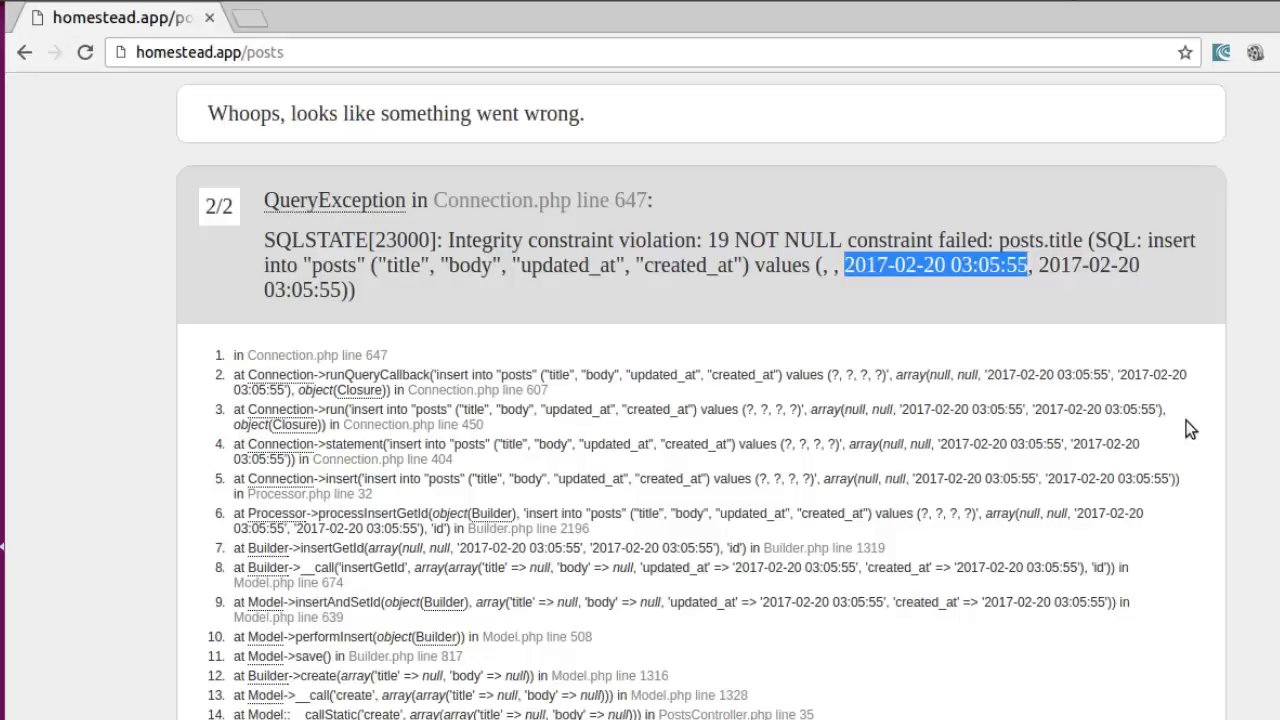
mouse_move(516, 244)
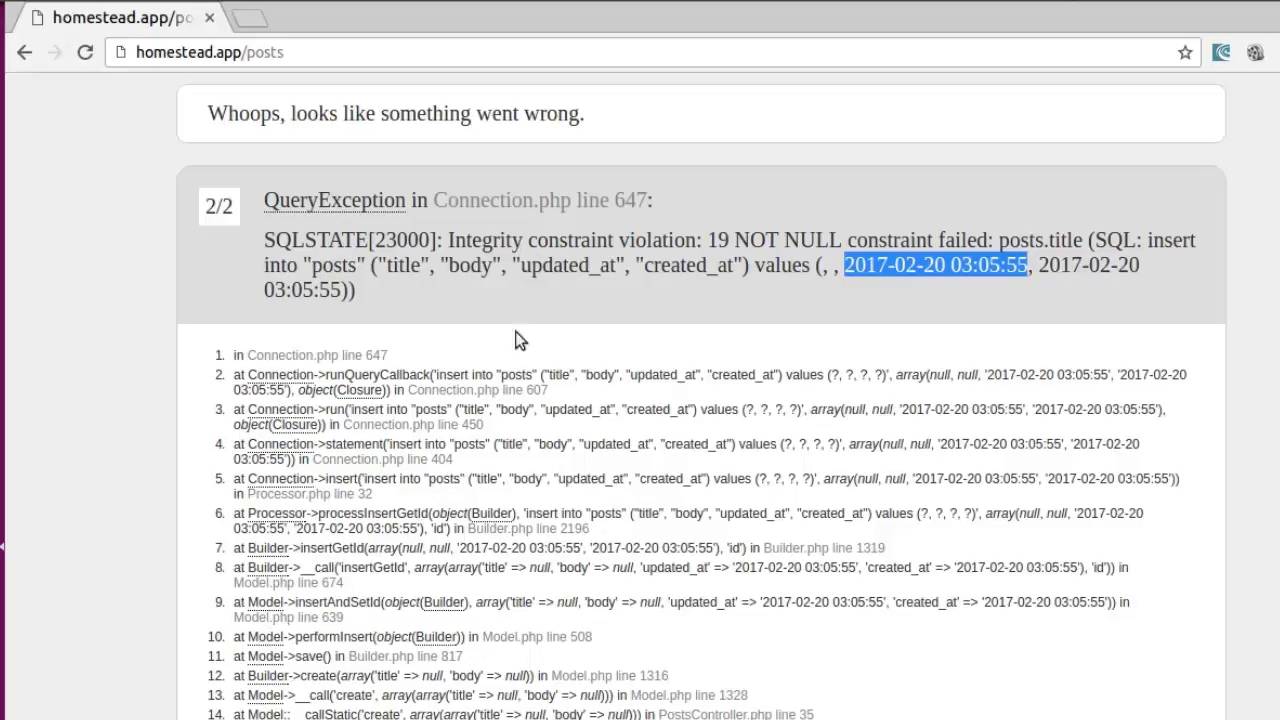
mouse_move(1170, 236)
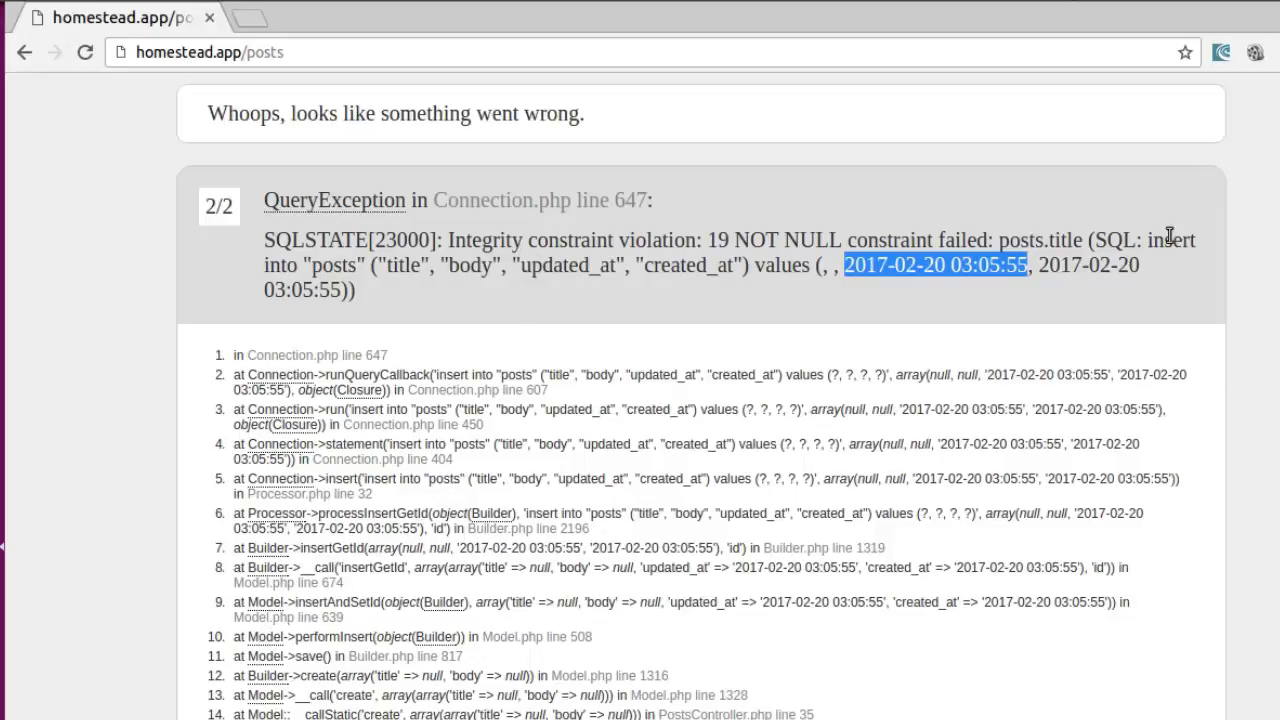
mouse_move(1052, 106)
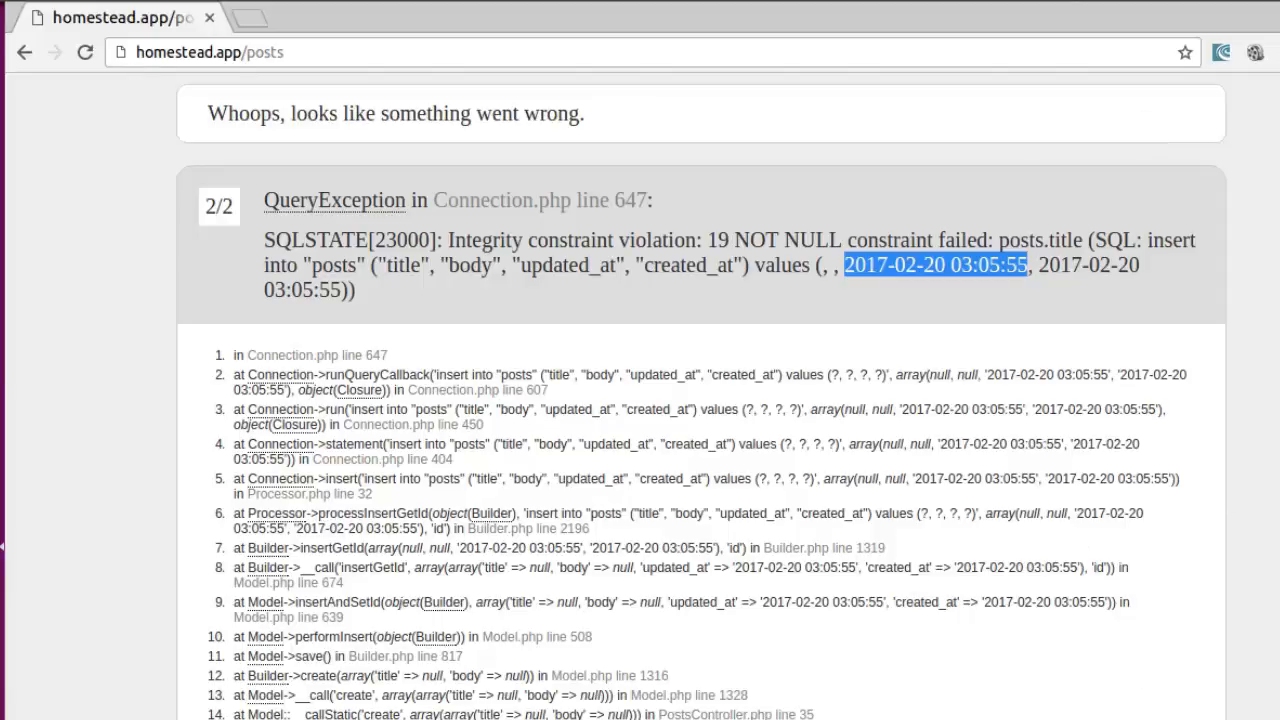
mouse_move(384, 186)
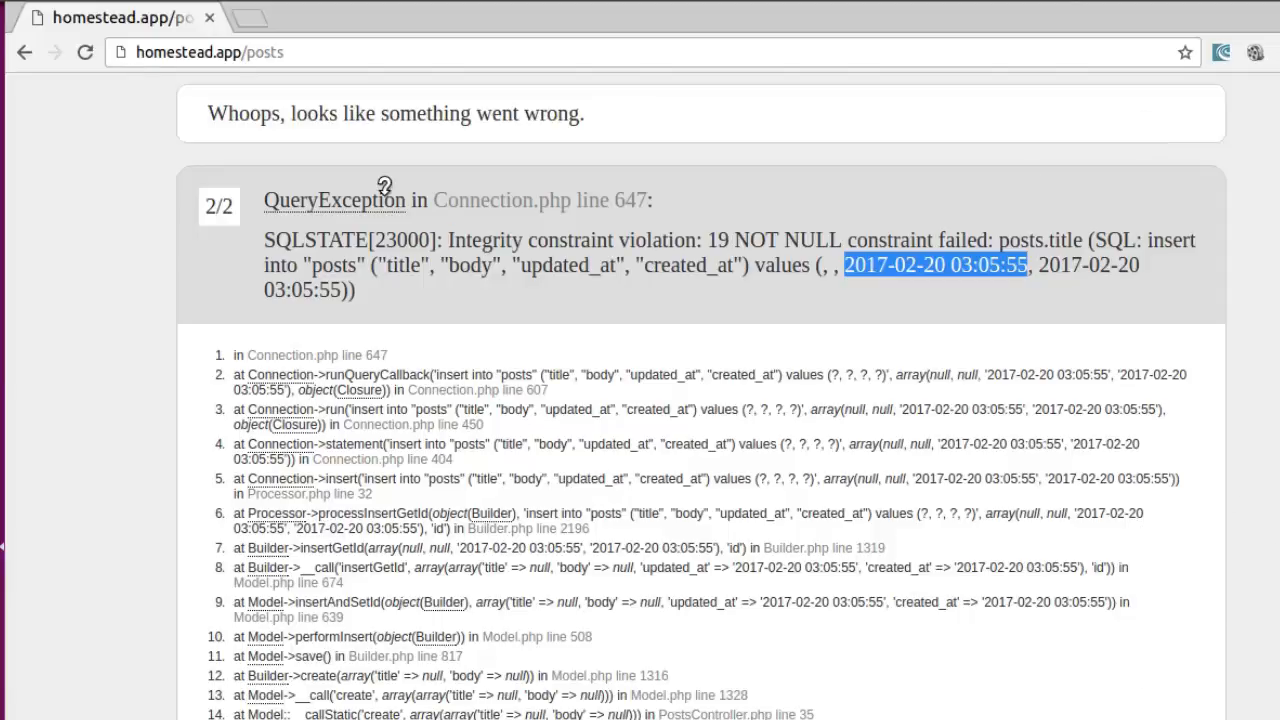
Step: Reload and confirm form resubmission, then start editing the URL toward /create
left_click(84, 52)
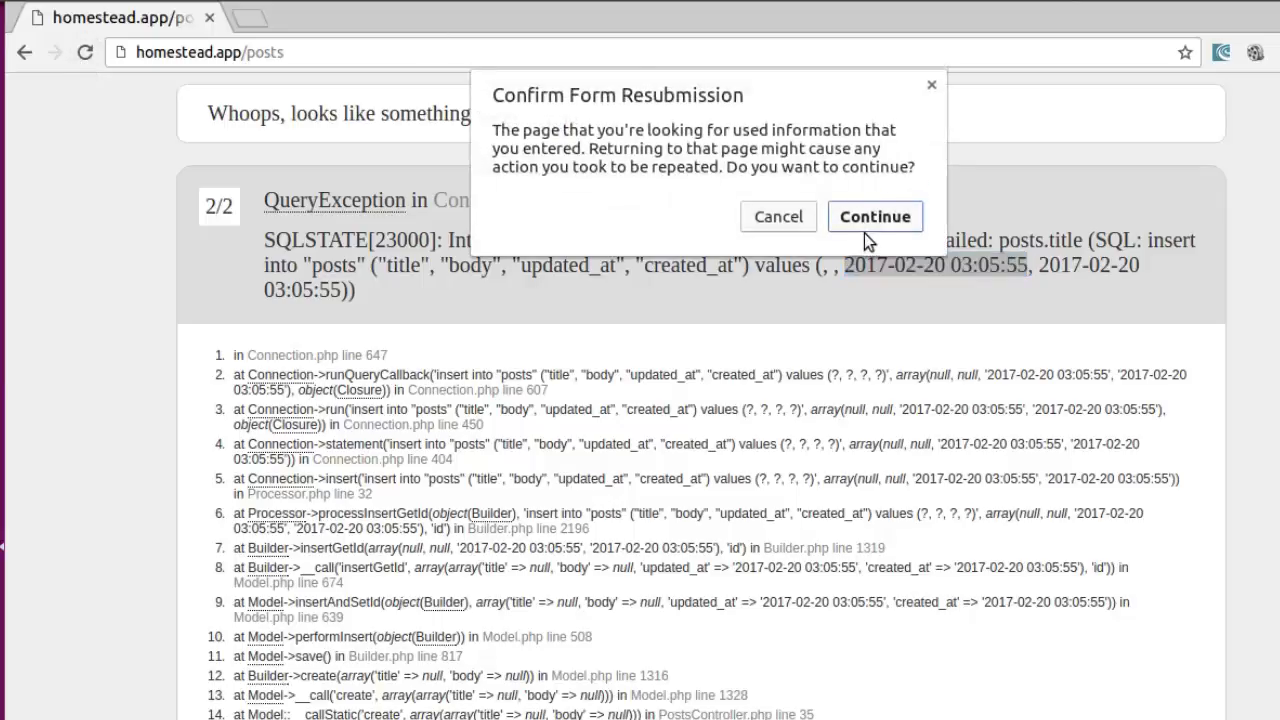
left_click(874, 216)
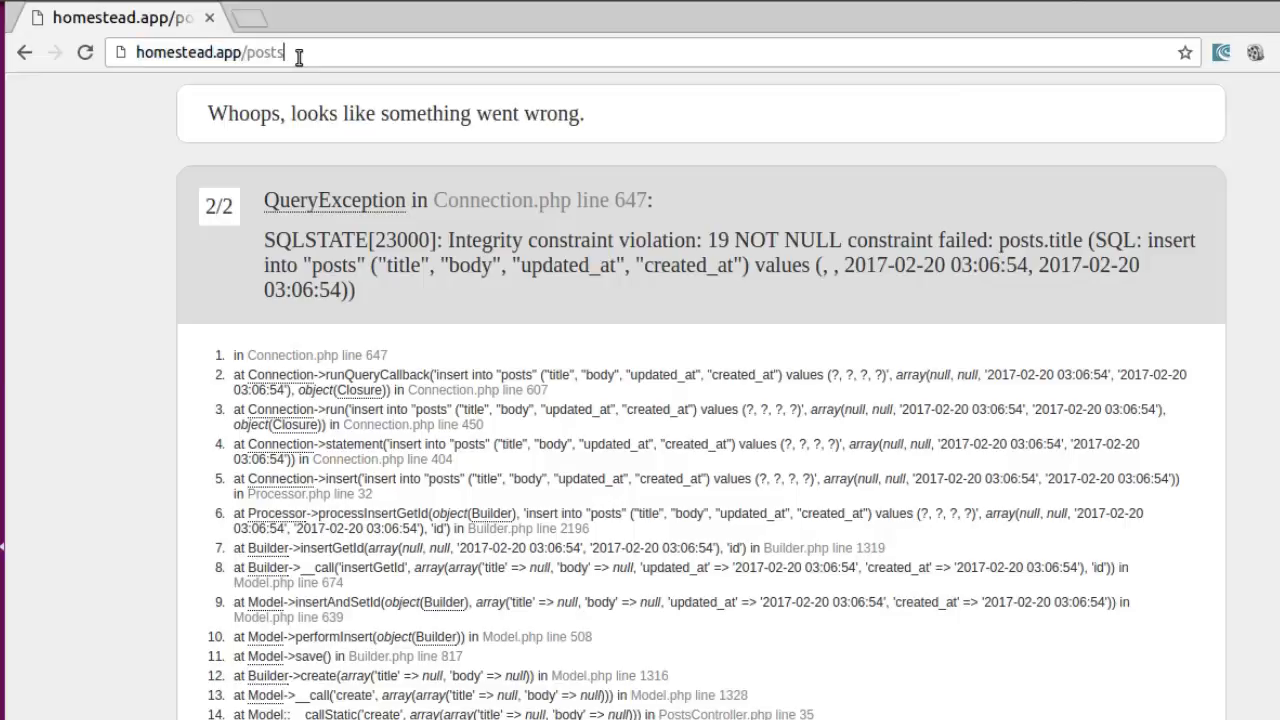
type("/creat")
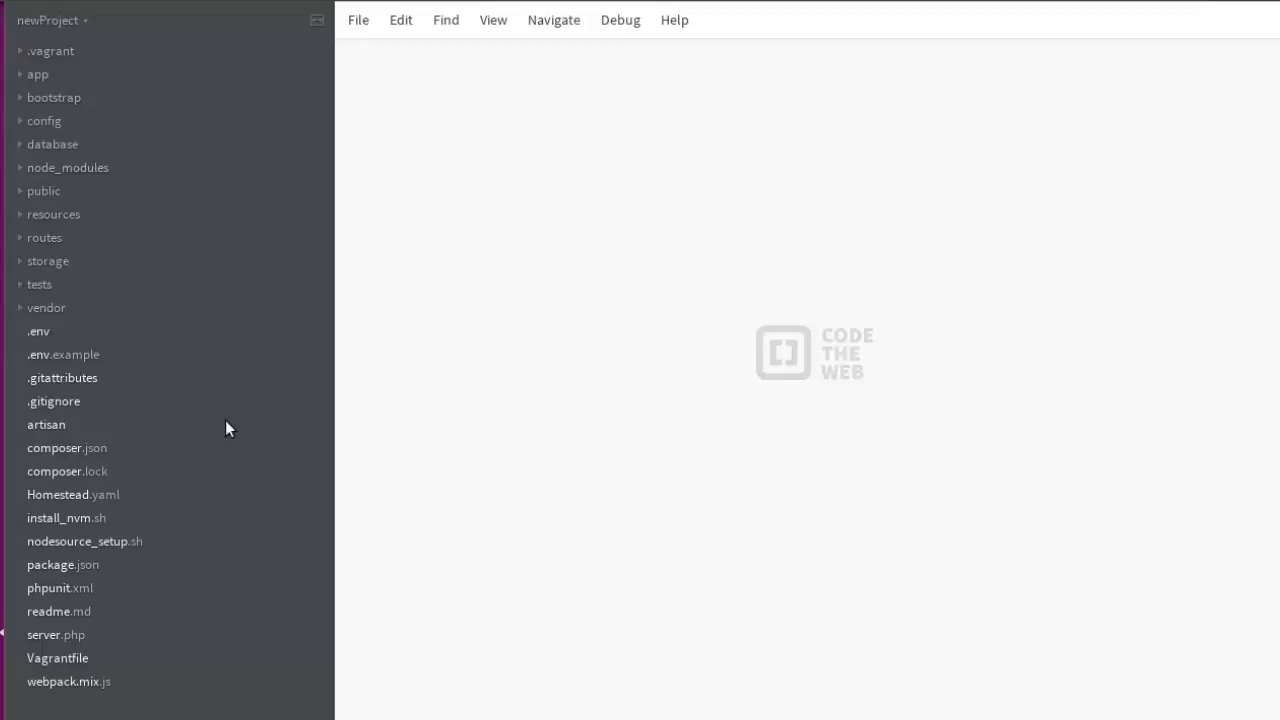
mouse_move(18, 260)
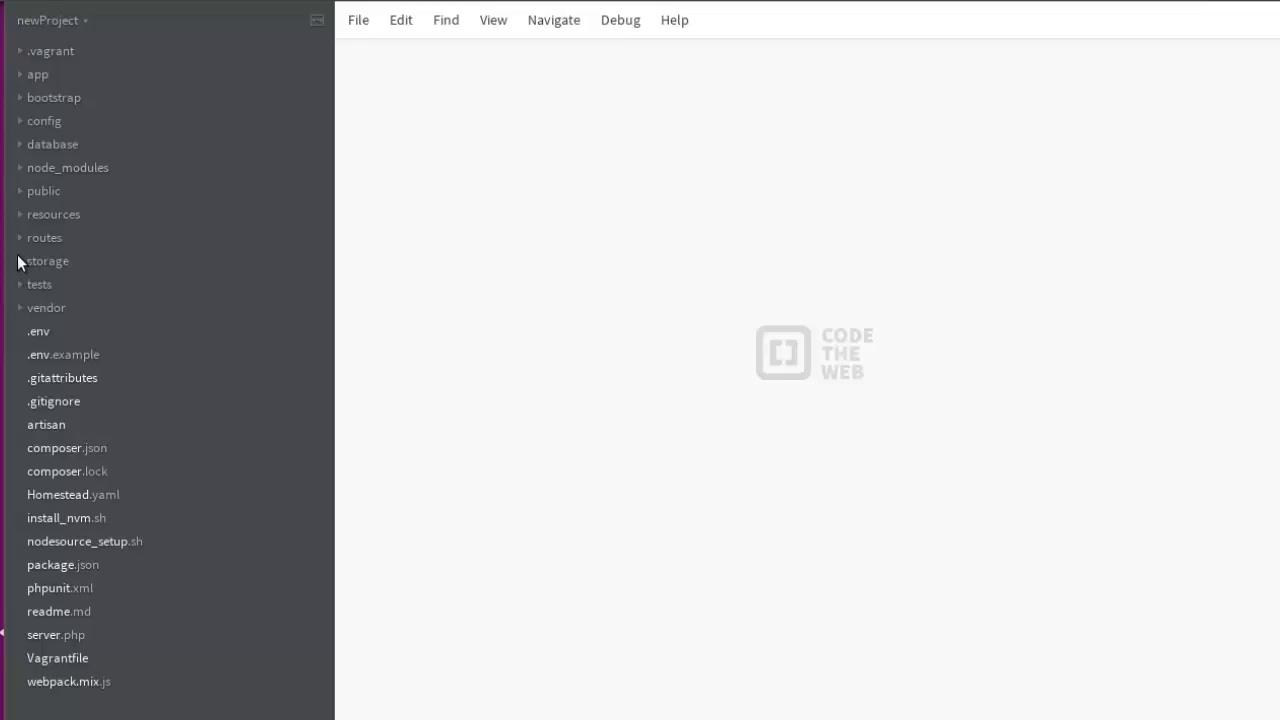
mouse_move(16, 216)
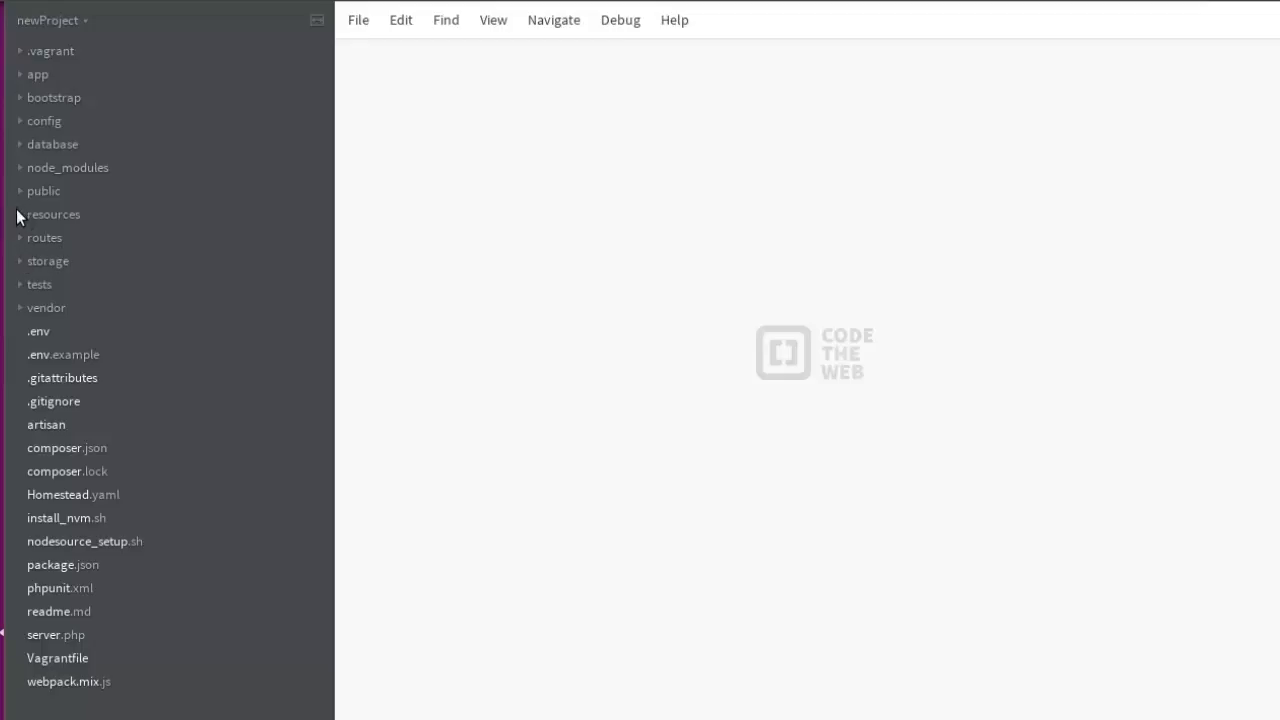
Step: Expand resources > views > posts in the project tree to reach create.blade.php
left_click(52, 214)
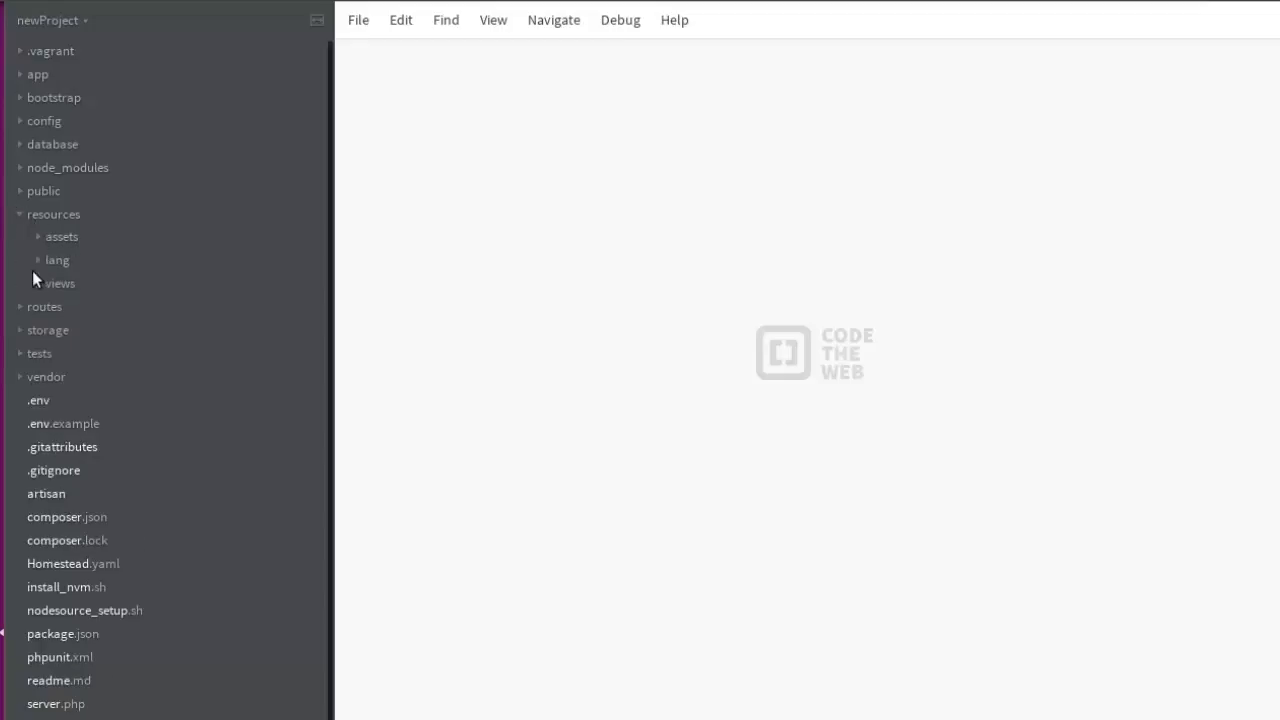
left_click(60, 284)
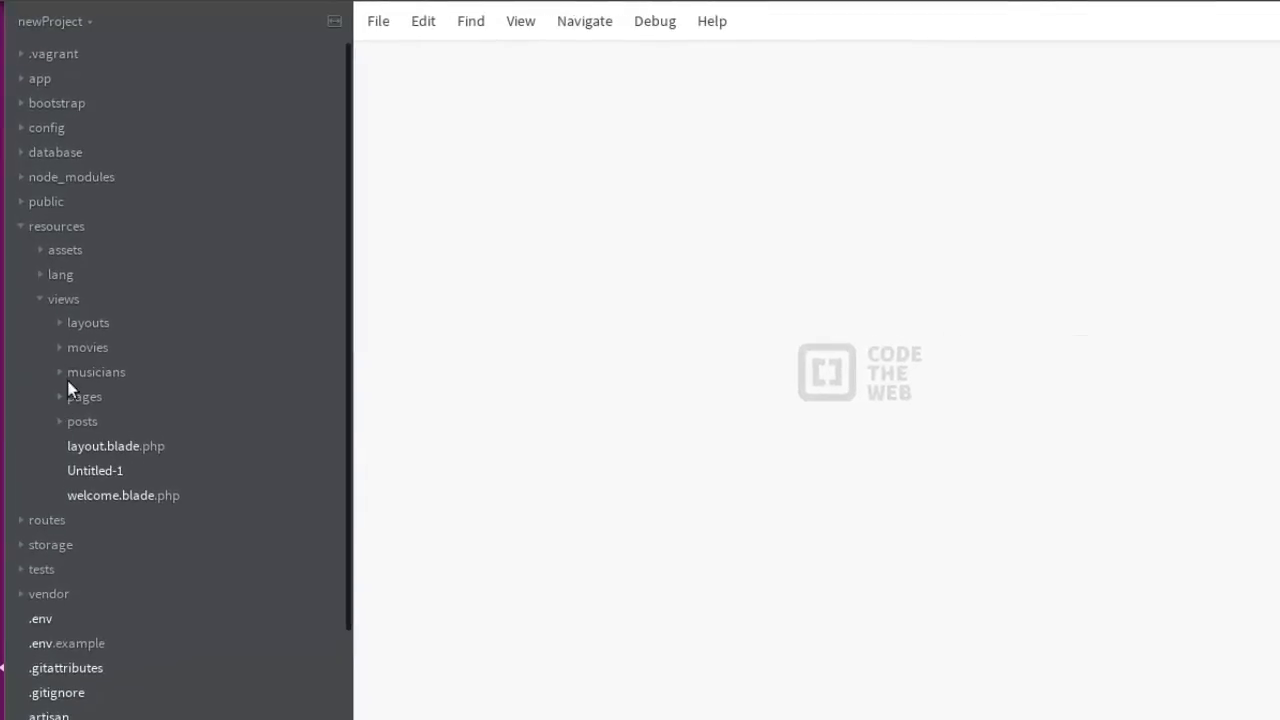
left_click(82, 420)
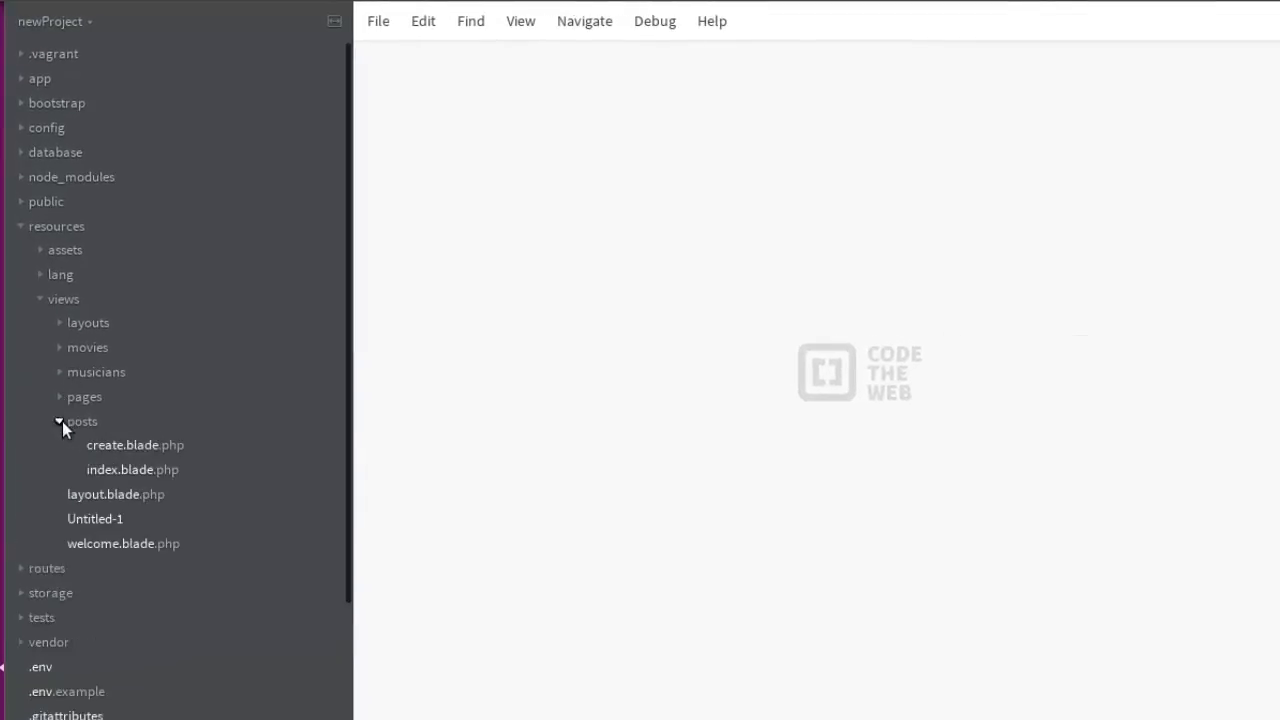
mouse_move(128, 452)
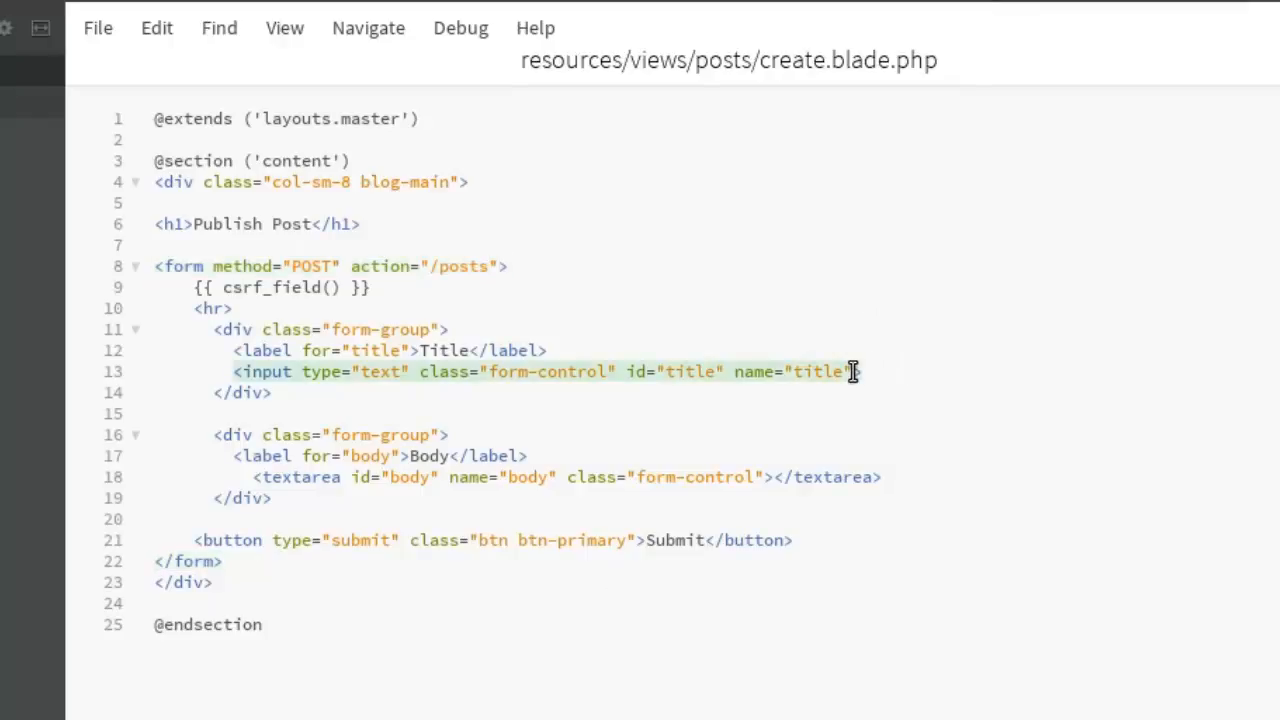
Step: Add the required attribute to the title input and body textarea, then save
type("re")
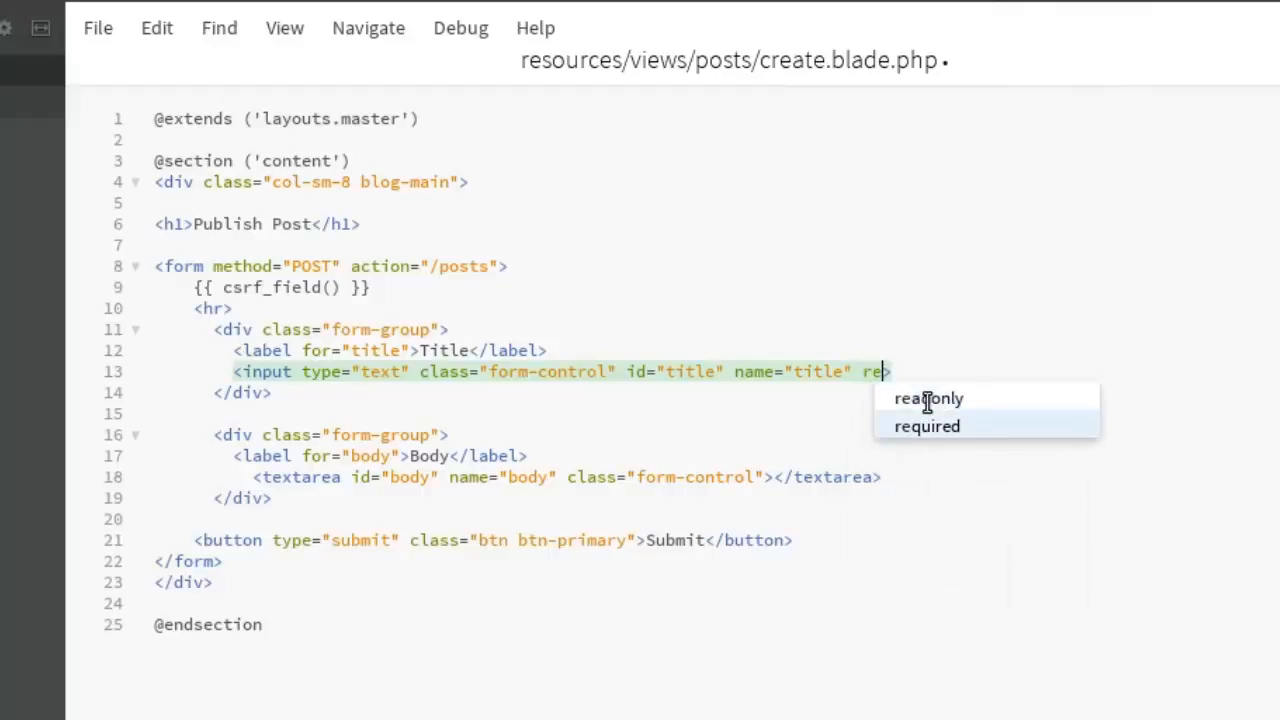
left_click(926, 426)
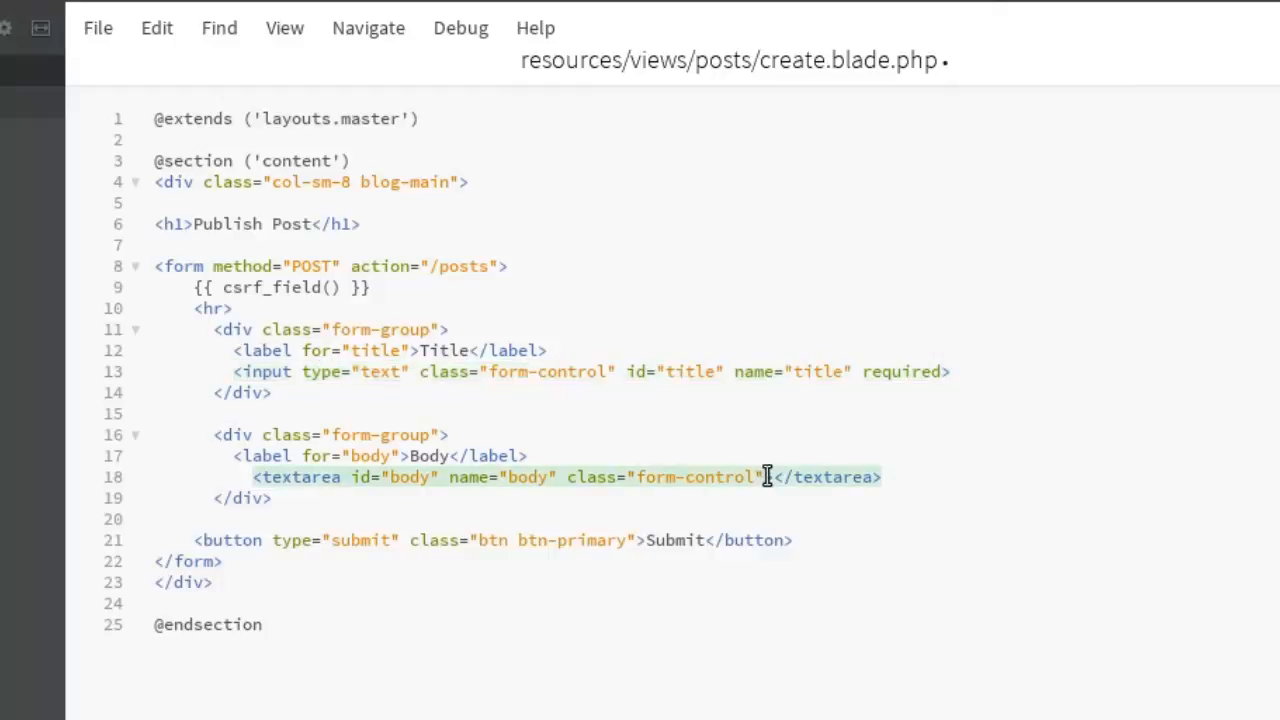
type("required")
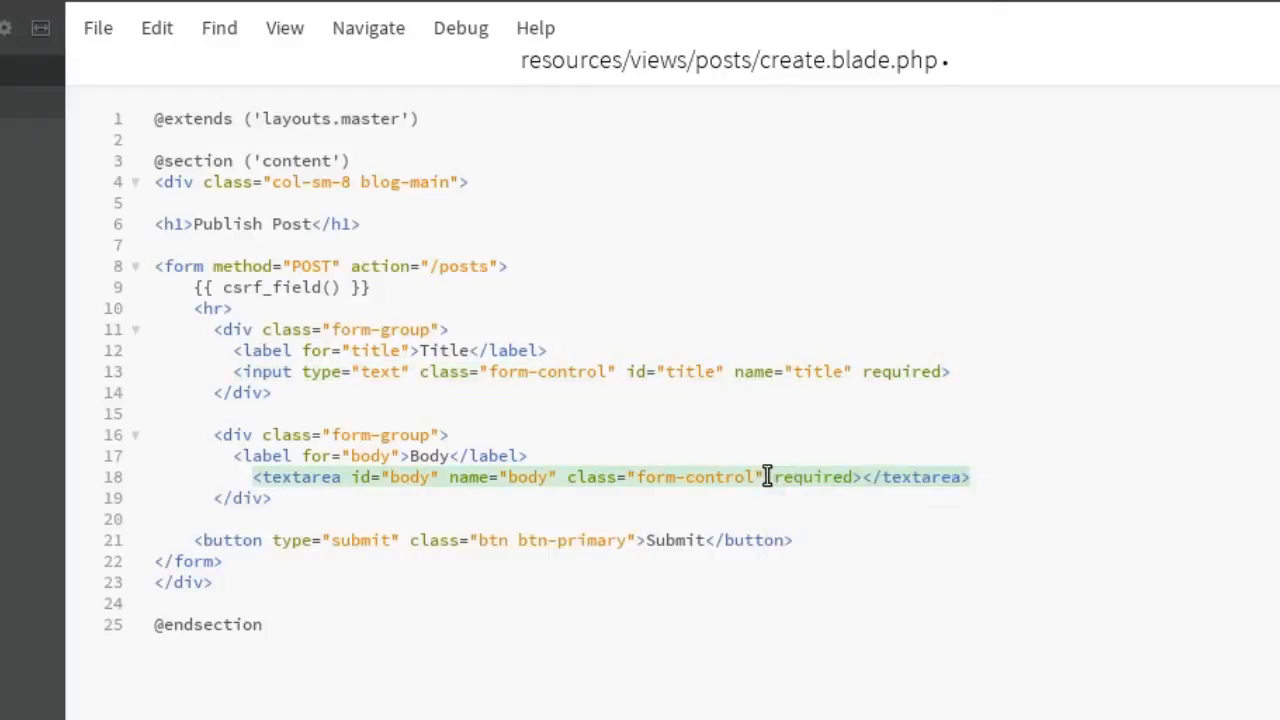
key("ctrl+s")
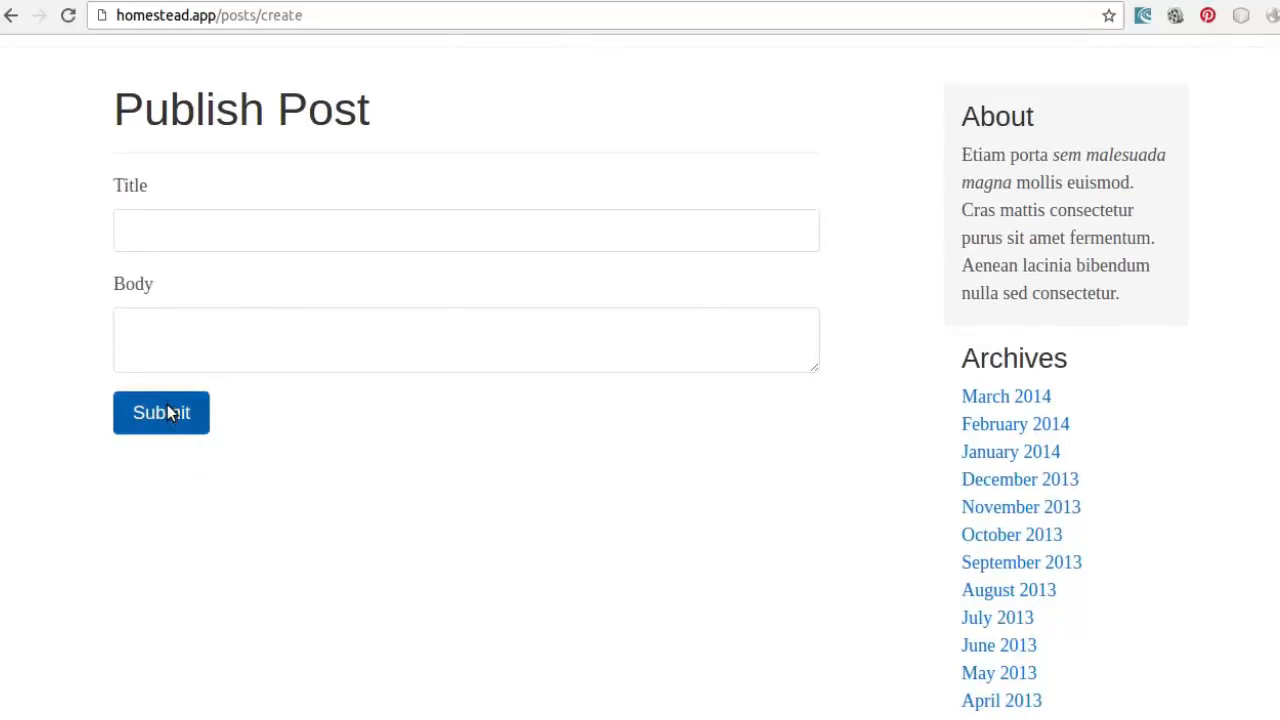
left_click(160, 412)
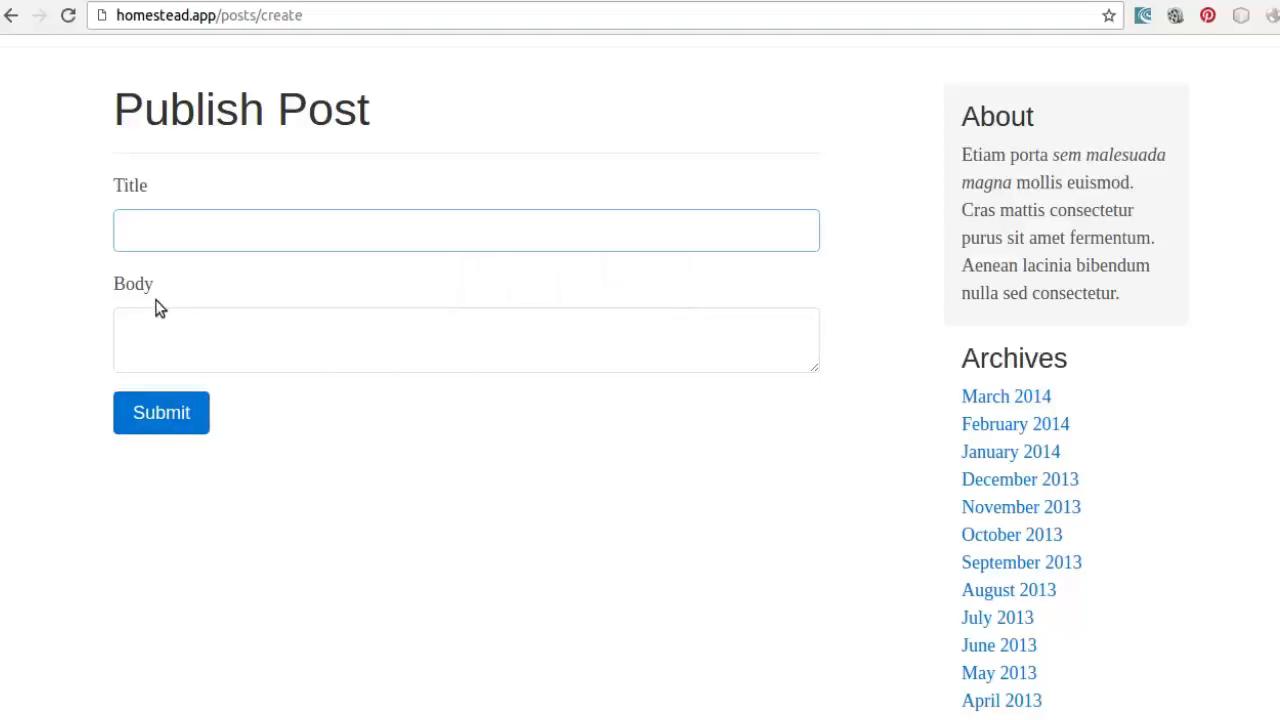
left_click(464, 230)
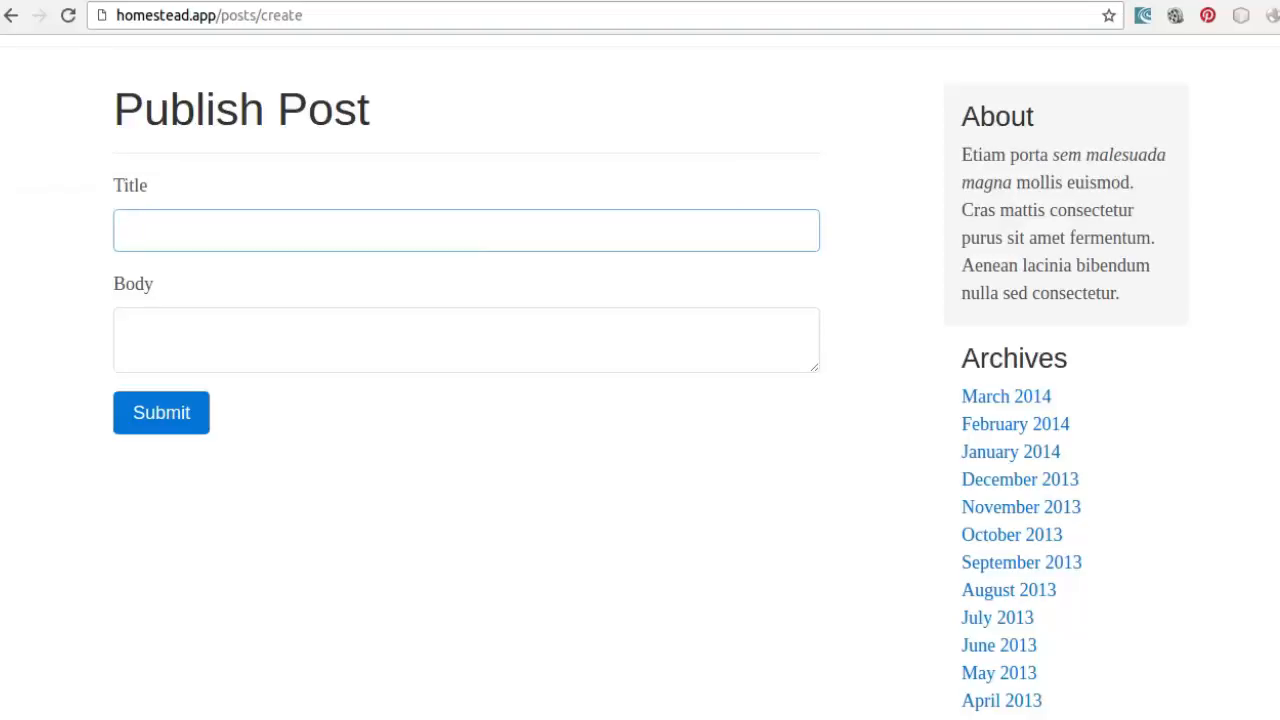
left_click(464, 230)
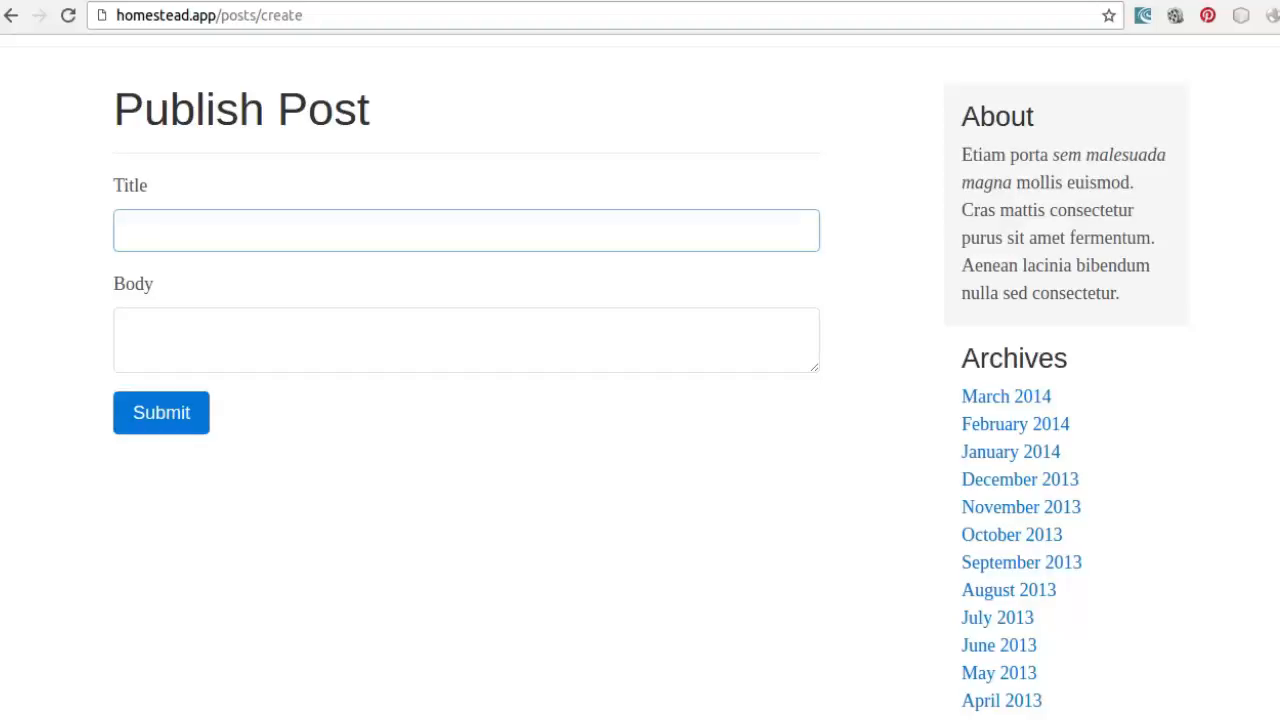
mouse_move(178, 368)
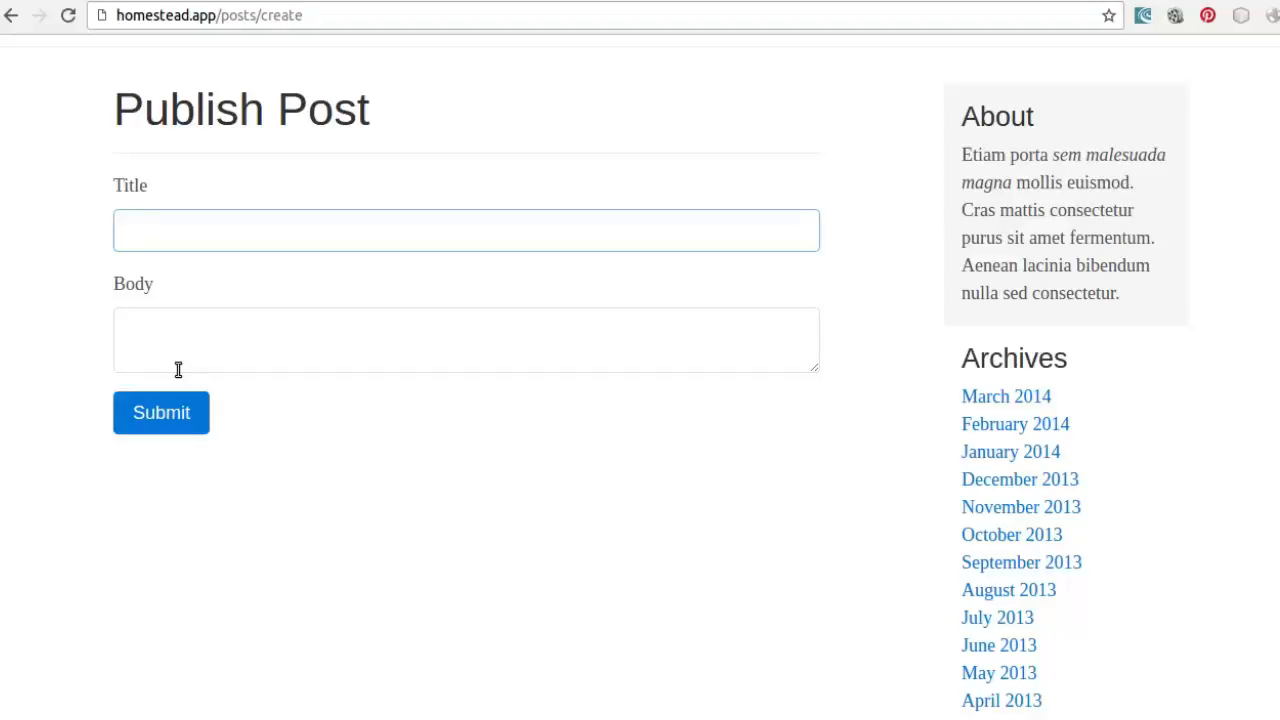
left_click(464, 230)
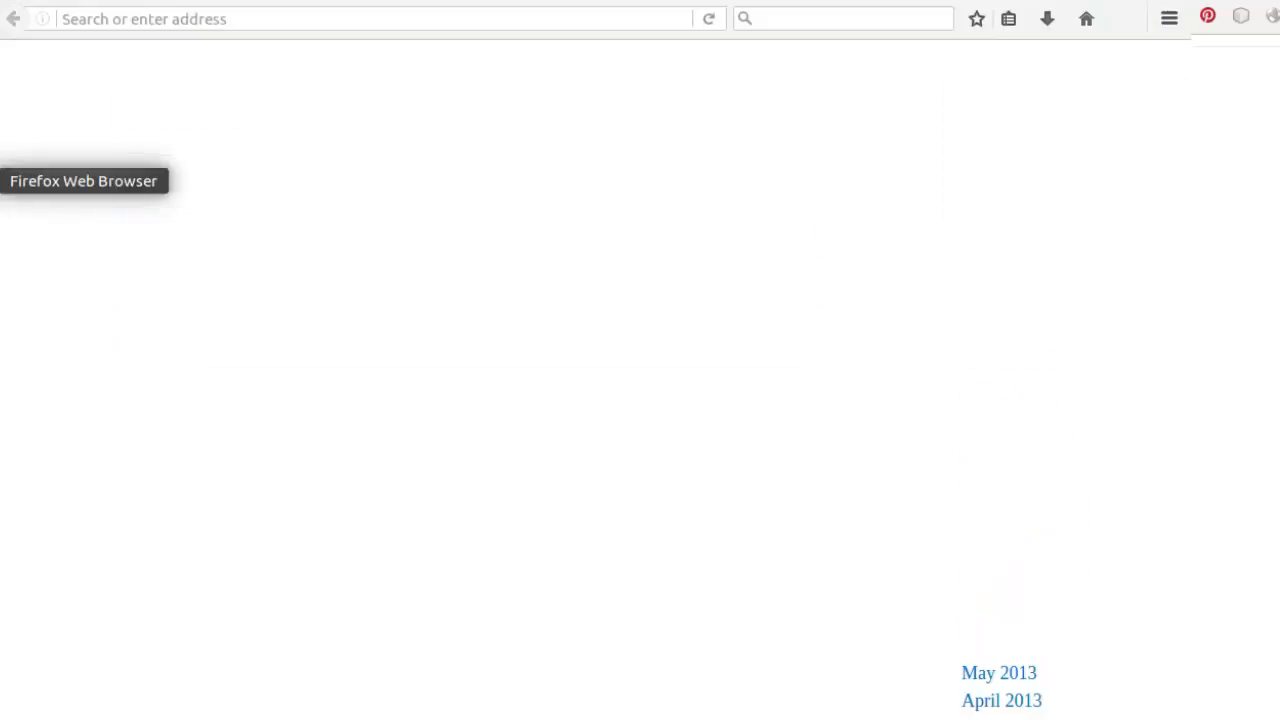
Step: Load homestead.app/posts/create in Firefox and scroll down to the Publish Post form
type("homestead.app/")
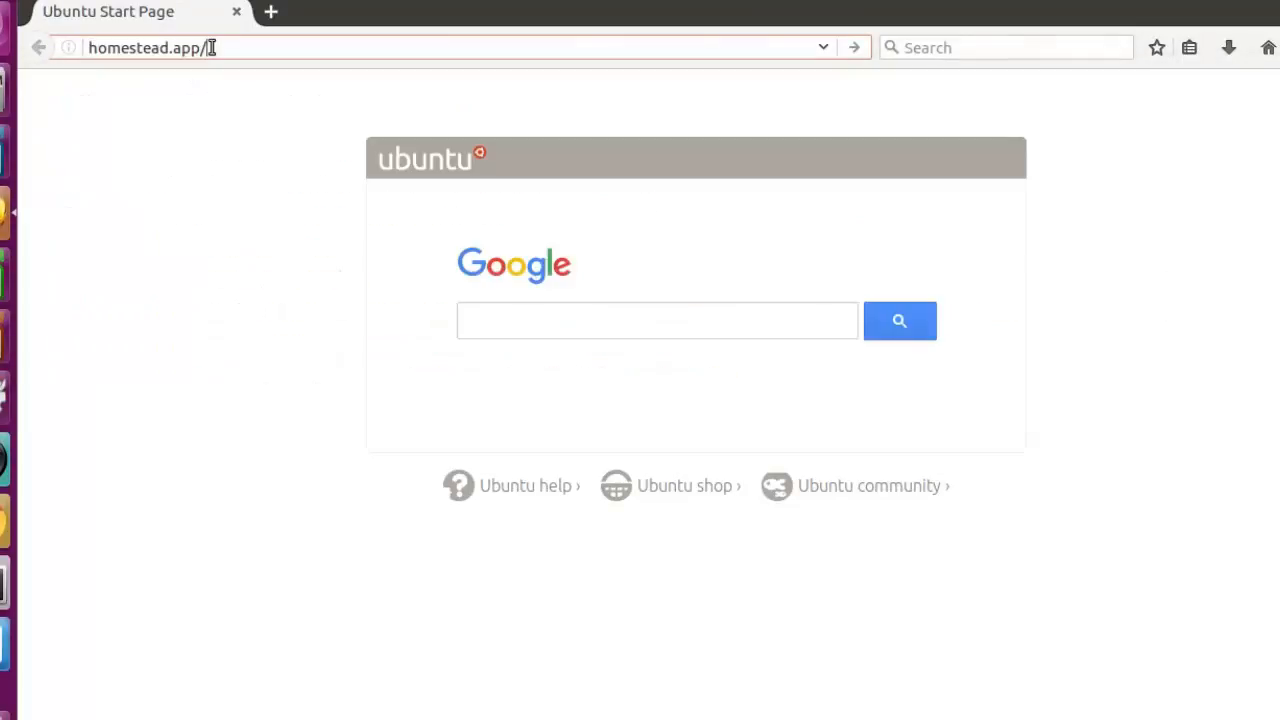
type("posts/create")
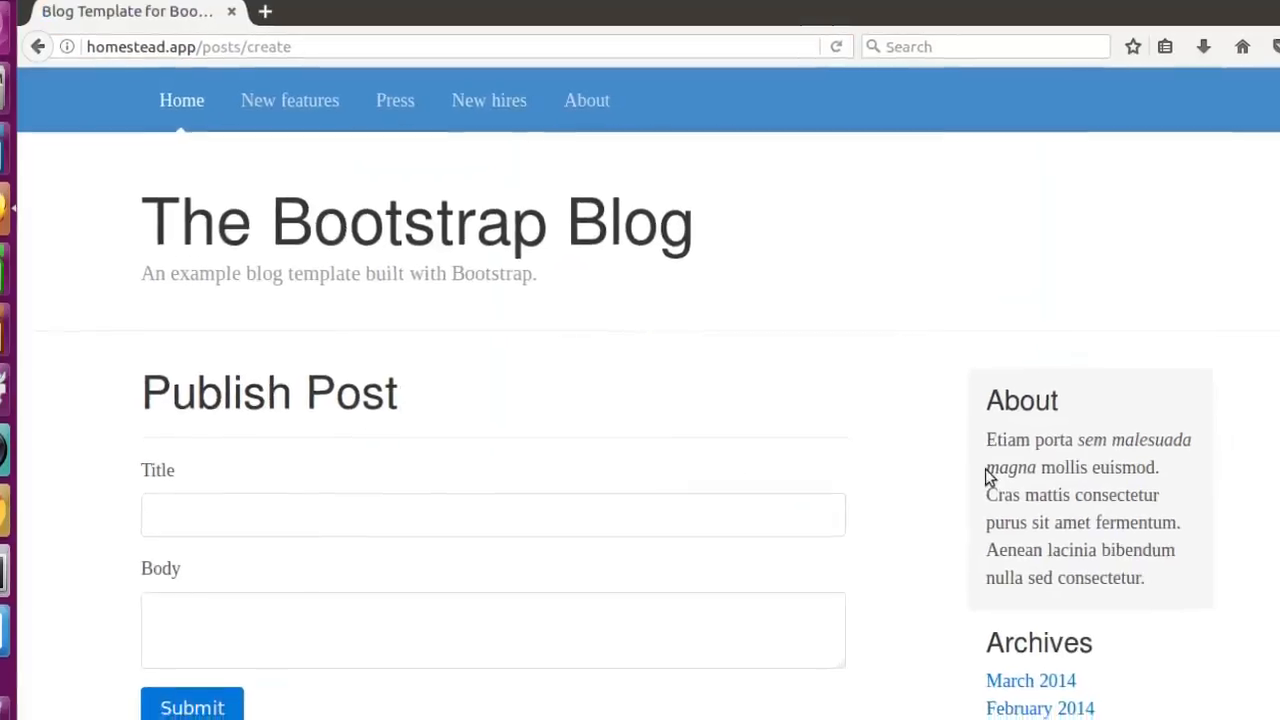
scroll("down", 3)
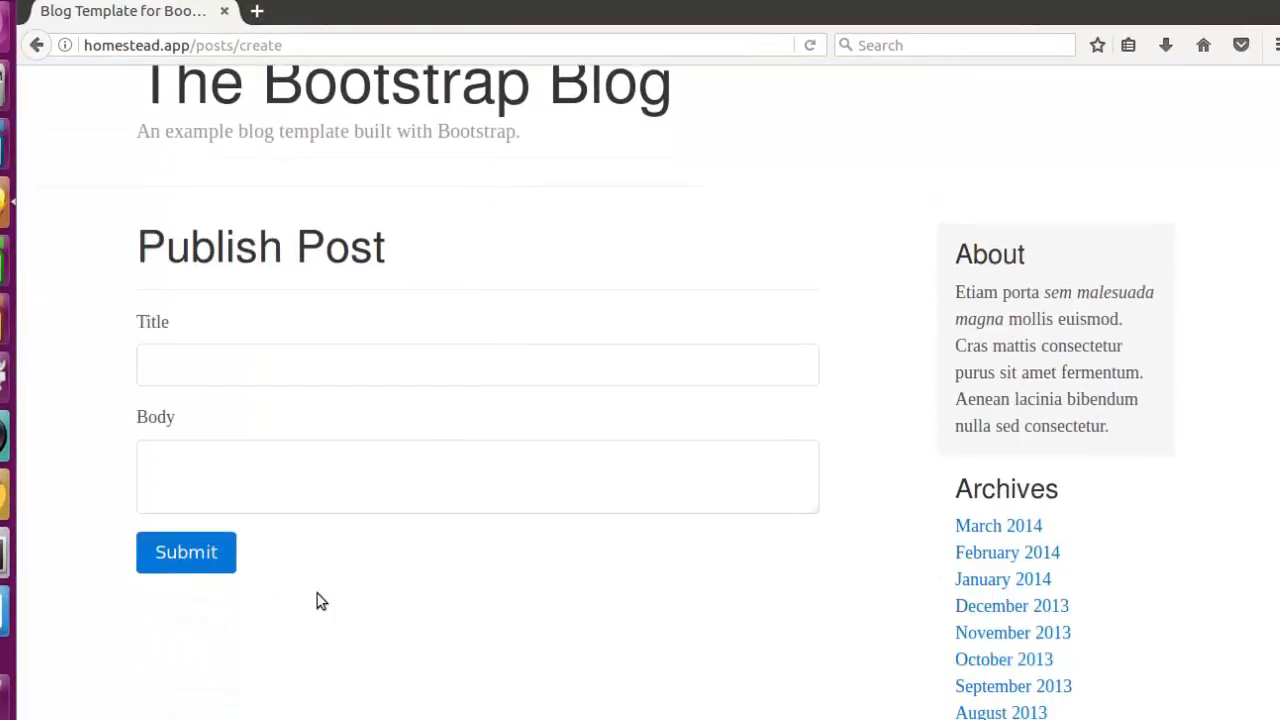
left_click(186, 552)
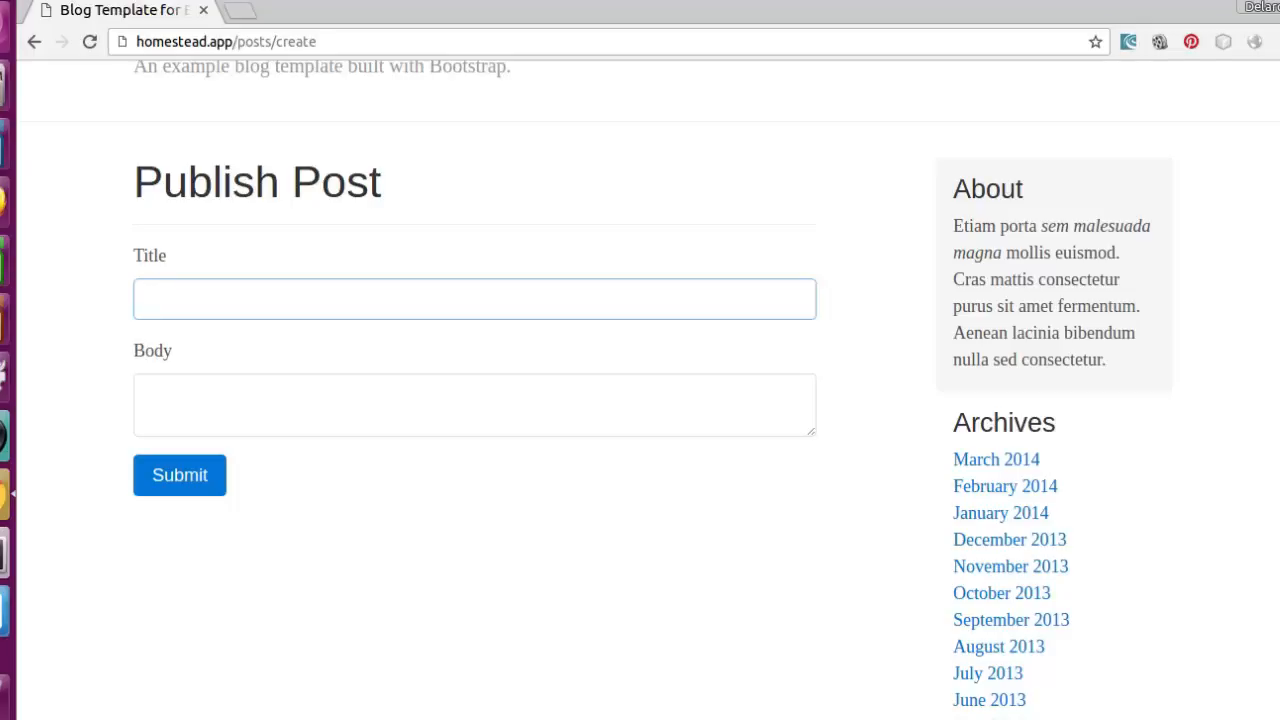
Step: Open app/Http/Controllers/PostsController.php and add a blank line in store()
left_click(474, 300)
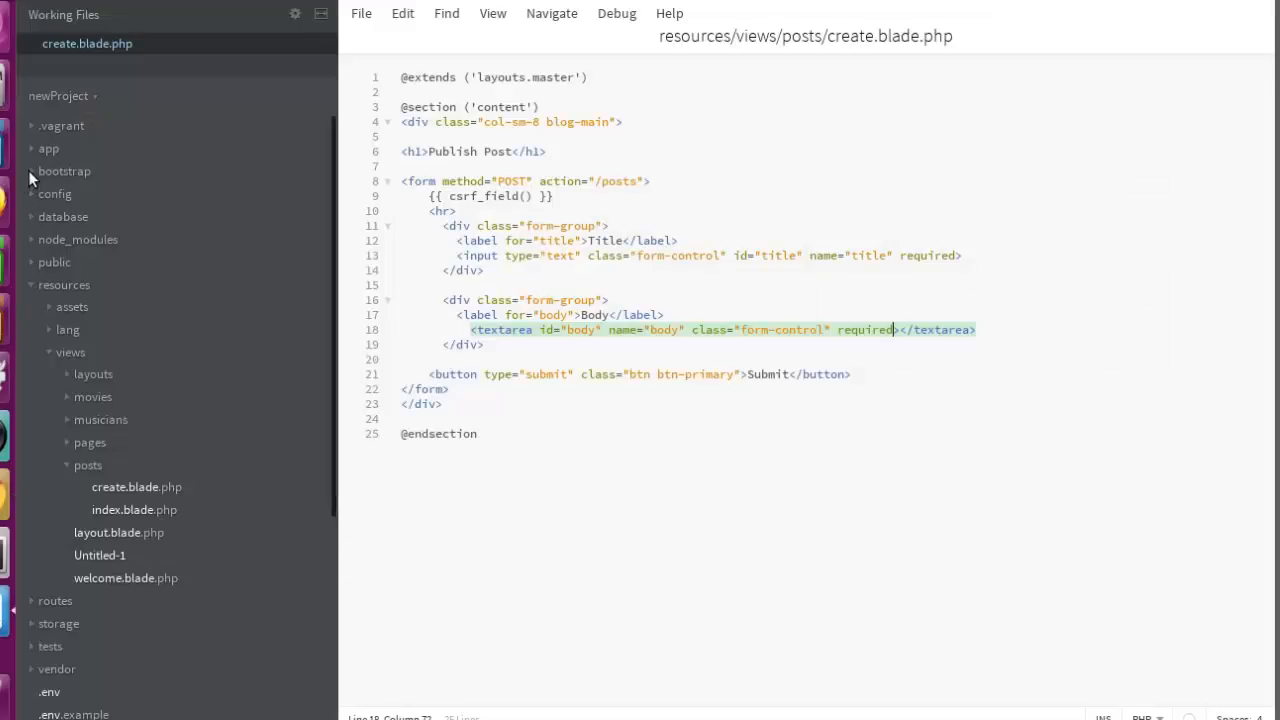
mouse_move(36, 150)
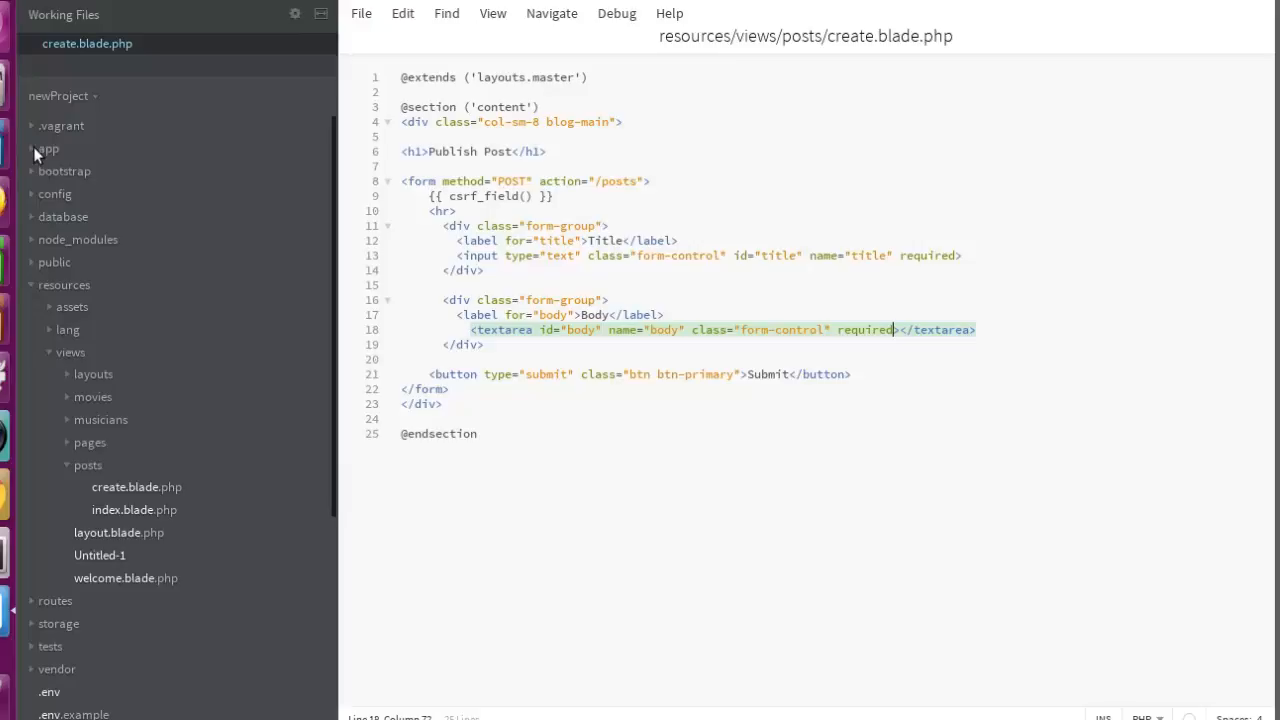
left_click(48, 148)
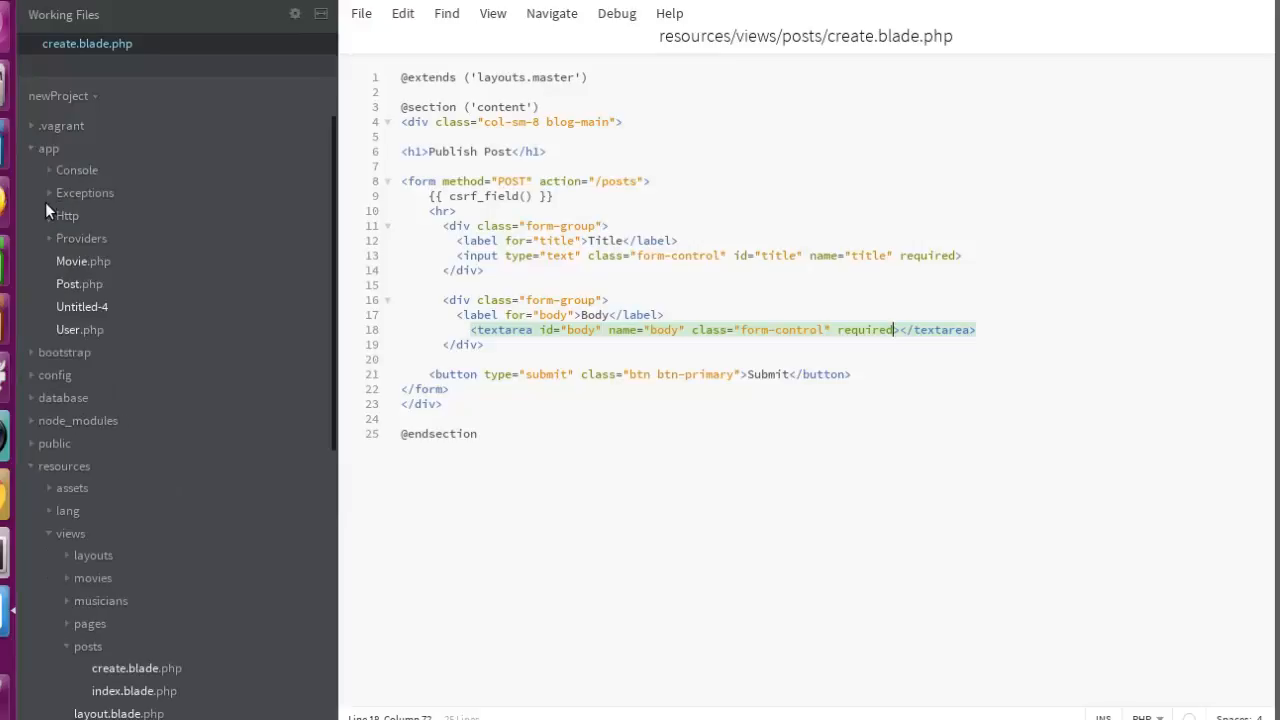
left_click(66, 216)
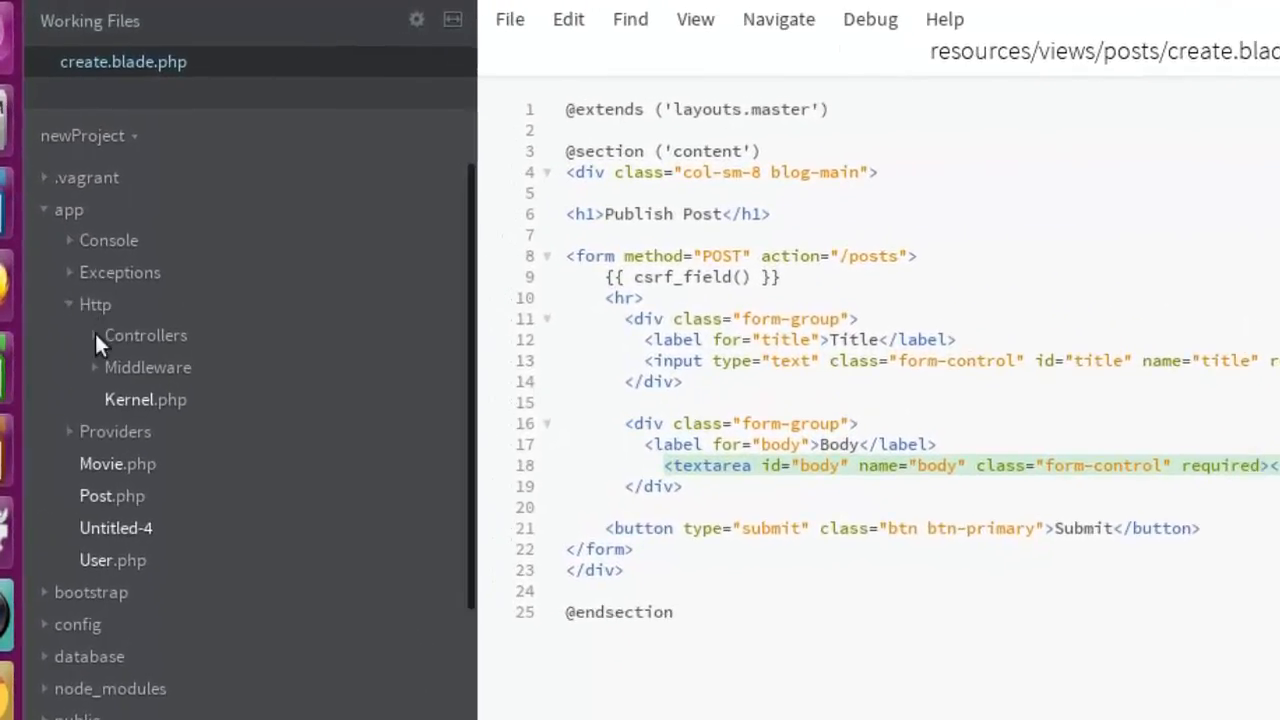
left_click(146, 336)
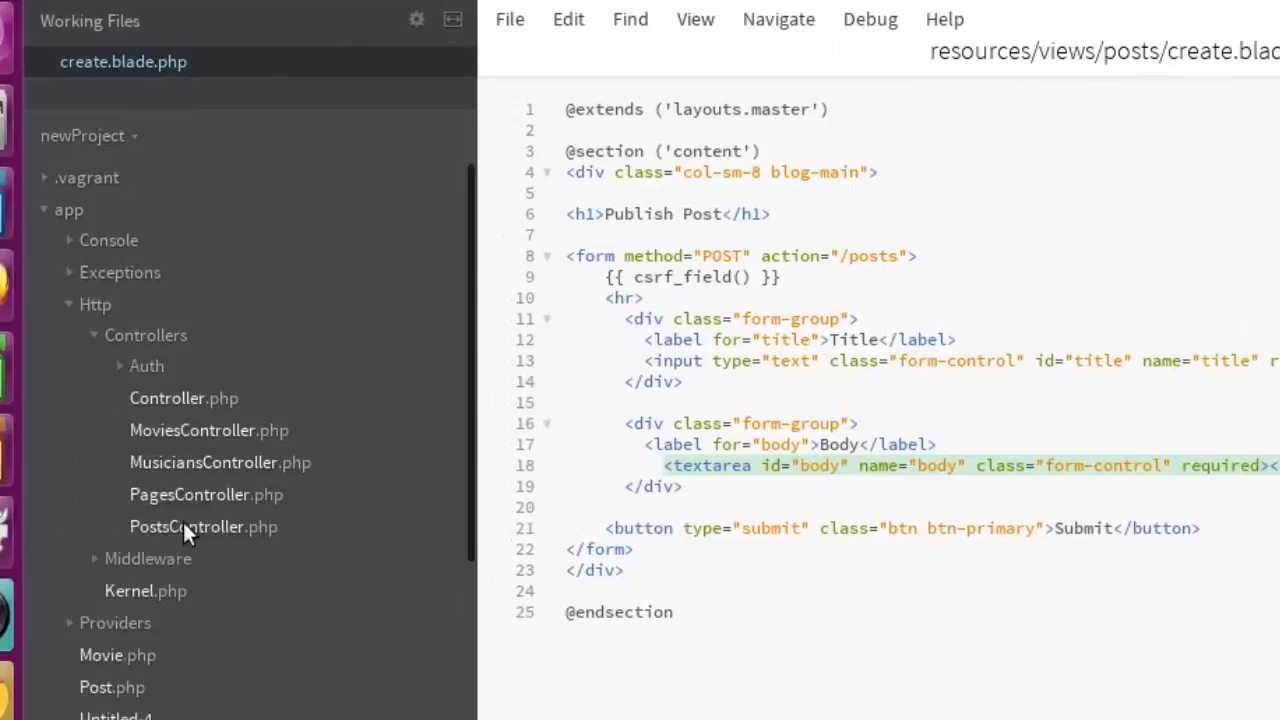
left_click(204, 526)
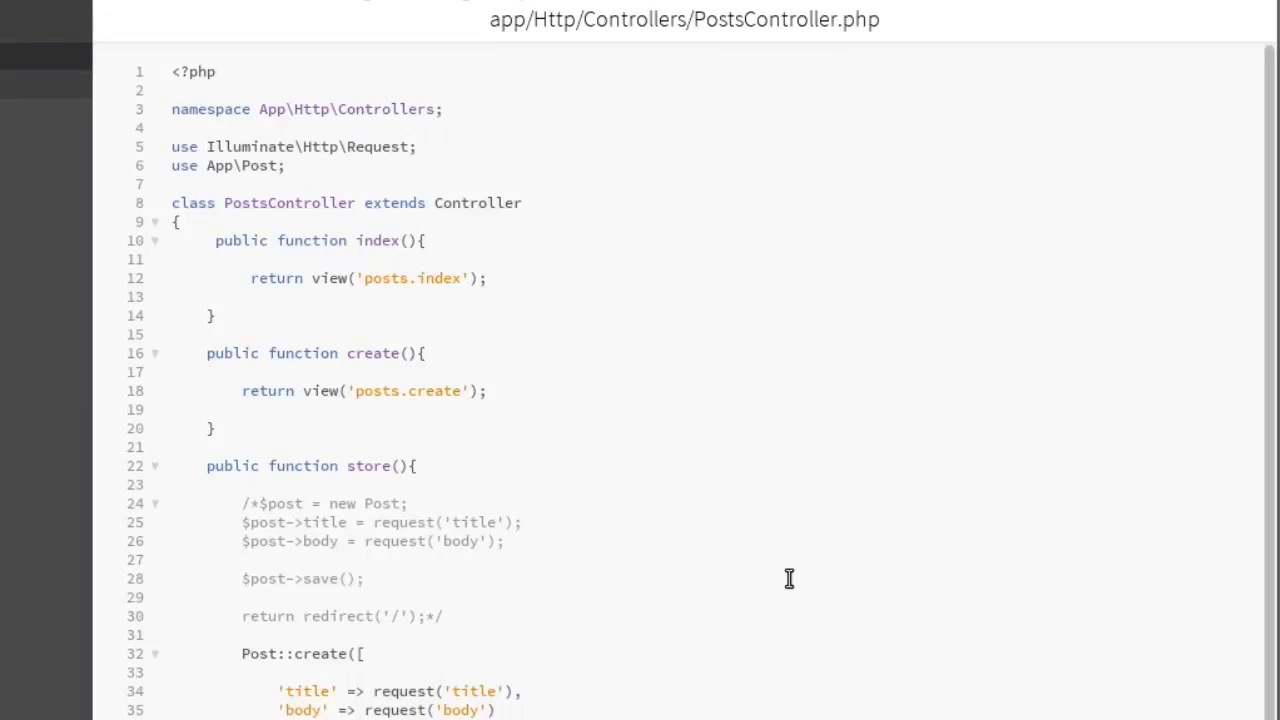
scroll("down", 3)
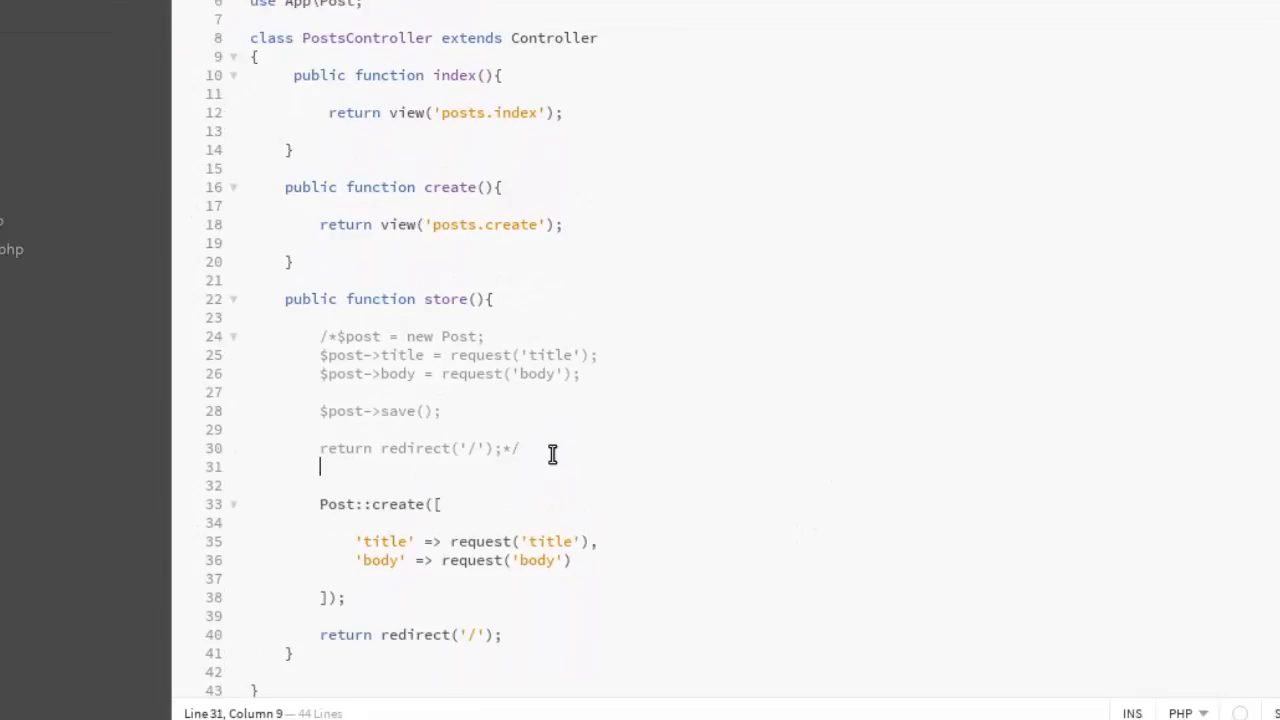
key("enter")
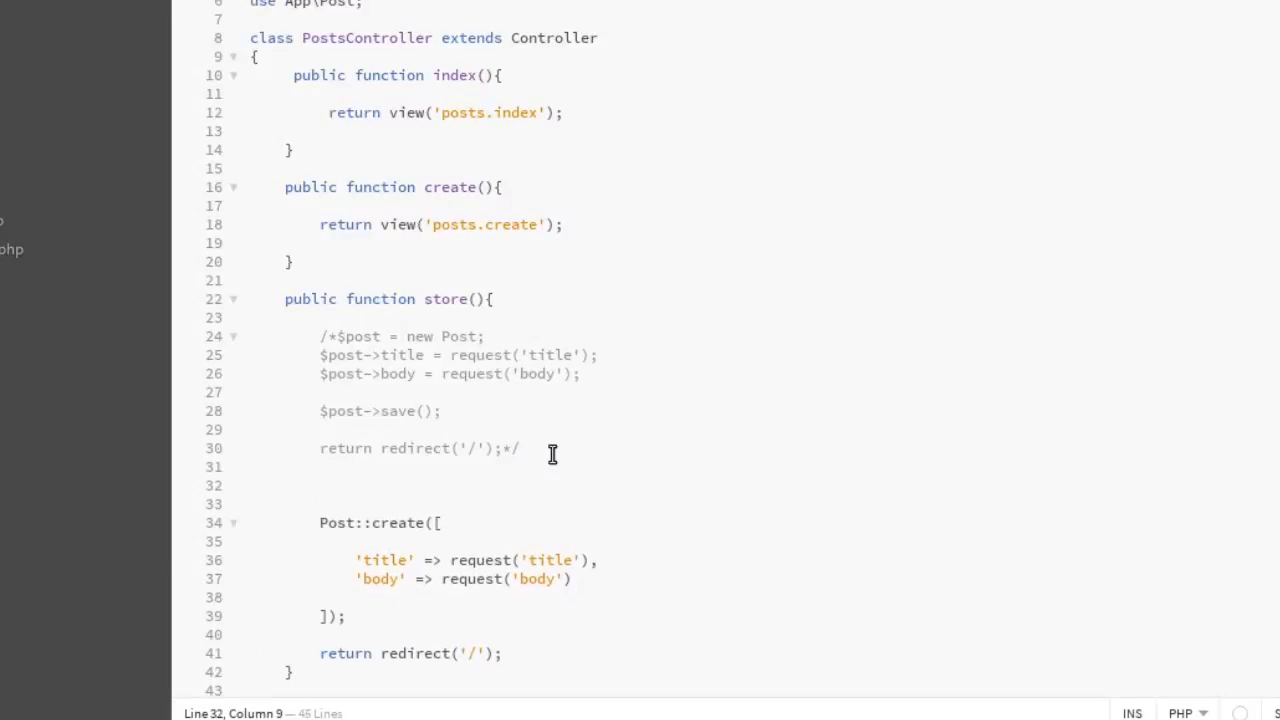
Step: Write $this->validate(request(), []) as the validation call in store()
type("$t")
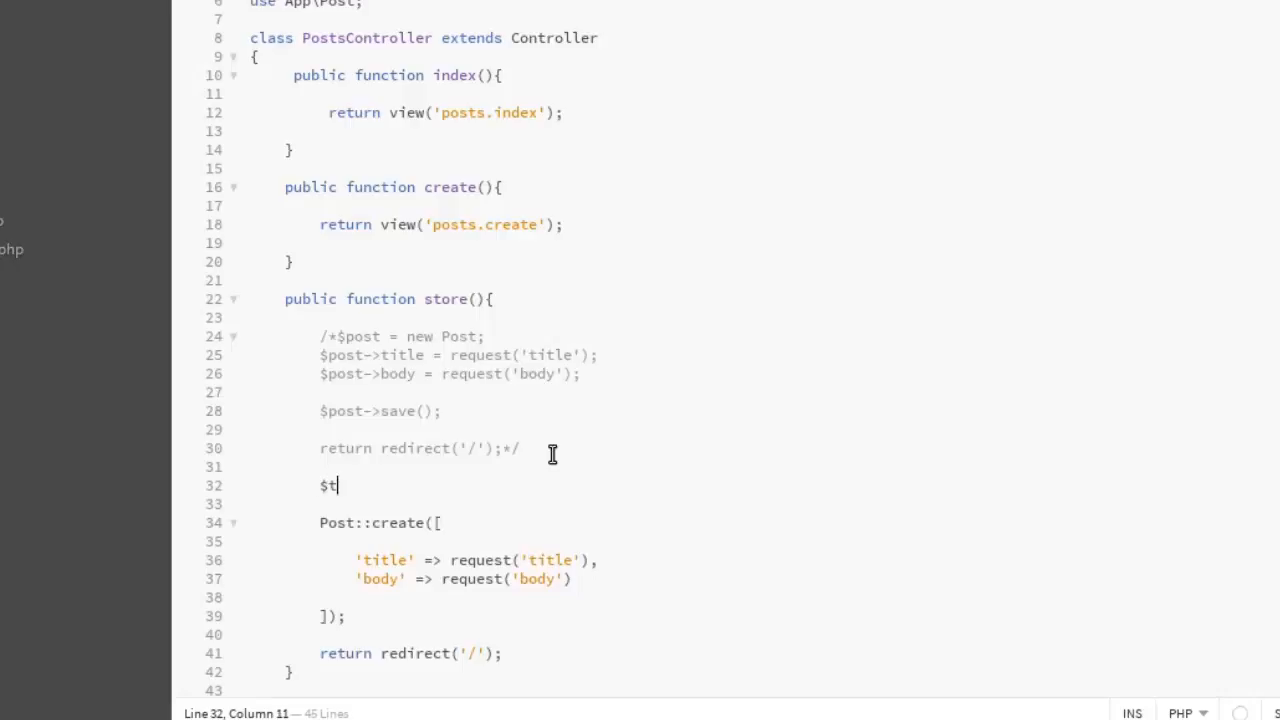
type("his")
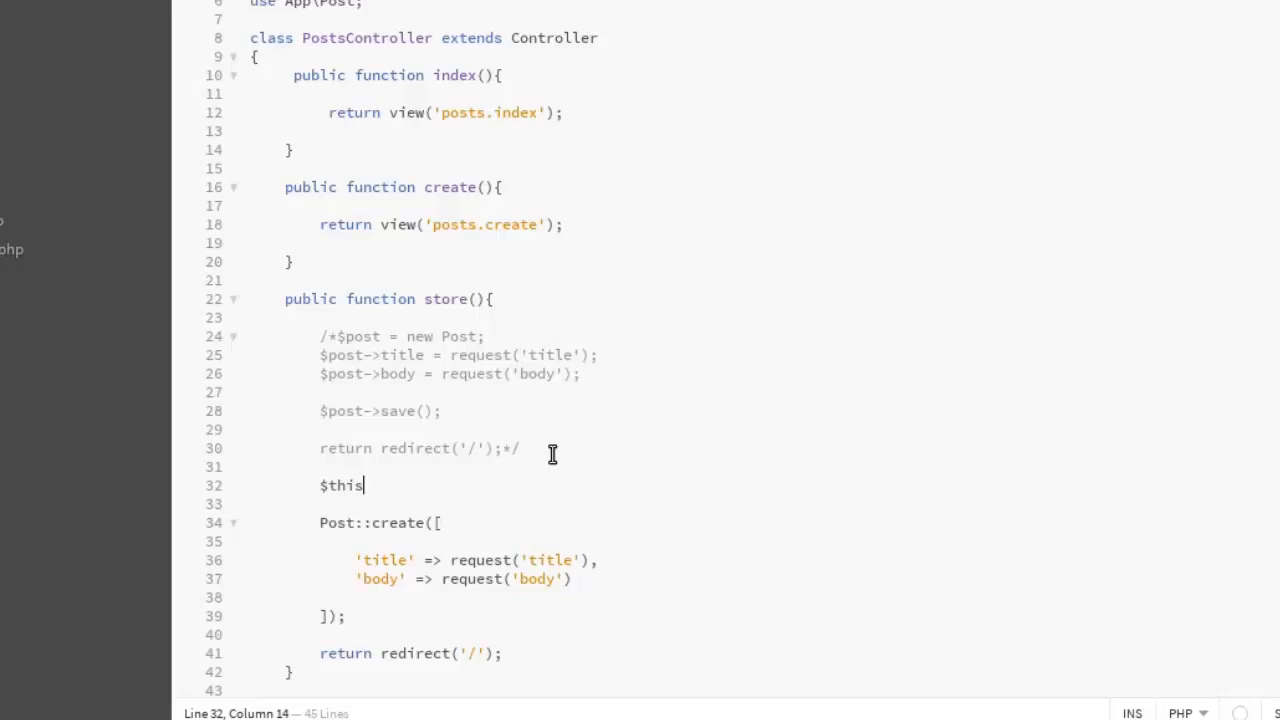
type("->")
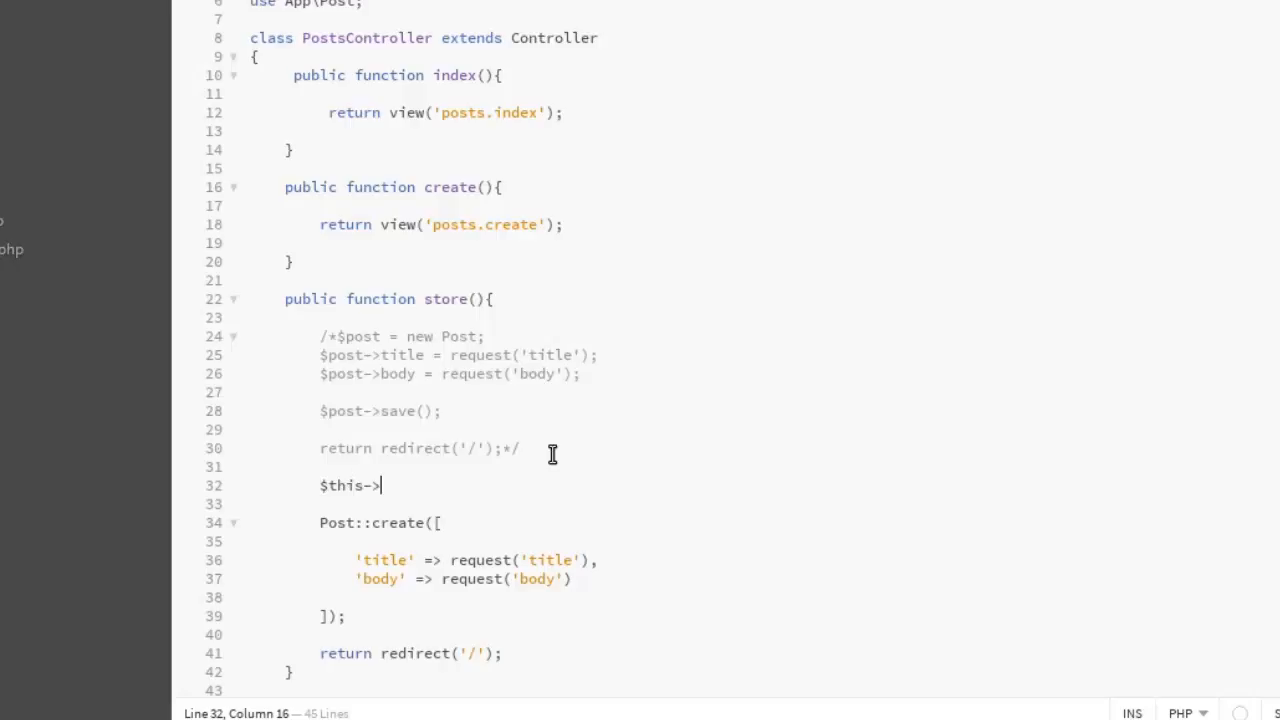
type("validat")
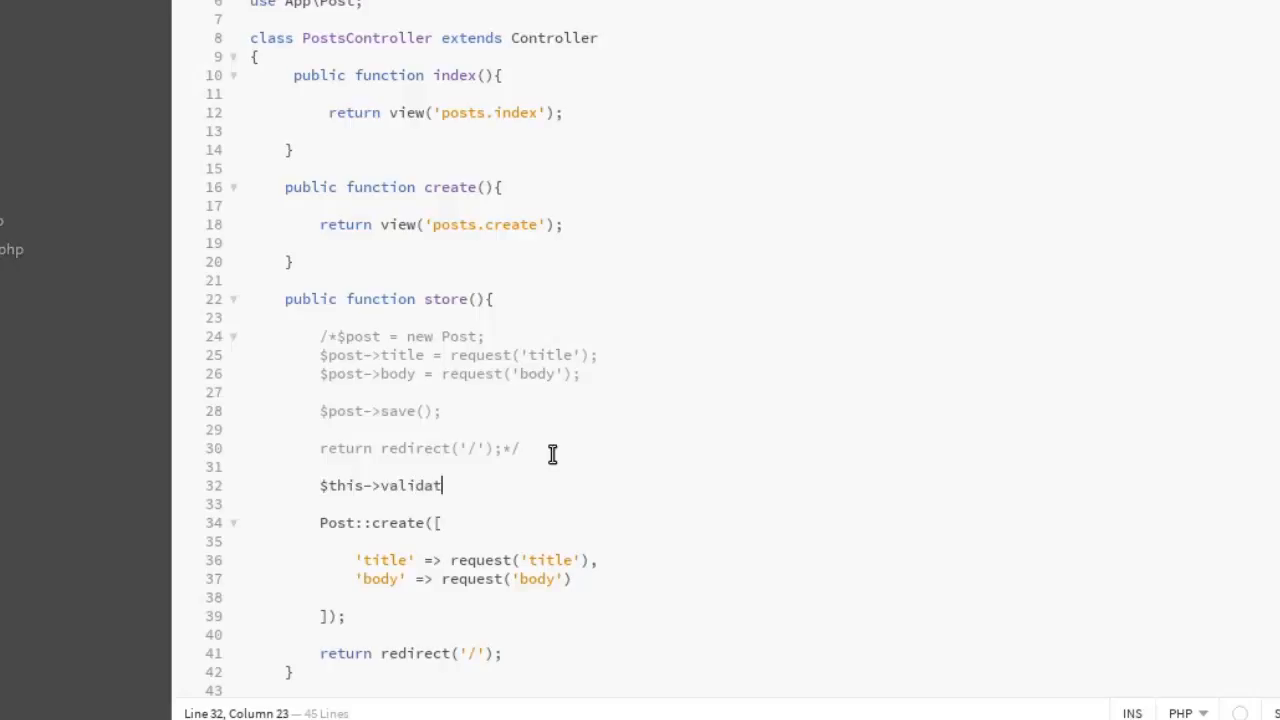
type("e")
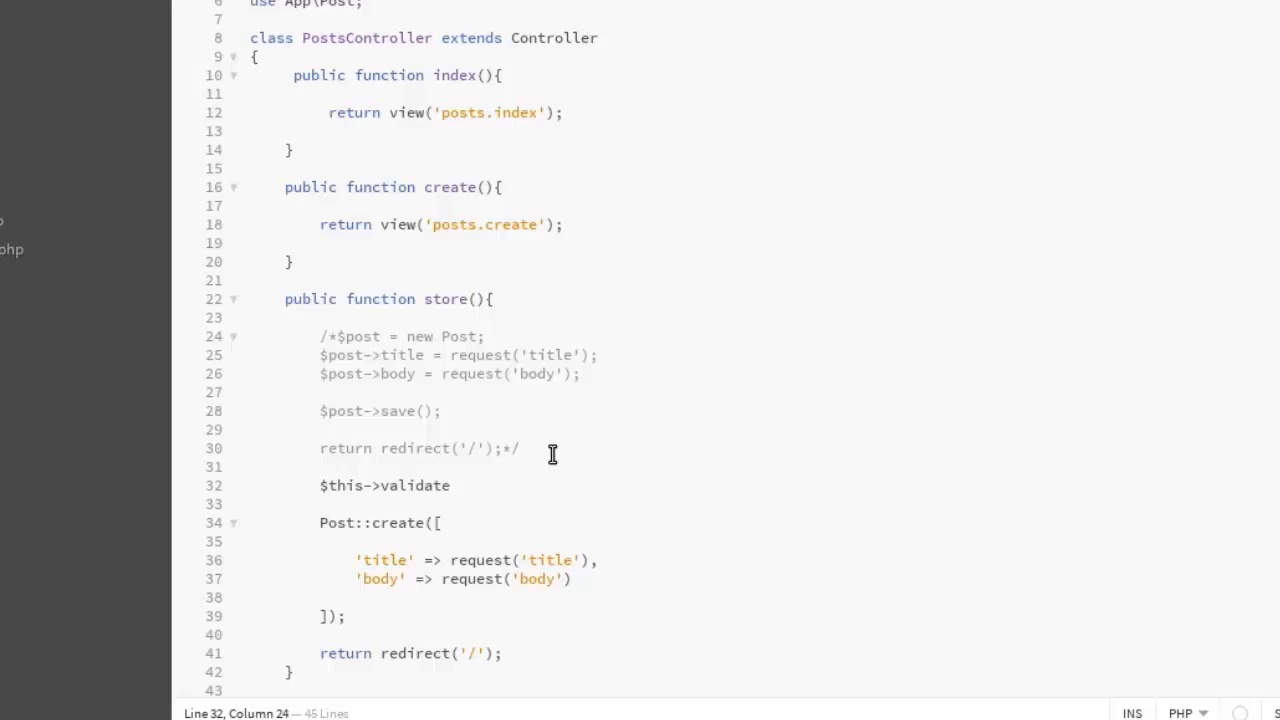
type("()")
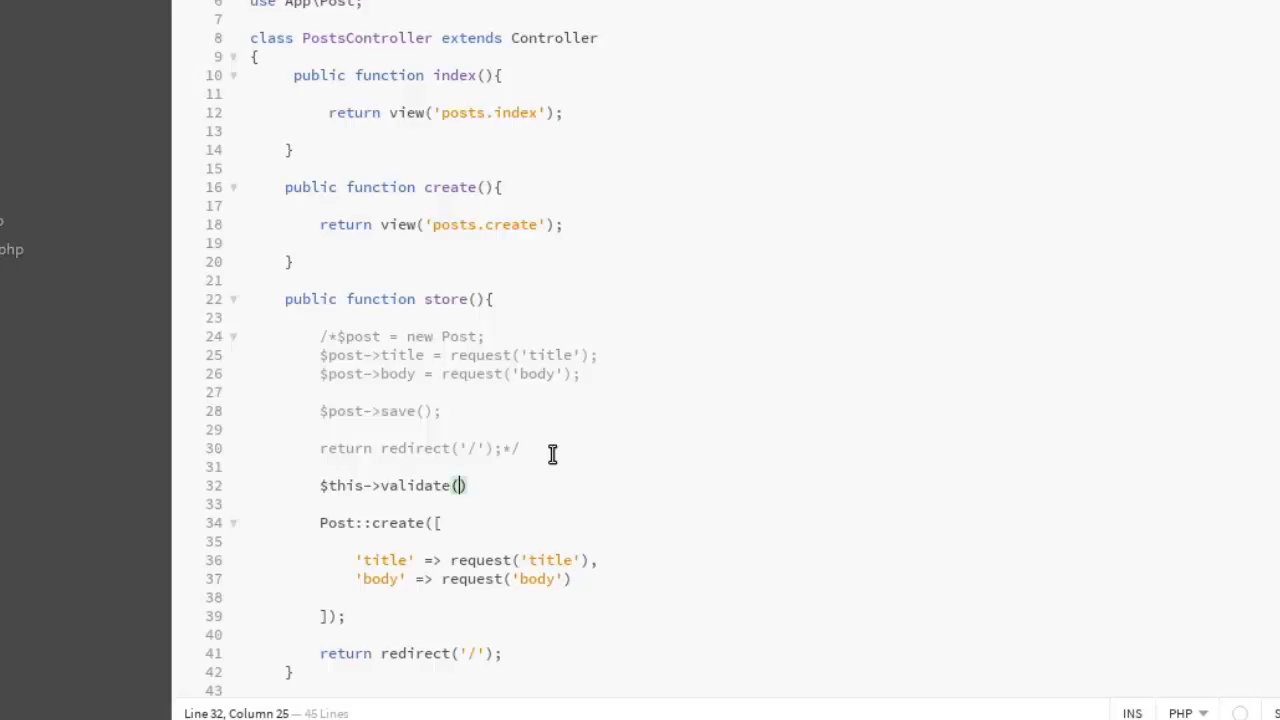
type("re")
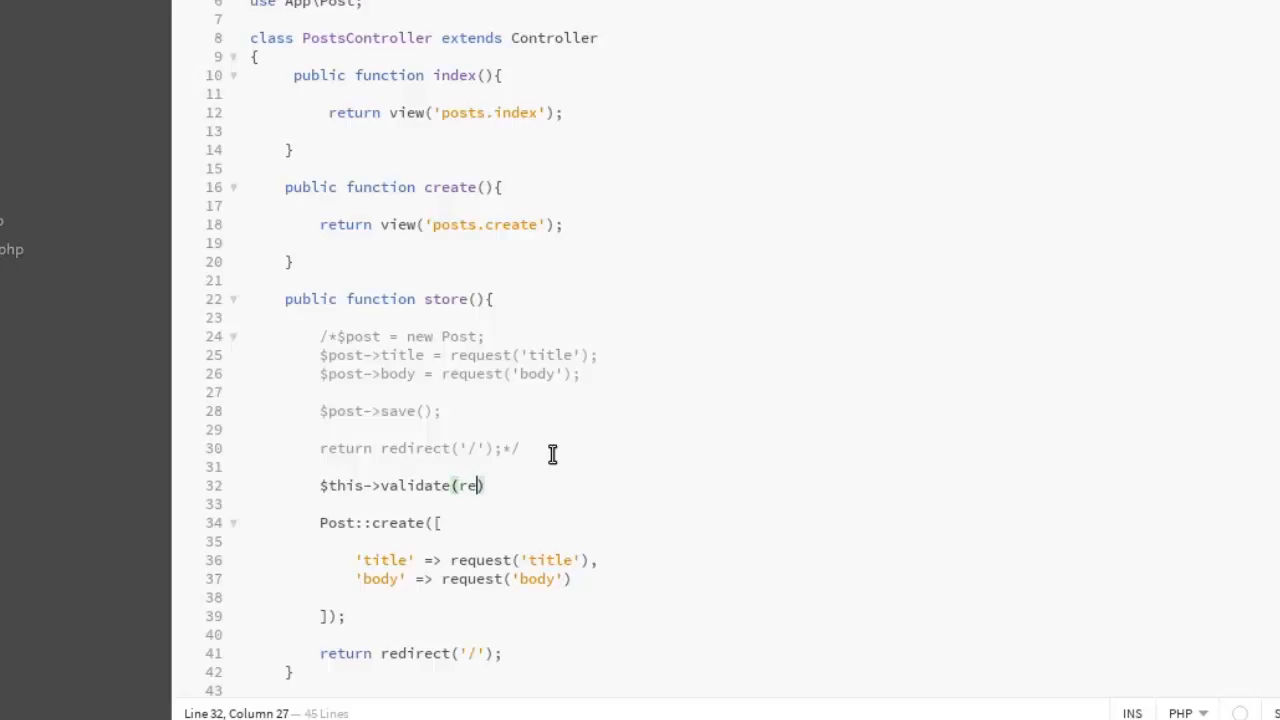
type("quest")
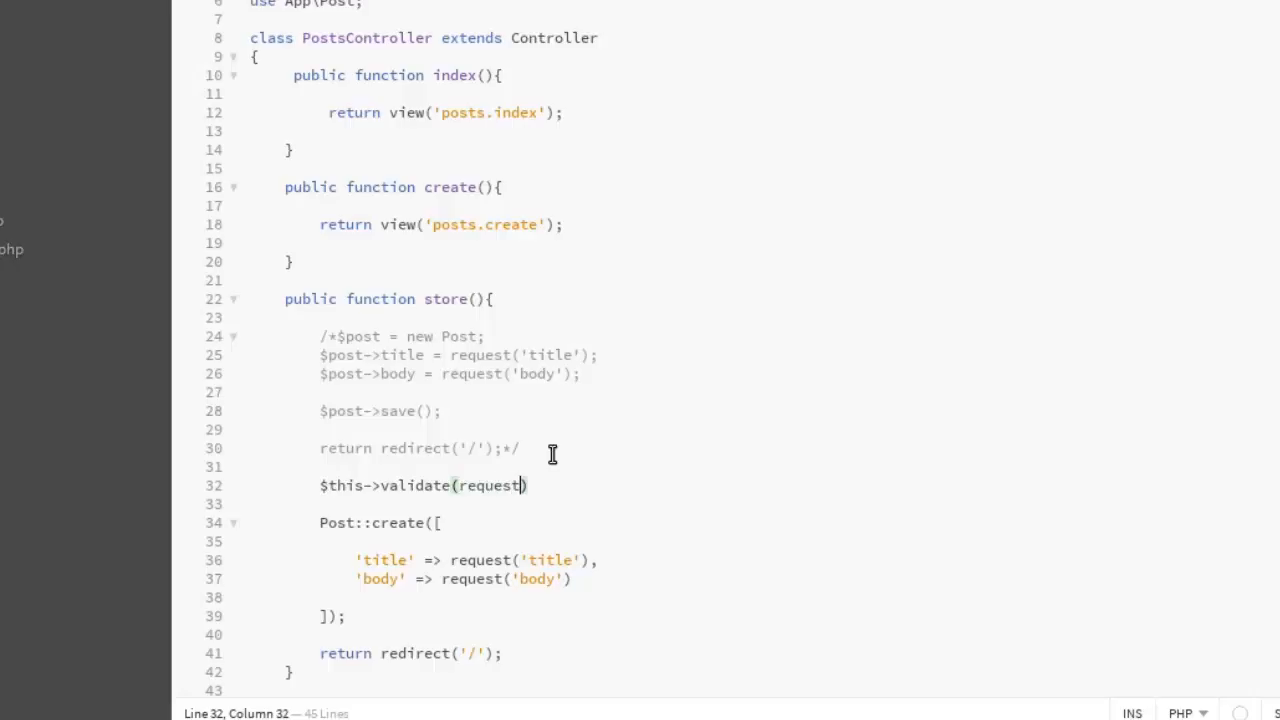
type("()")
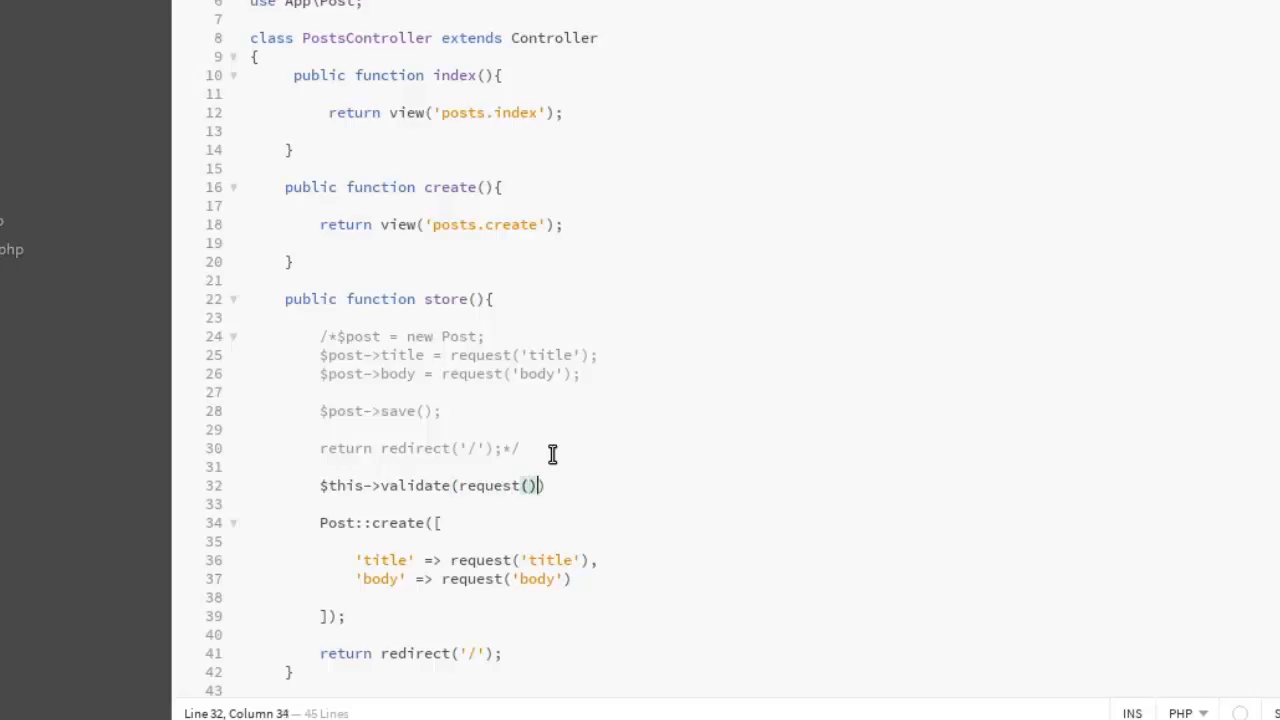
type(",")
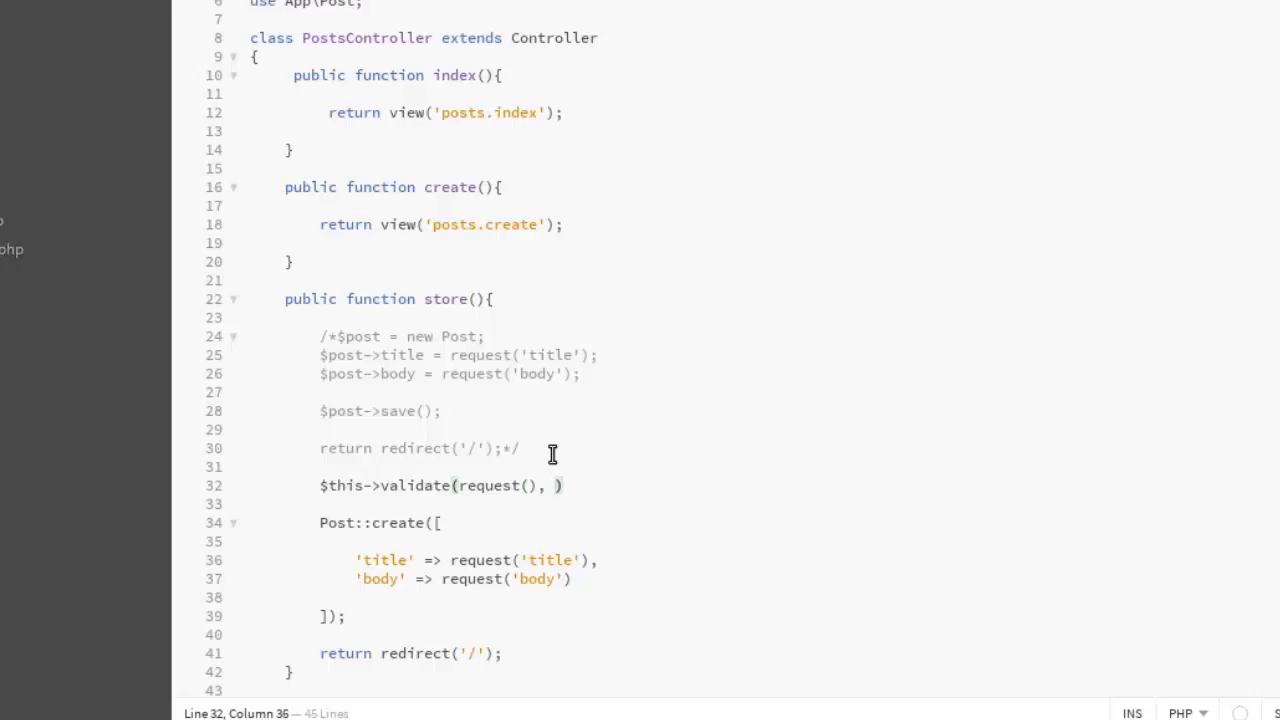
type("[]")
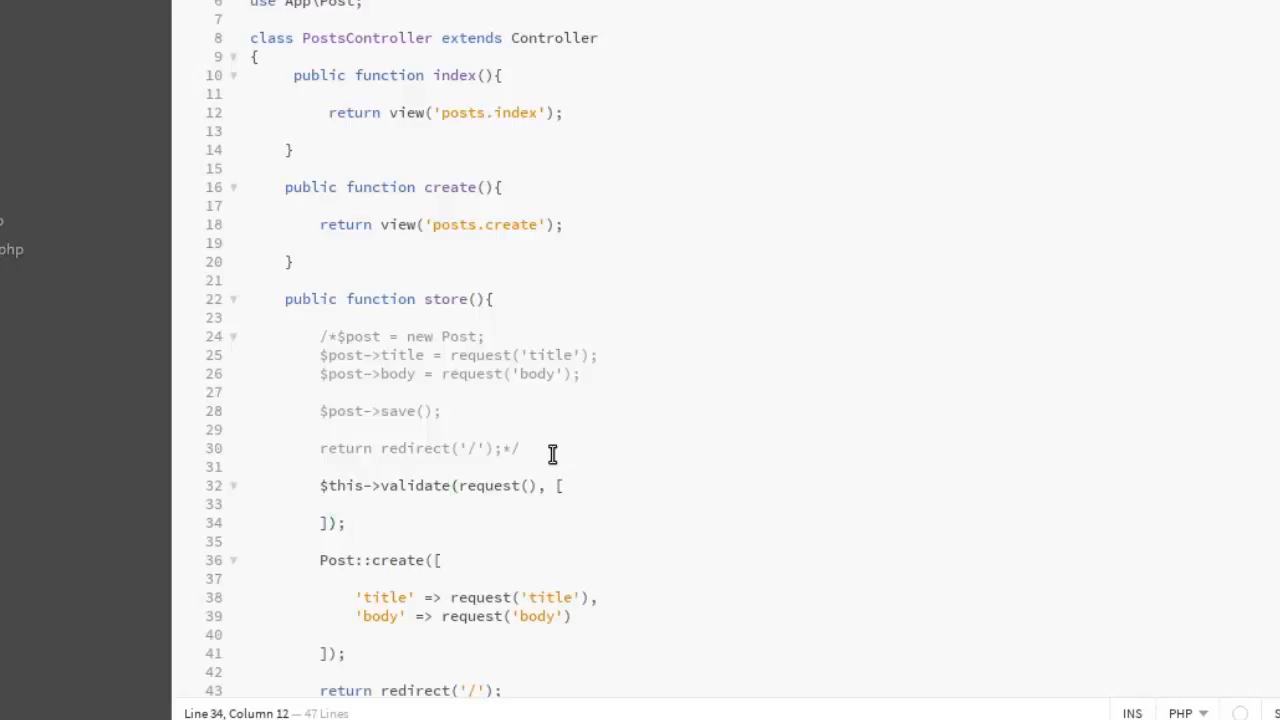
Step: Fill the rules array with 'title' => 'required' and 'body' => 'required'
type("'tit")
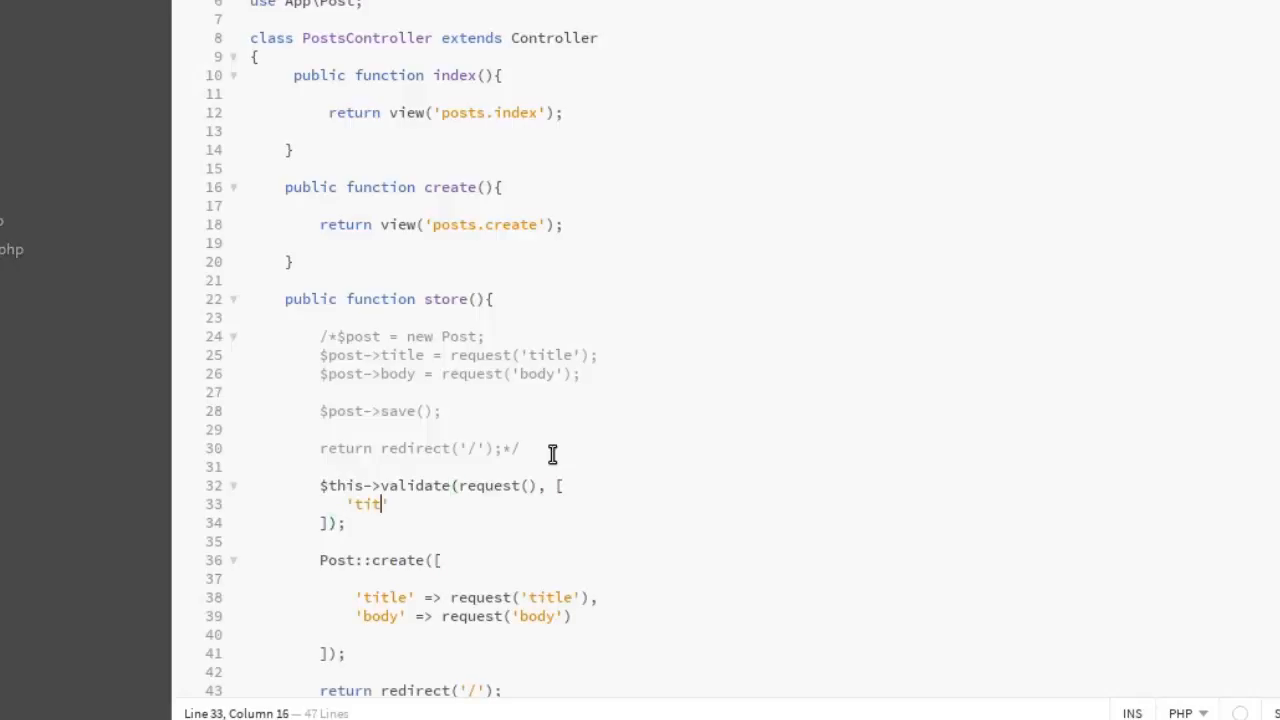
type("le")
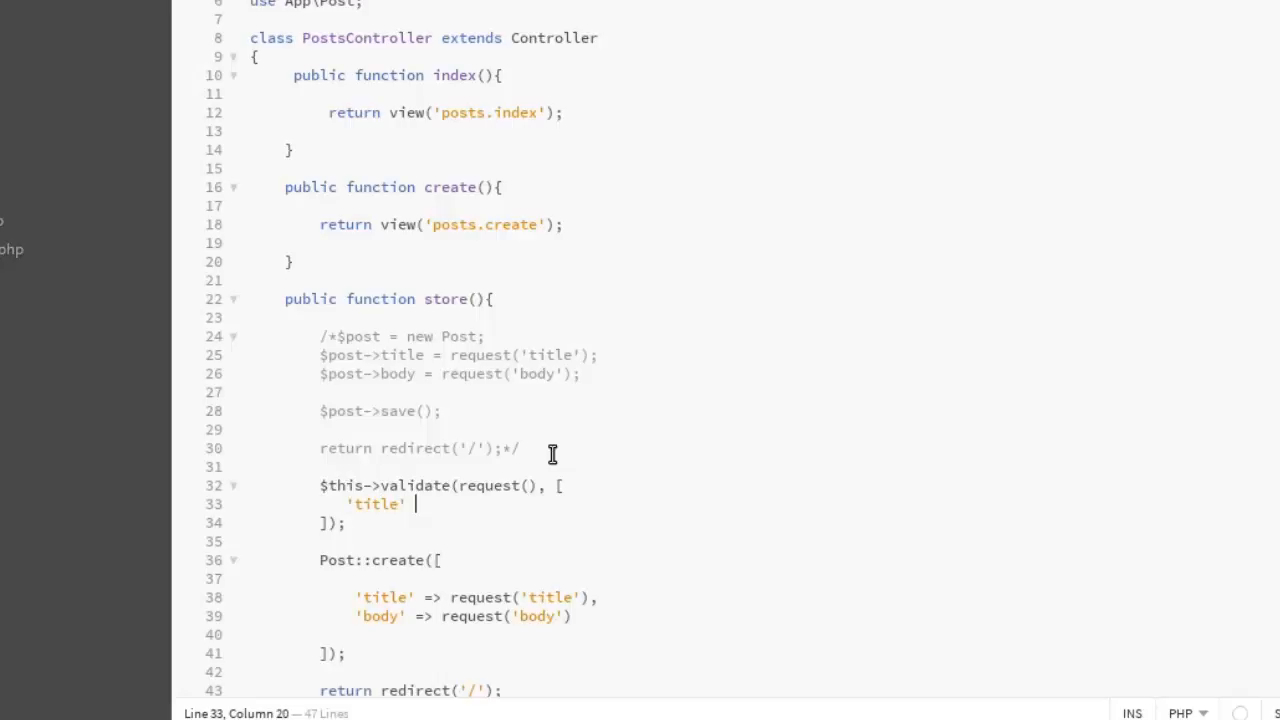
type("=>")
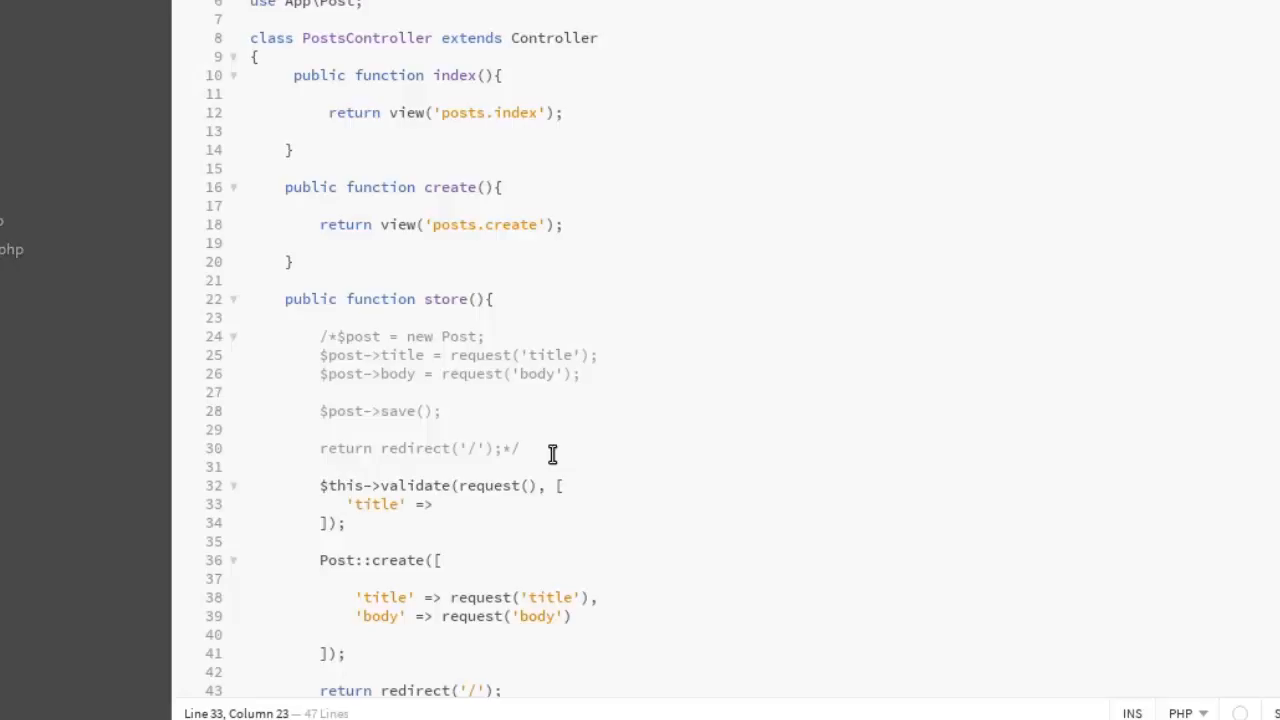
type("req")
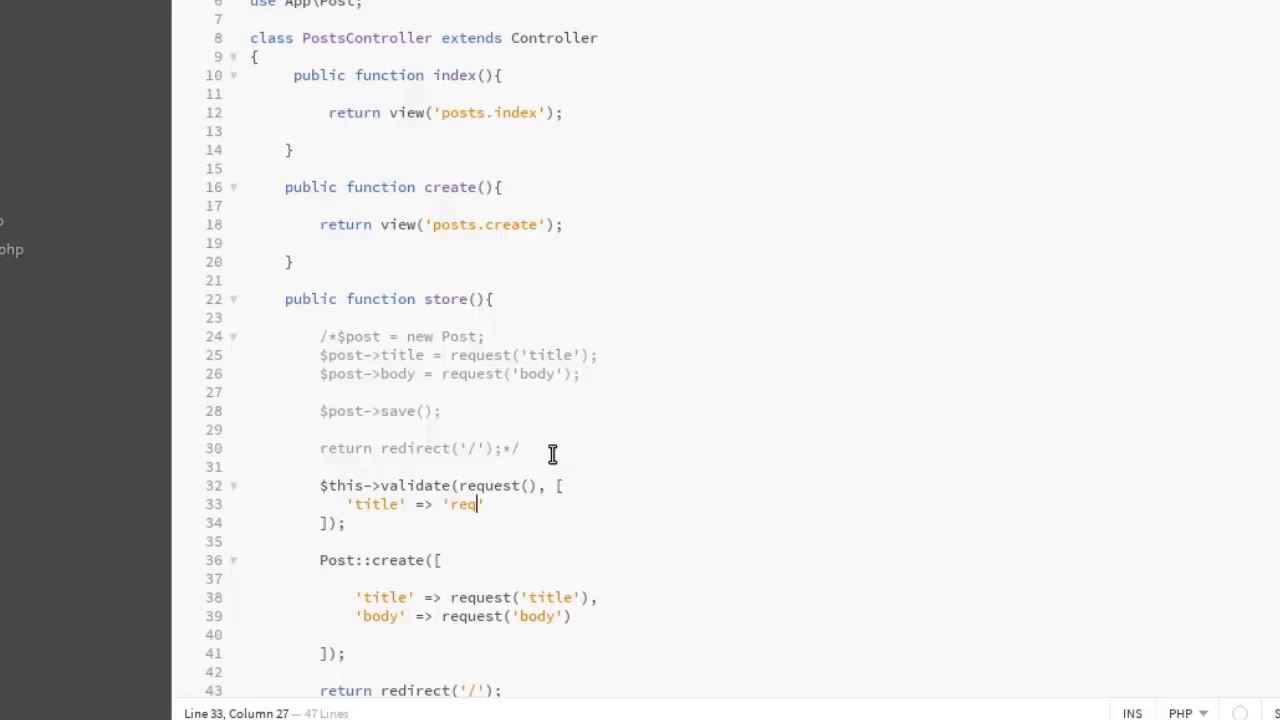
type("uire")
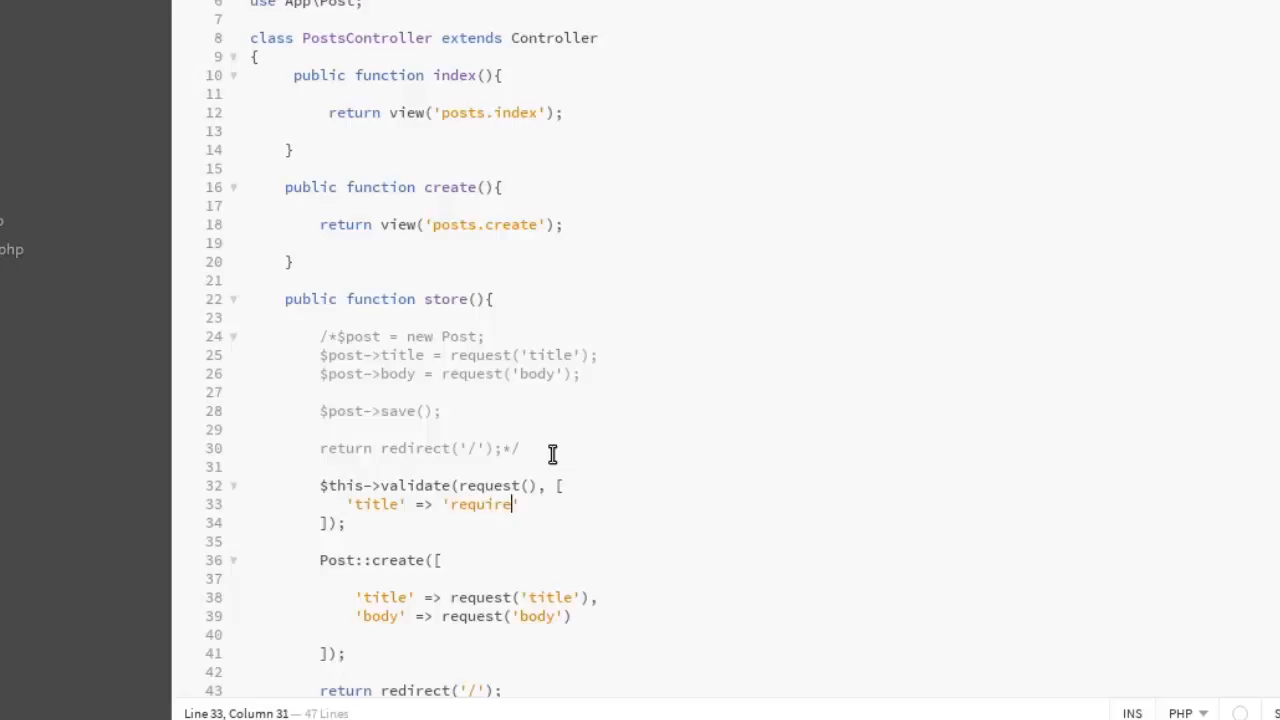
type("d")
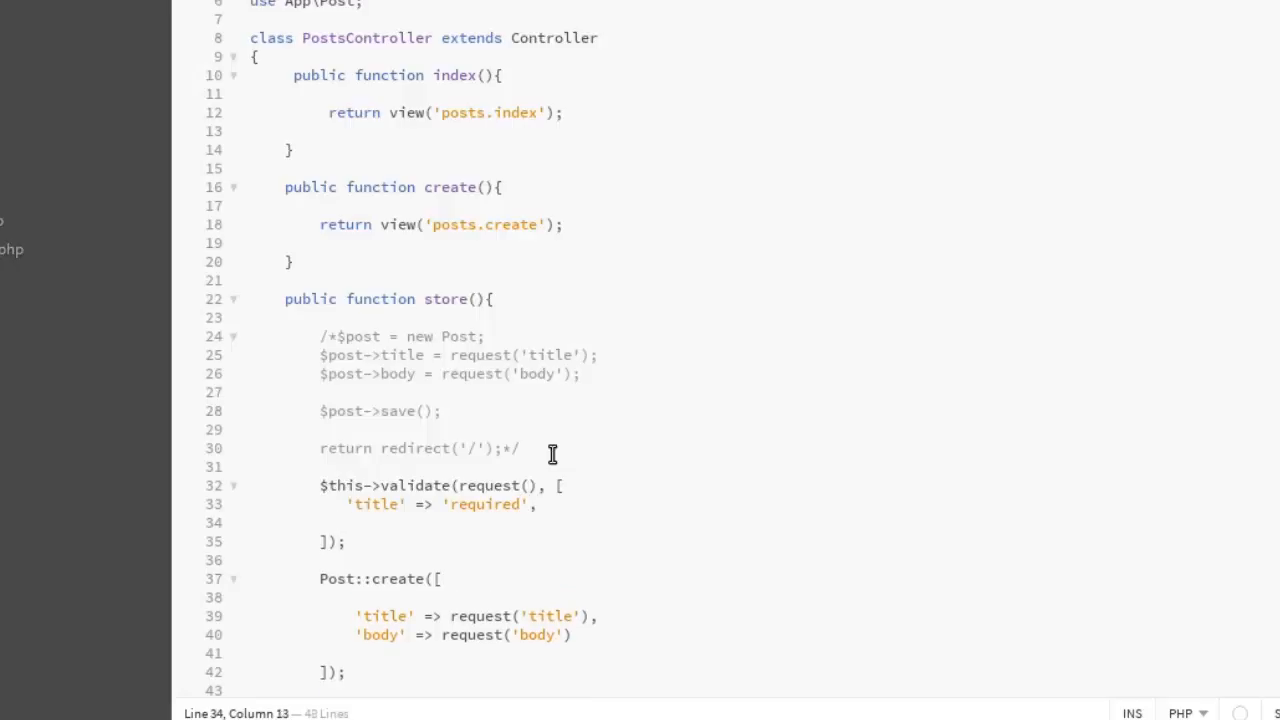
type("'body'")
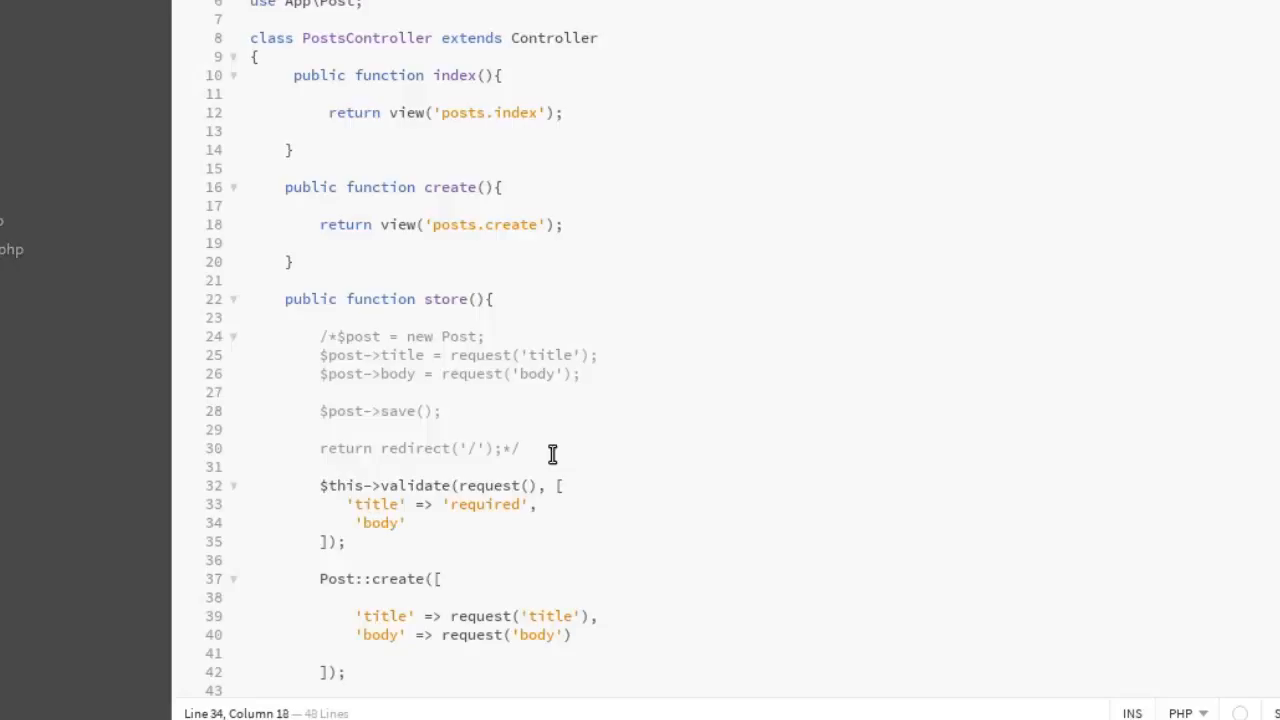
type("=")
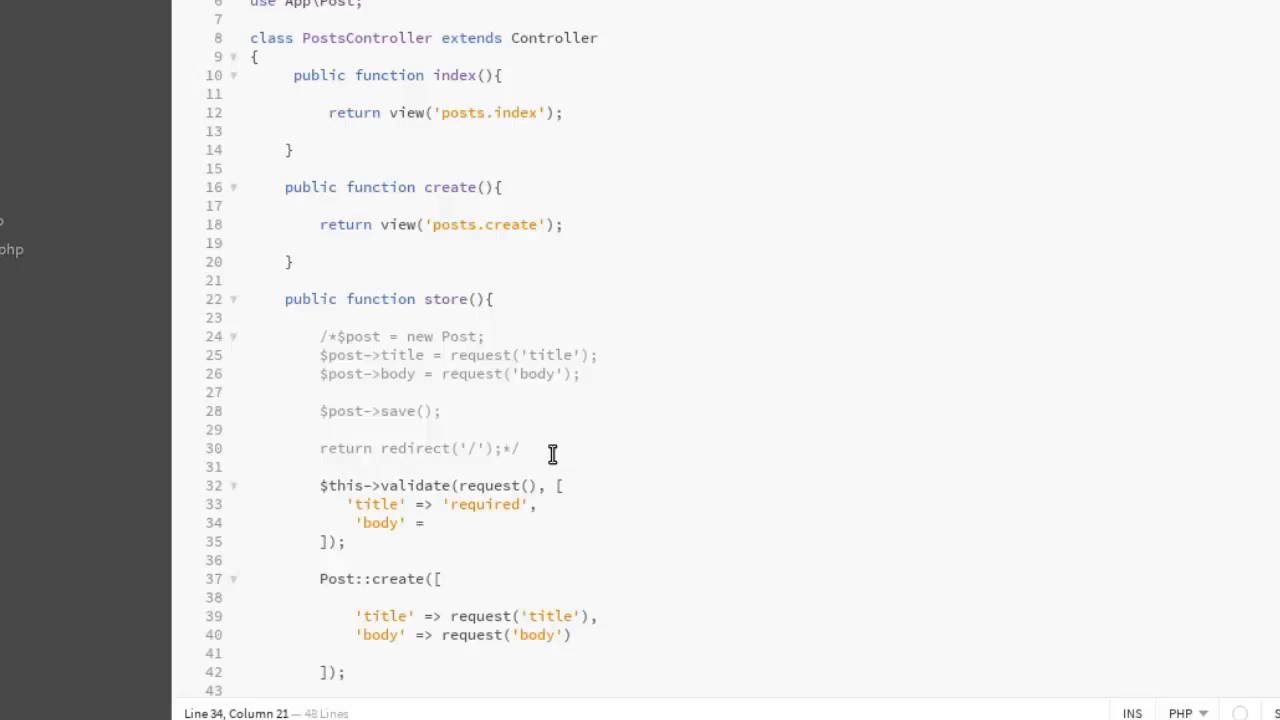
type("'")
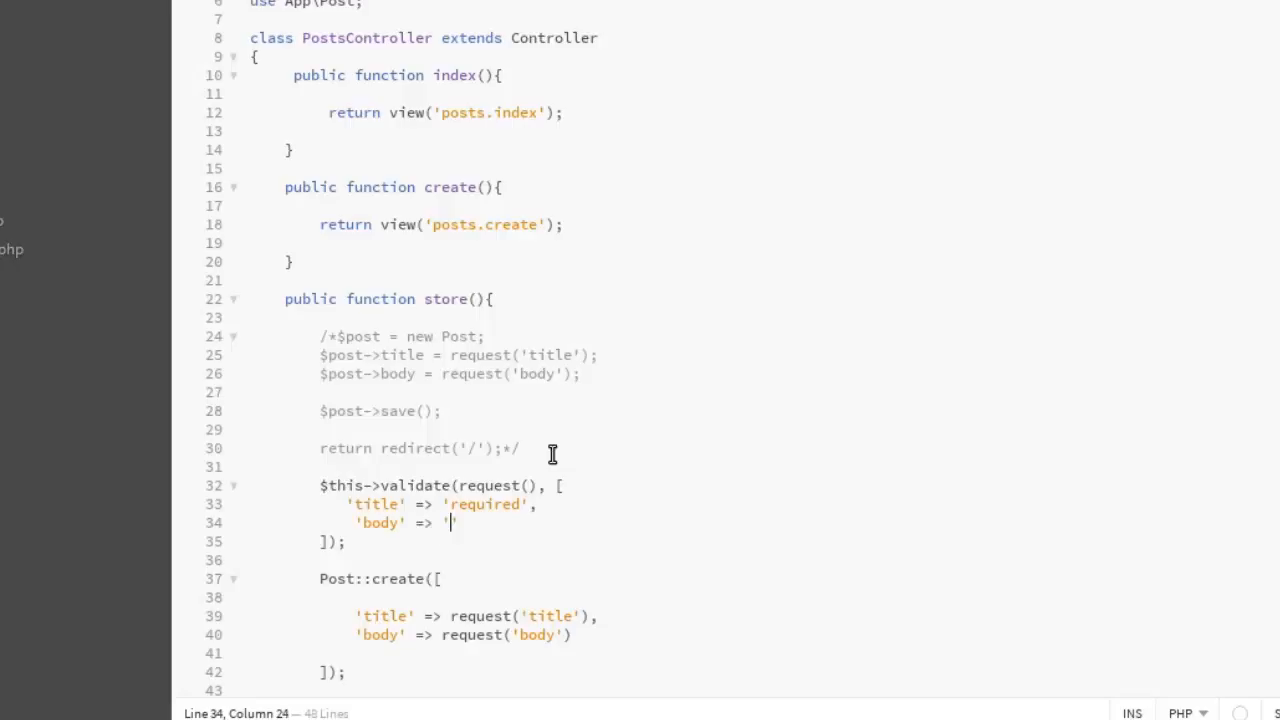
type("req")
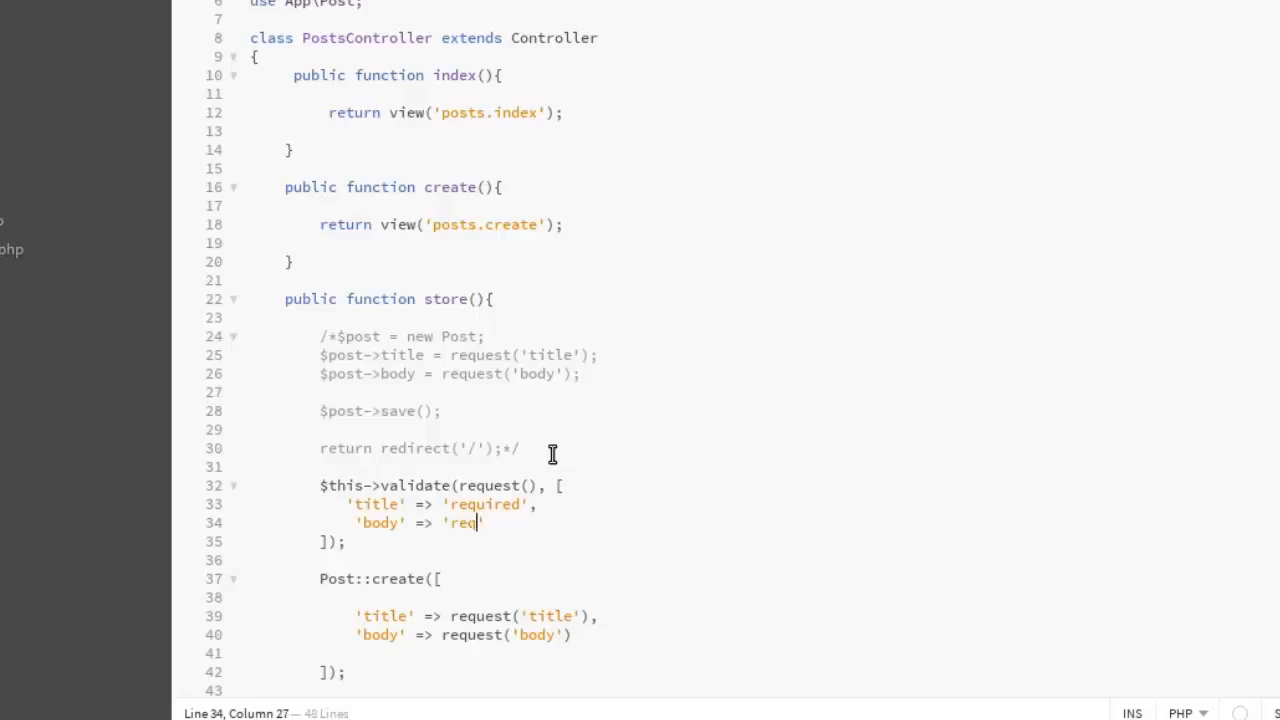
type("uired")
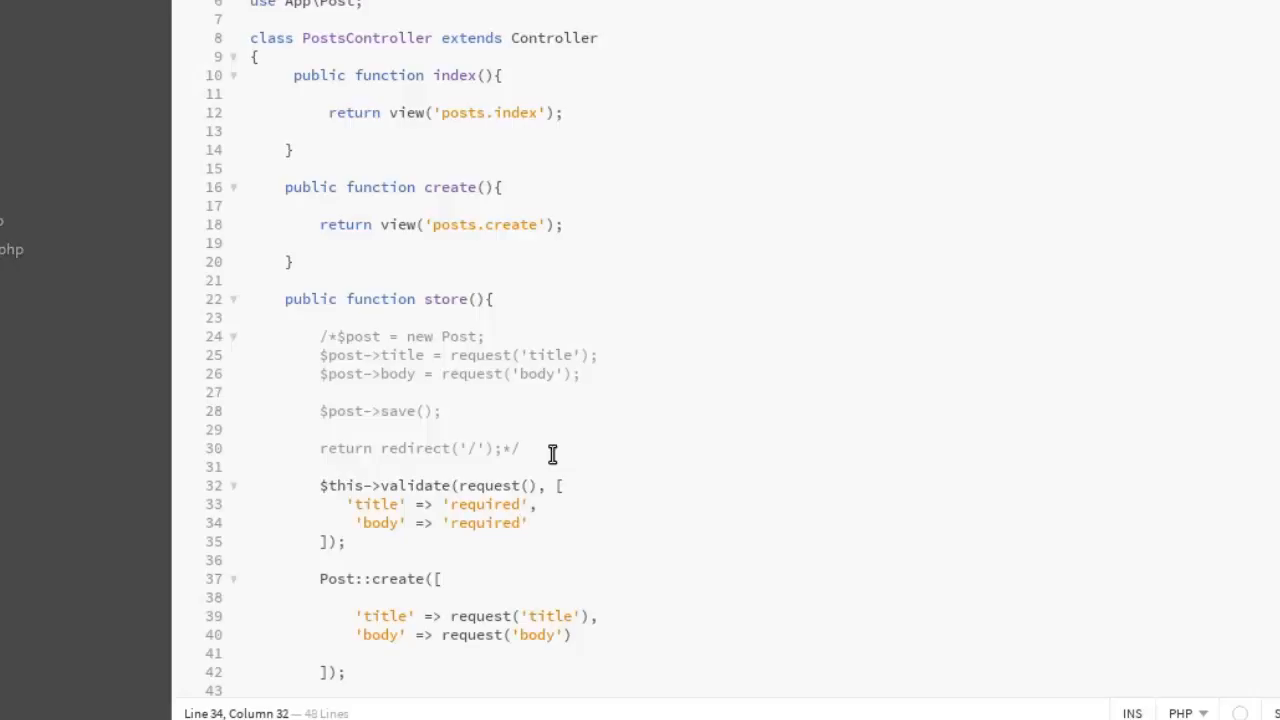
left_click(528, 522)
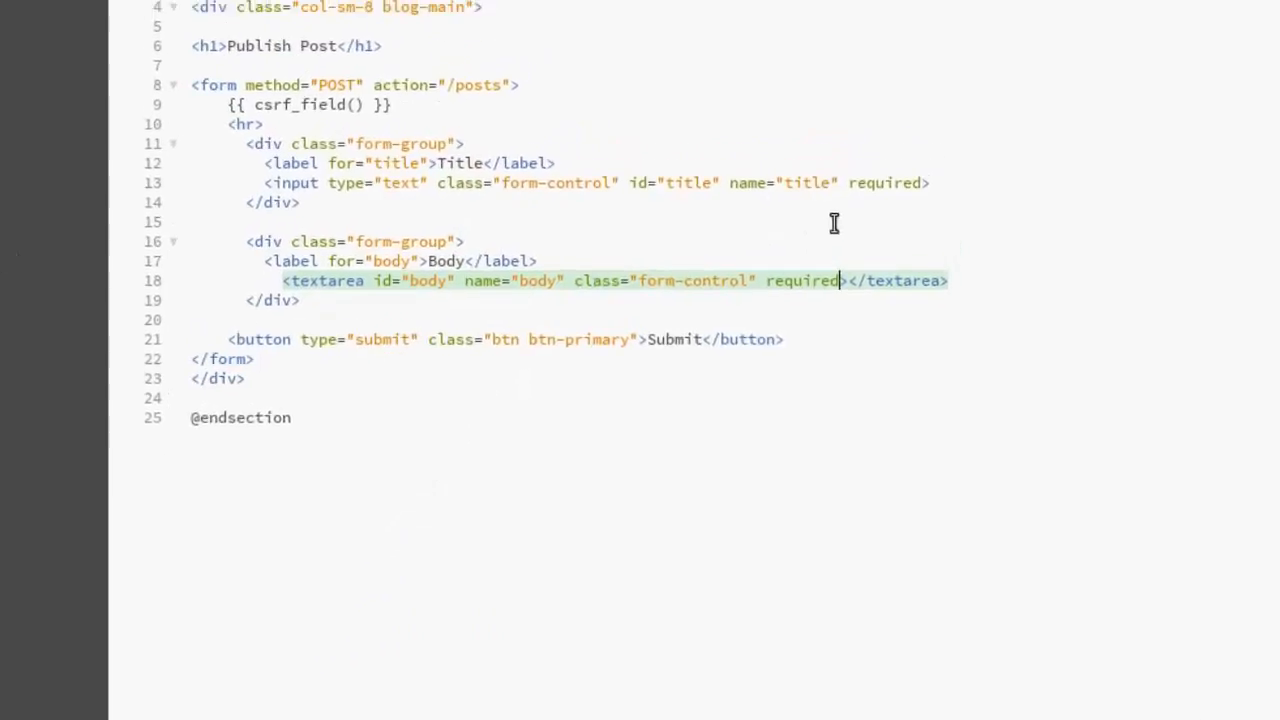
Step: Select and delete the required attribute on the title input and body textarea
scroll("down", 3)
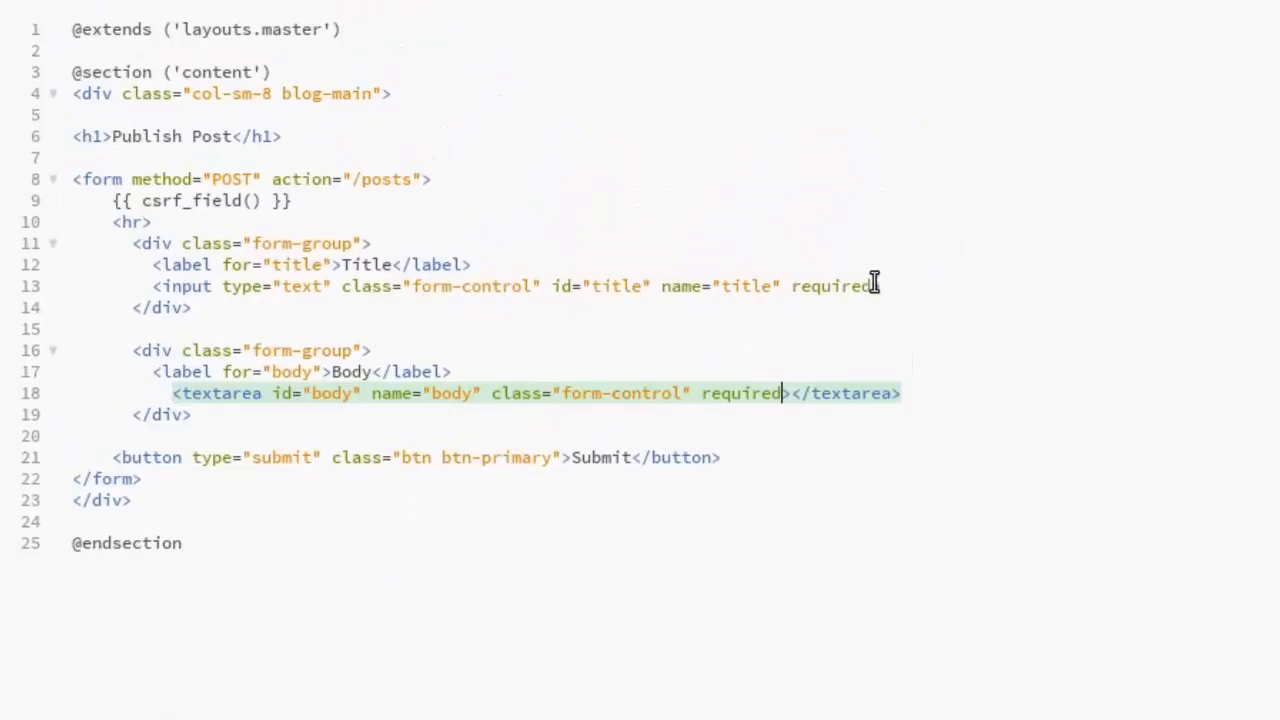
double_click(830, 286)
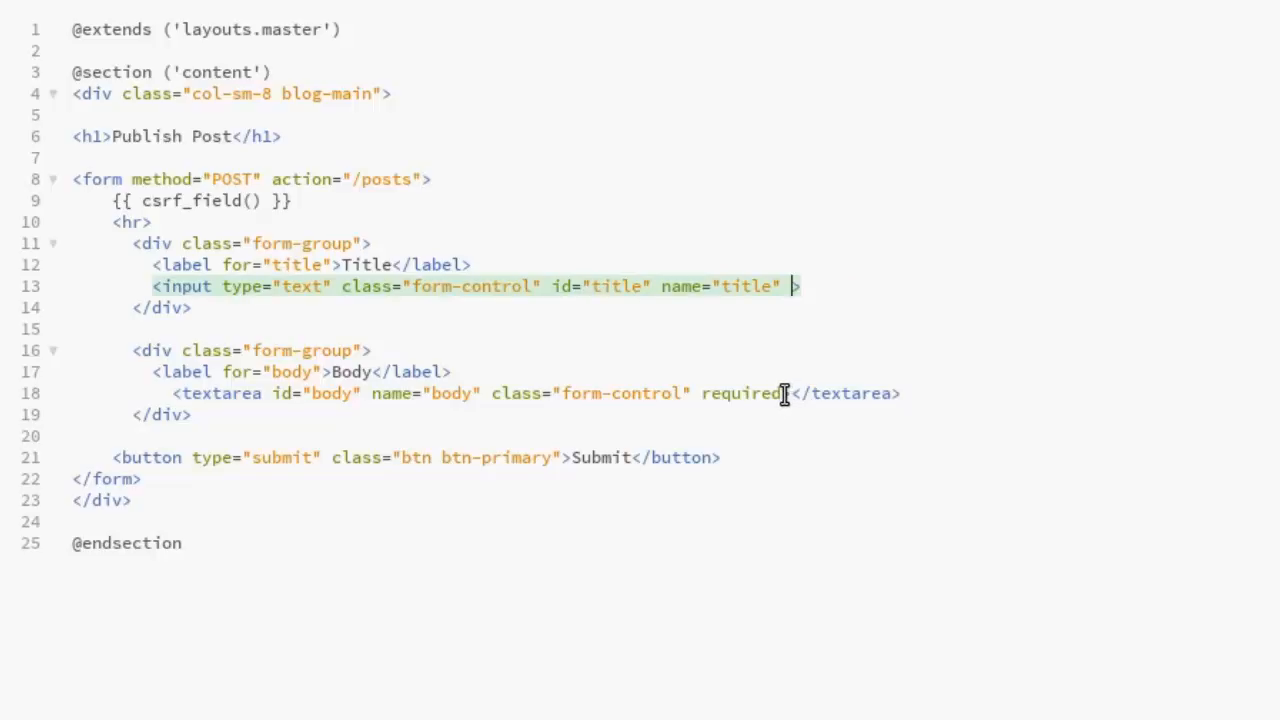
double_click(742, 392)
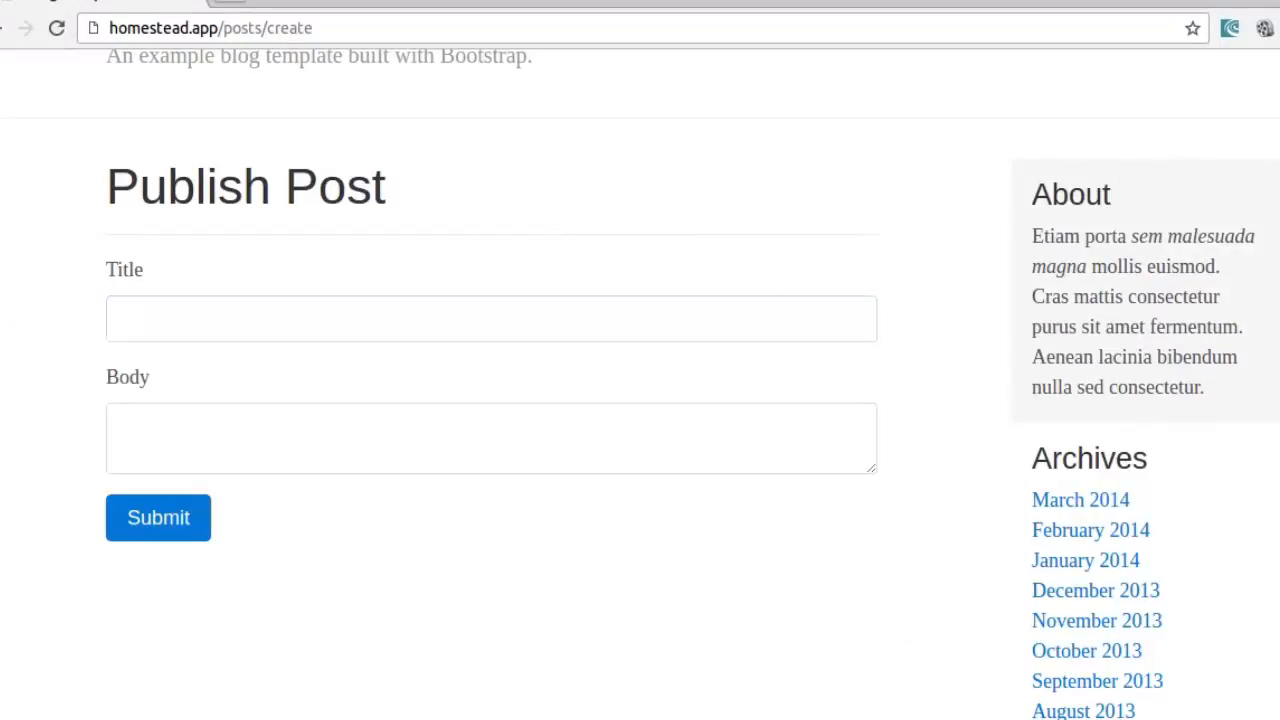
Step: Submit the empty Publish Post form twice and scroll to see it return to the blank page
scroll("up", 3)
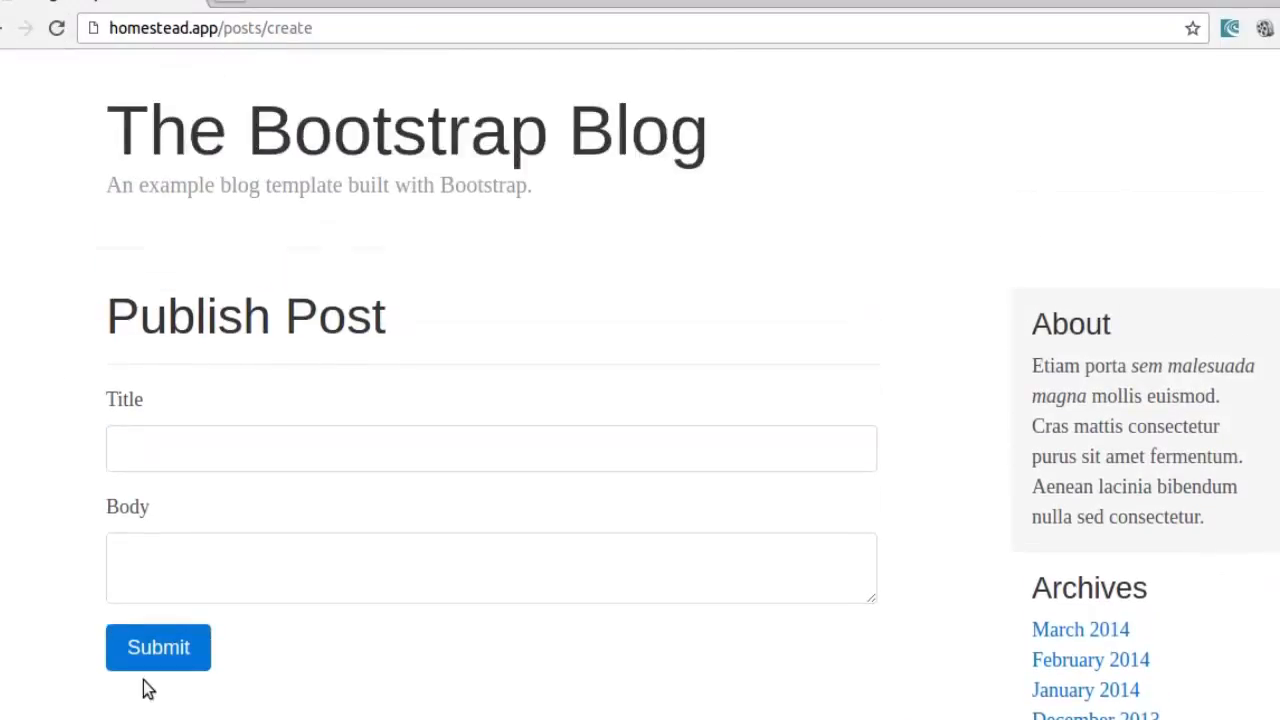
left_click(156, 648)
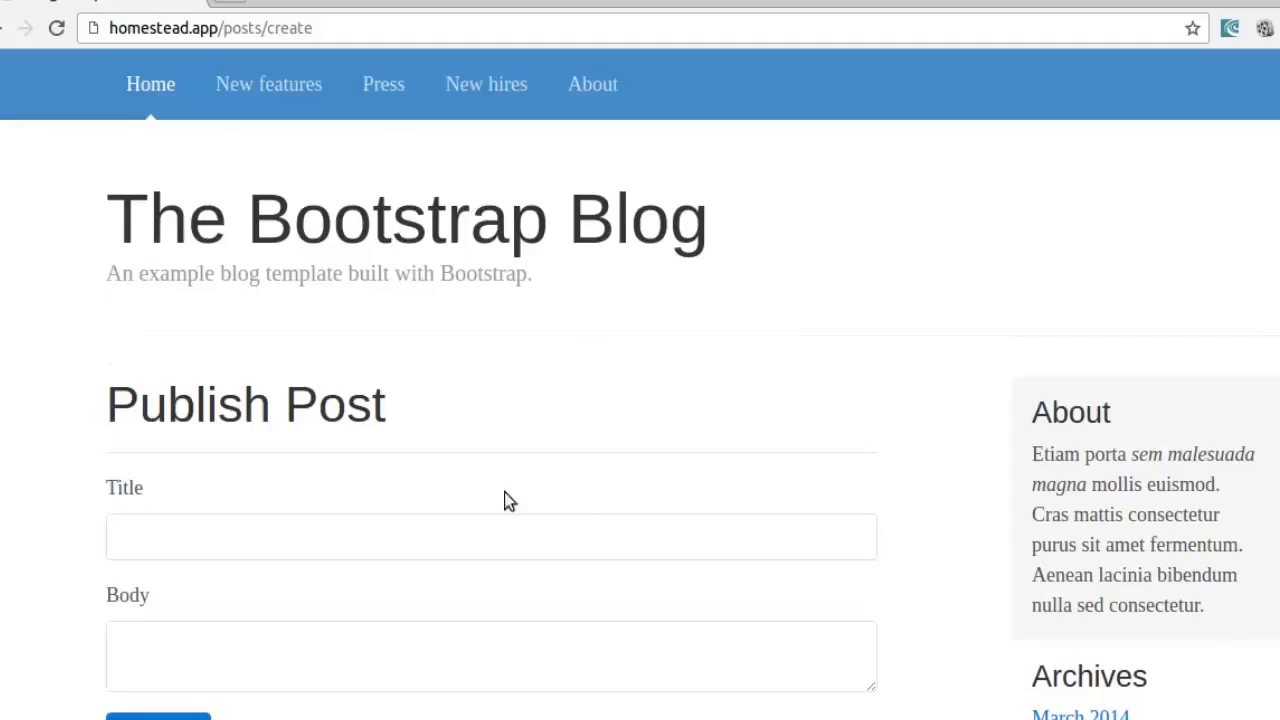
scroll("down", 3)
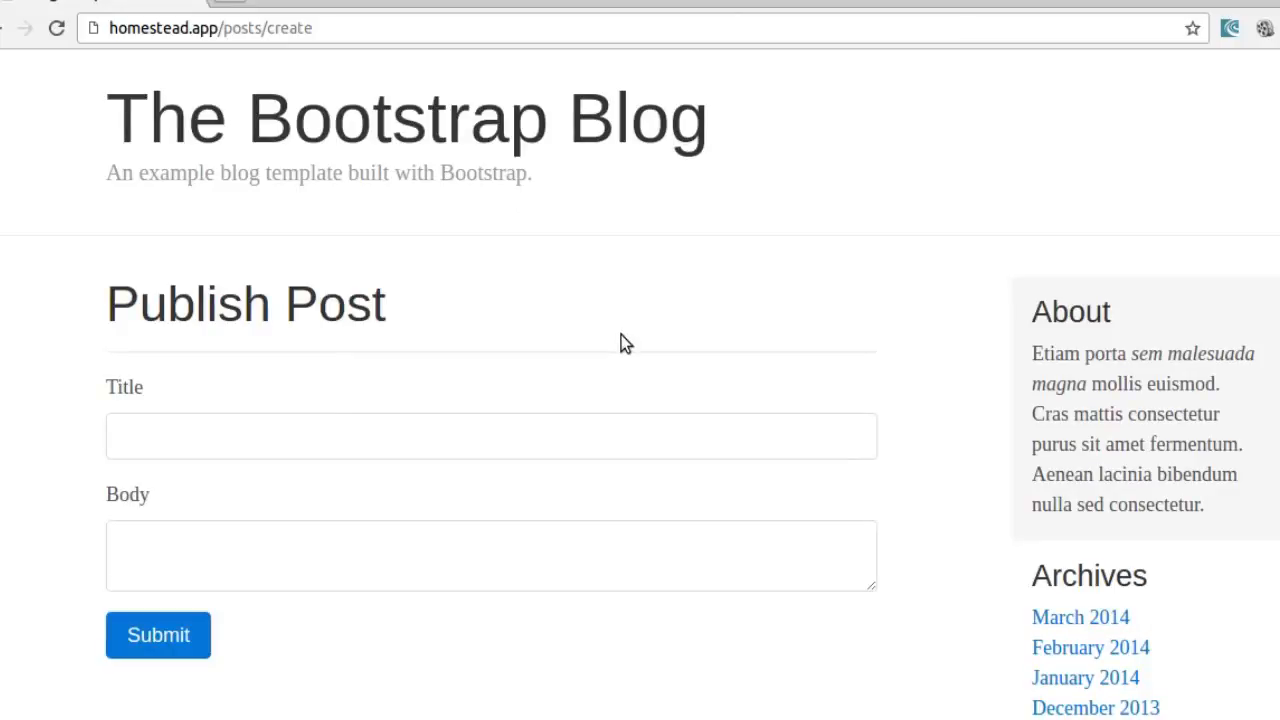
left_click(156, 636)
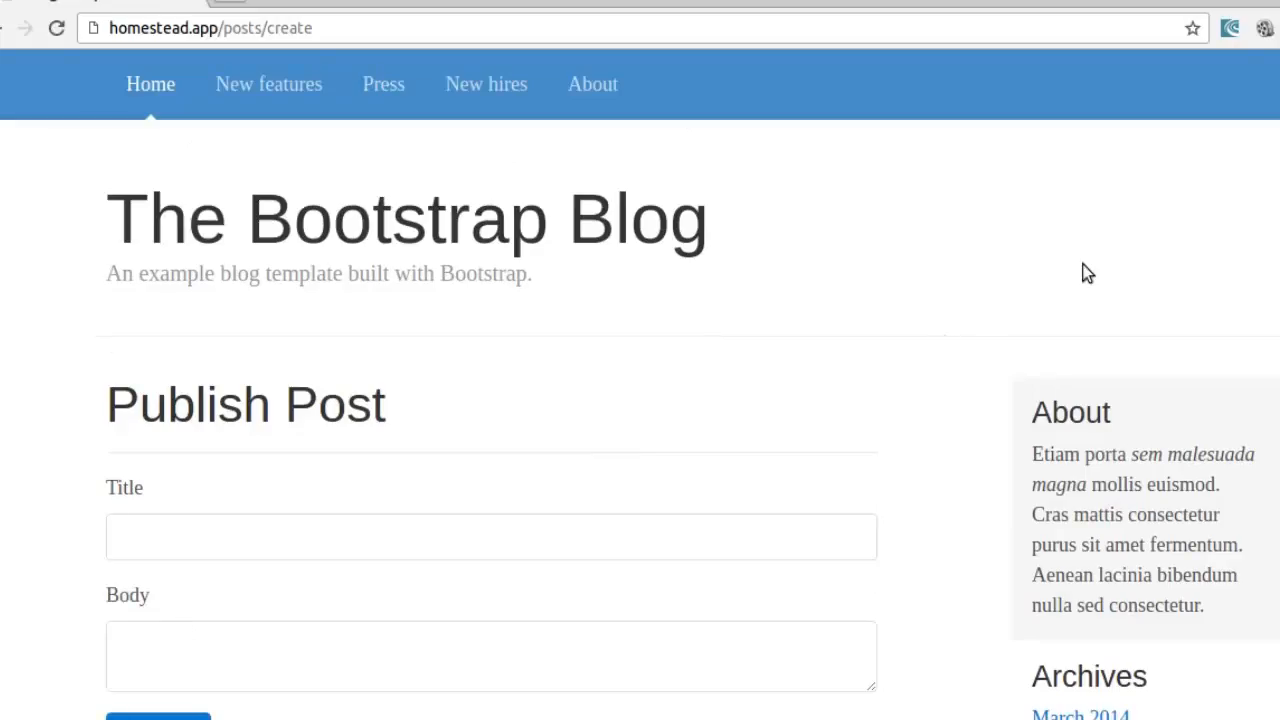
scroll("down", 3)
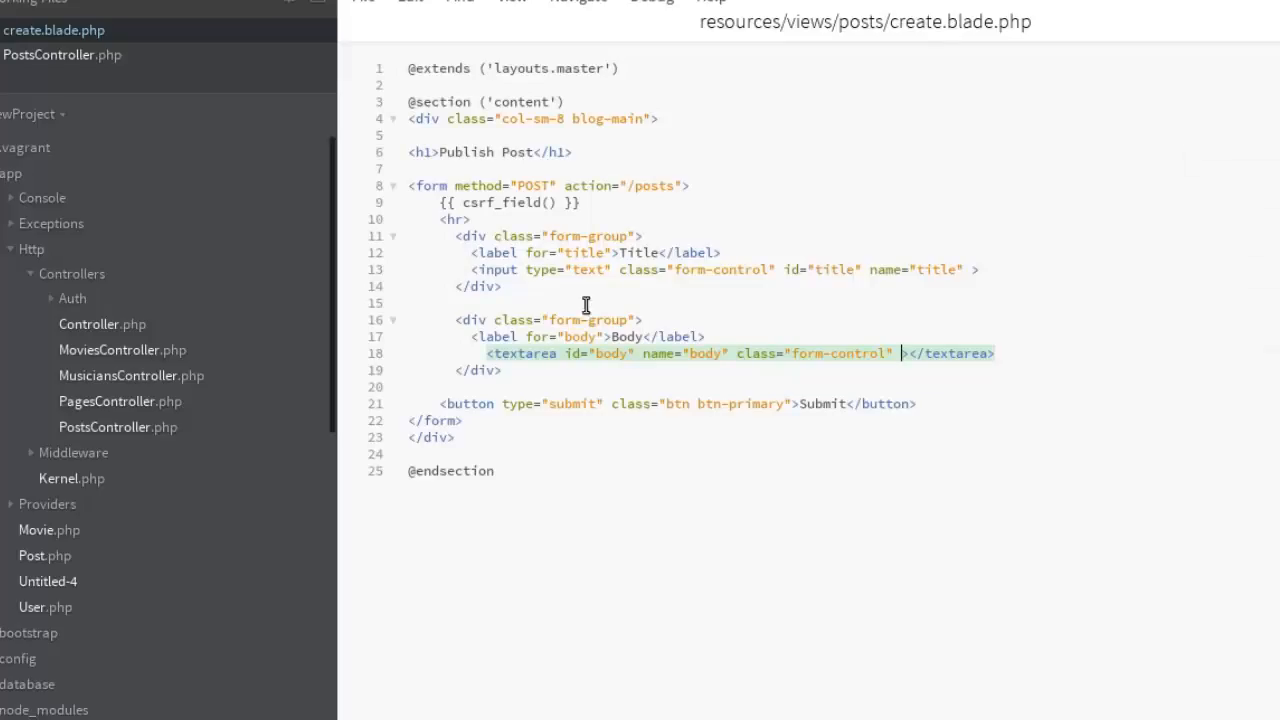
mouse_move(836, 464)
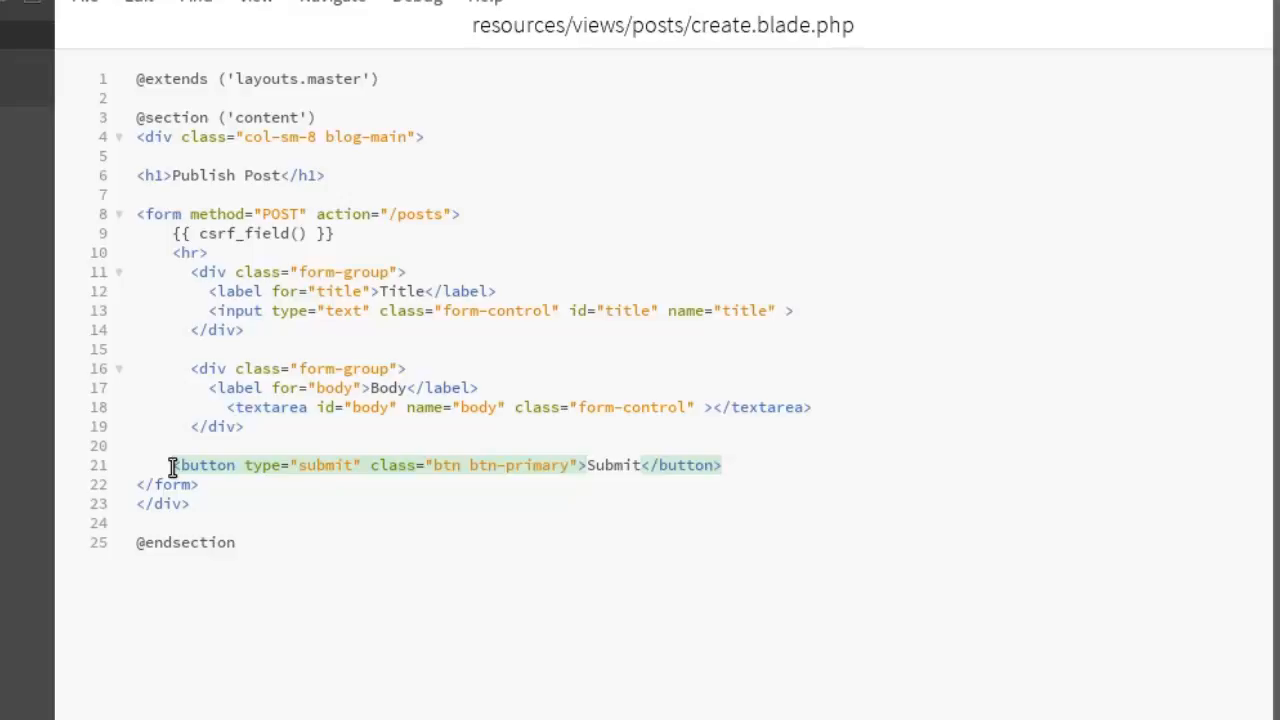
Step: Add a new <div class="form-group"> block below the submit button form-group
key("Enter")
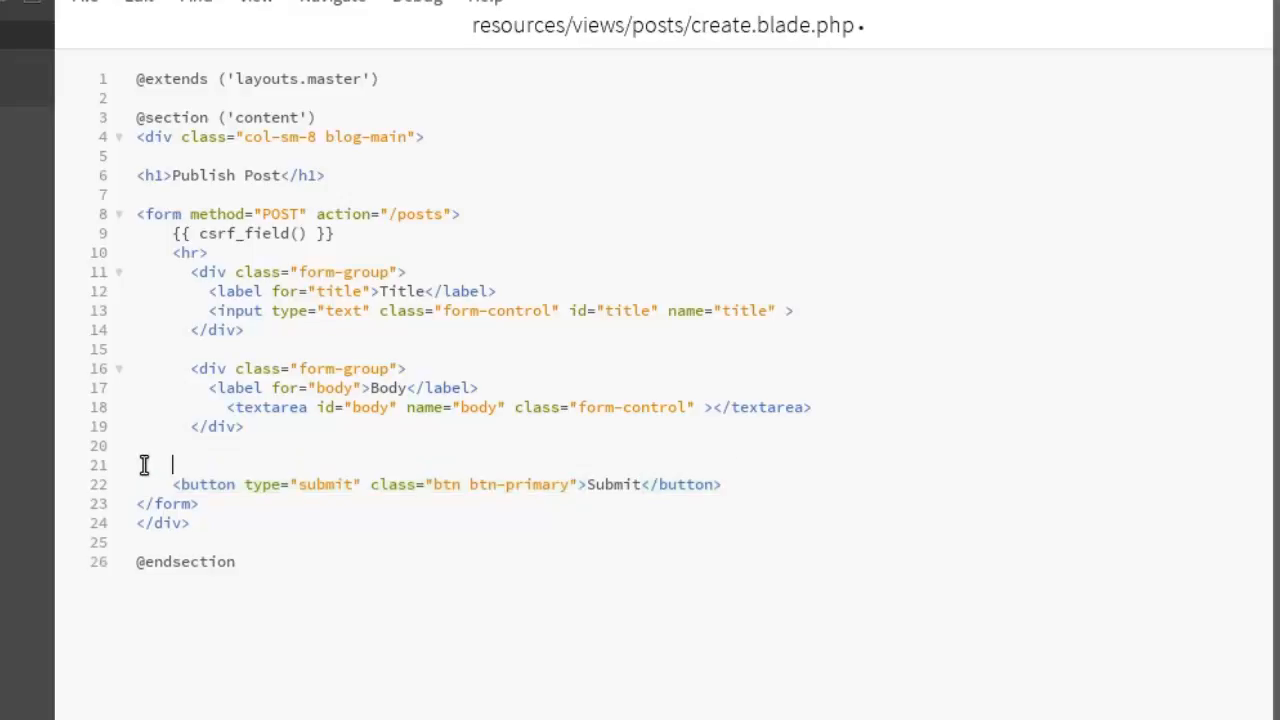
type("<")
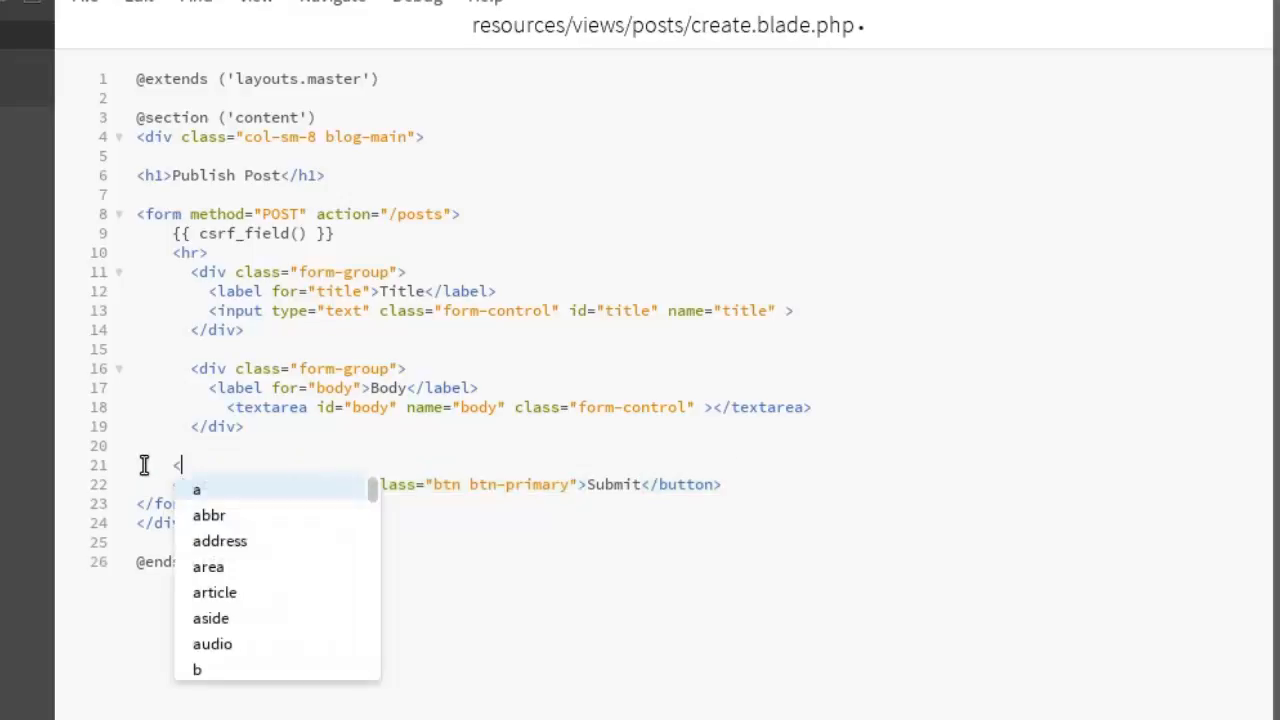
type("div")
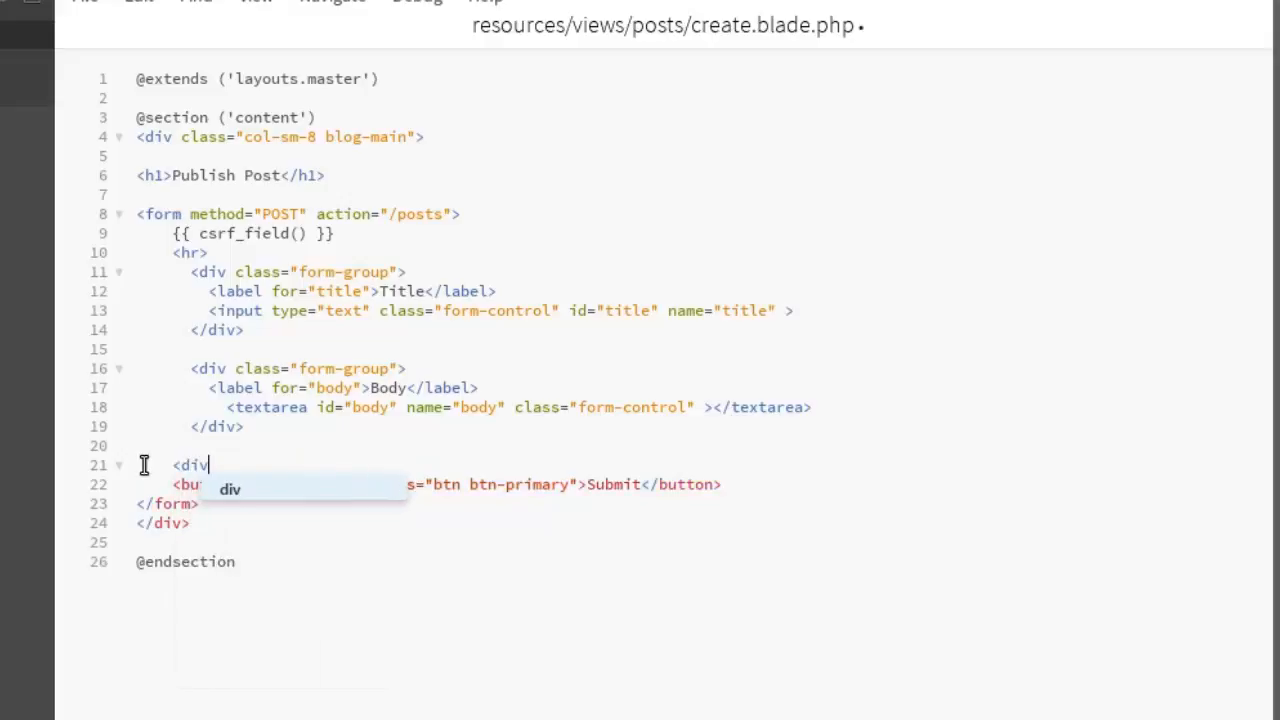
type("class=\"")
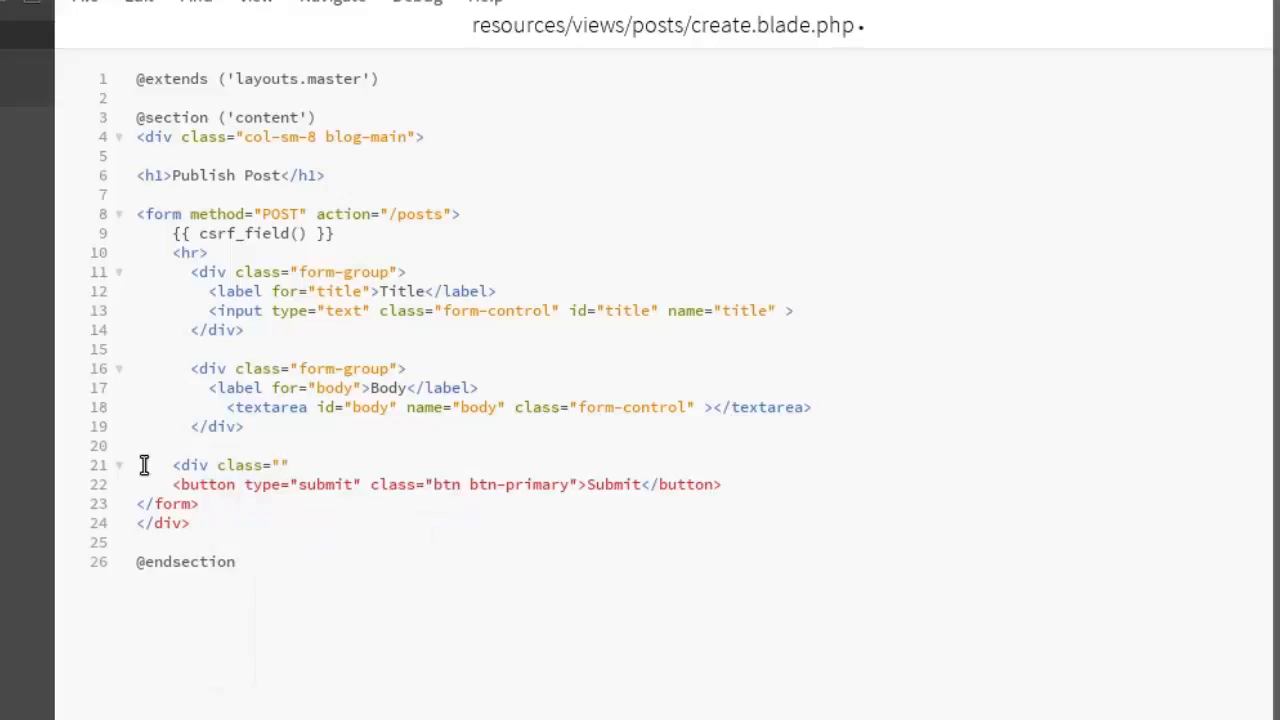
left_click(284, 464)
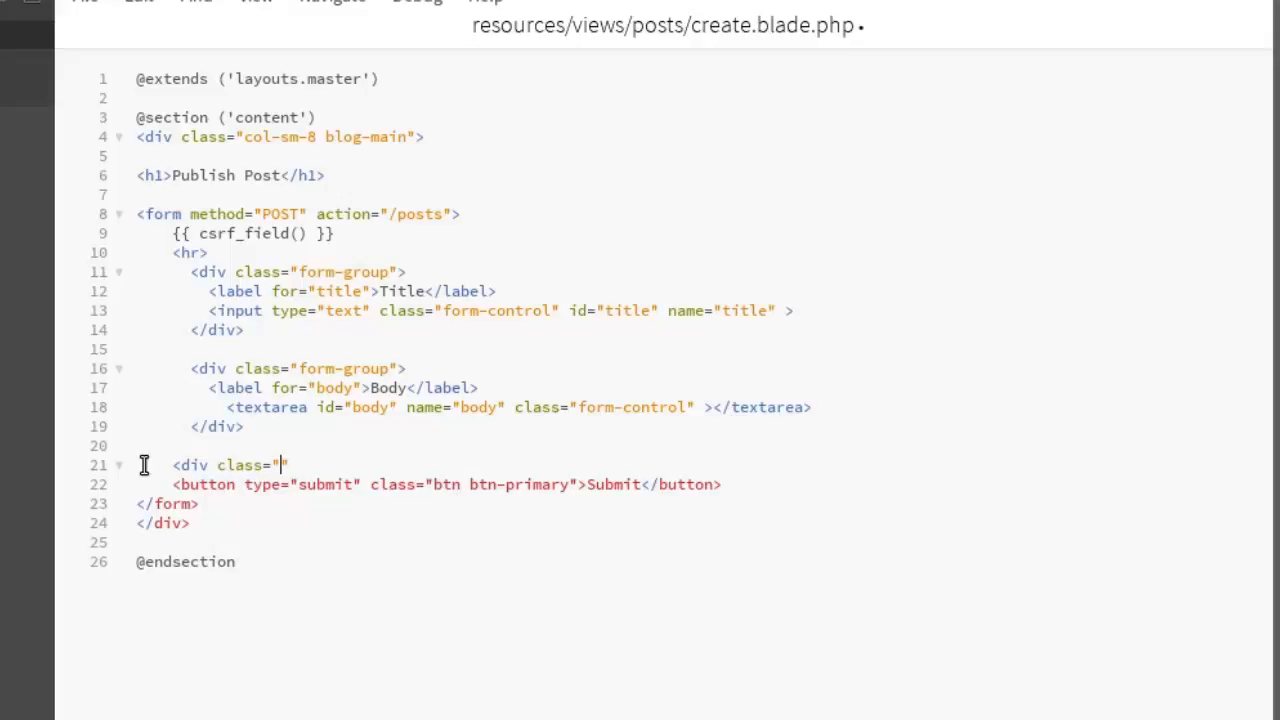
type("form-group\">")
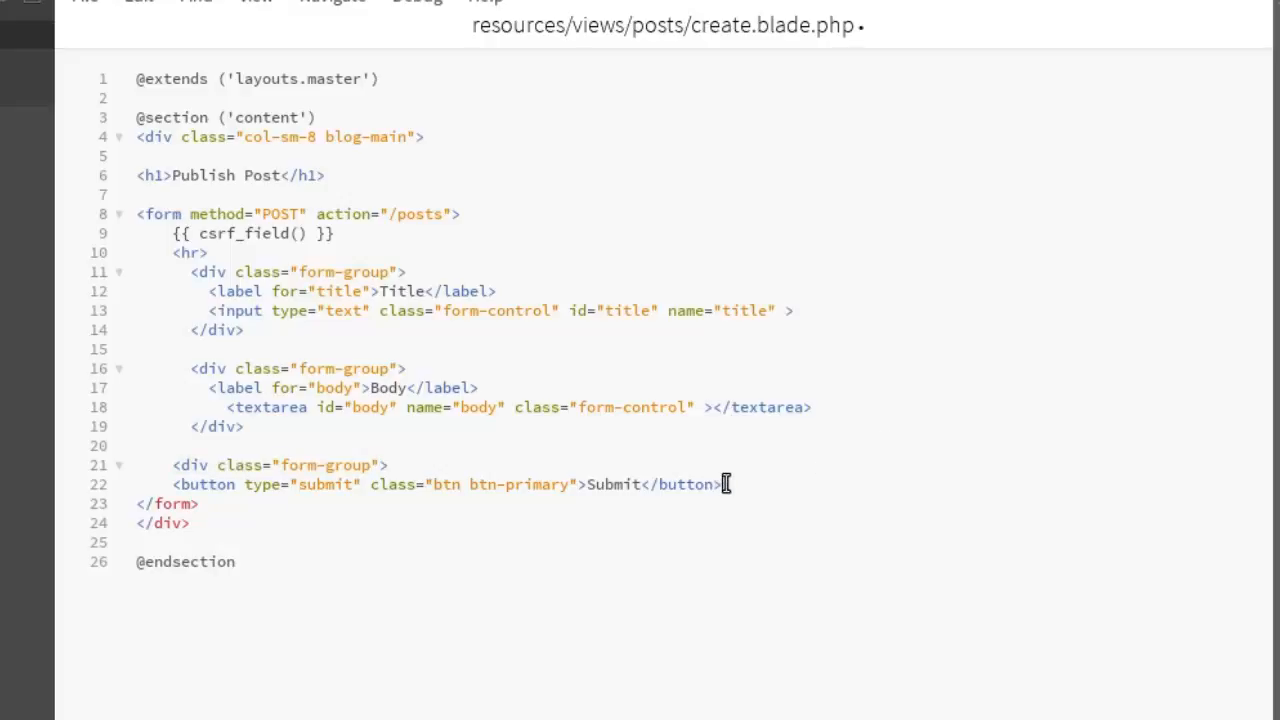
type("</div>")
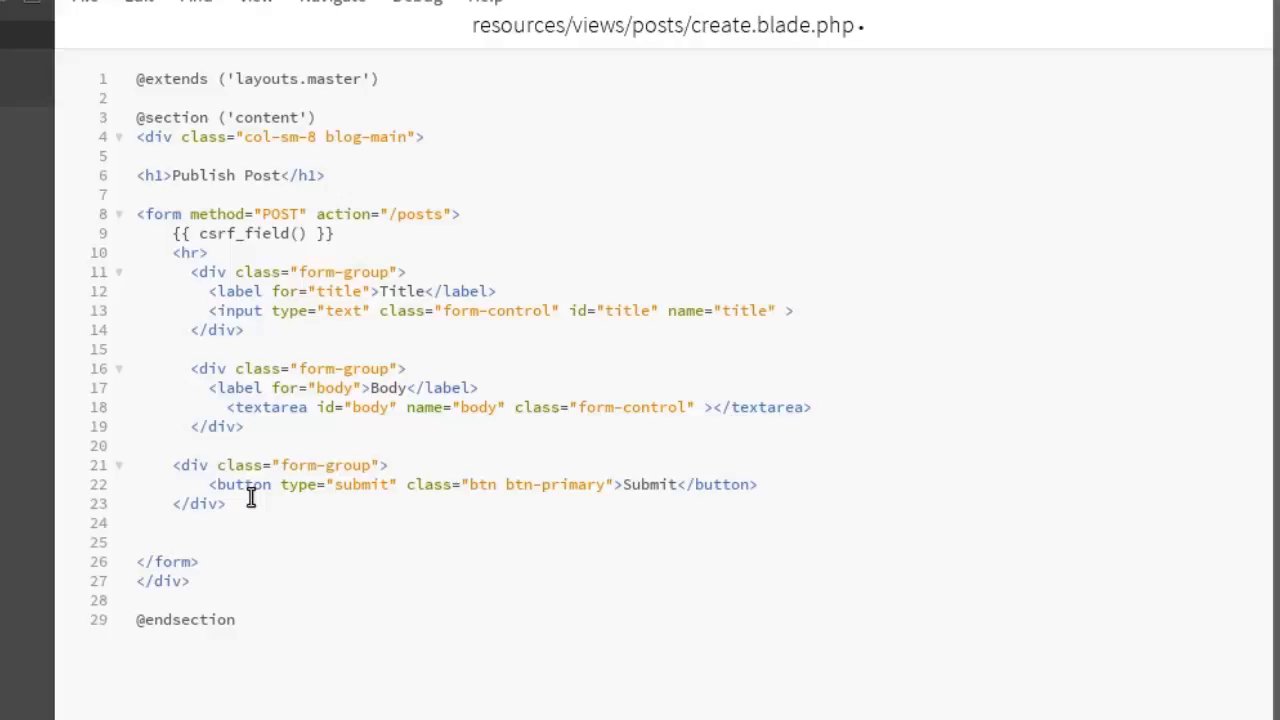
type("<")
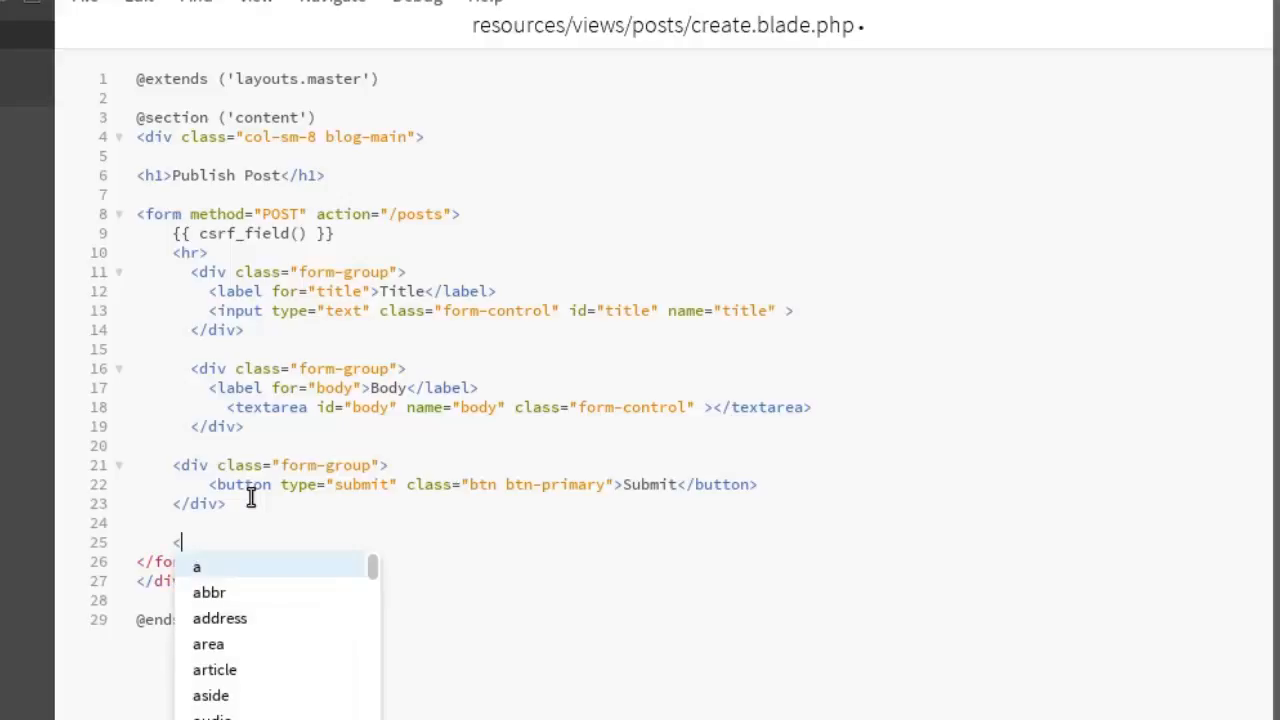
type("div")
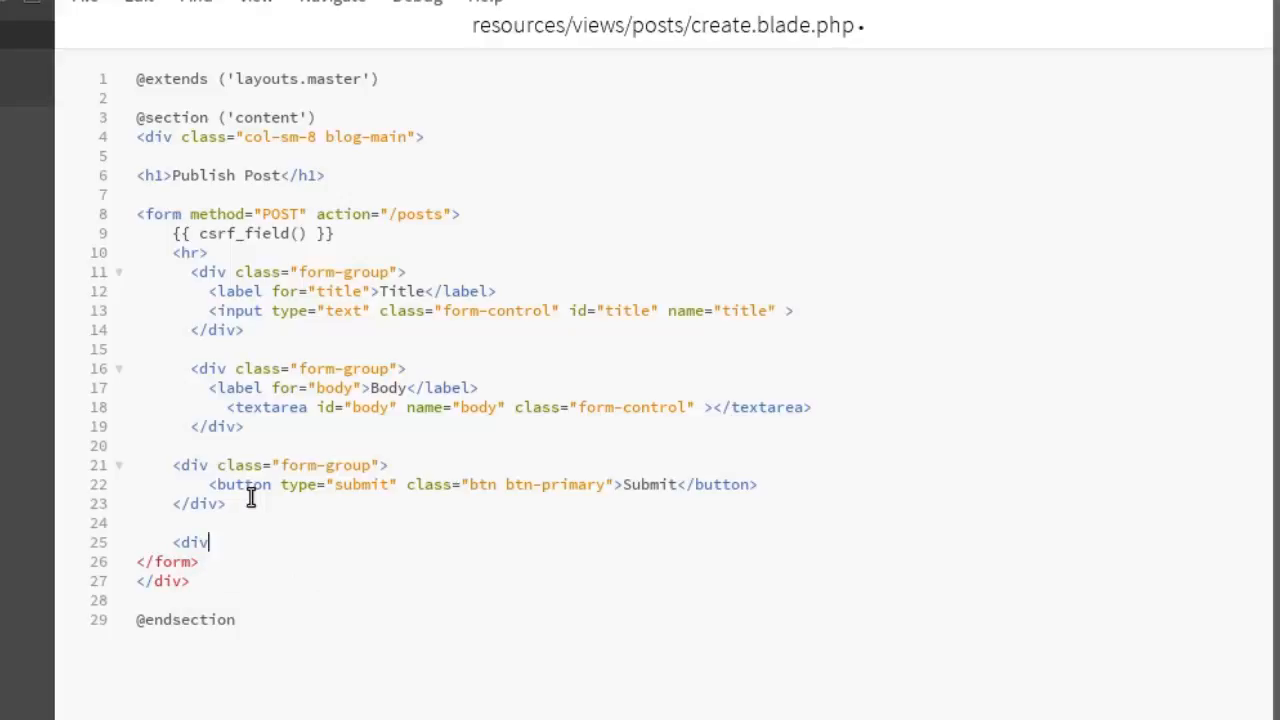
type("c")
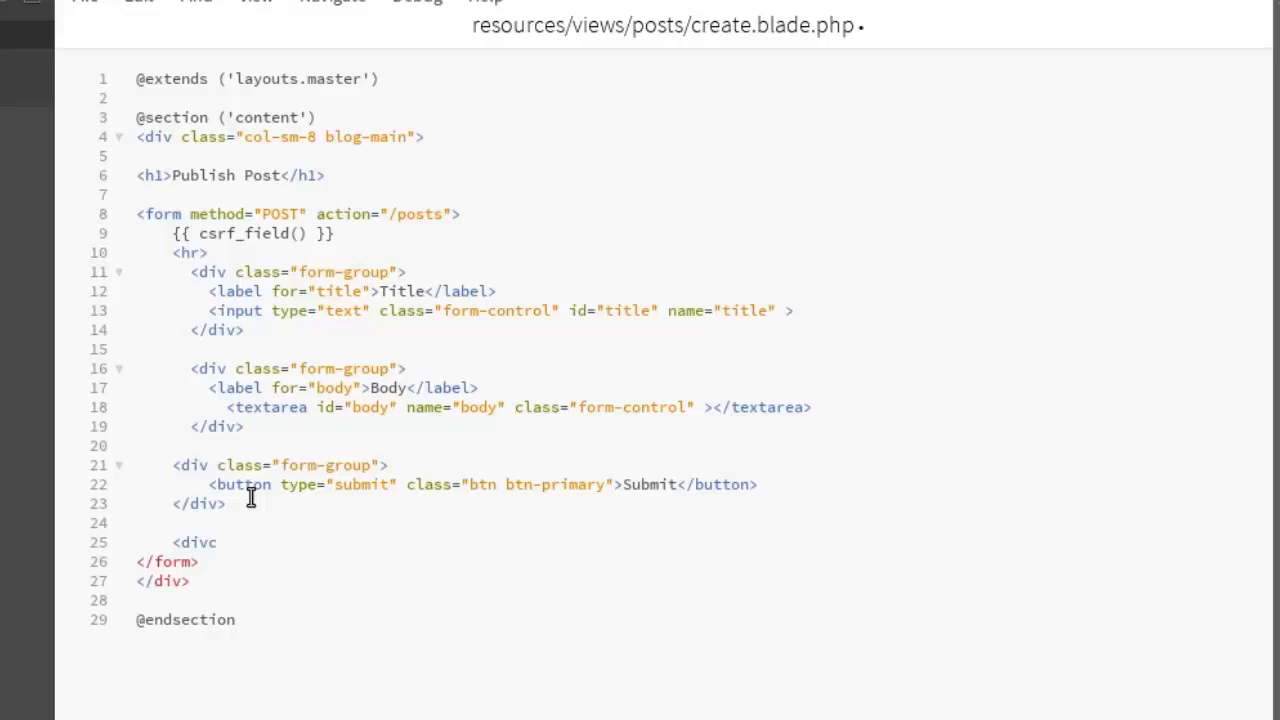
type("class=\"\"")
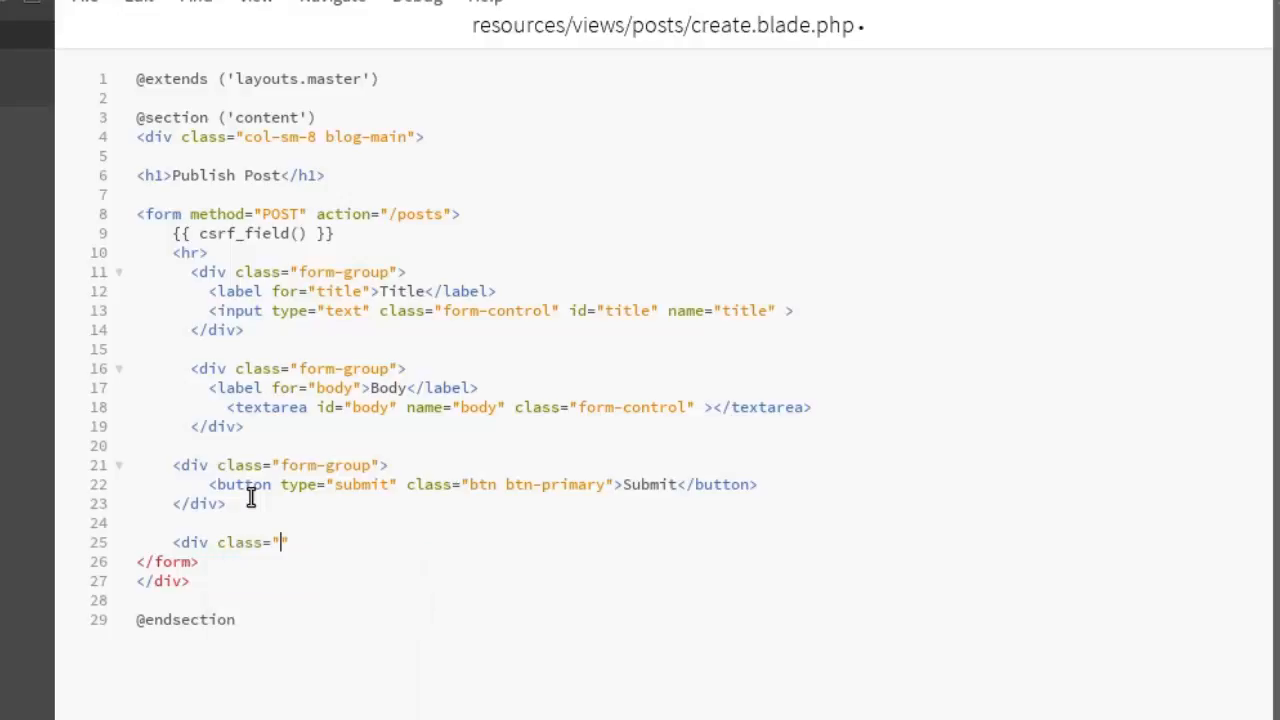
type("fom")
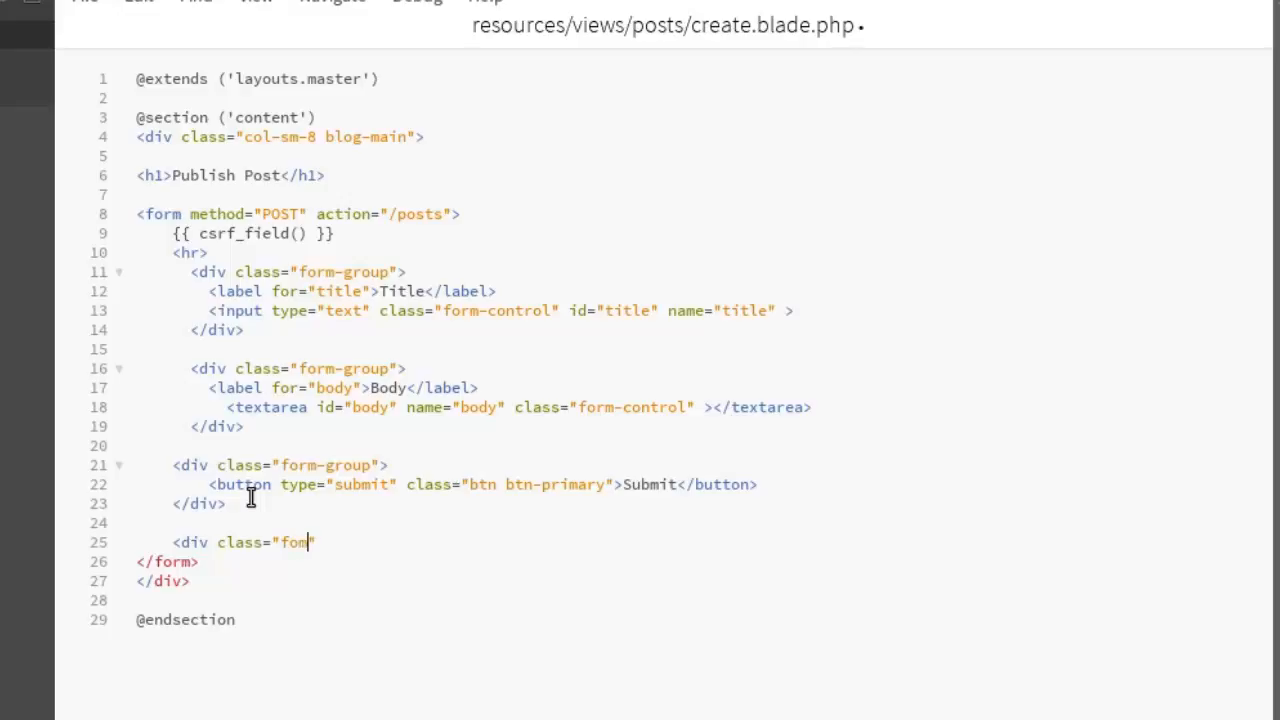
key("Backspace")
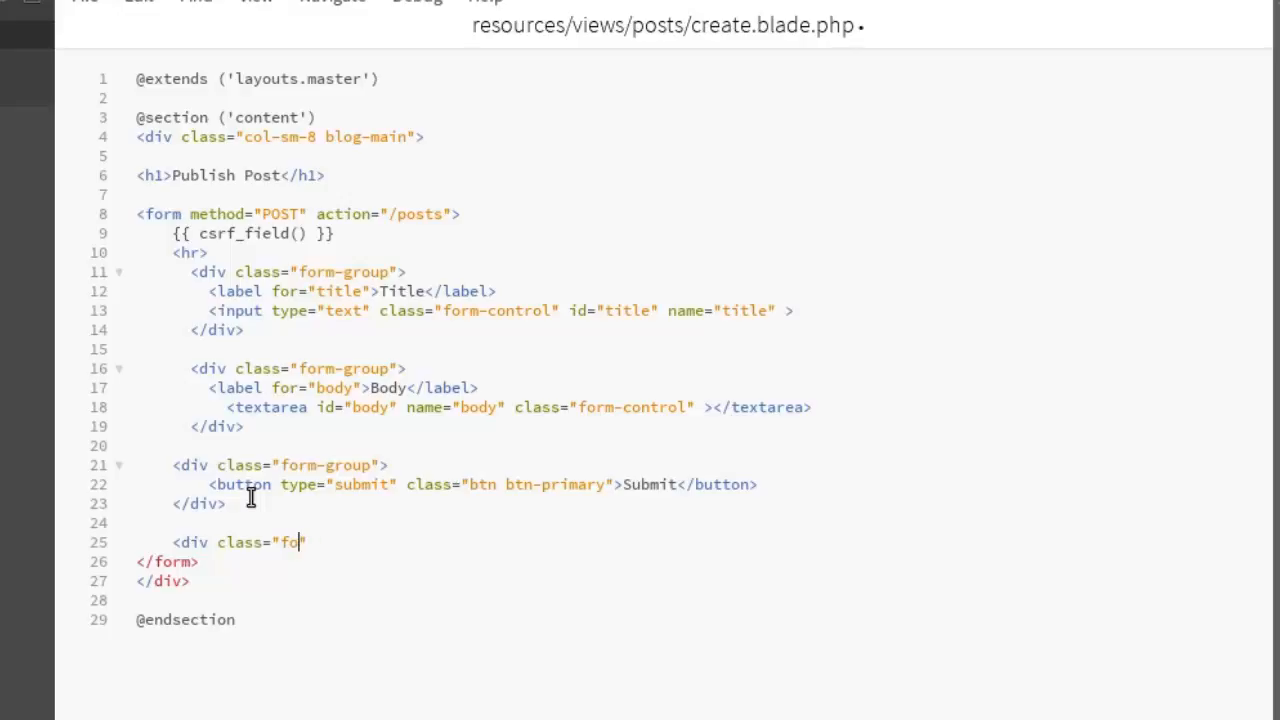
type("rm")
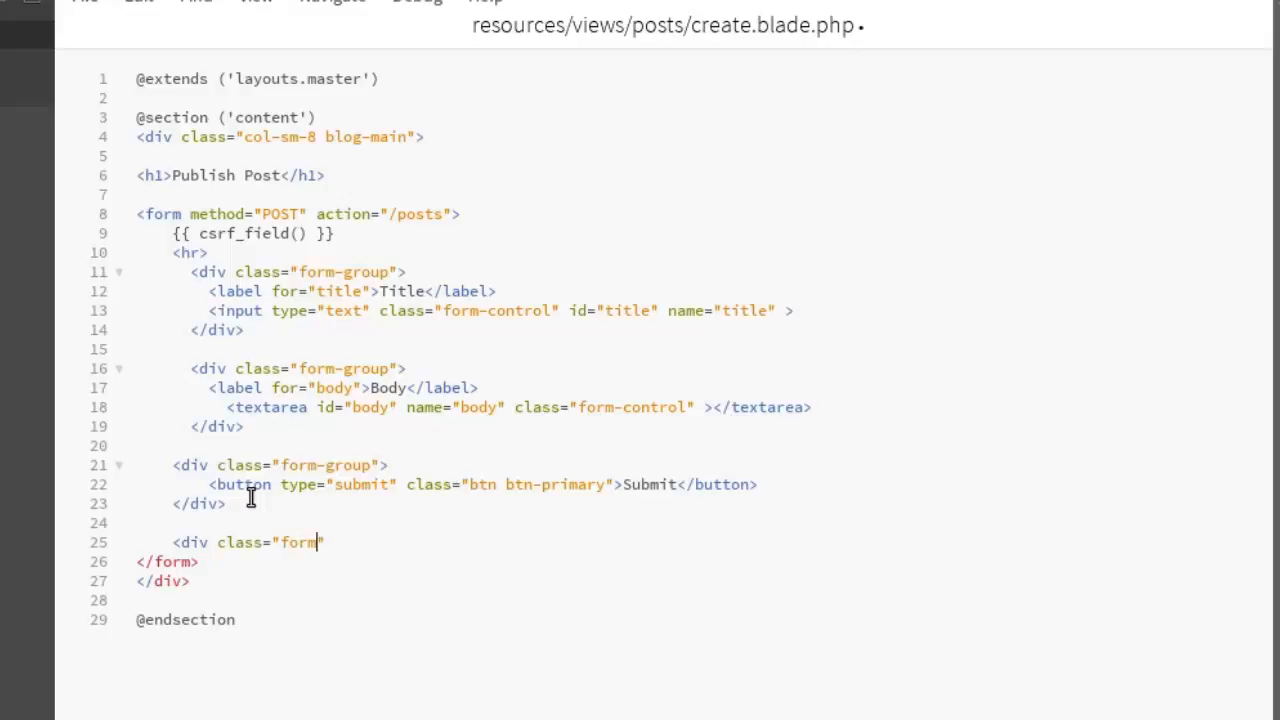
type("-gro")
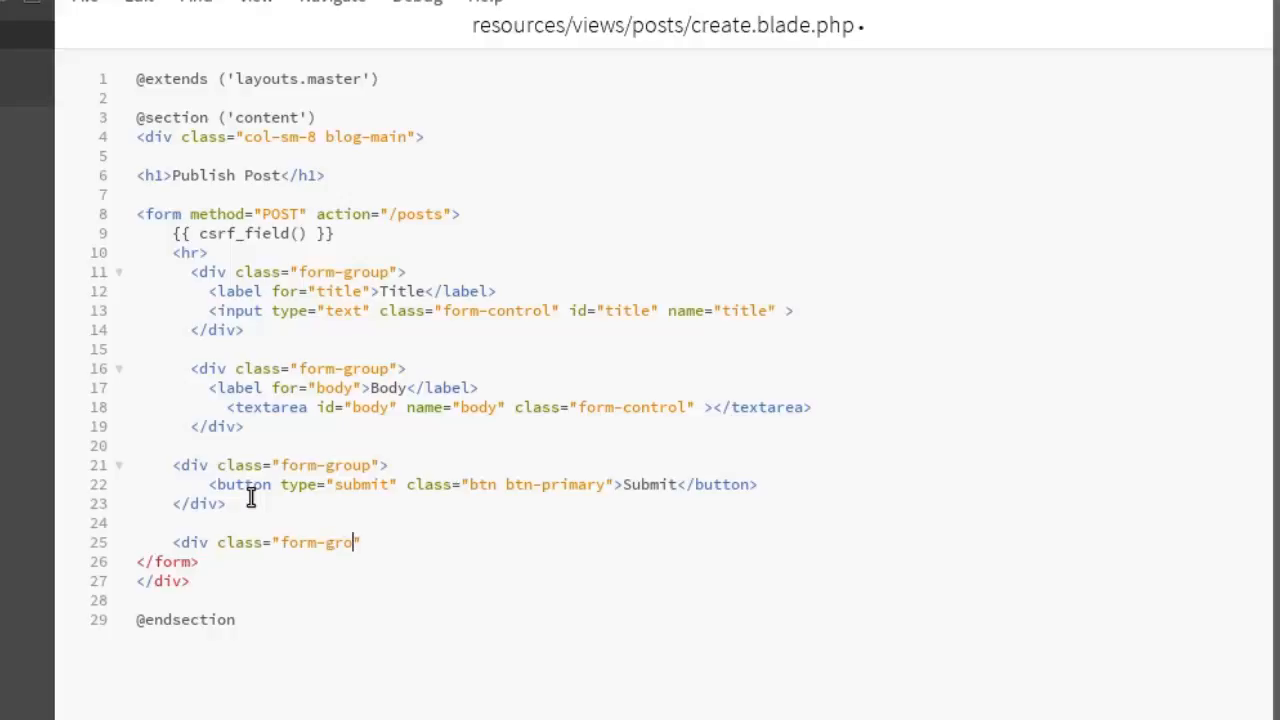
type("up")
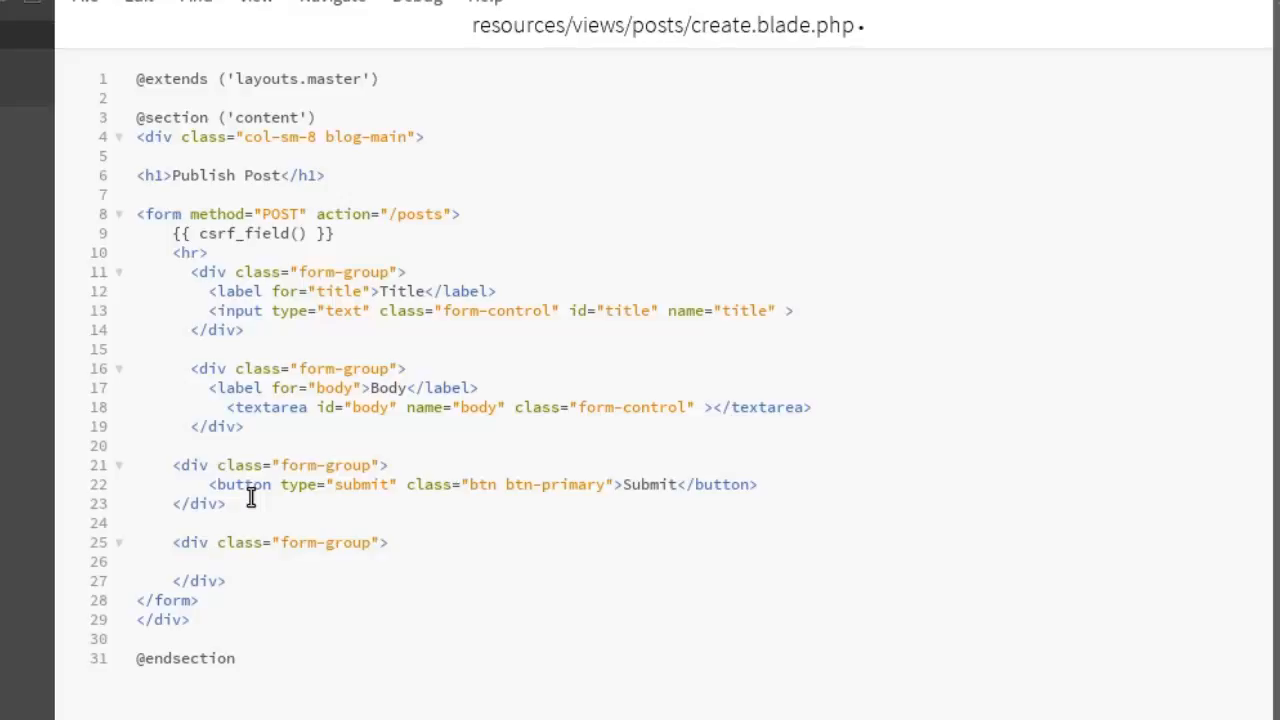
Step: Nest a <div class="alert alert-danger"> inside the new form-group
type("<")
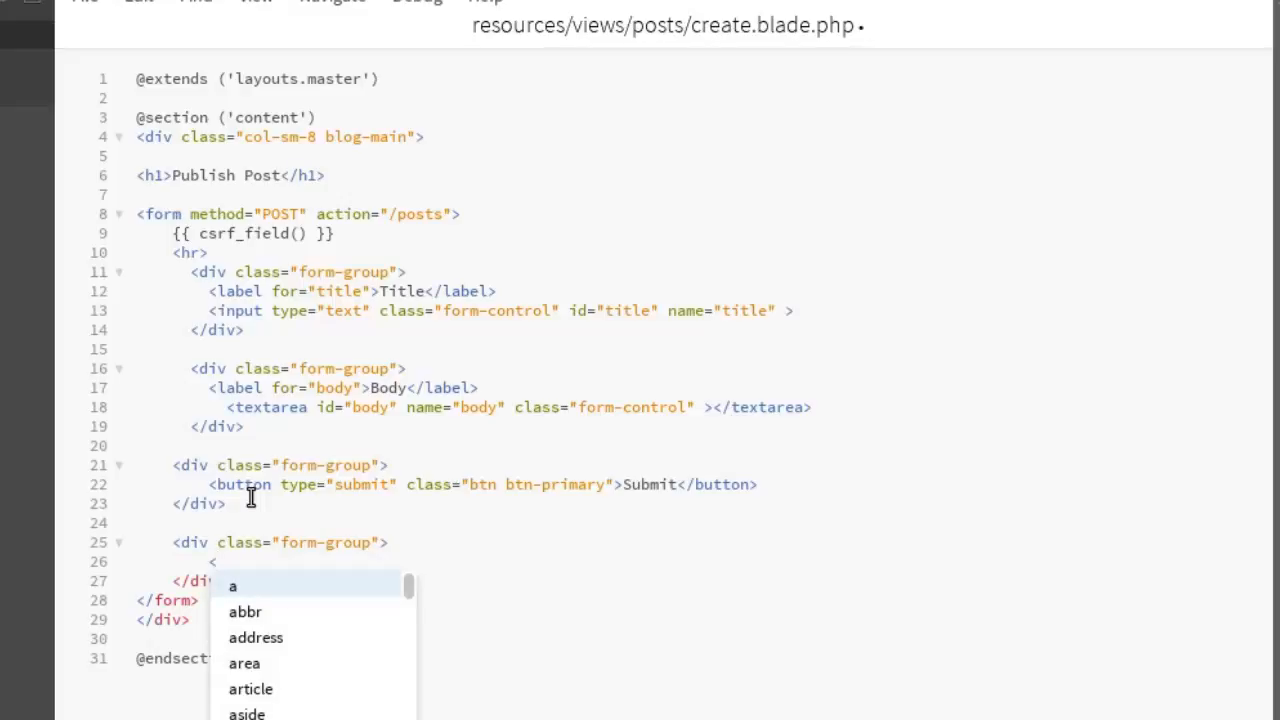
type("div class=\"")
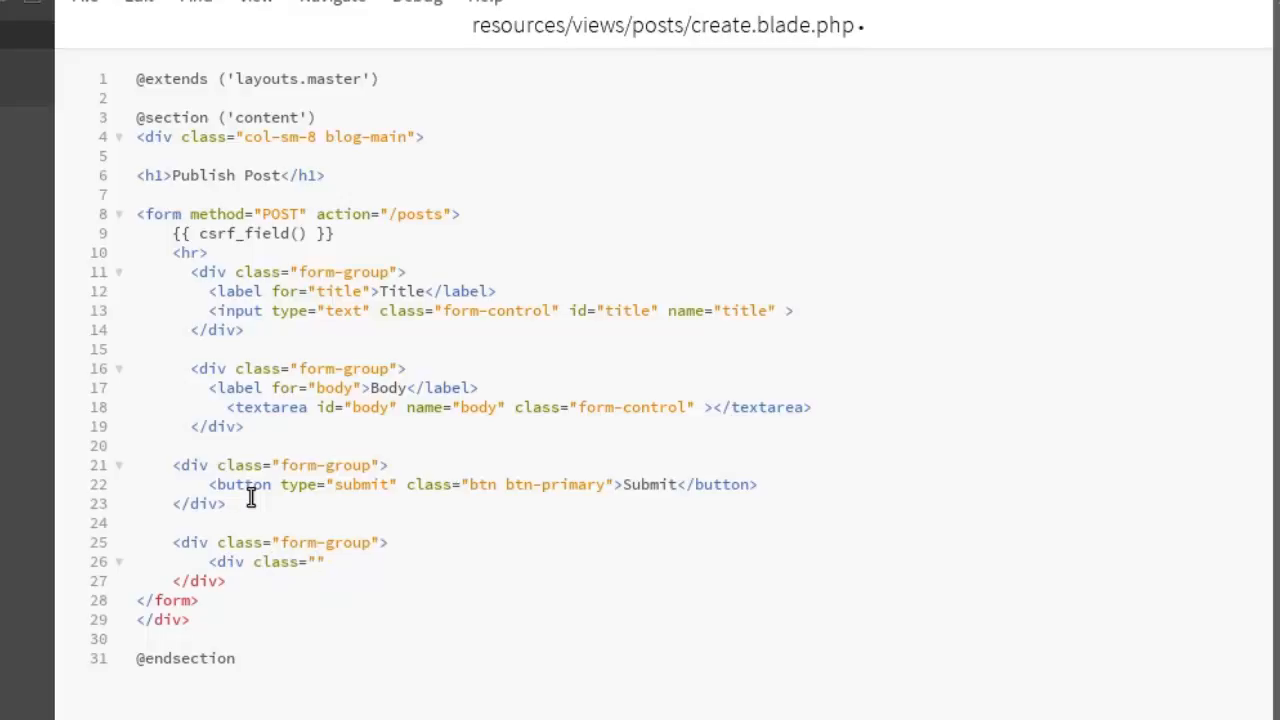
type("alert")
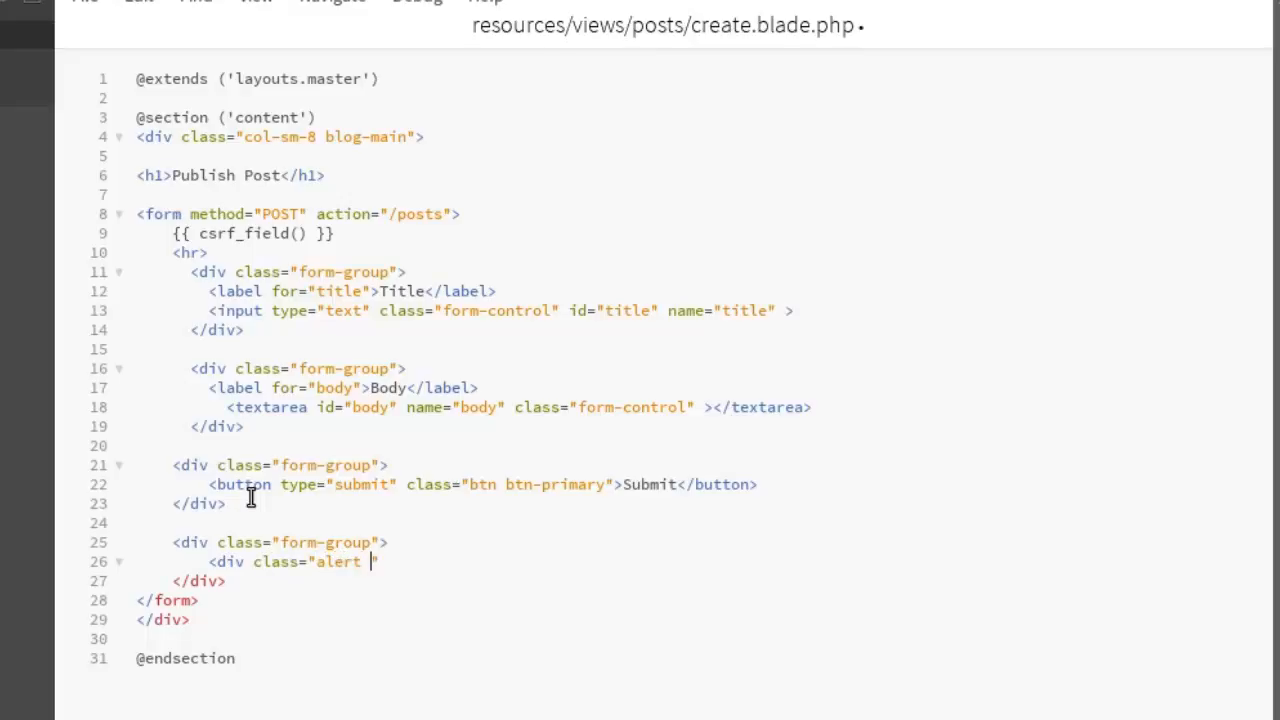
type("a")
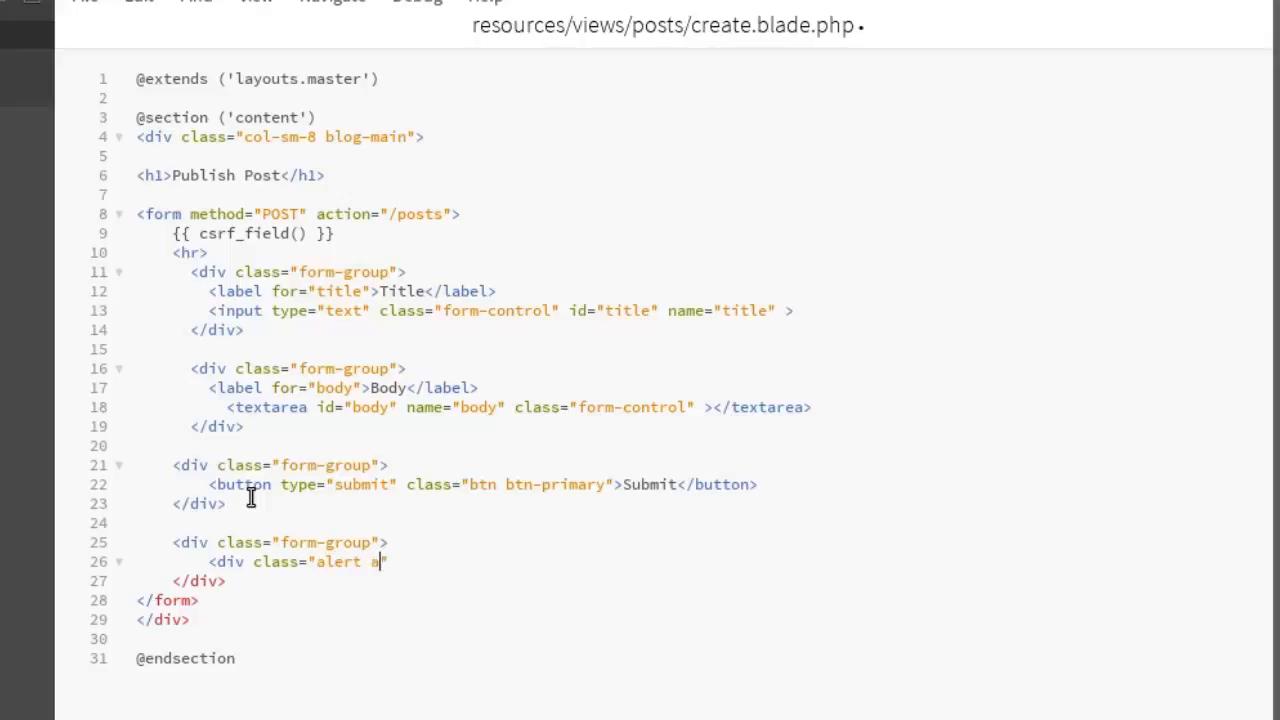
type("alert")
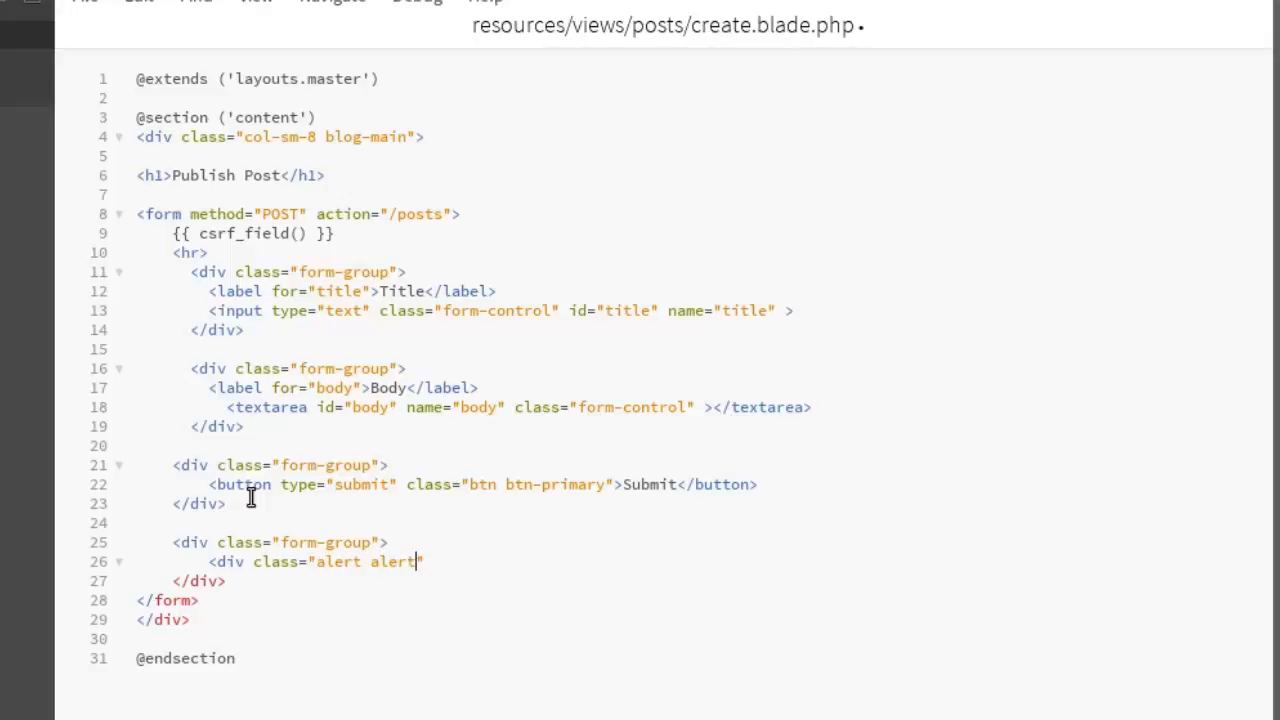
type("-dange")
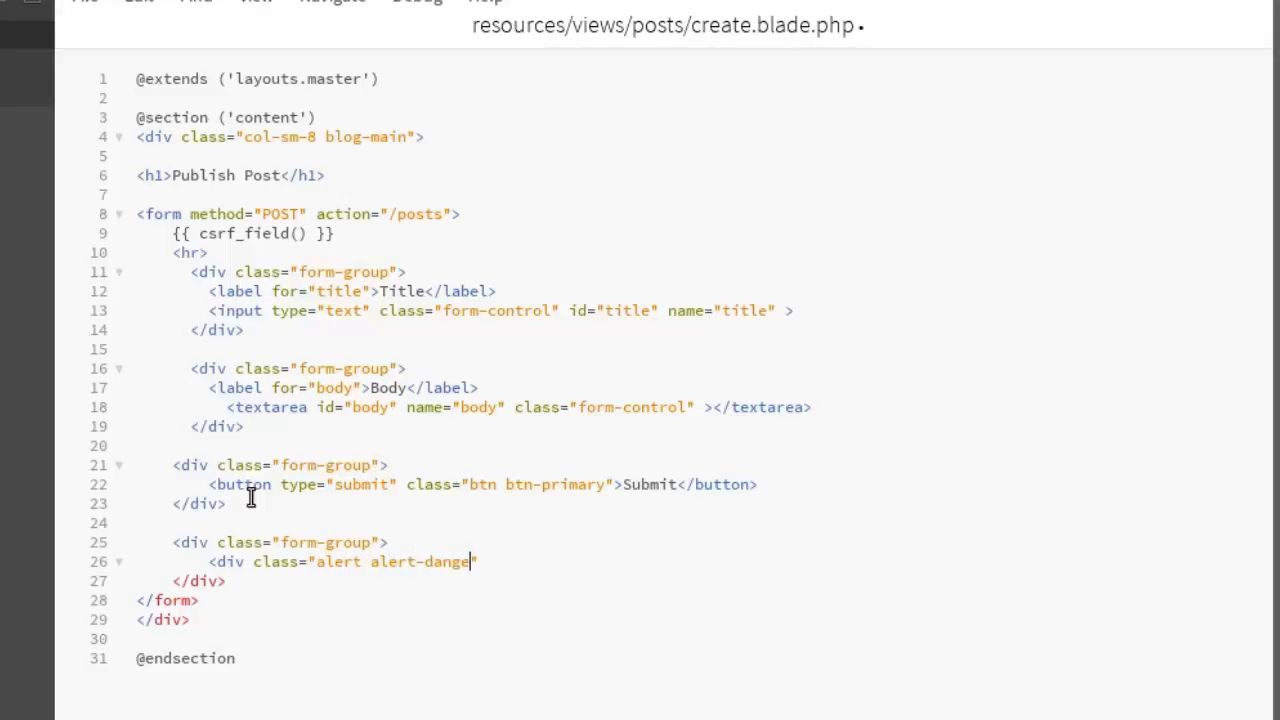
type("r")
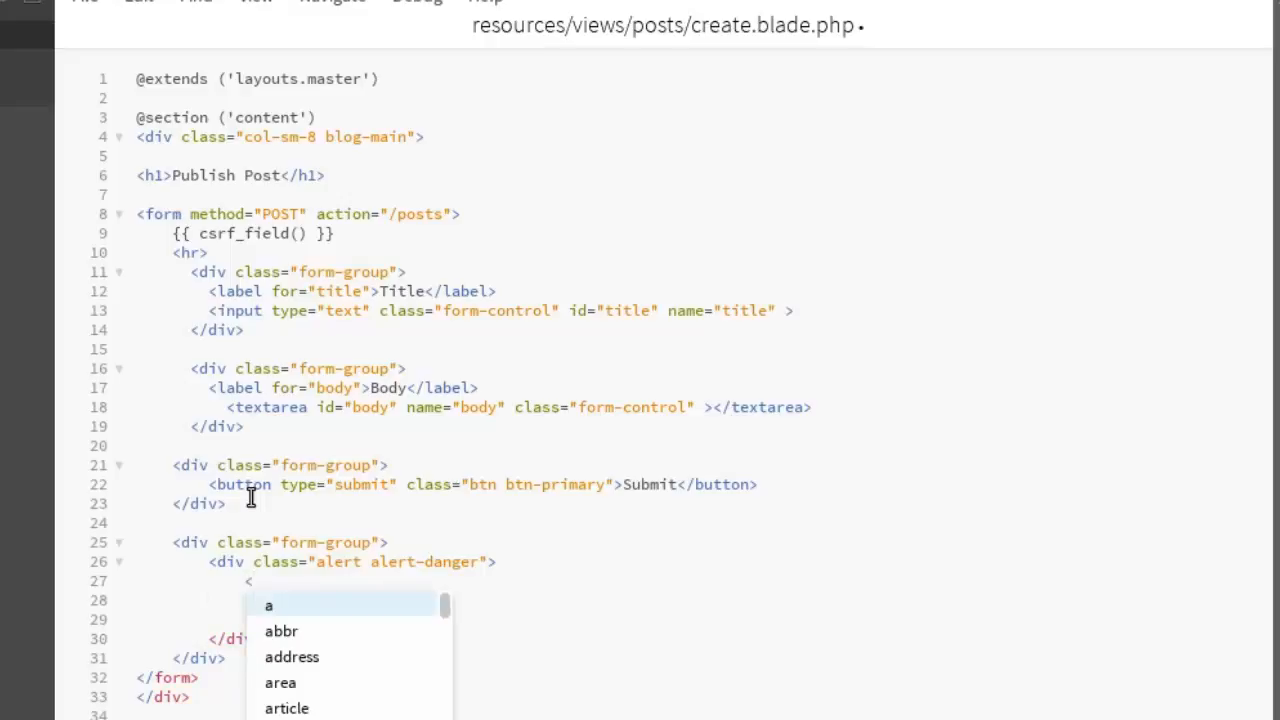
type("ul>")
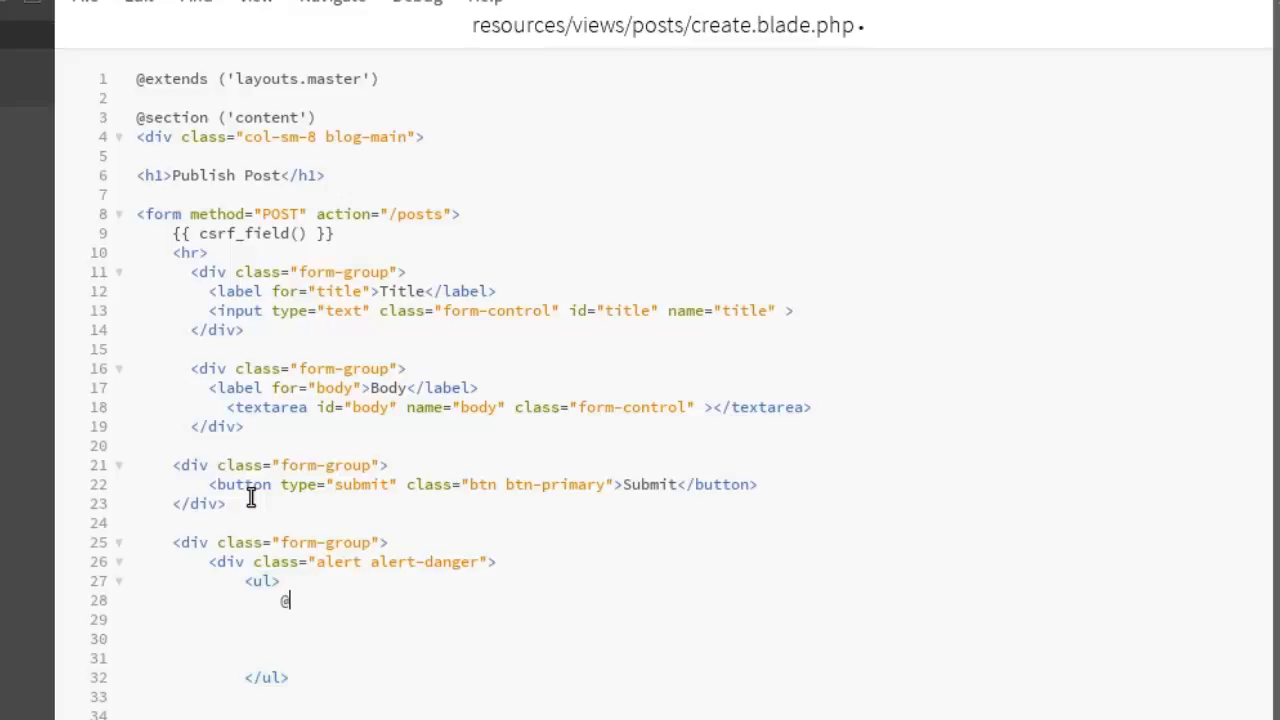
type("fore")
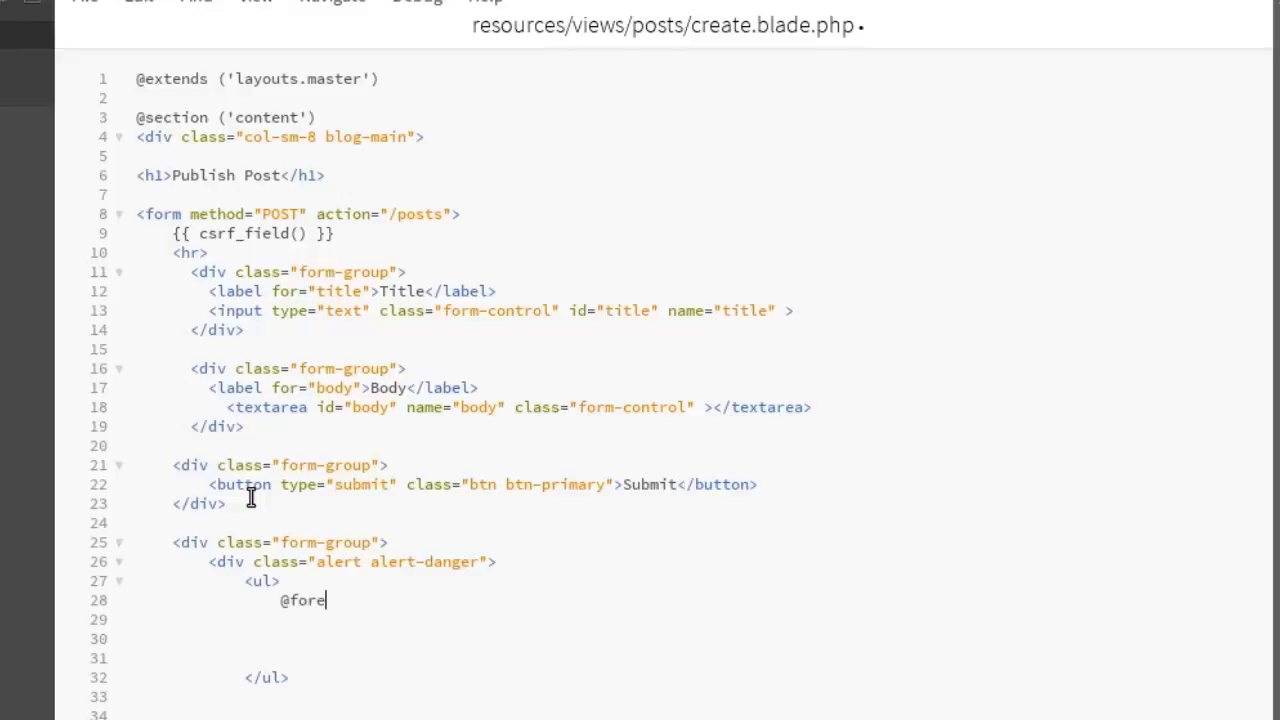
type("ach")
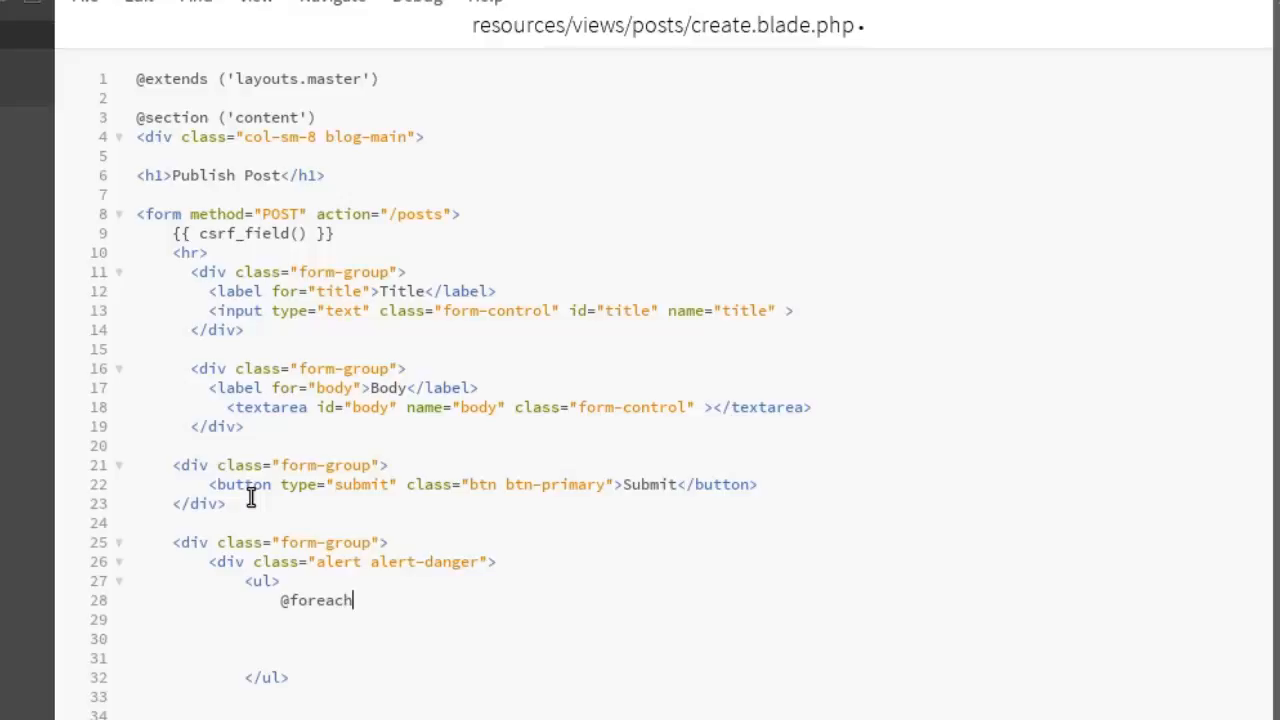
type("()")
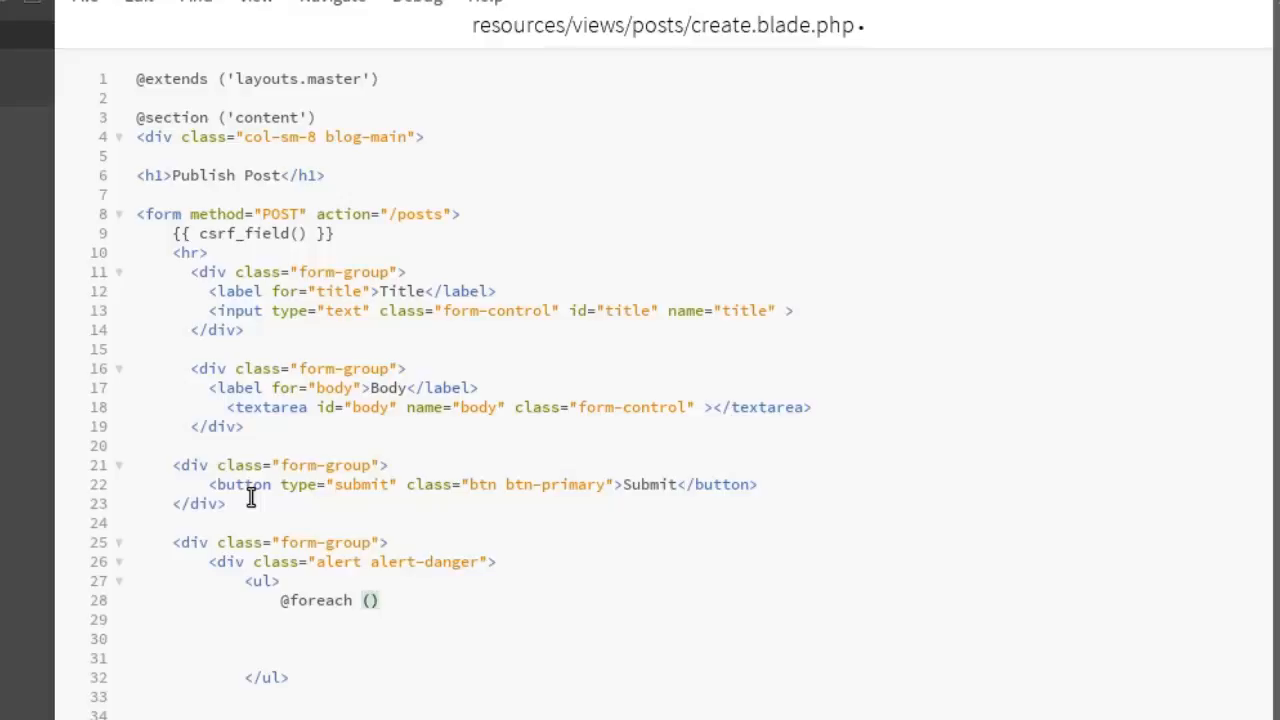
type("$err")
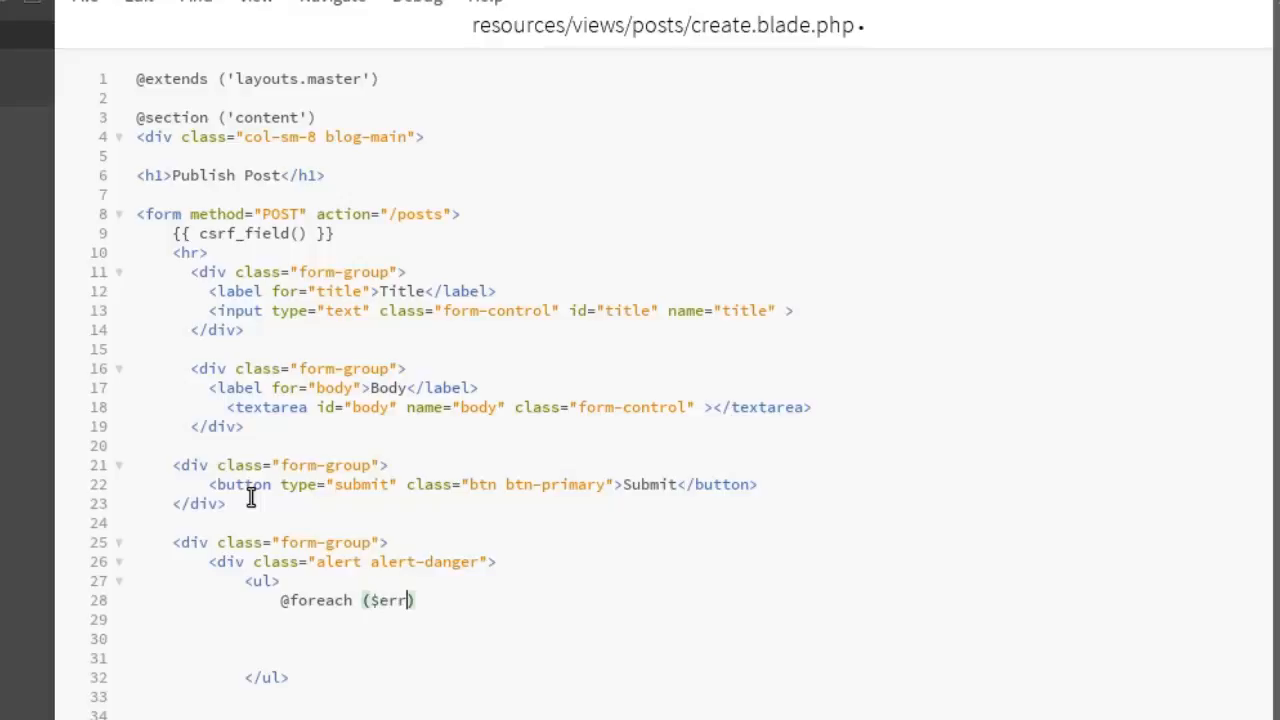
type("ors")
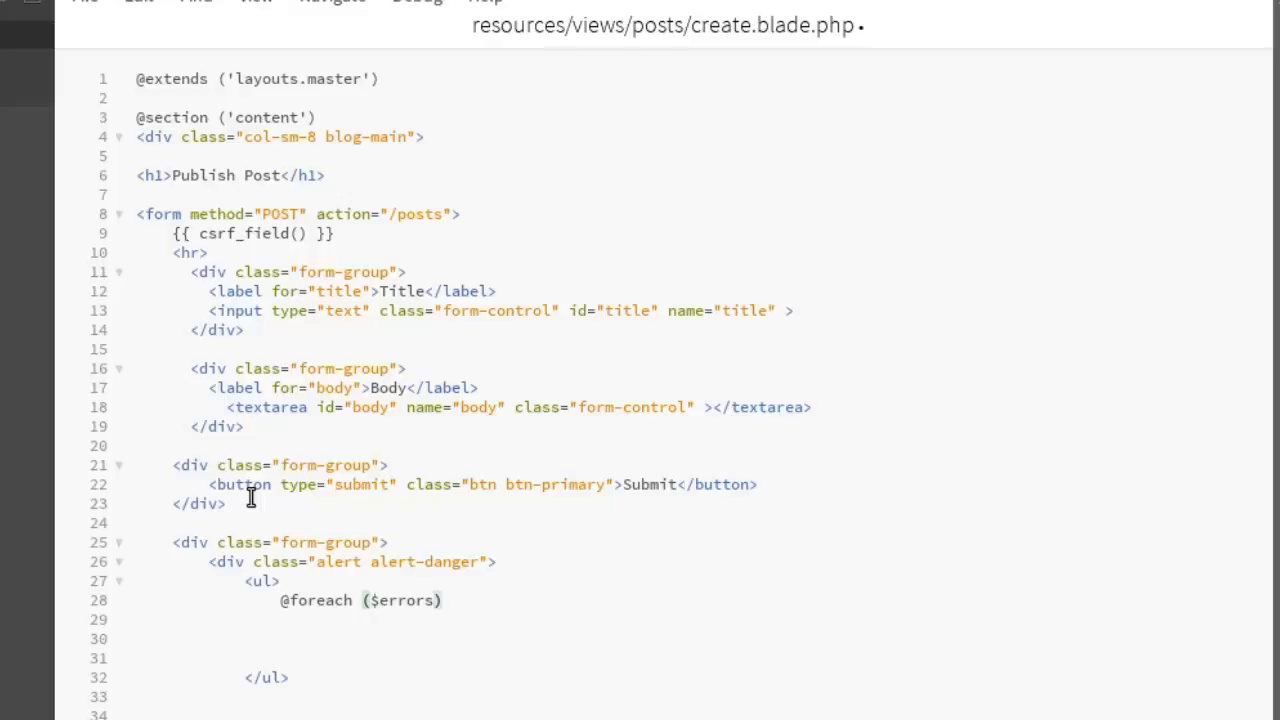
type("->all(")
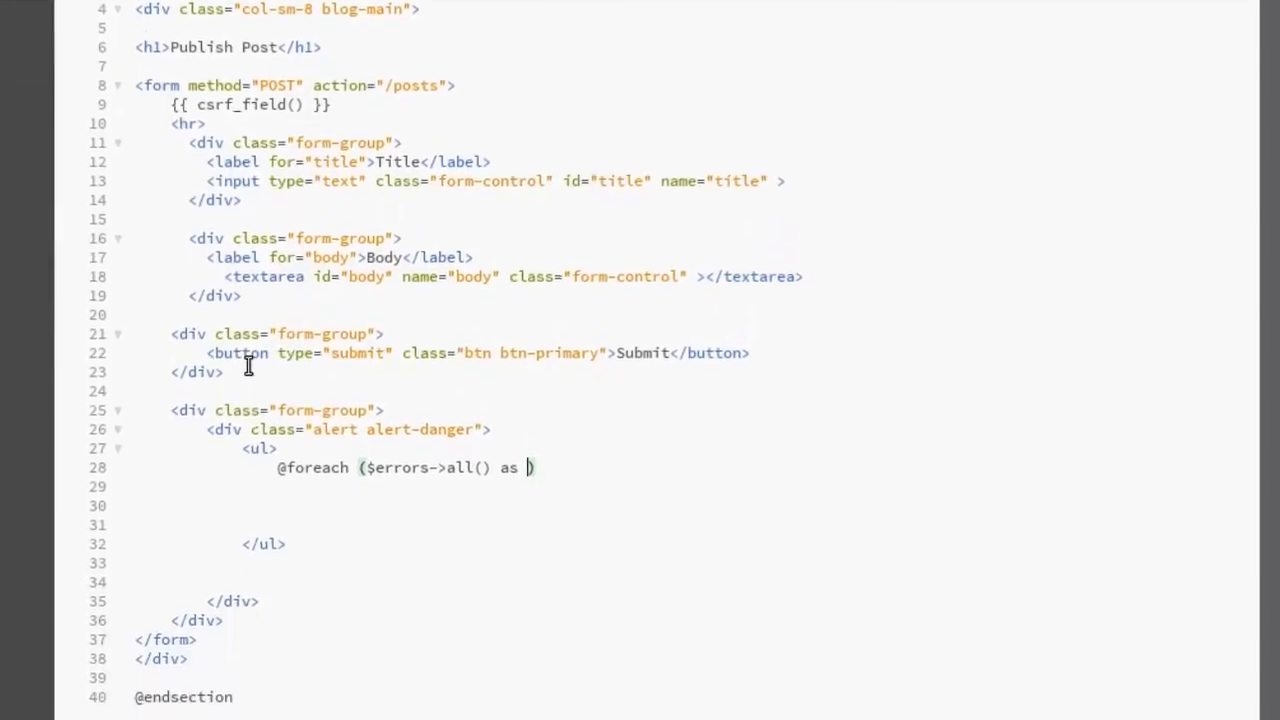
type("$err")
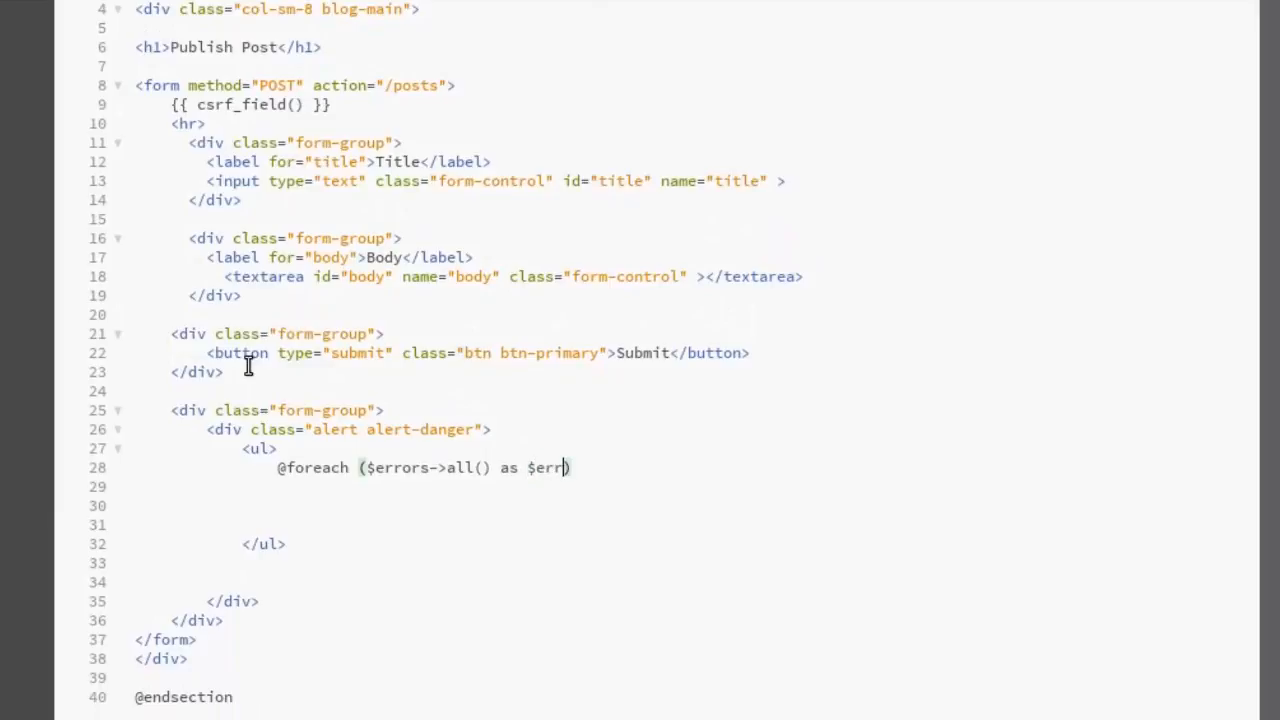
type("or")
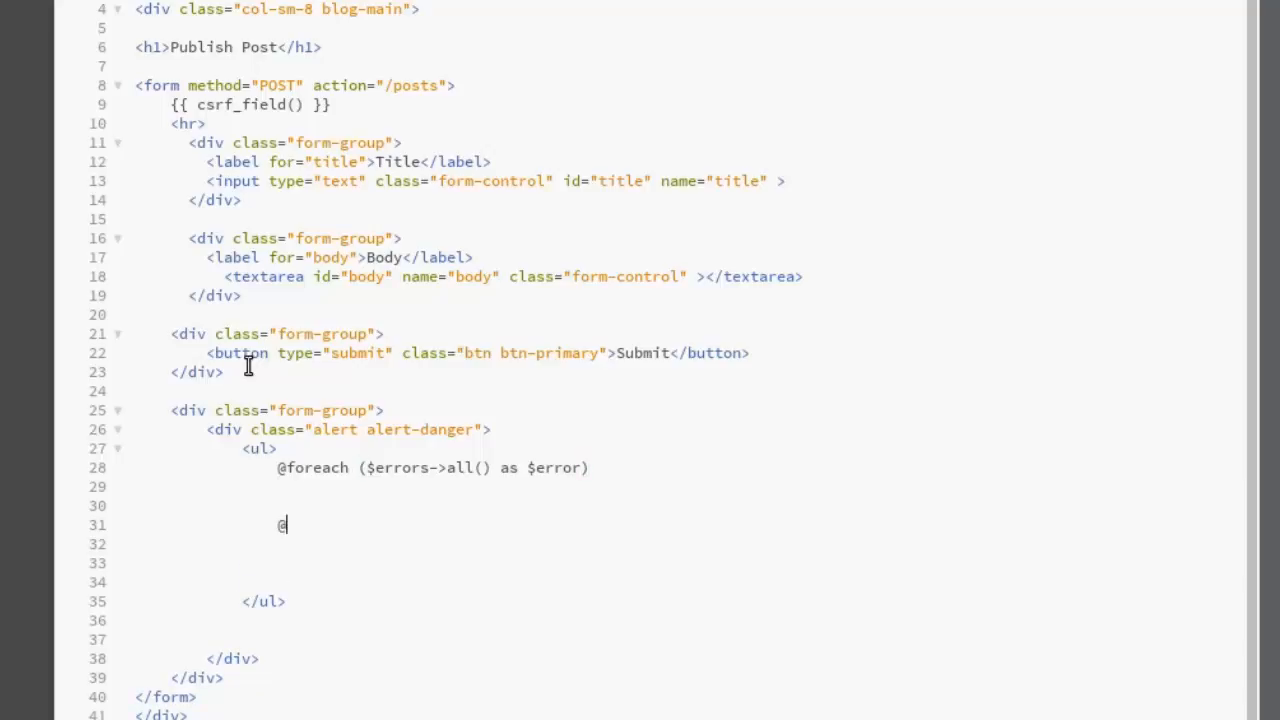
type("endfor")
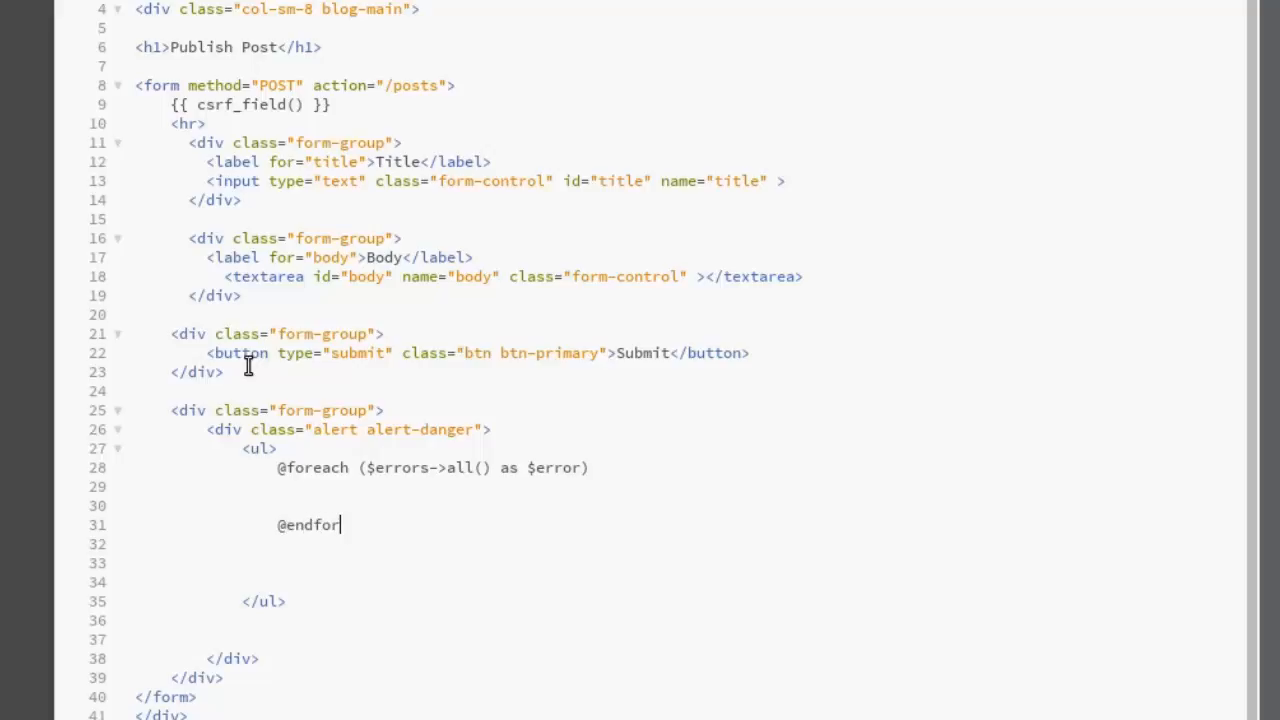
type("each")
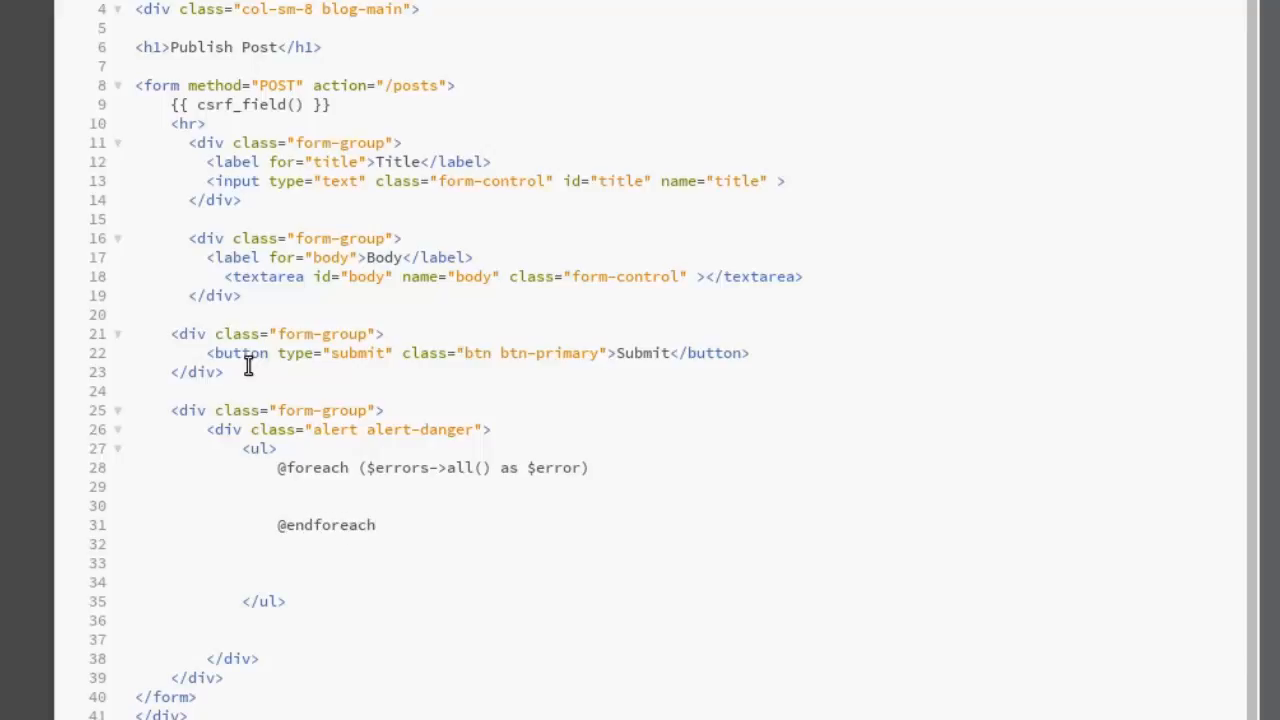
left_click(170, 580)
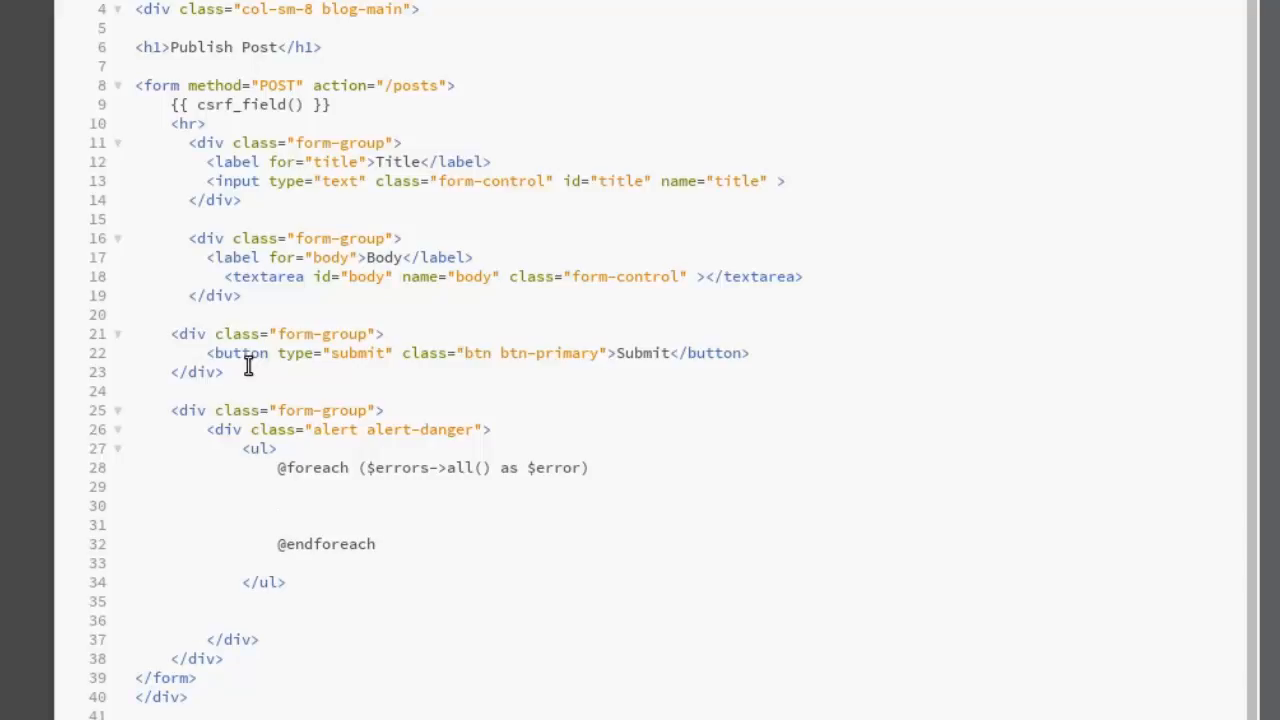
left_click(312, 504)
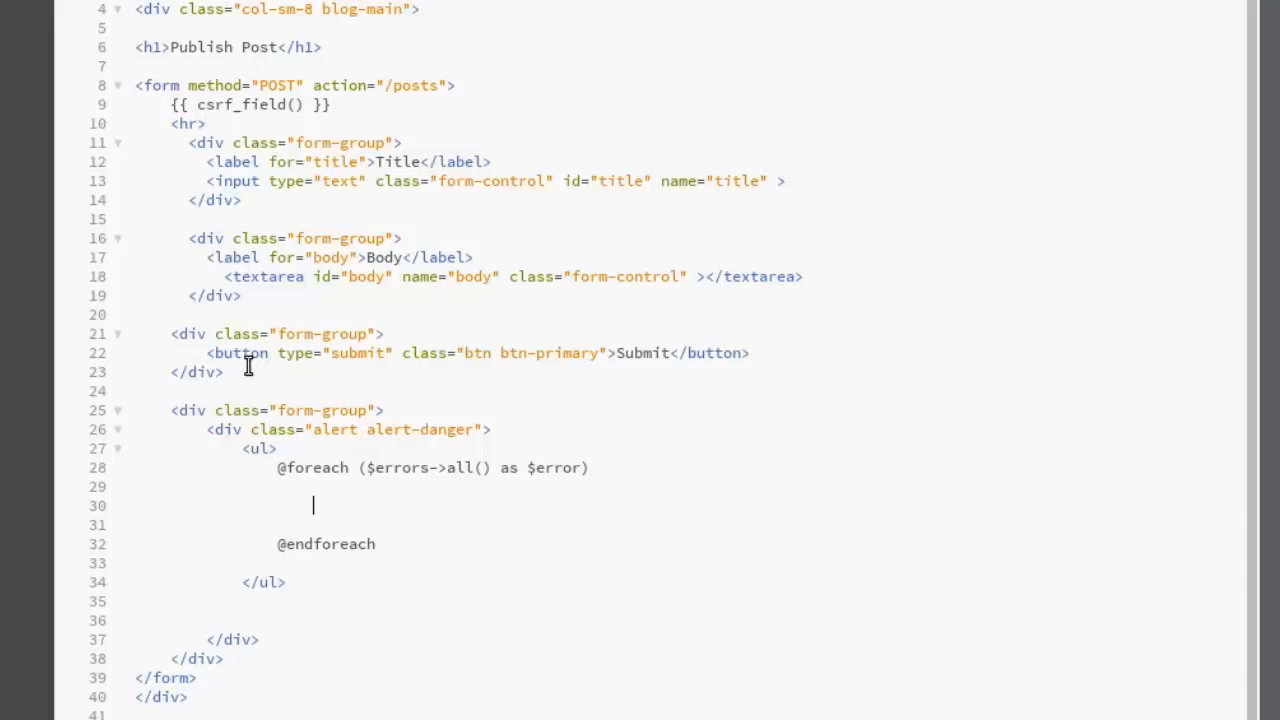
type("<li></li>")
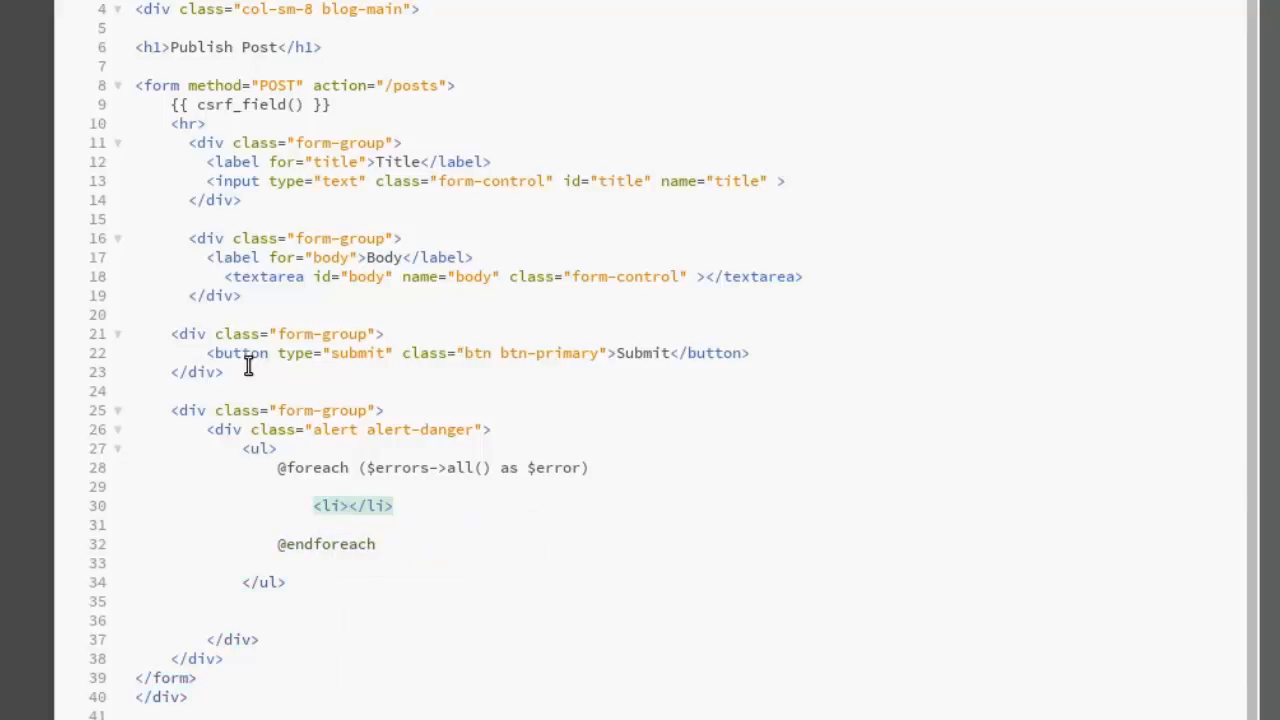
left_click(348, 504)
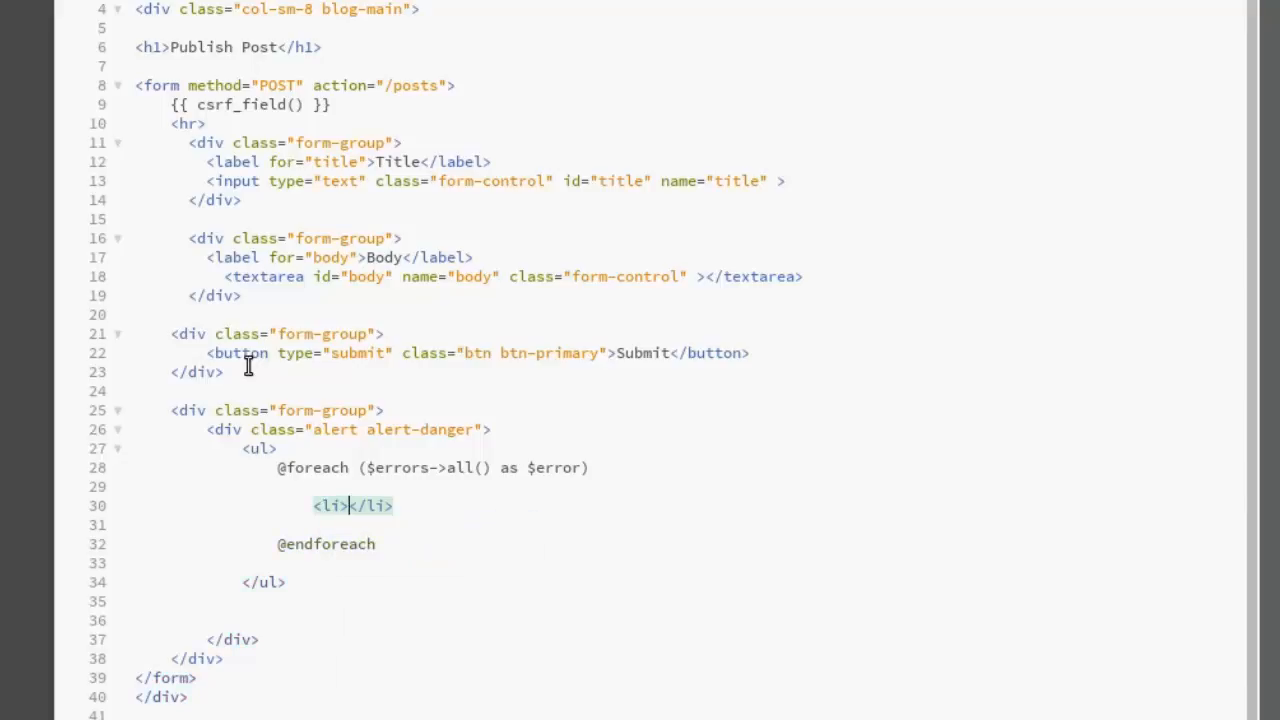
type("{{")
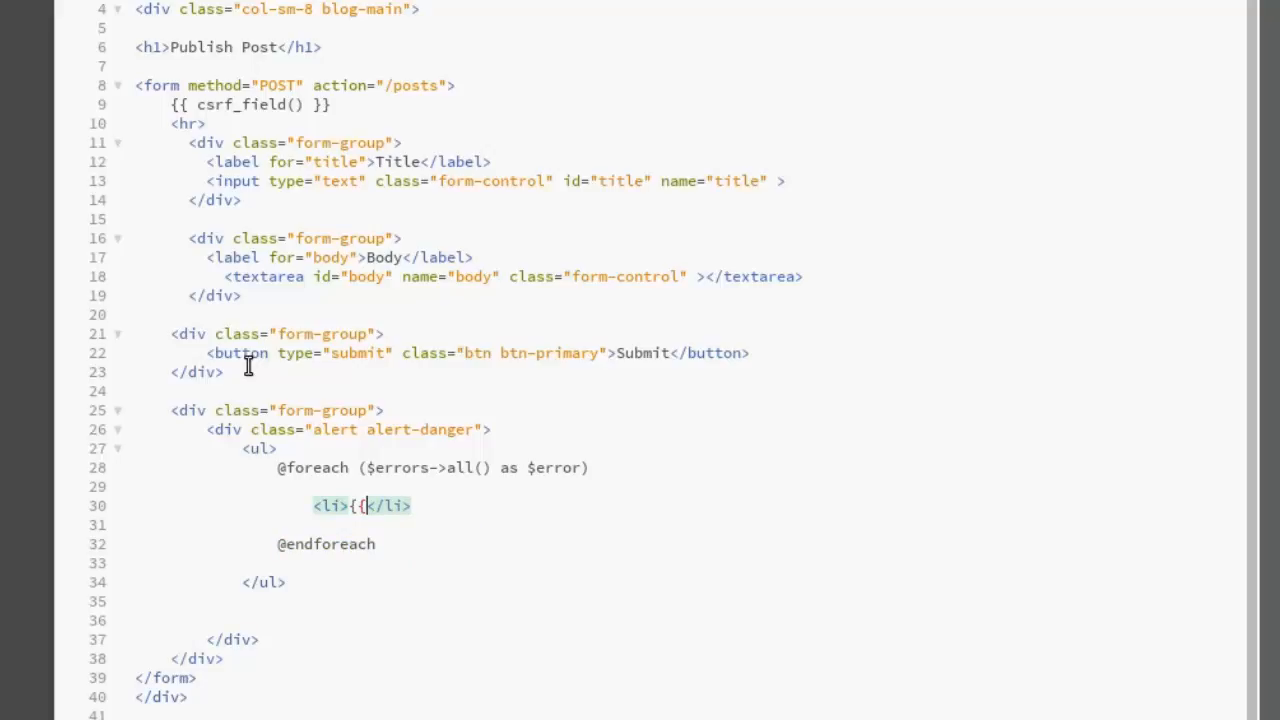
type("}}")
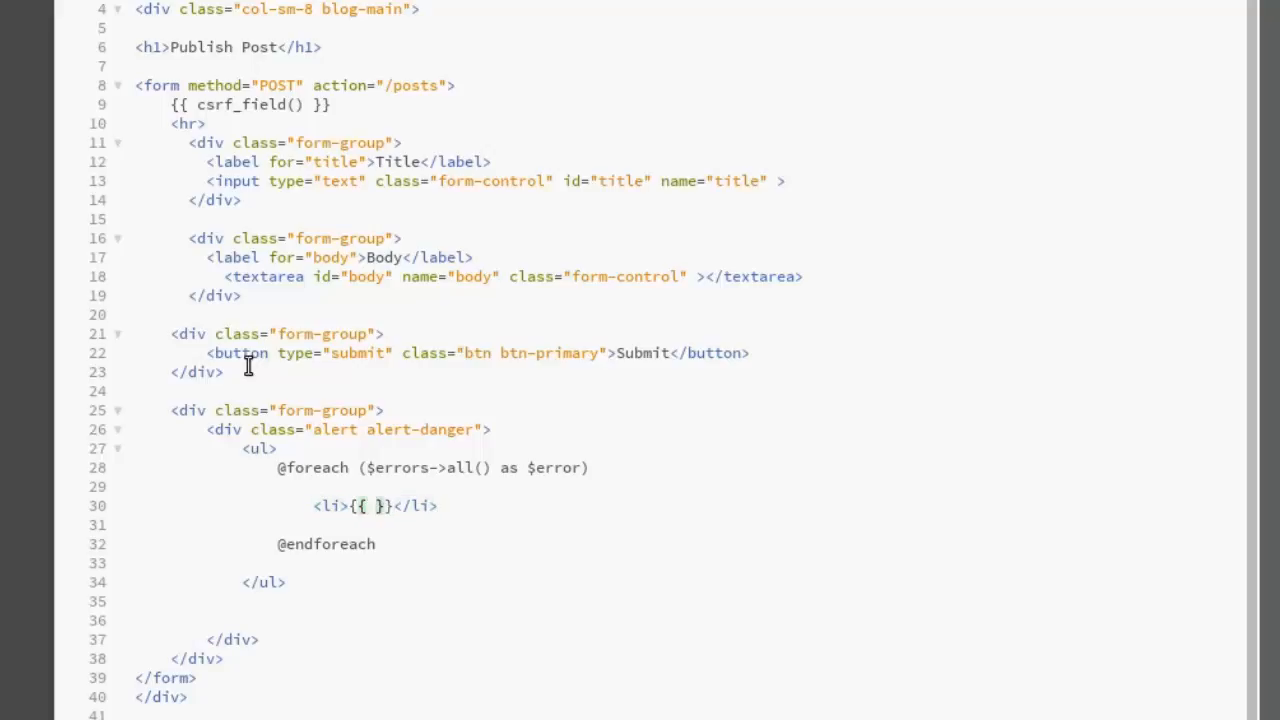
type("$error")
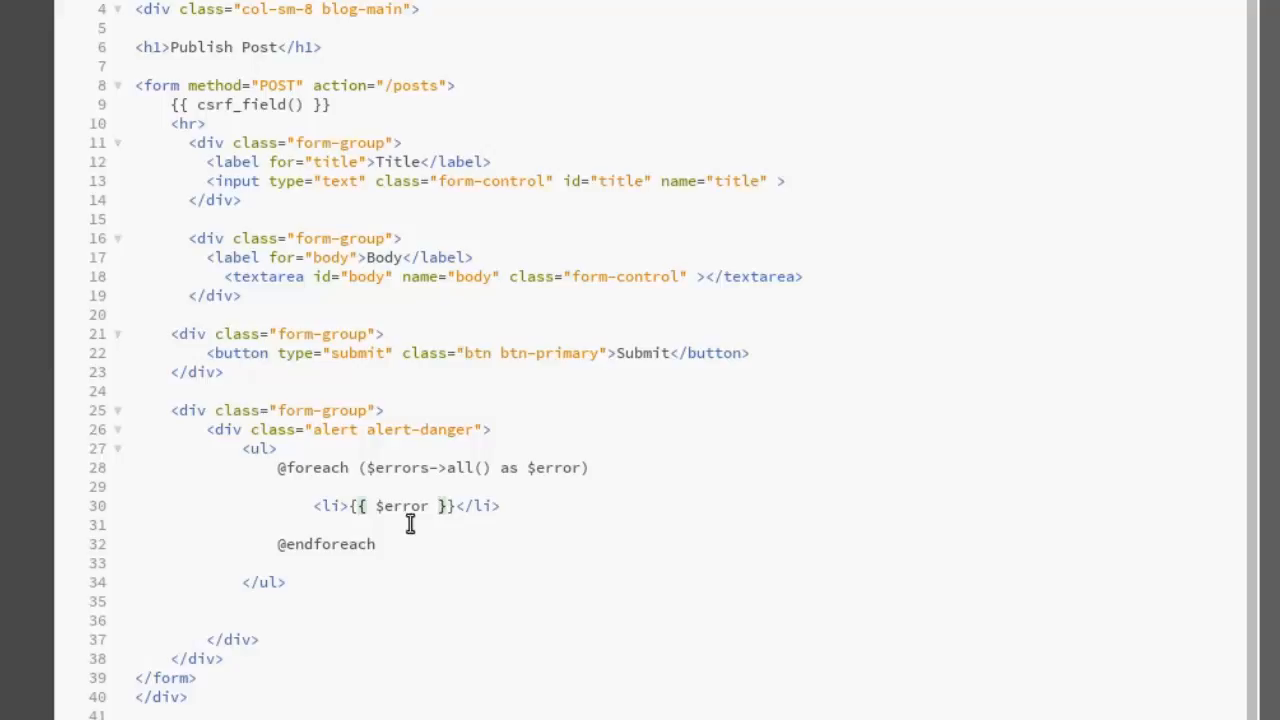
mouse_move(224, 468)
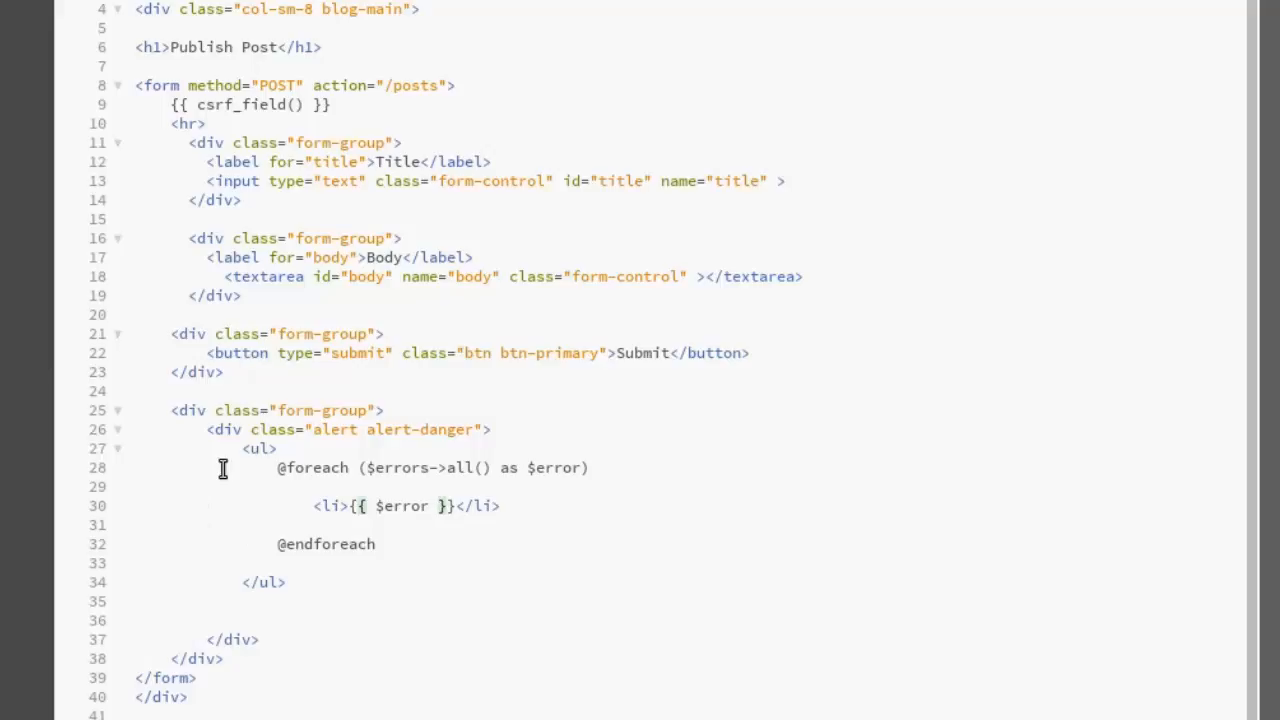
left_click(438, 504)
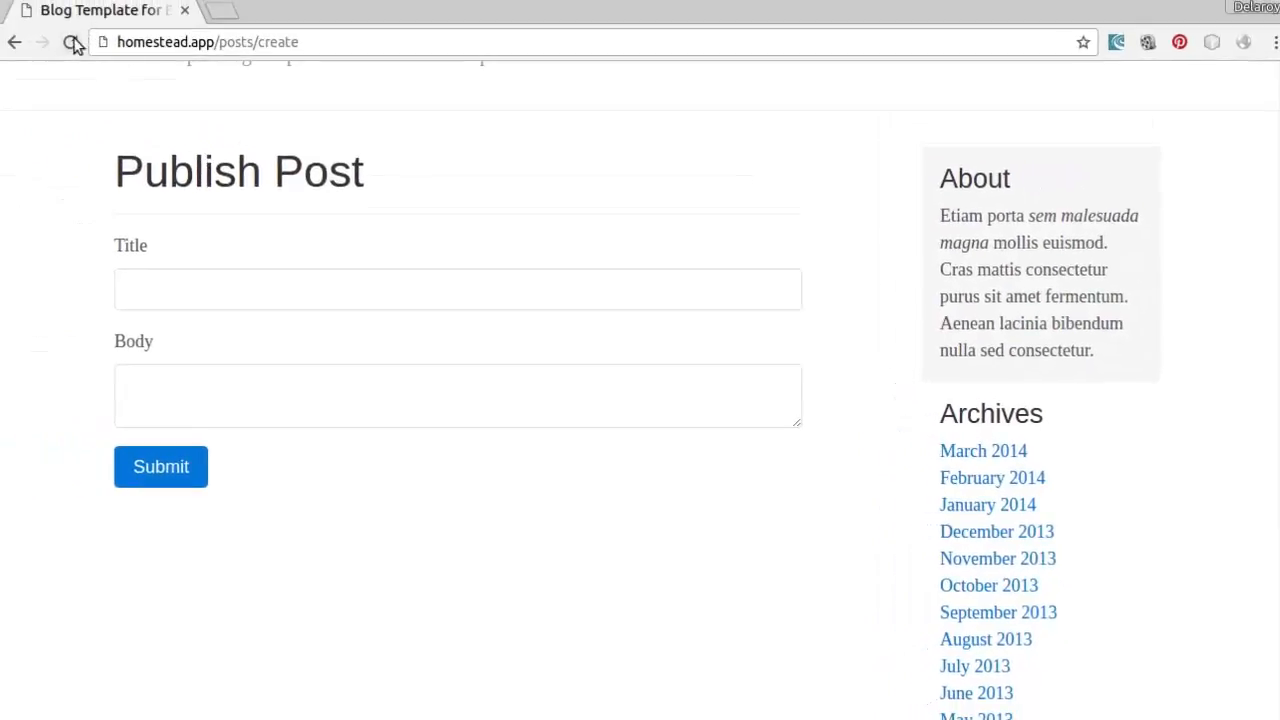
Step: Submit the empty form on homestead.app/posts/create, showing 'title' and 'body' required errors
left_click(160, 466)
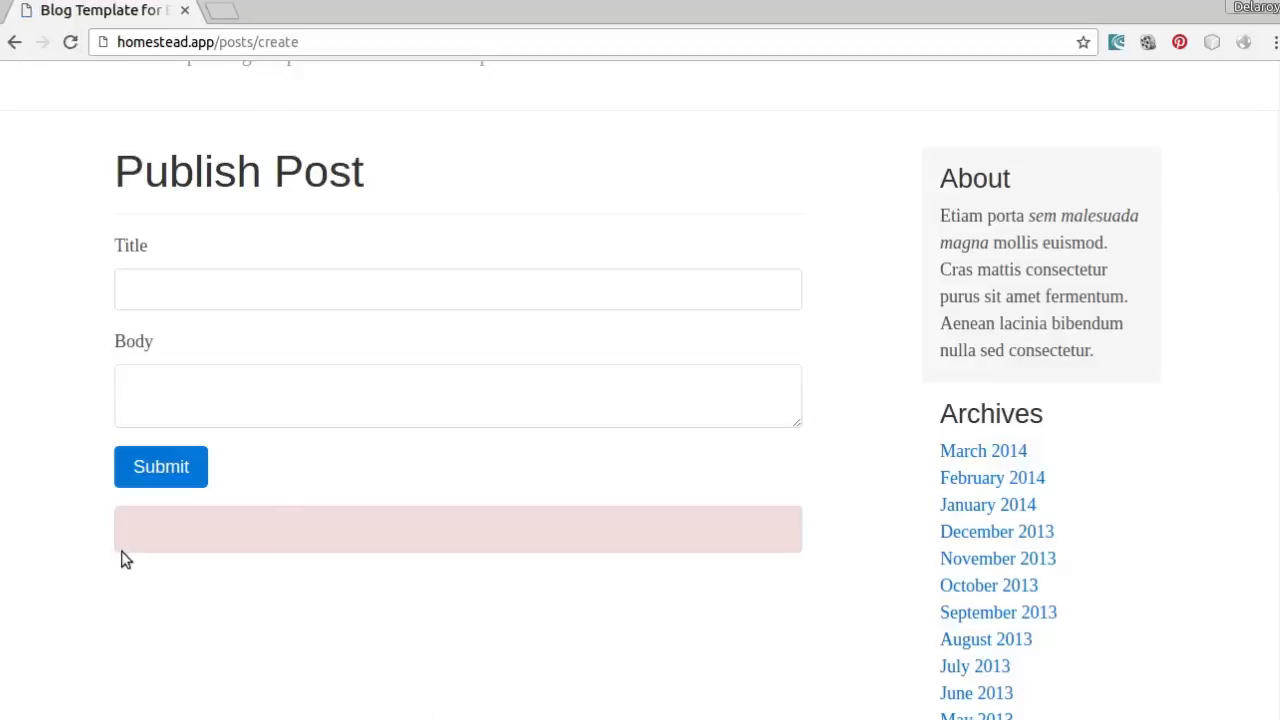
mouse_move(378, 552)
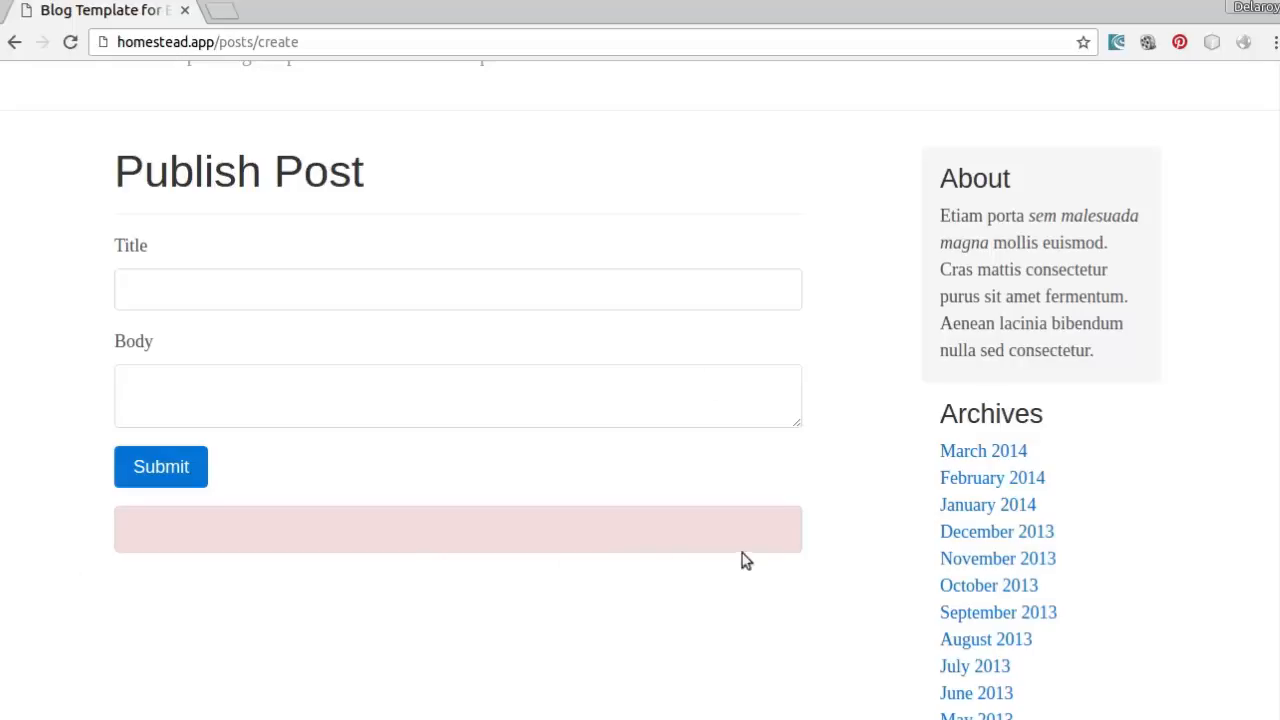
mouse_move(720, 552)
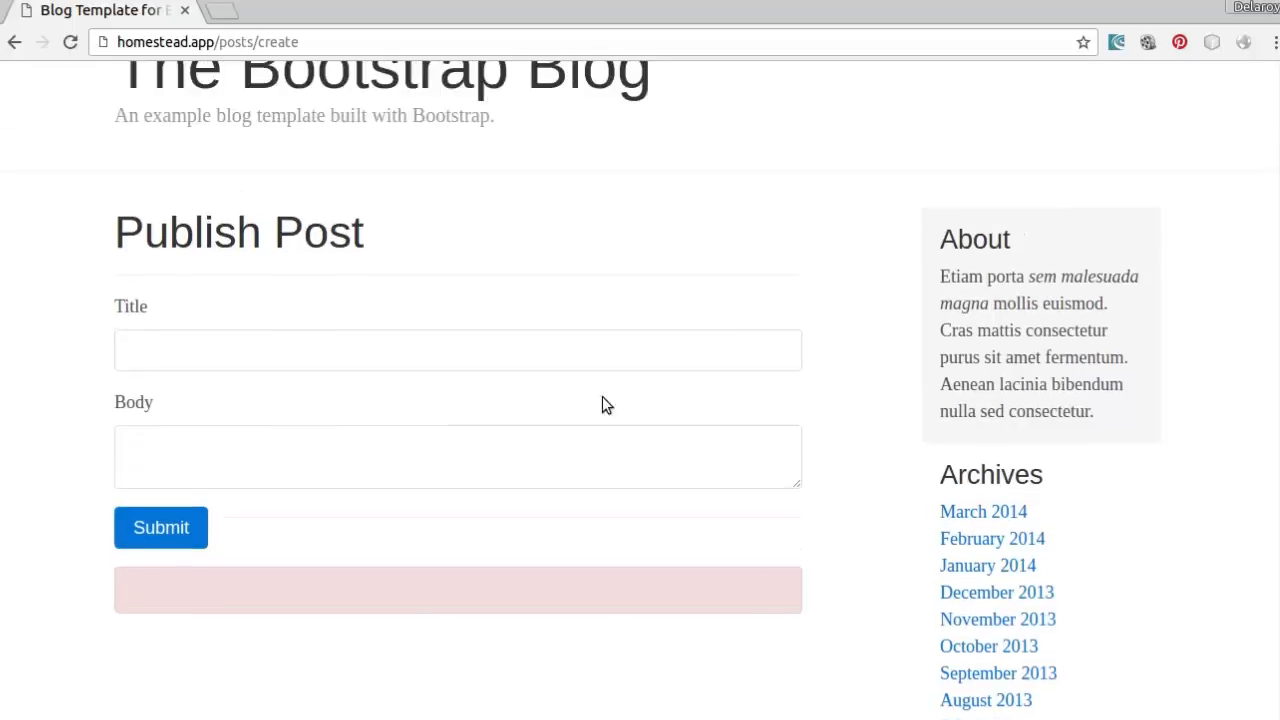
left_click(160, 528)
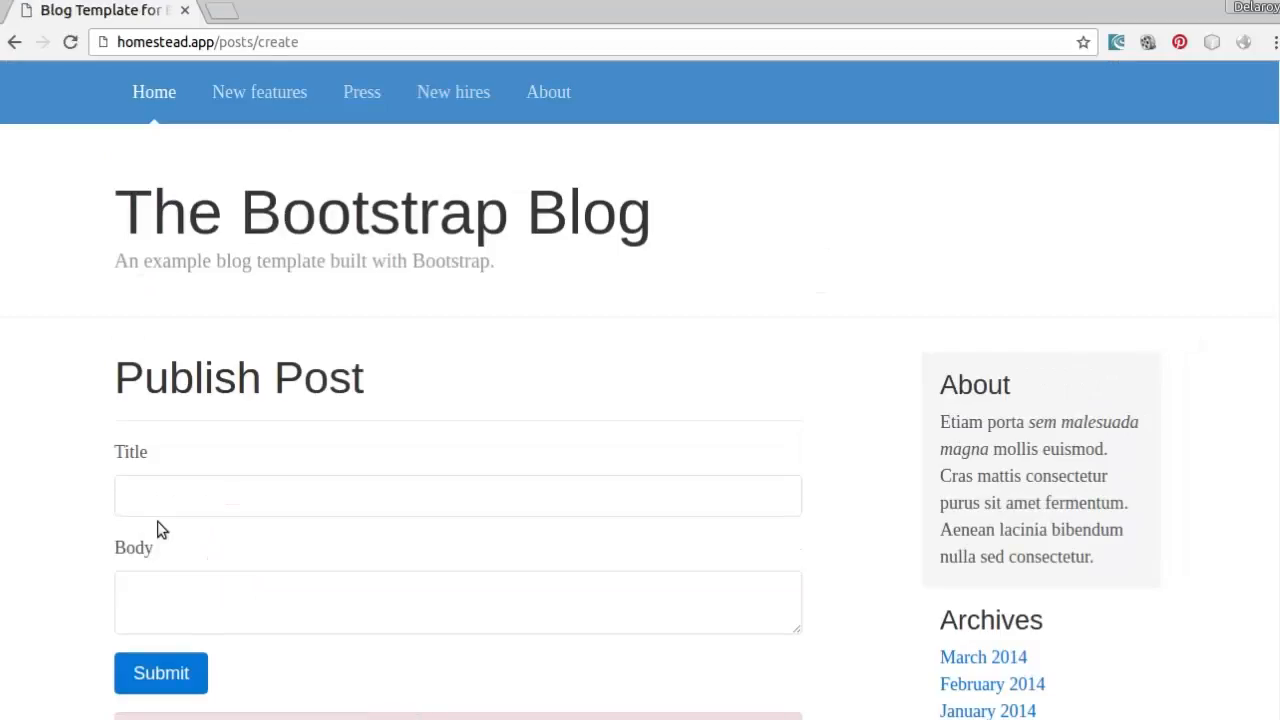
left_click(160, 672)
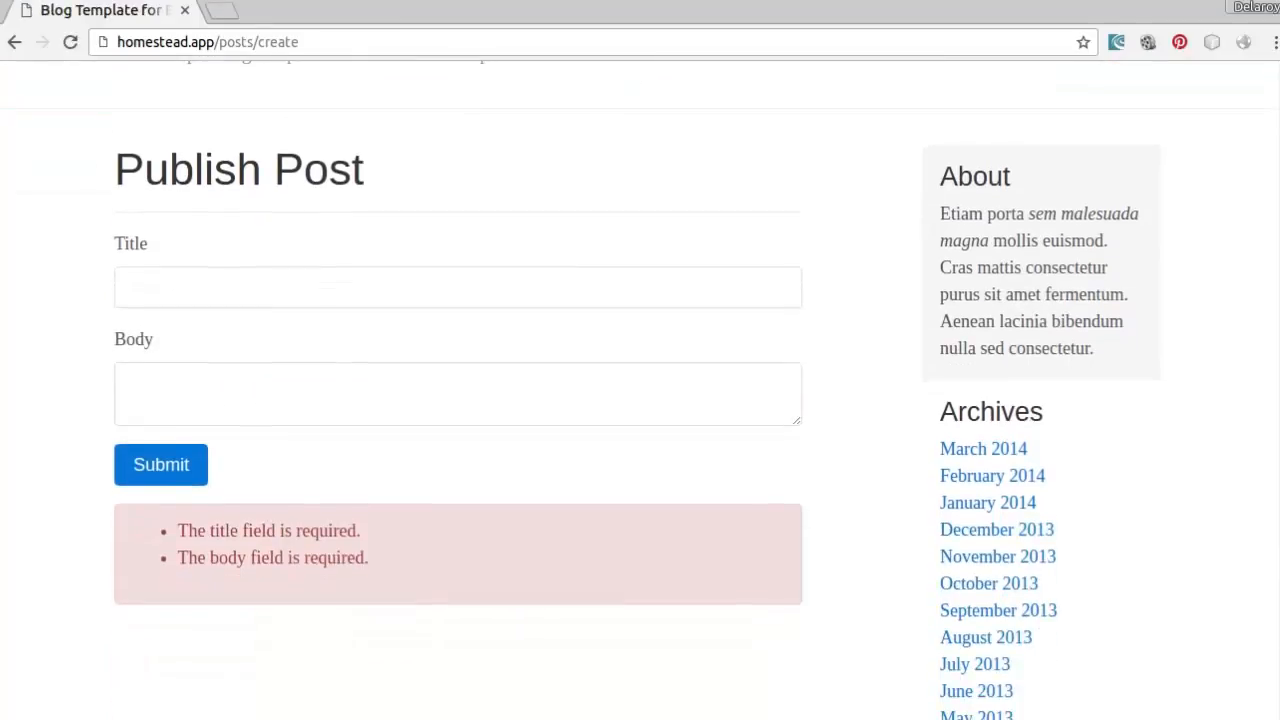
mouse_move(378, 536)
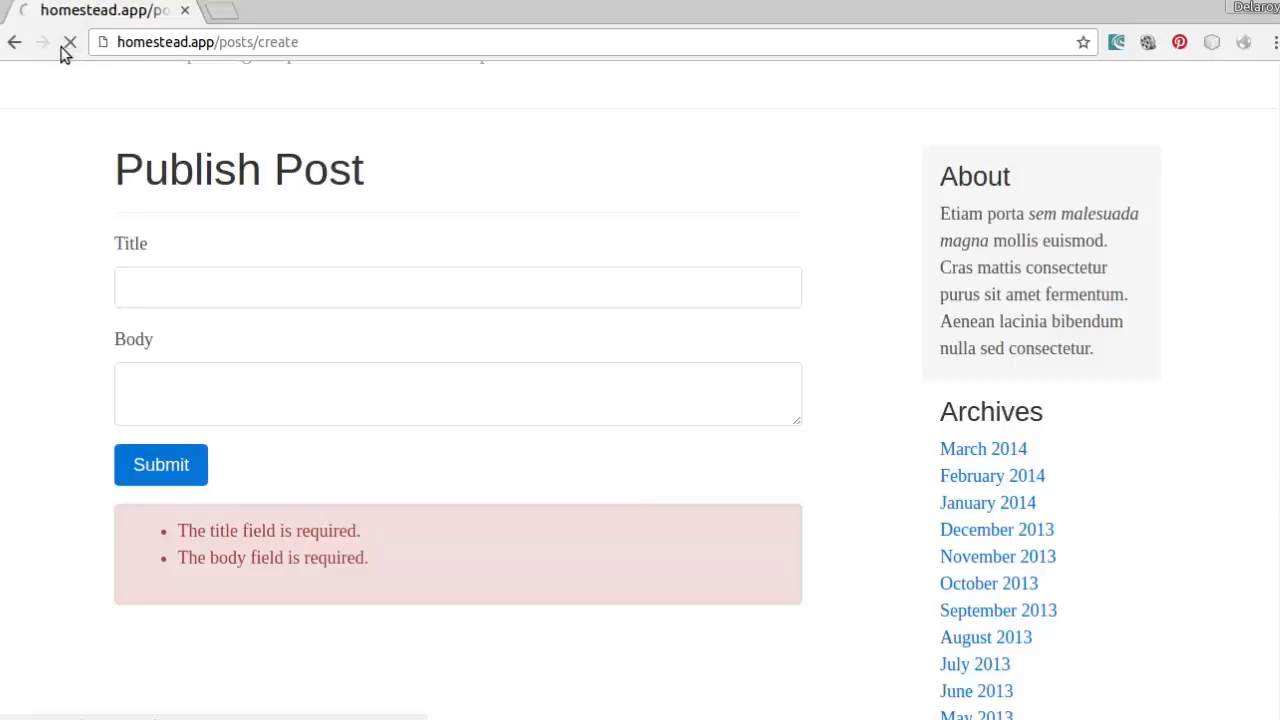
left_click(68, 42)
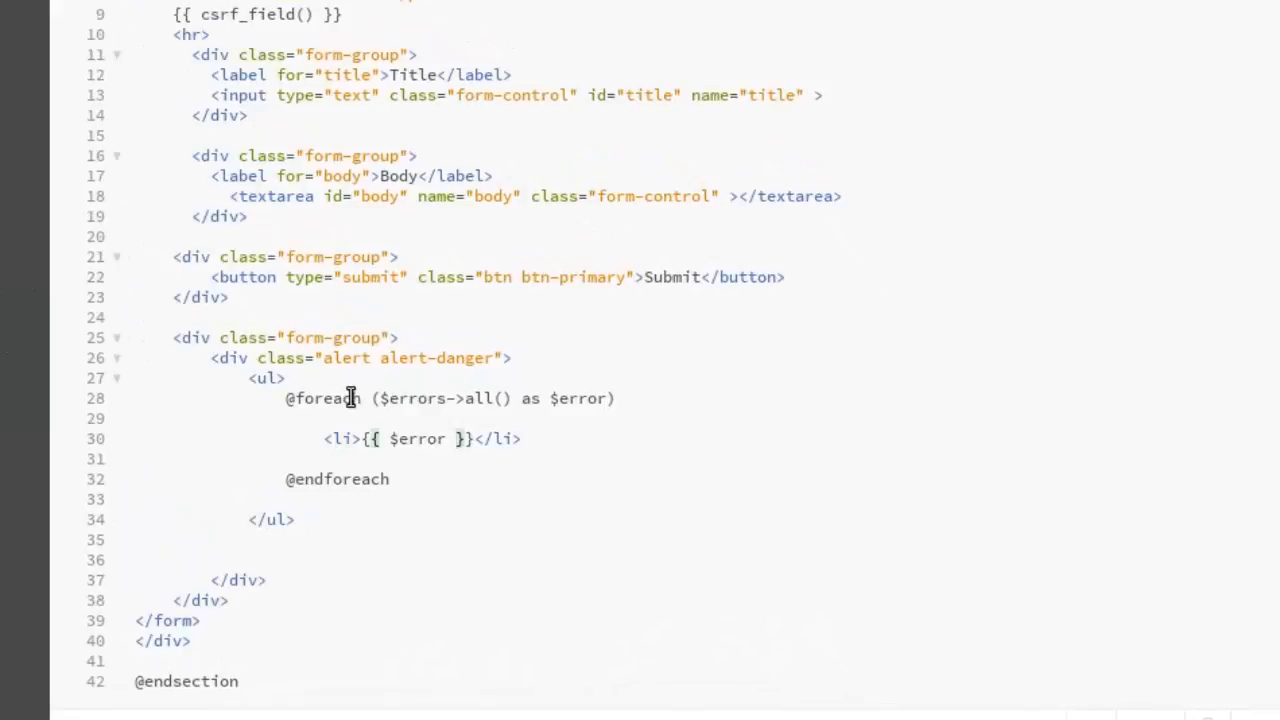
mouse_move(292, 388)
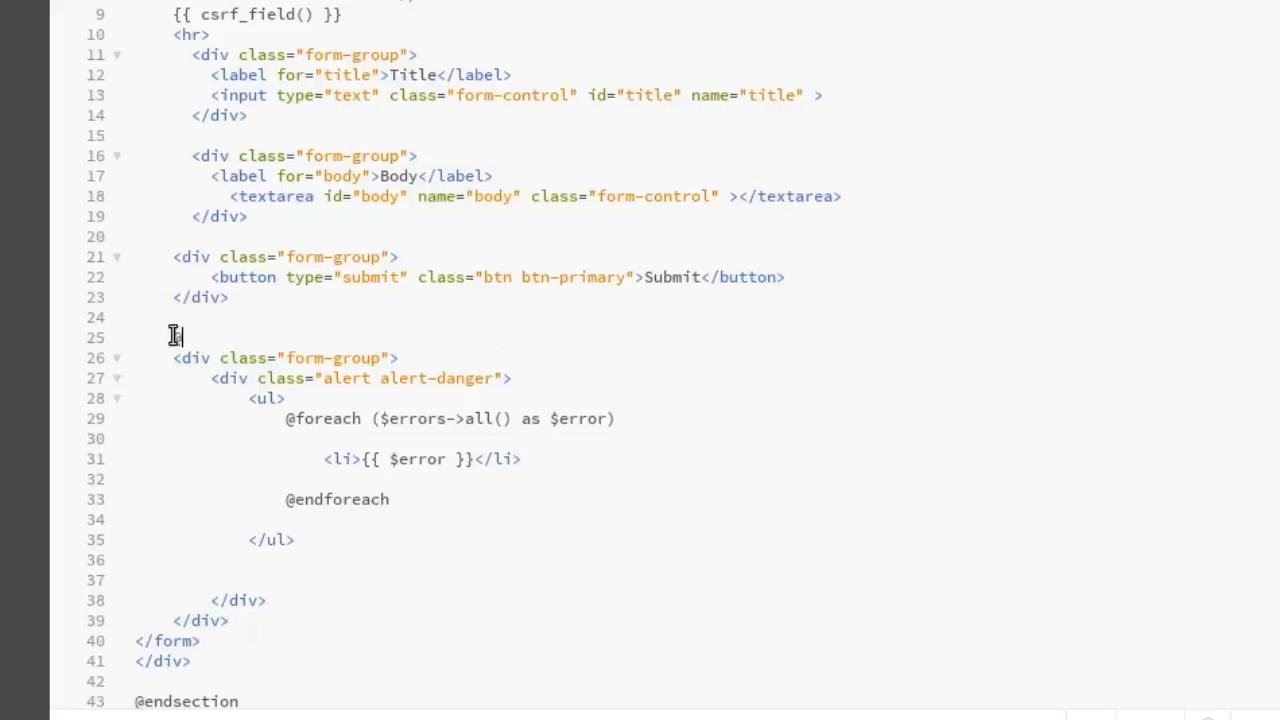
type("@if")
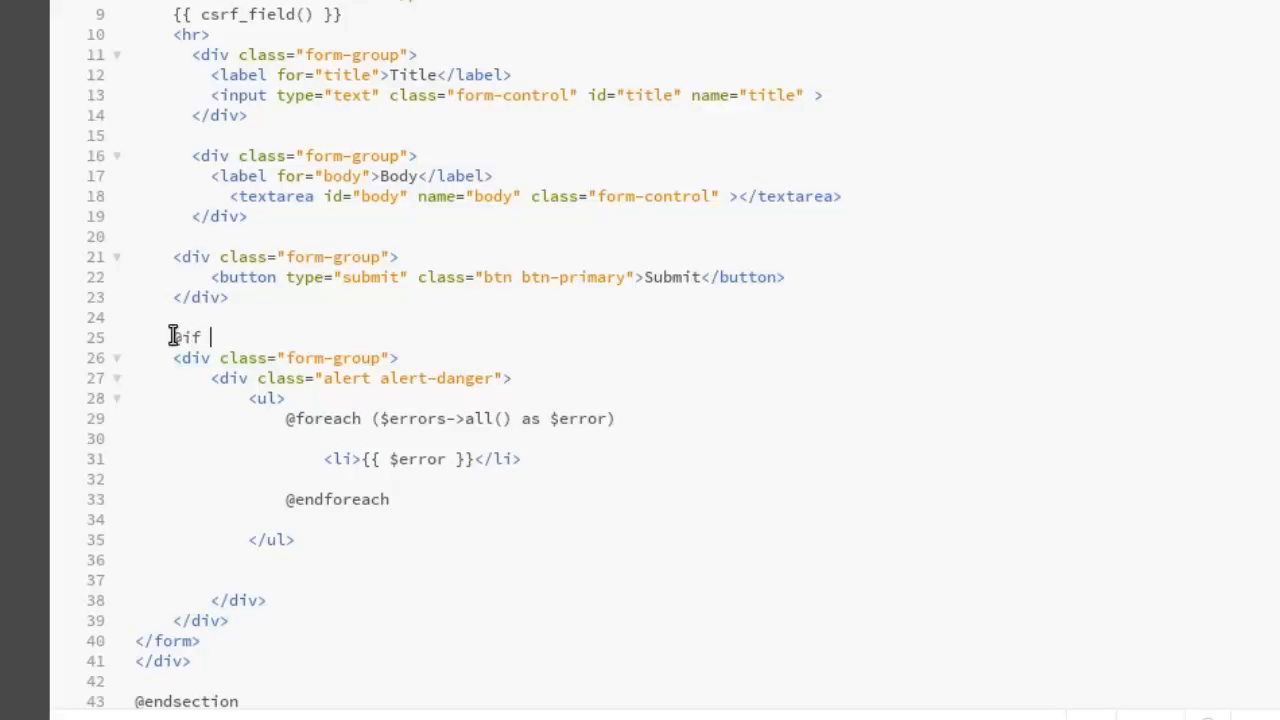
type("()")
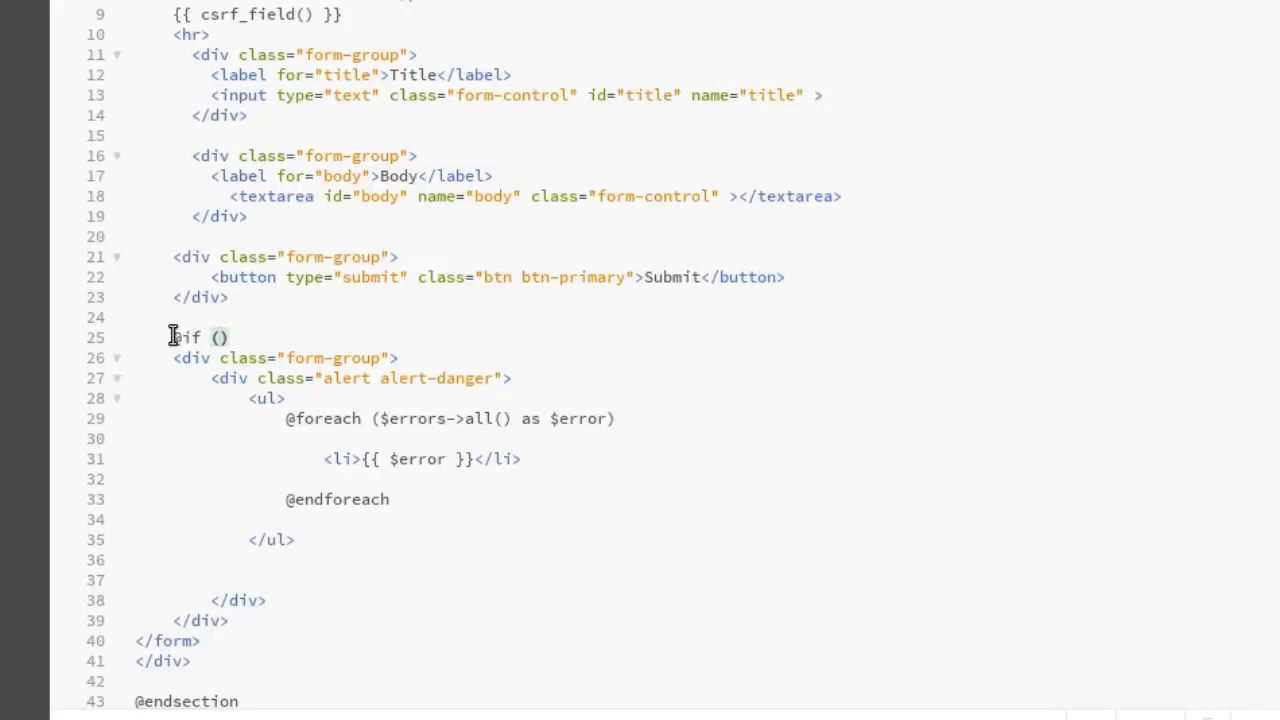
type("count")
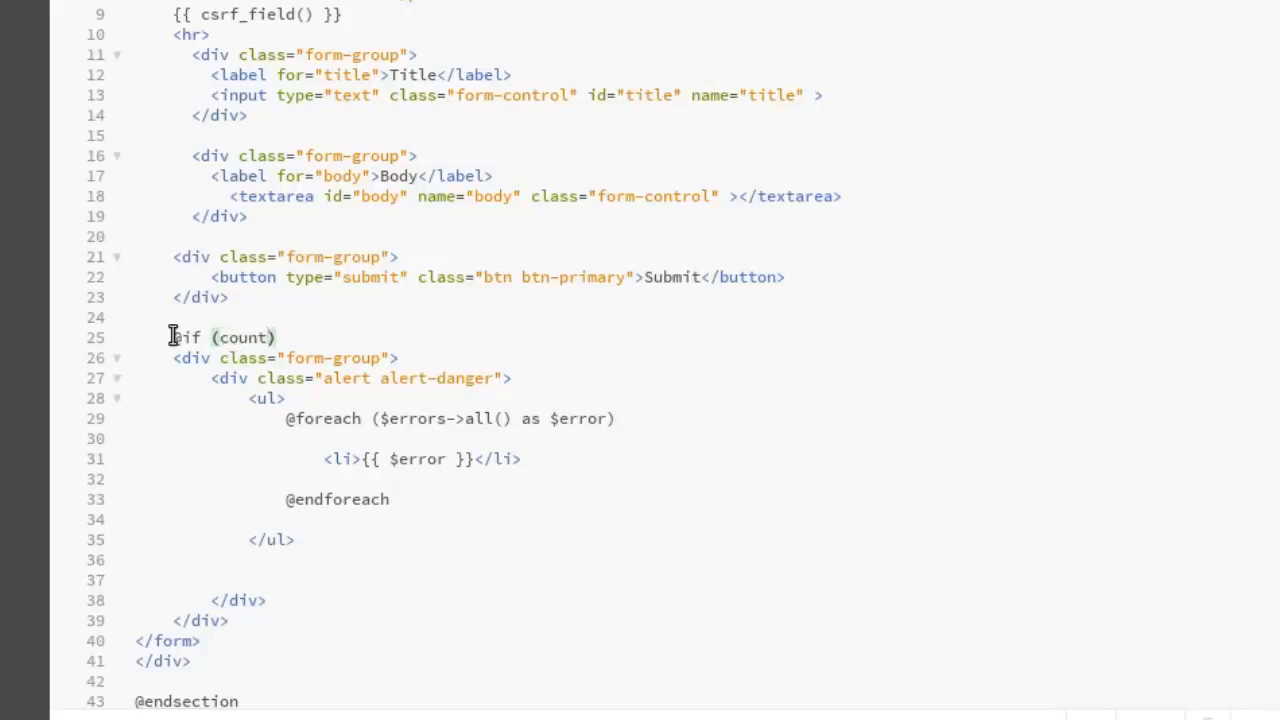
type("()")
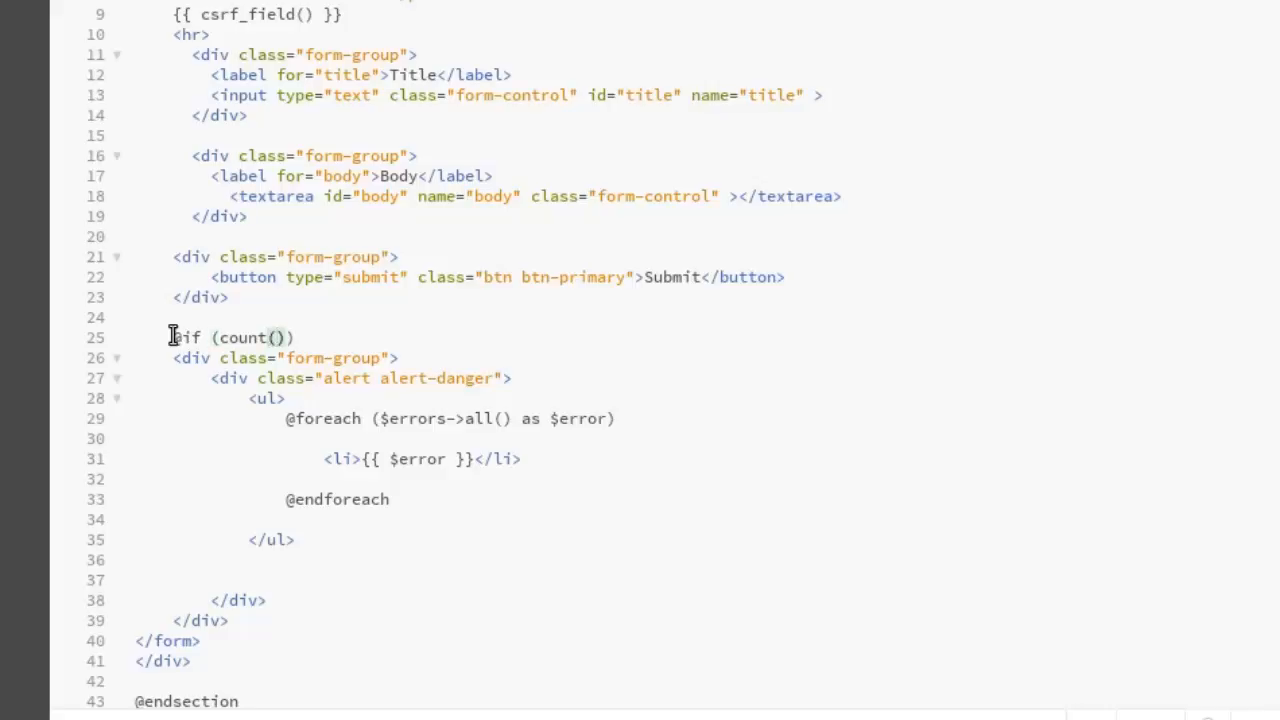
type("$")
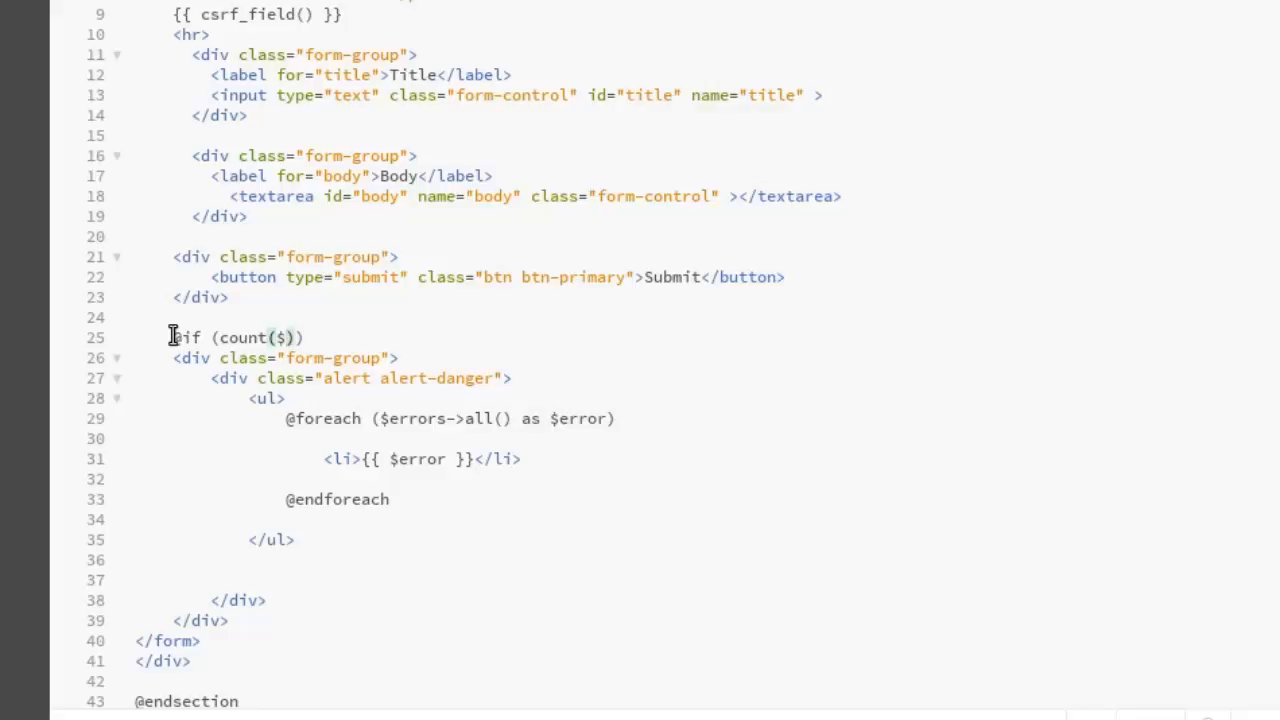
type("error")
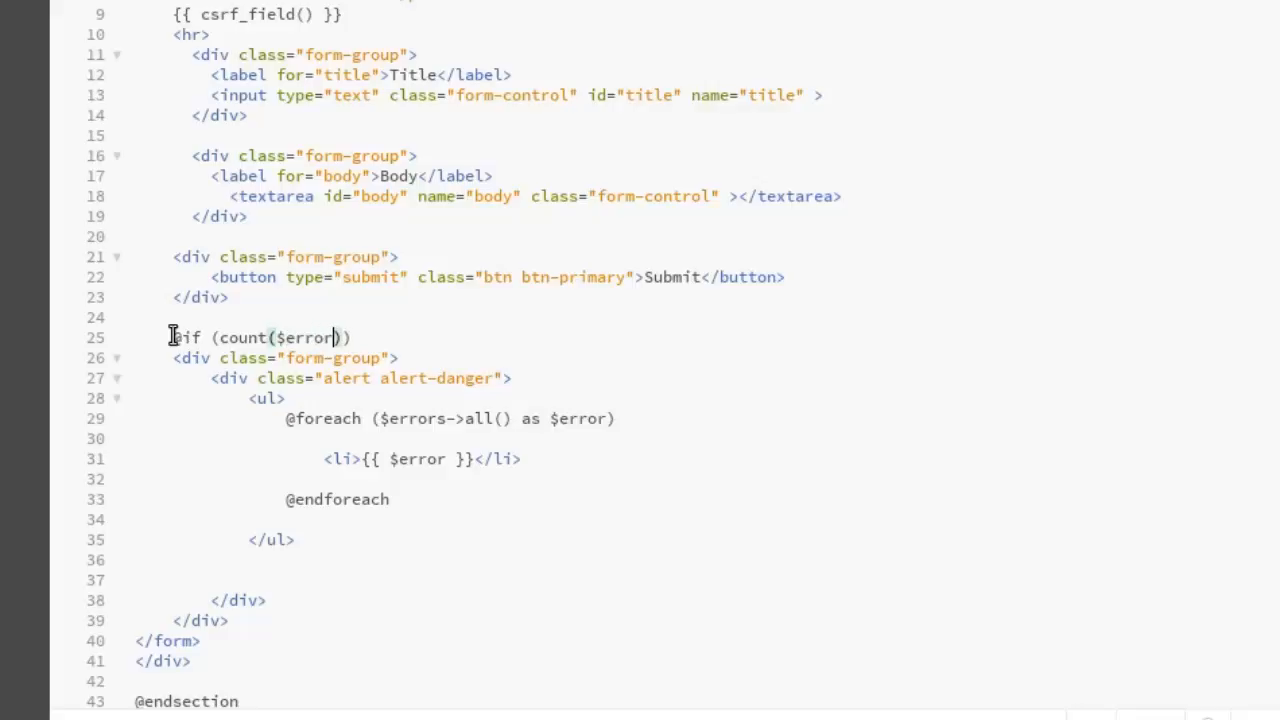
type("s")
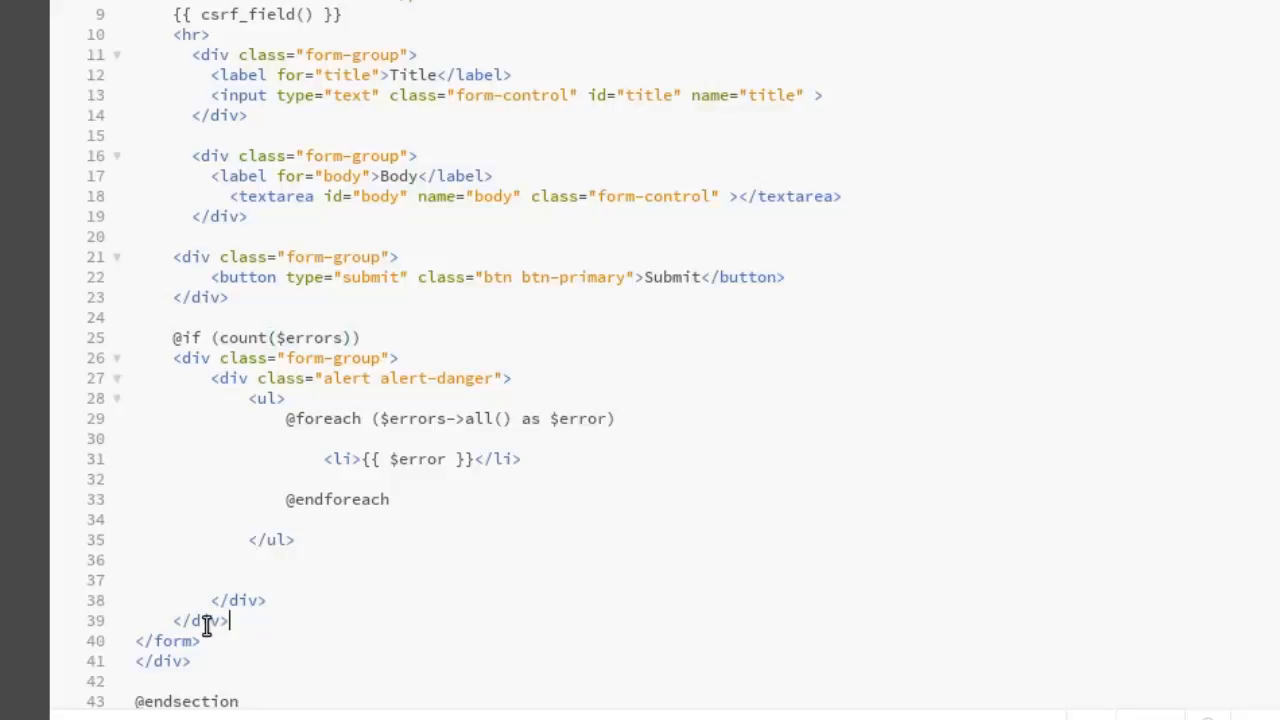
mouse_move(248, 632)
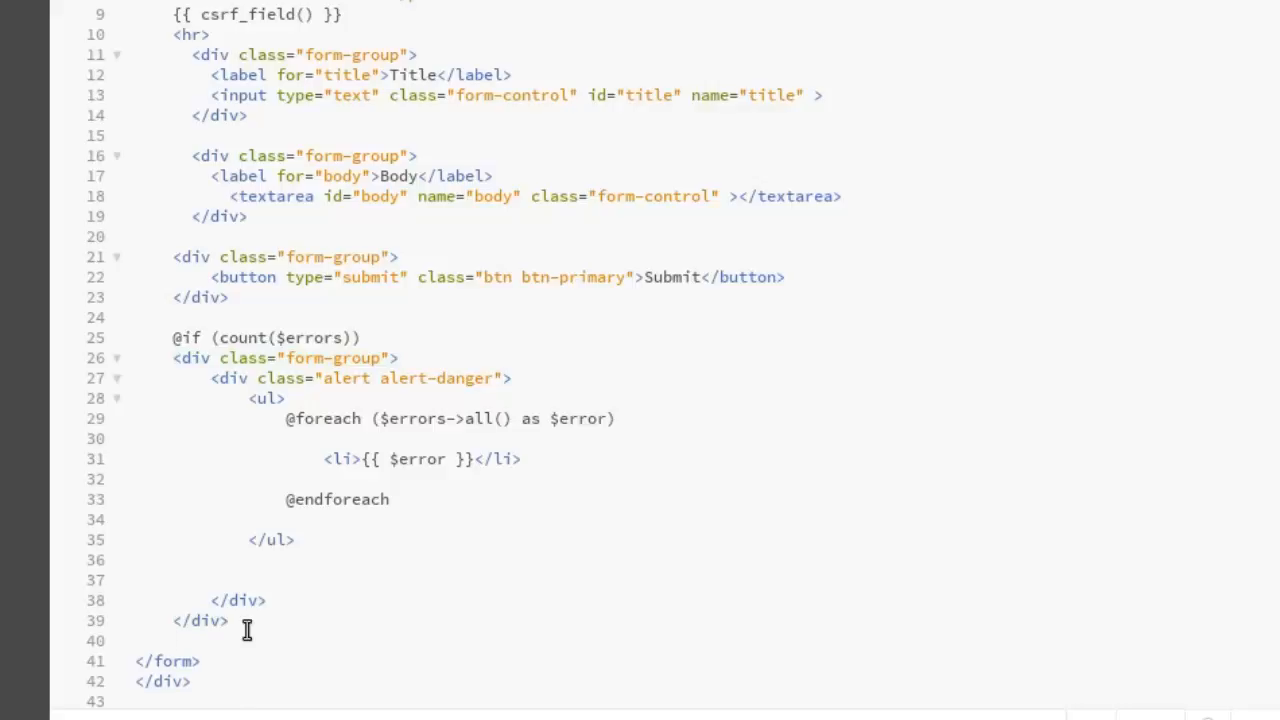
type("@en")
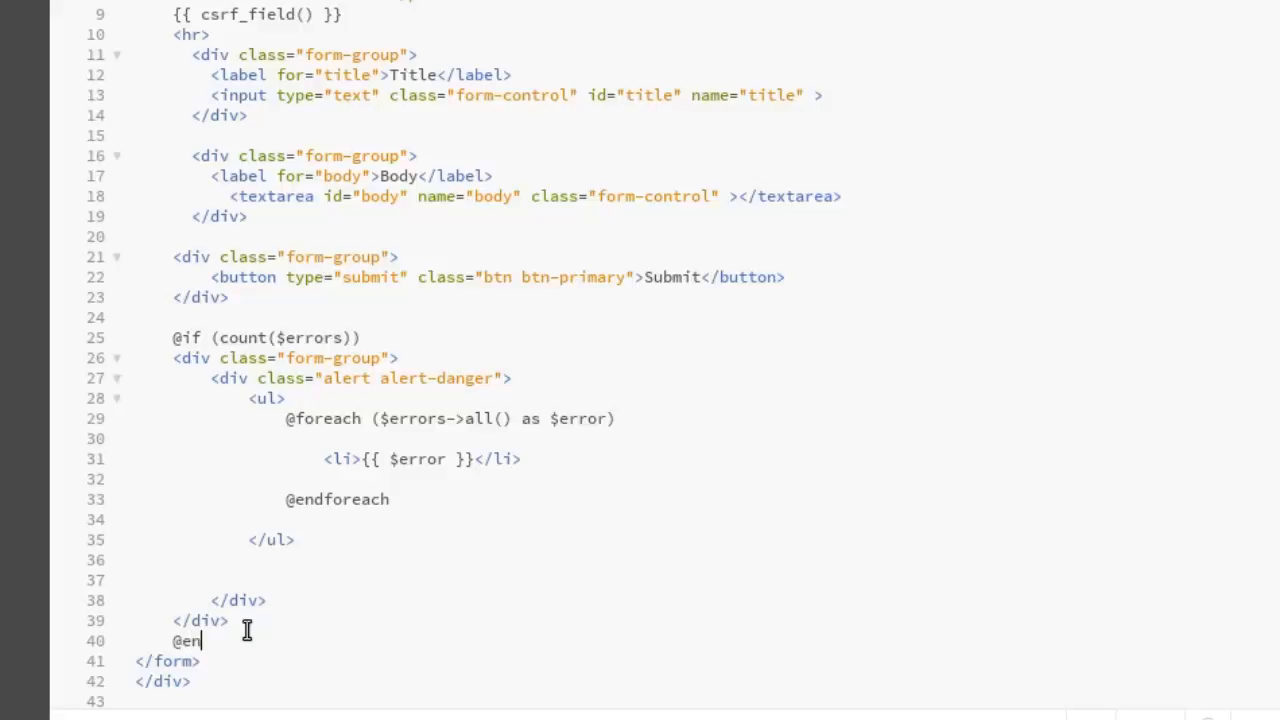
type("dif")
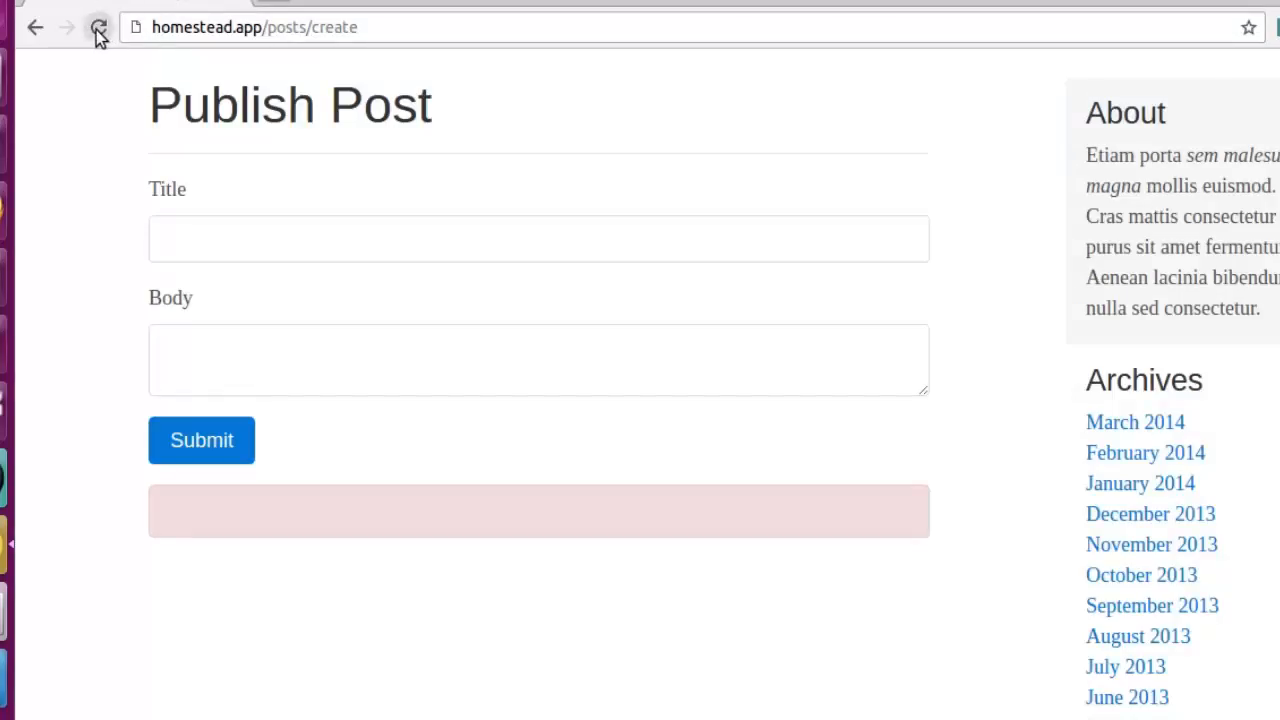
Step: Reload the create-post page so the empty alert vanishes, then submit the blank form again
left_click(98, 28)
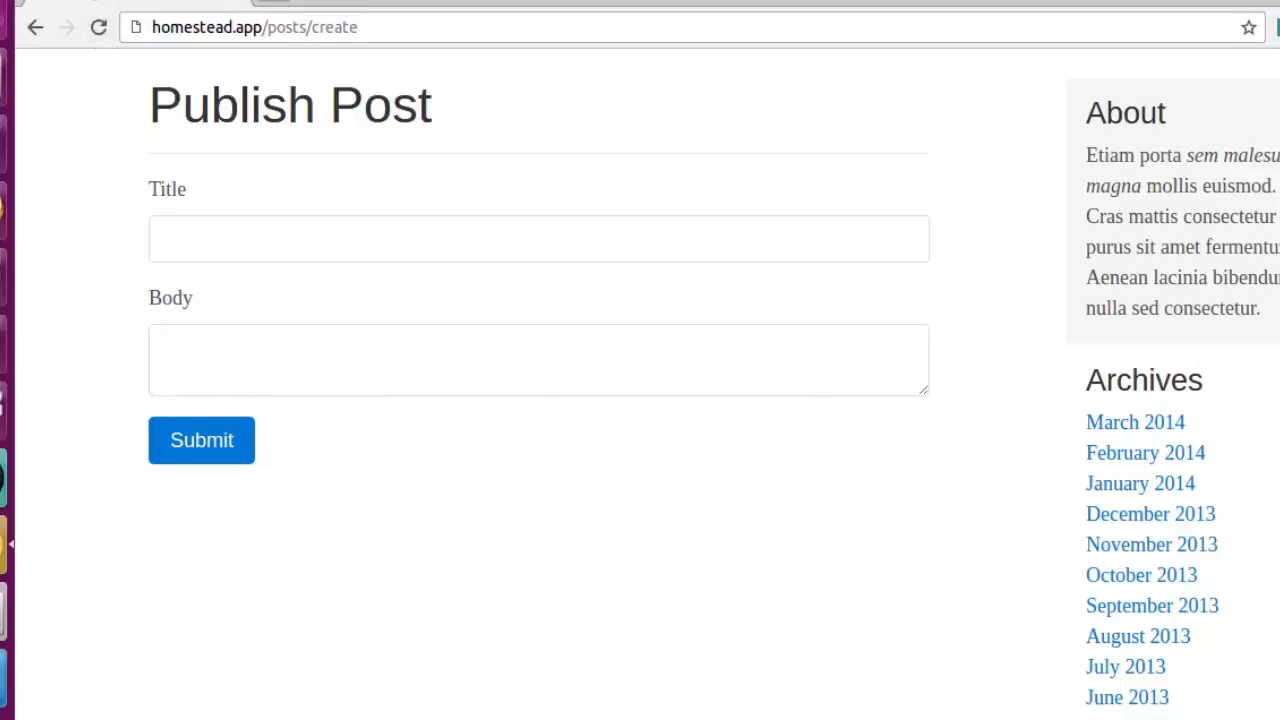
mouse_move(138, 390)
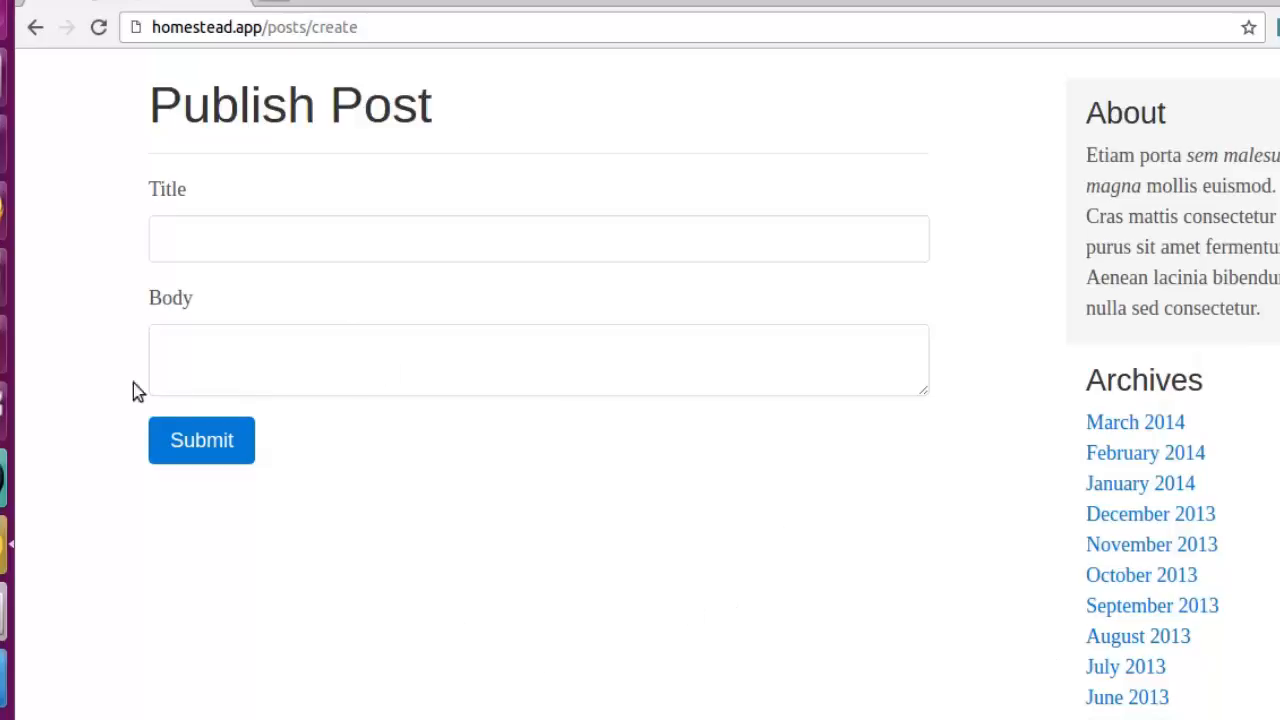
mouse_move(450, 518)
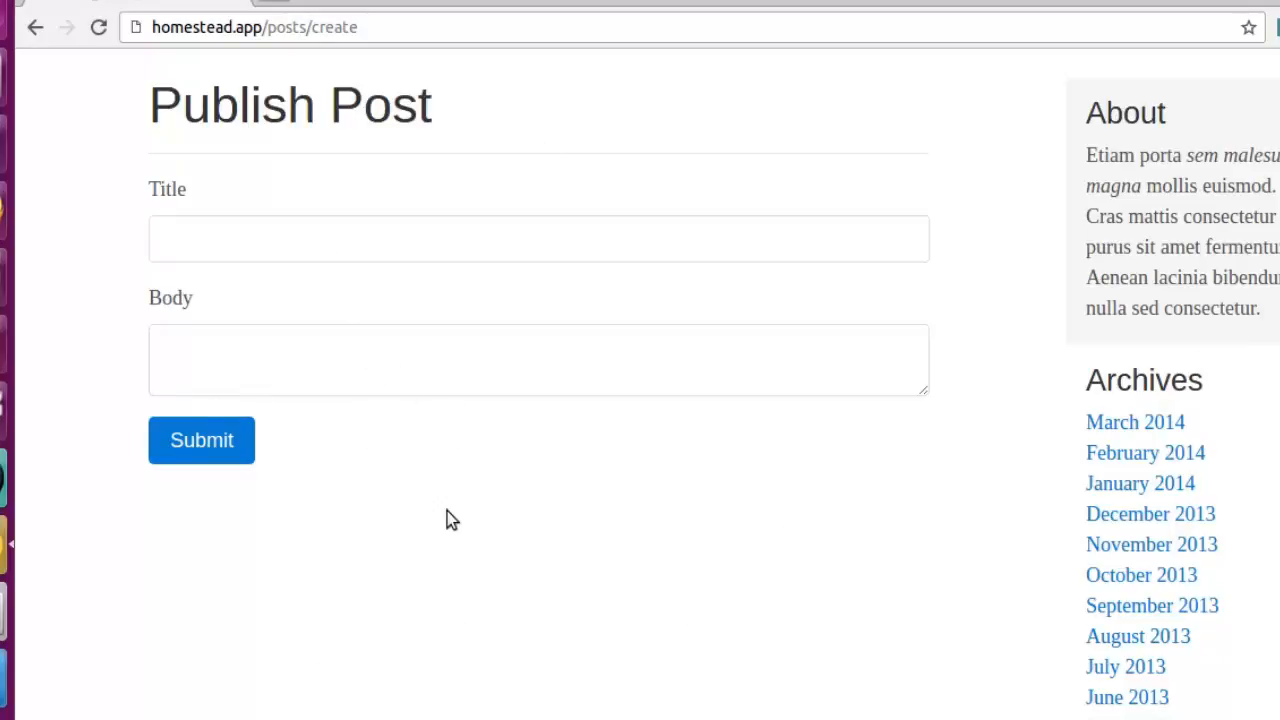
left_click(200, 440)
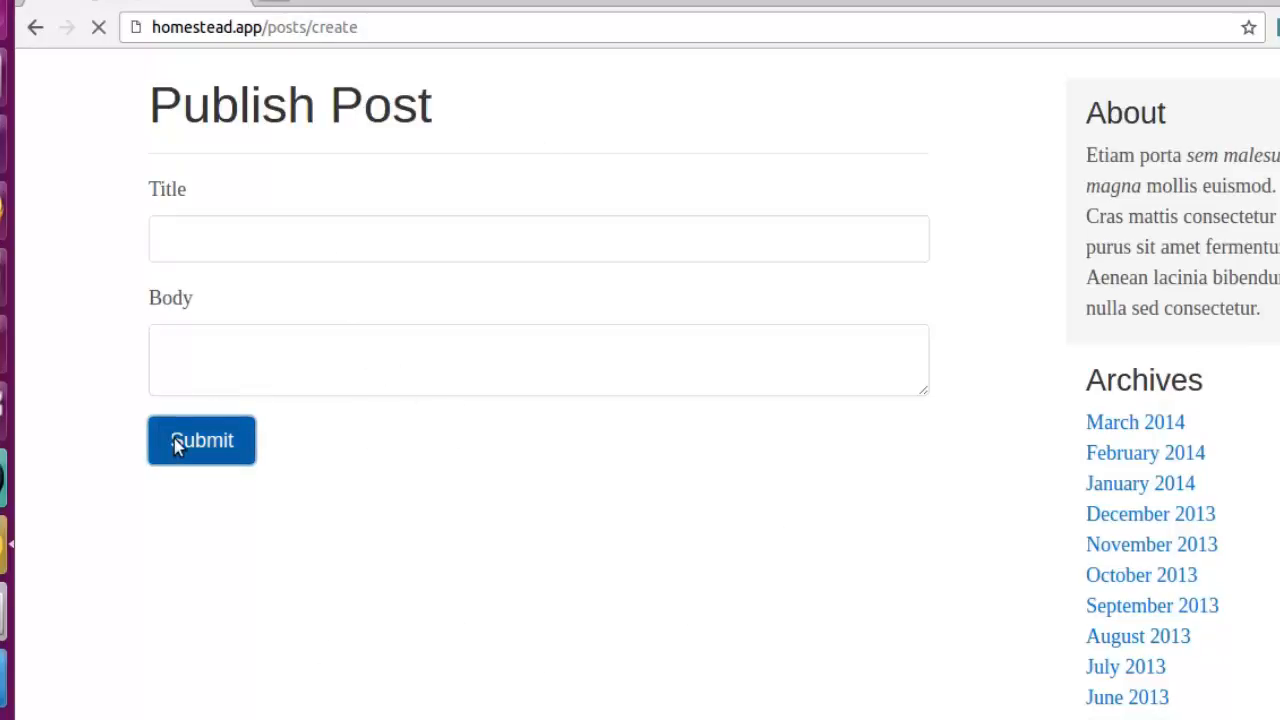
left_click(200, 440)
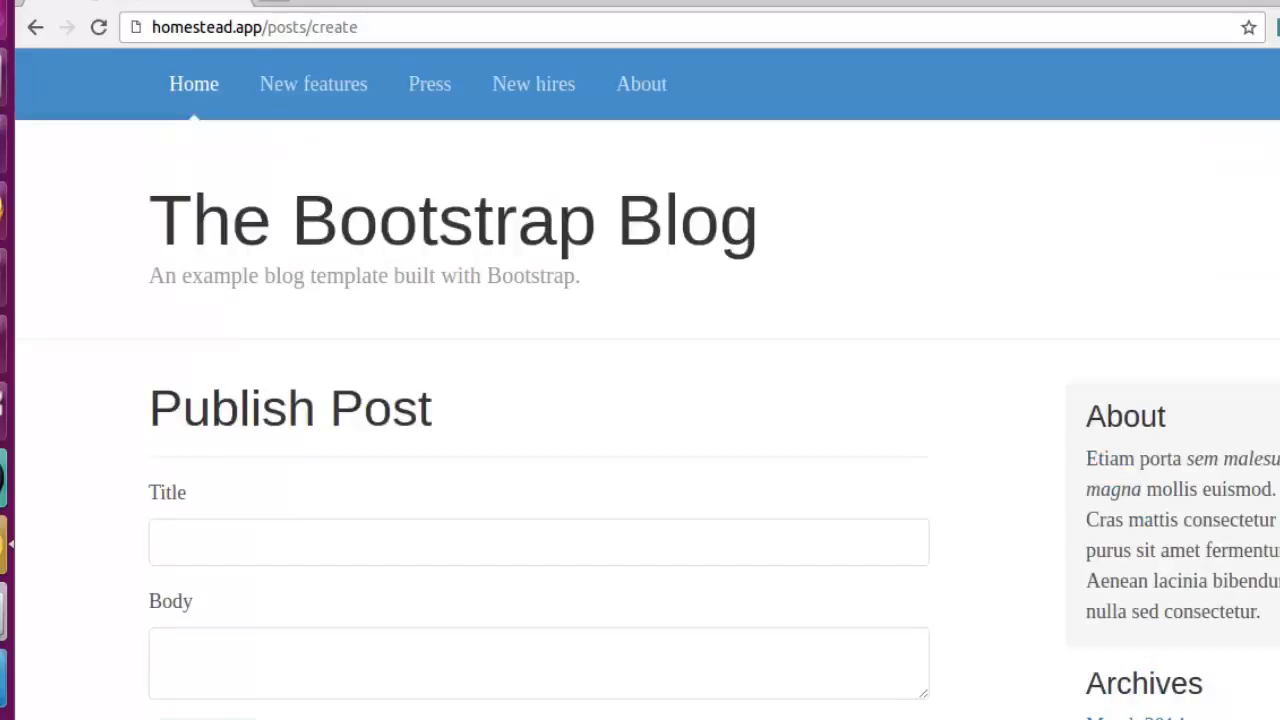
left_click(200, 400)
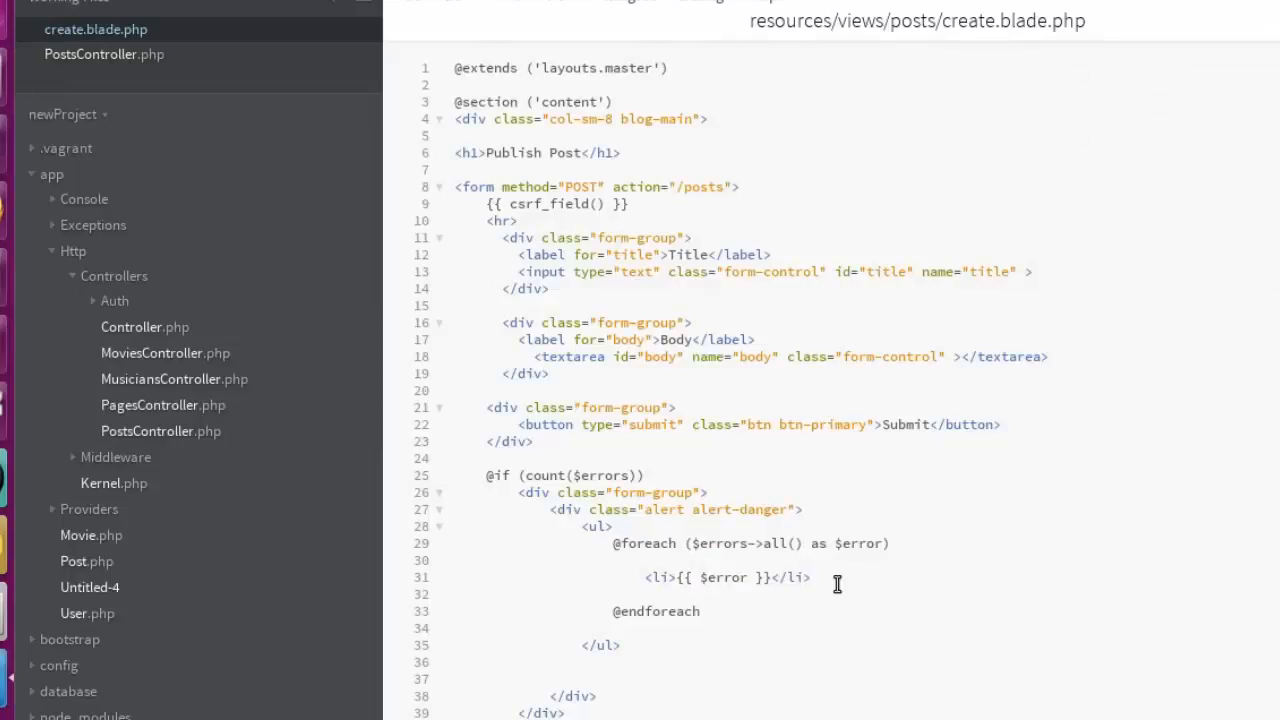
mouse_move(544, 712)
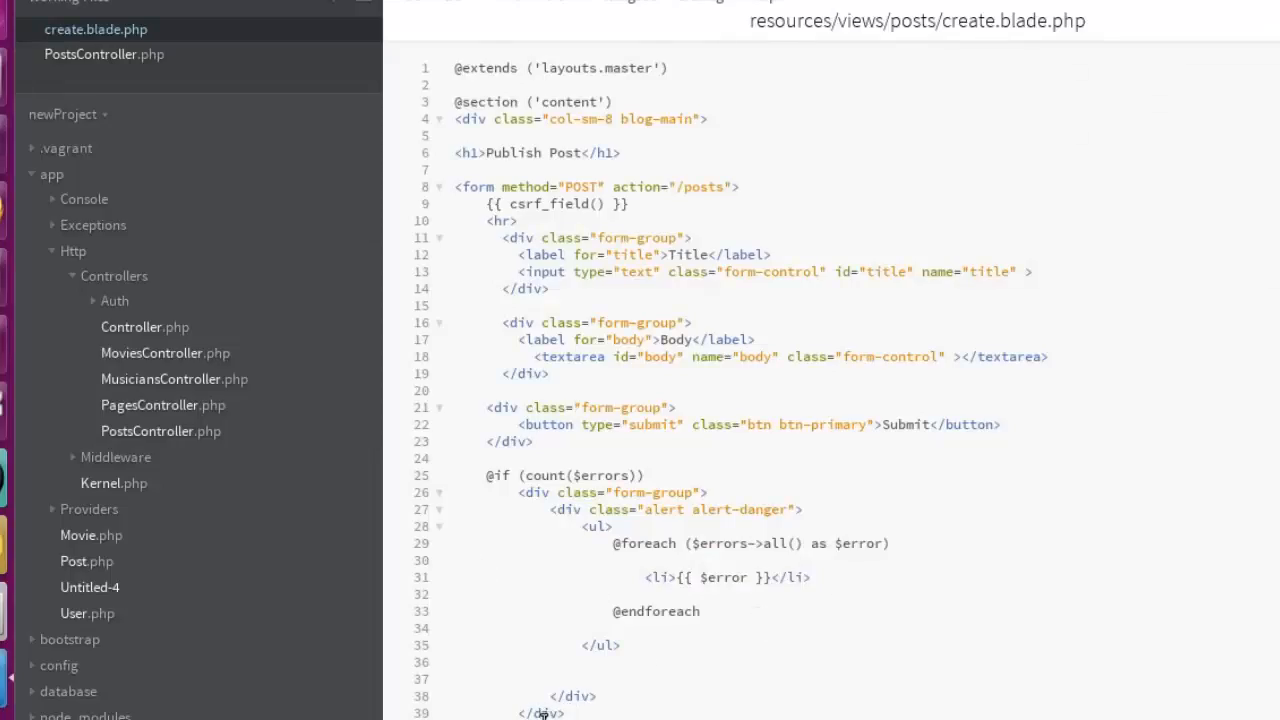
scroll("down", 3)
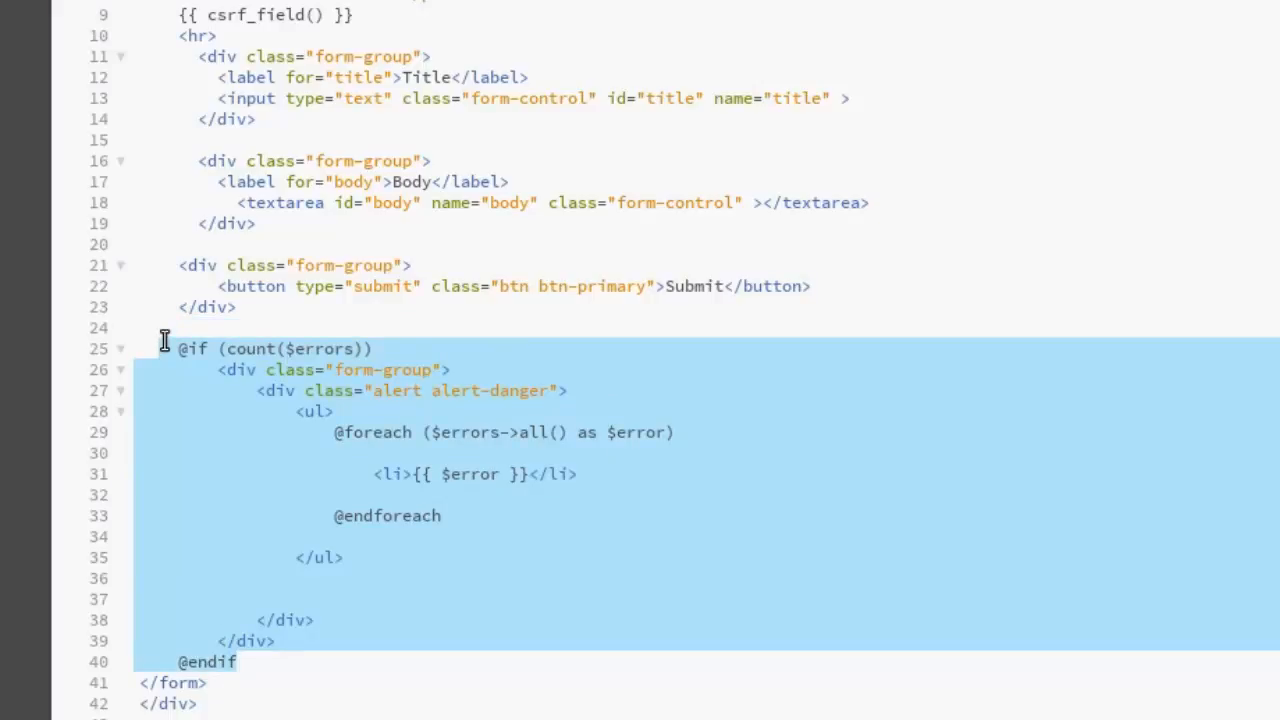
key("Delete")
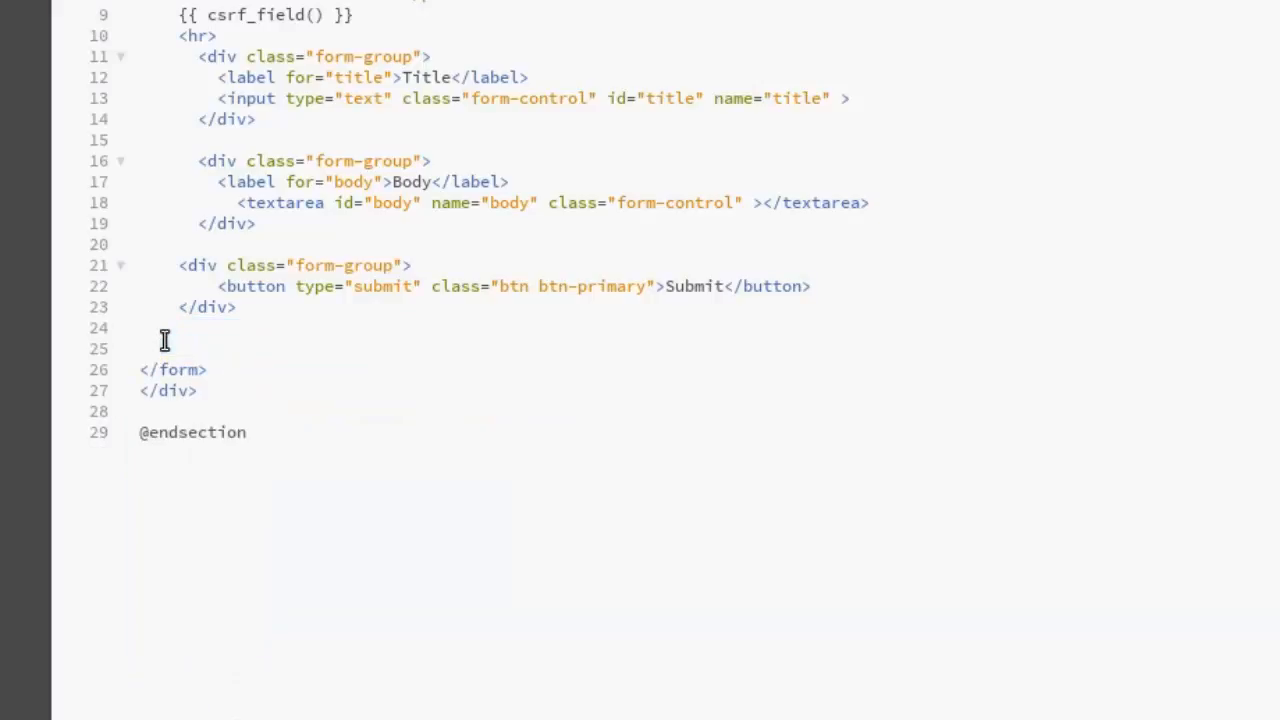
left_click(160, 348)
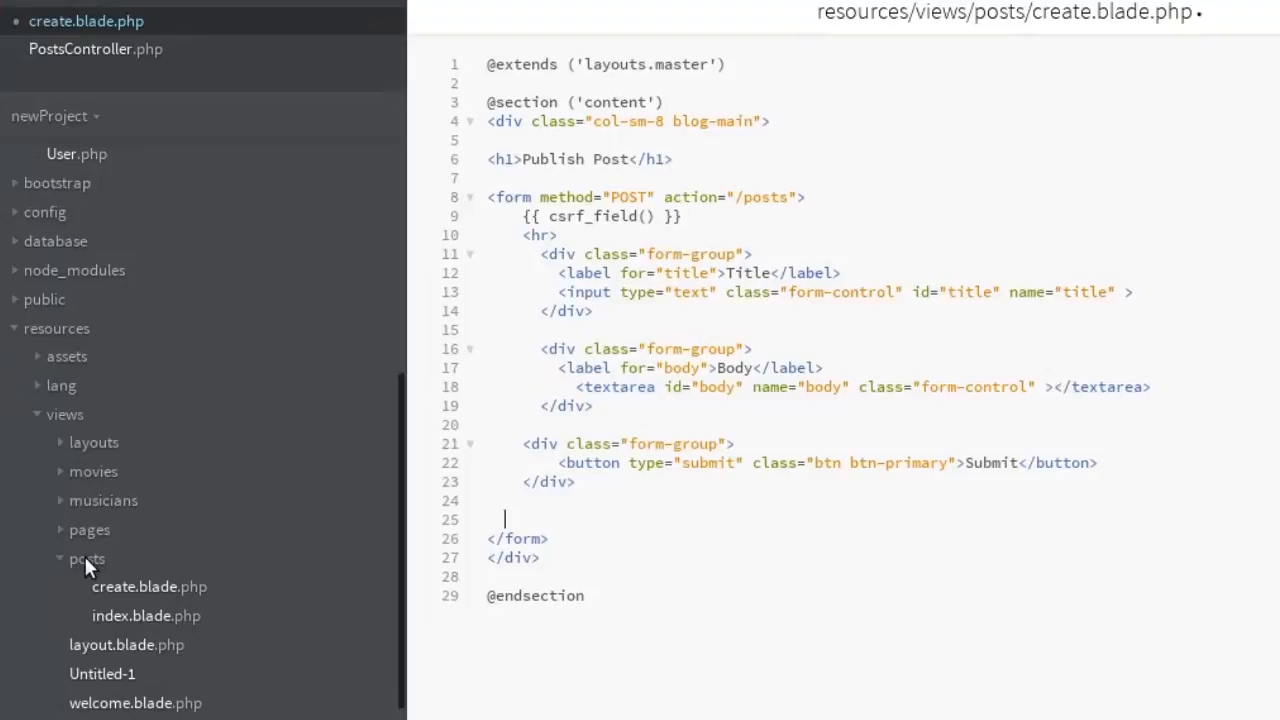
Step: Add a new errors.blade.php file in resources/views/layouts holding the alert block, then return to create.blade.php
right_click(88, 558)
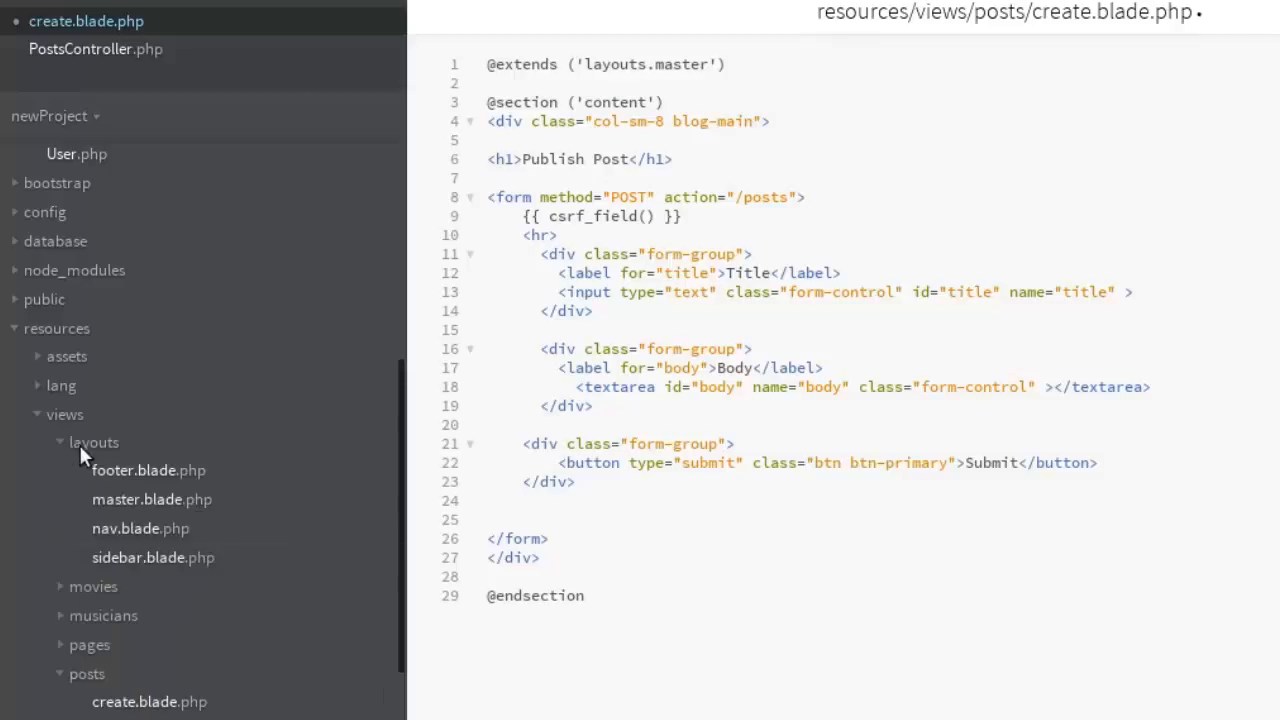
right_click(92, 442)
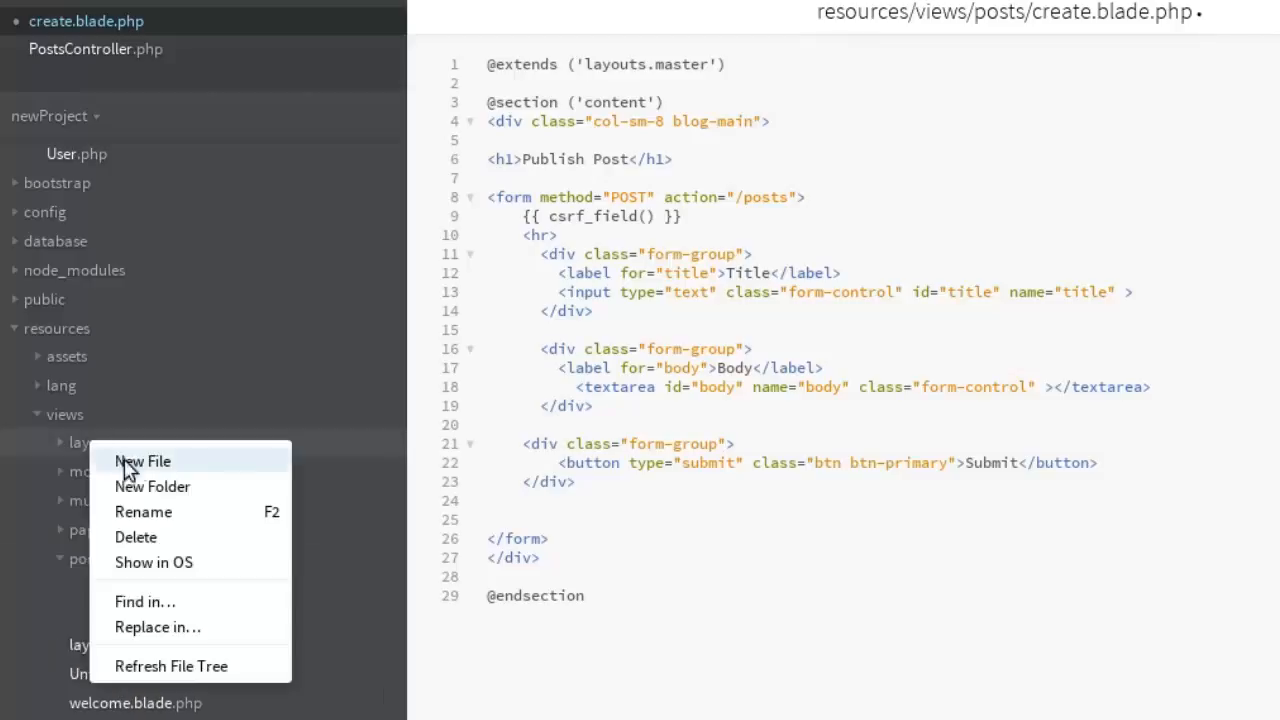
left_click(142, 460)
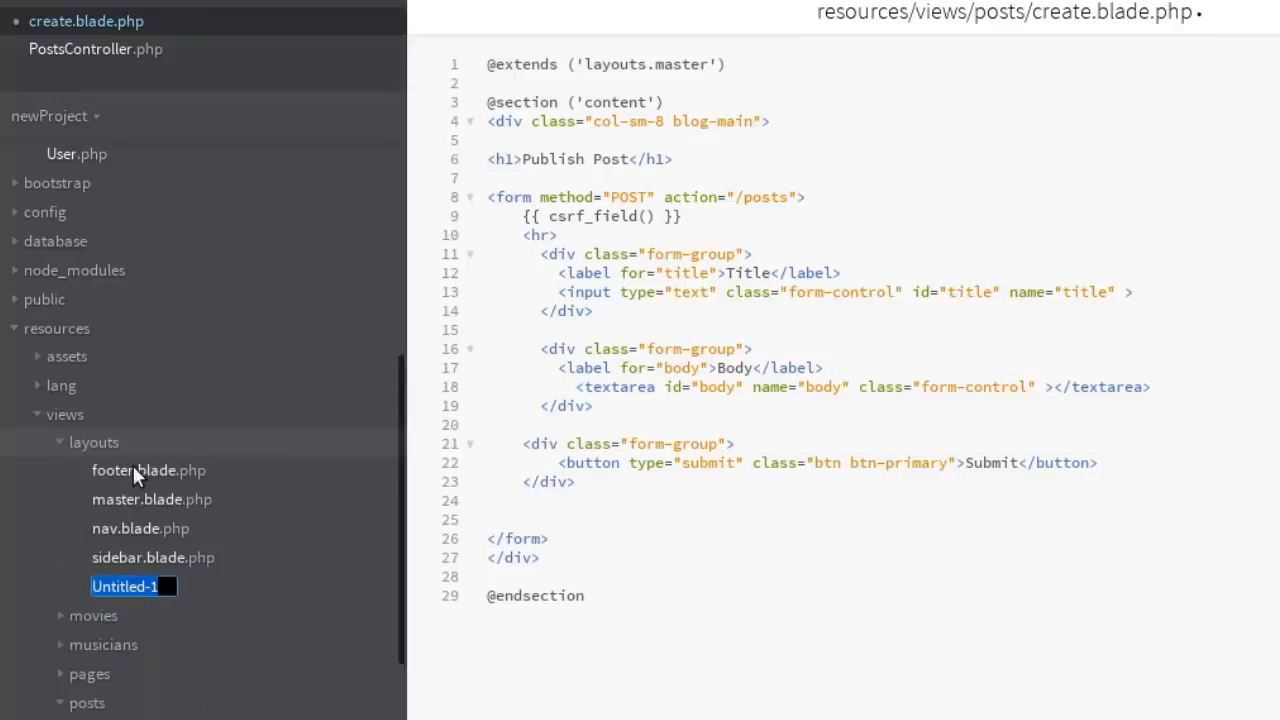
type("errors.blade.php")
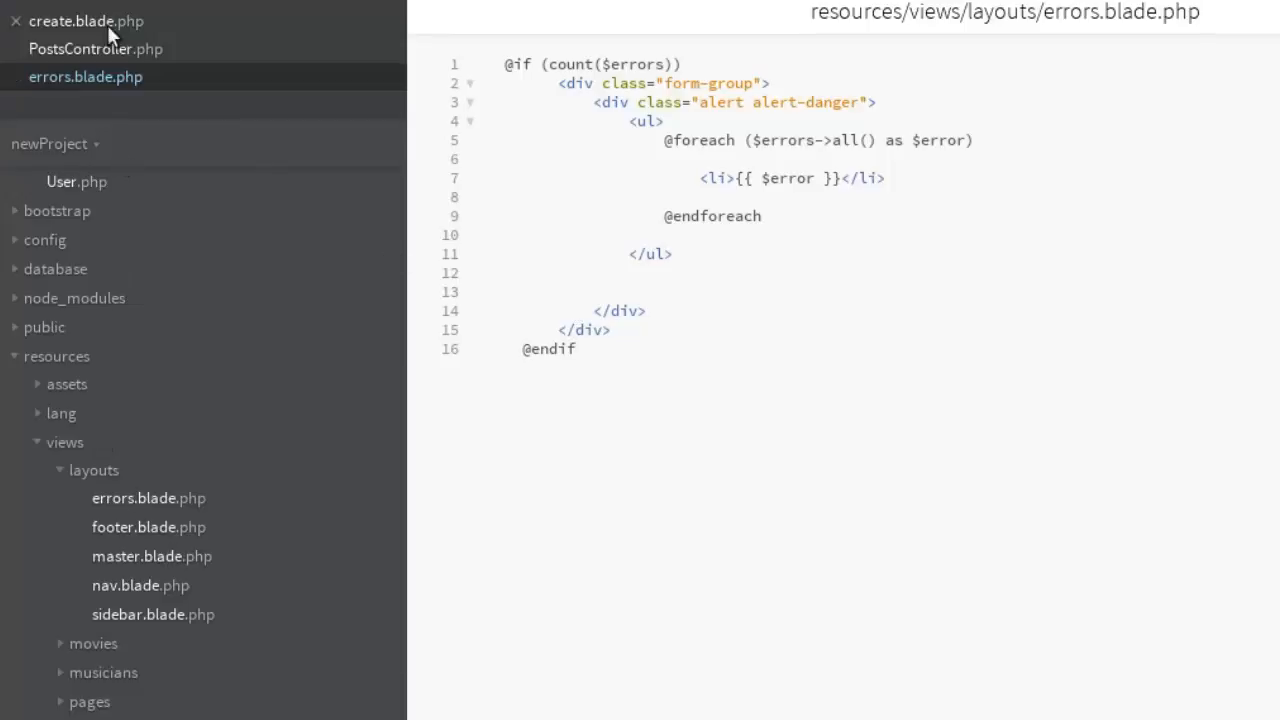
left_click(86, 20)
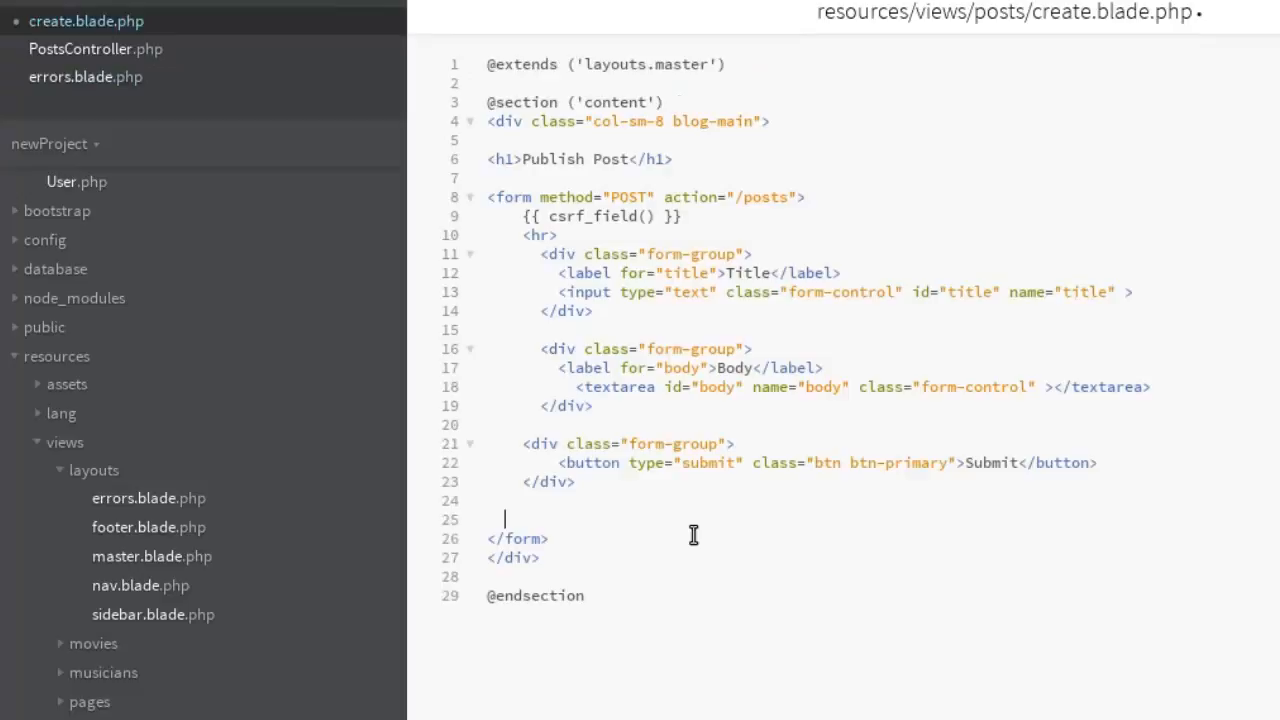
type("@in")
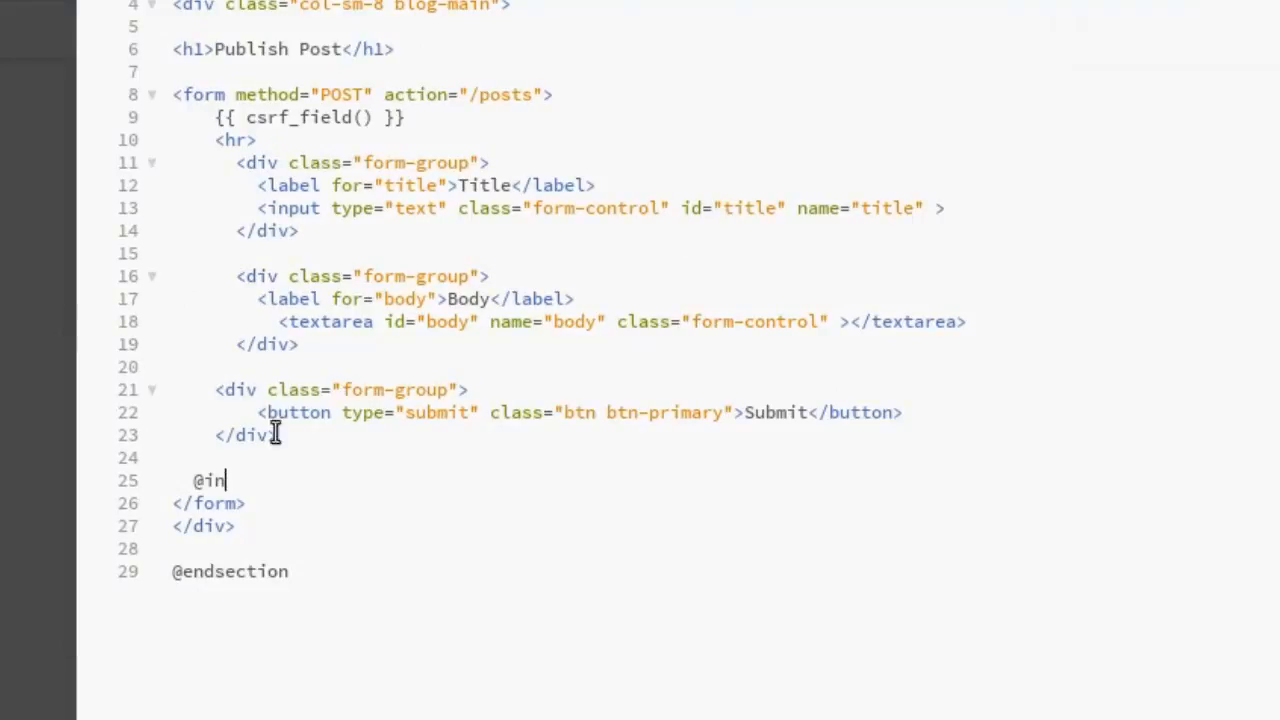
type("clu")
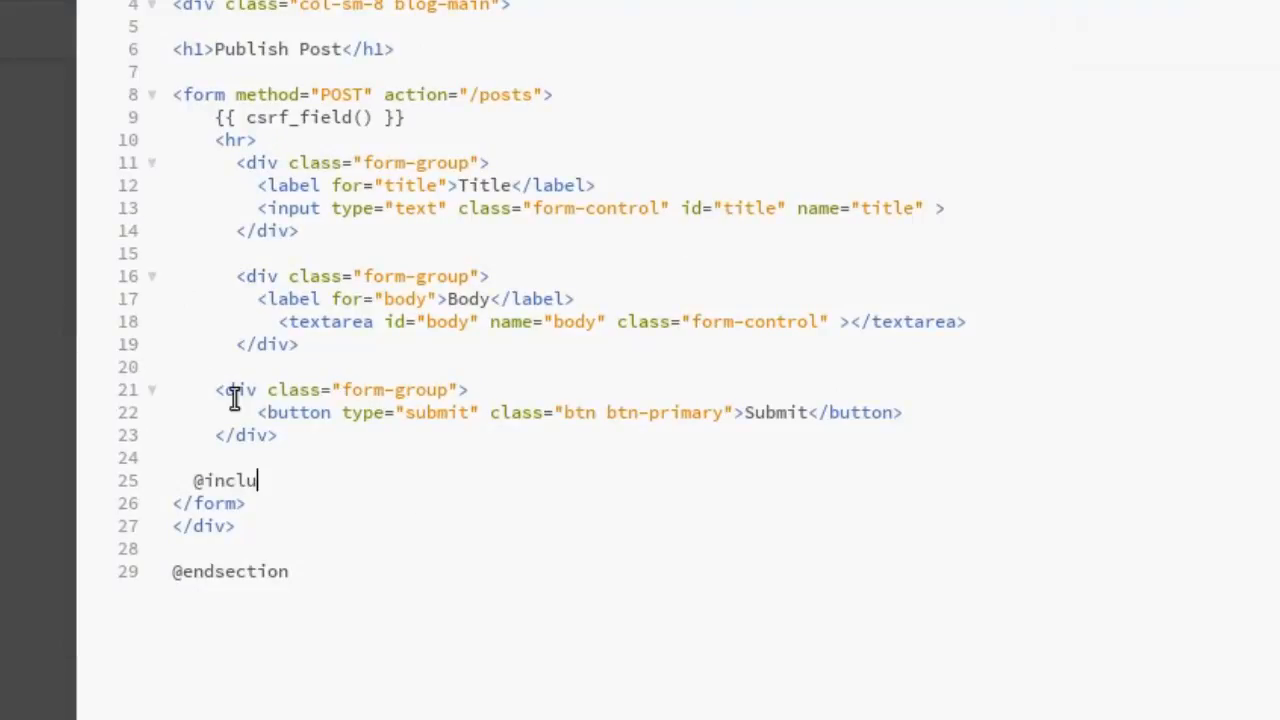
type("de")
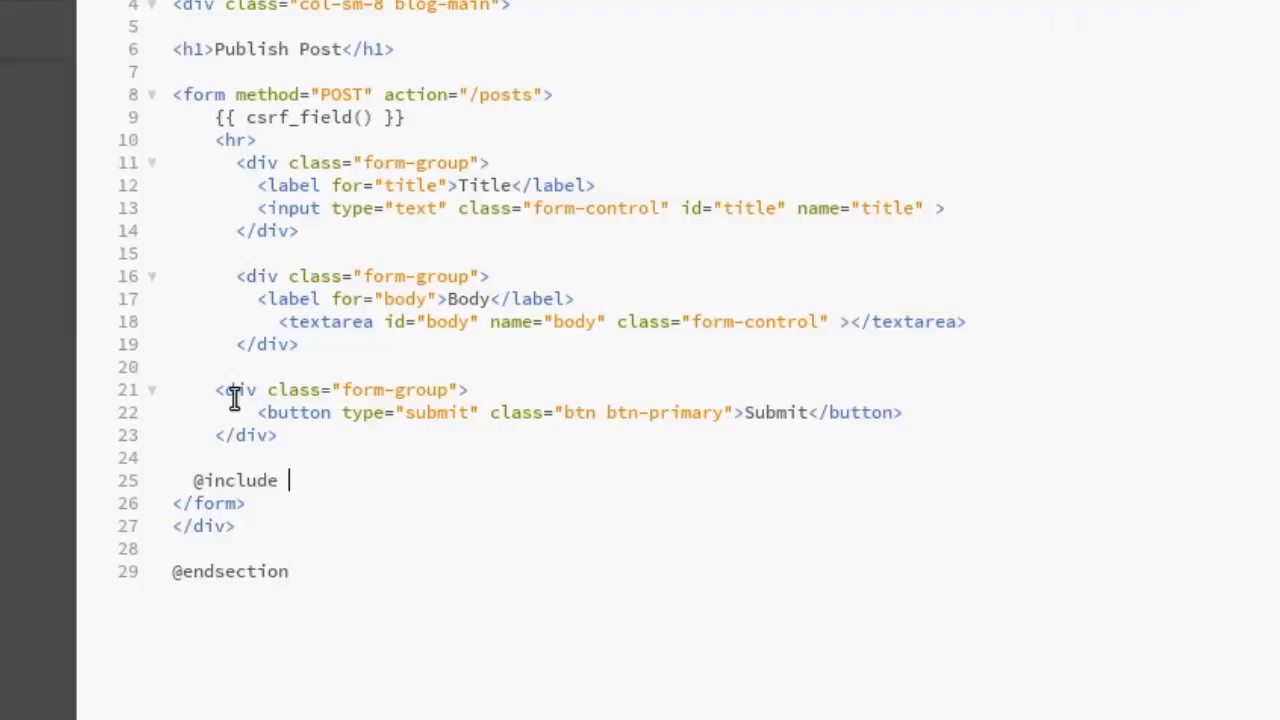
type("()")
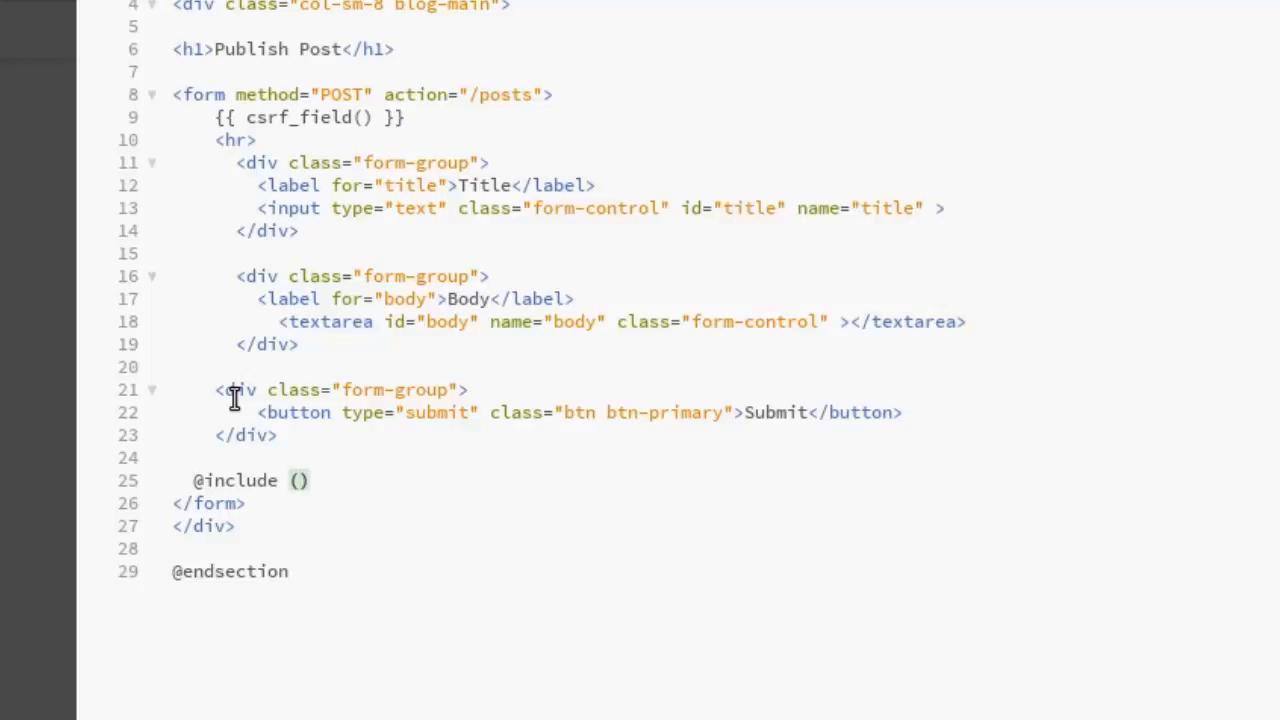
type("lay")
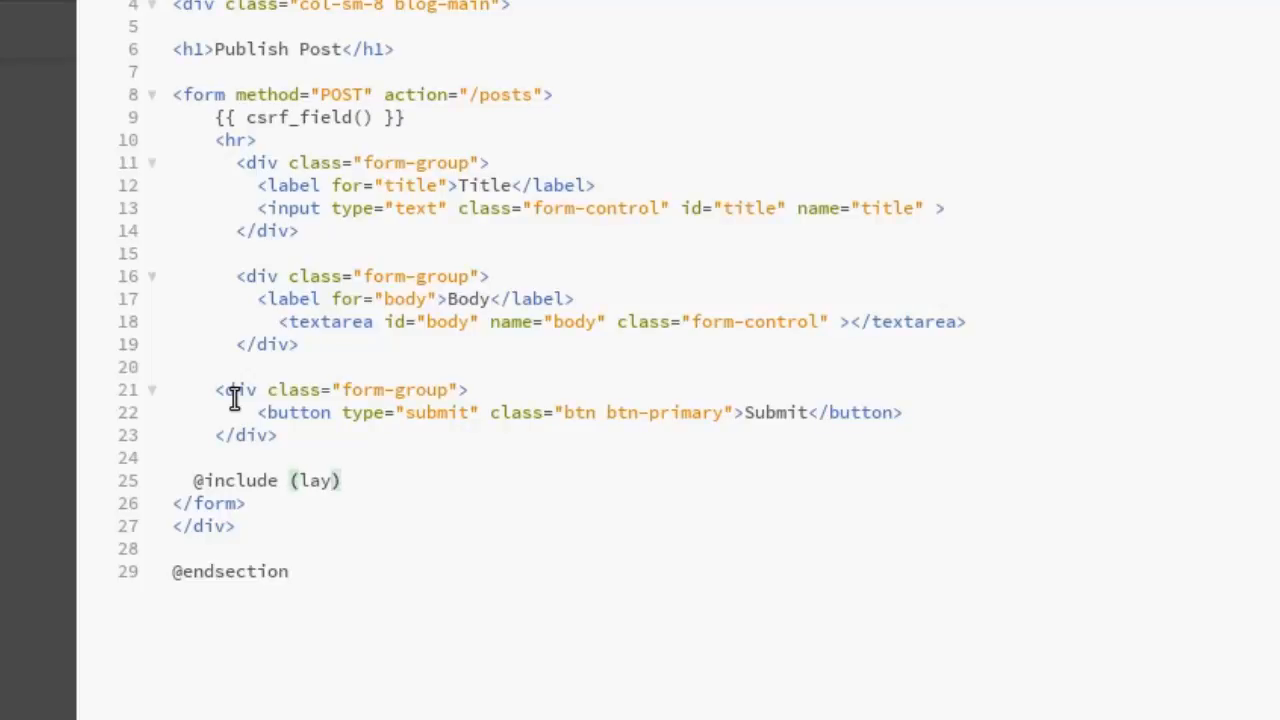
key("Backspace")
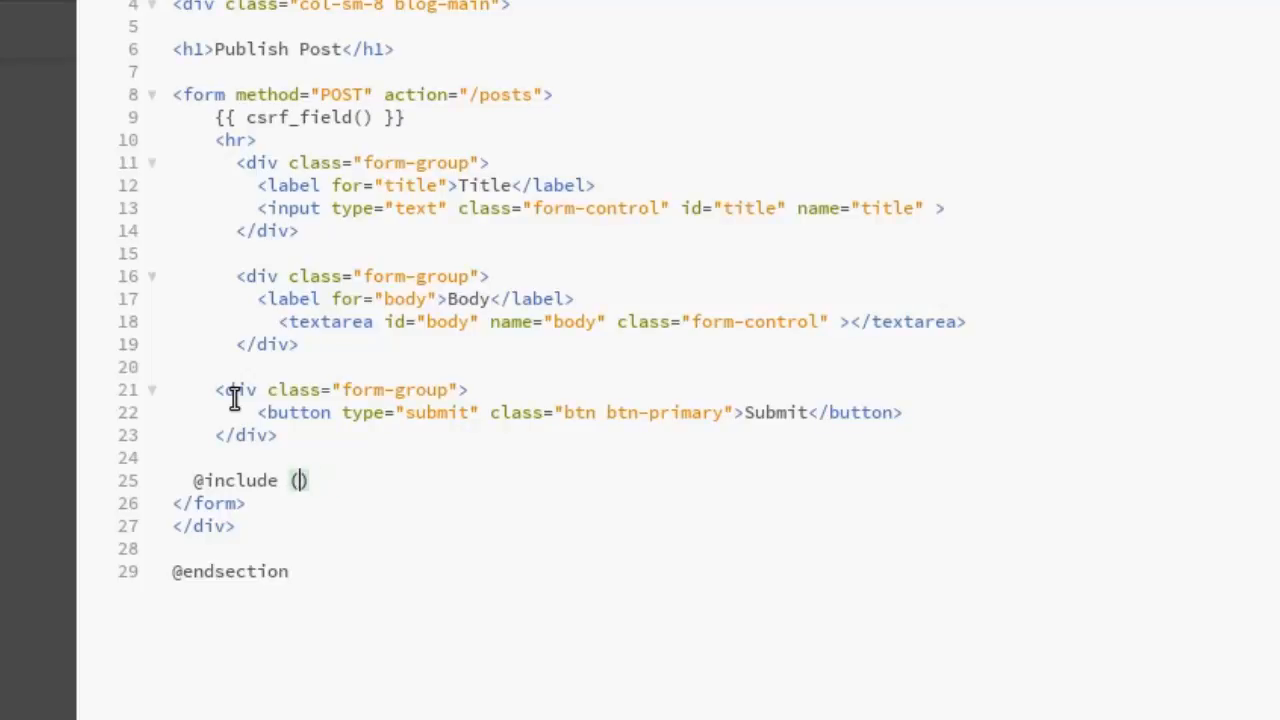
type("'")
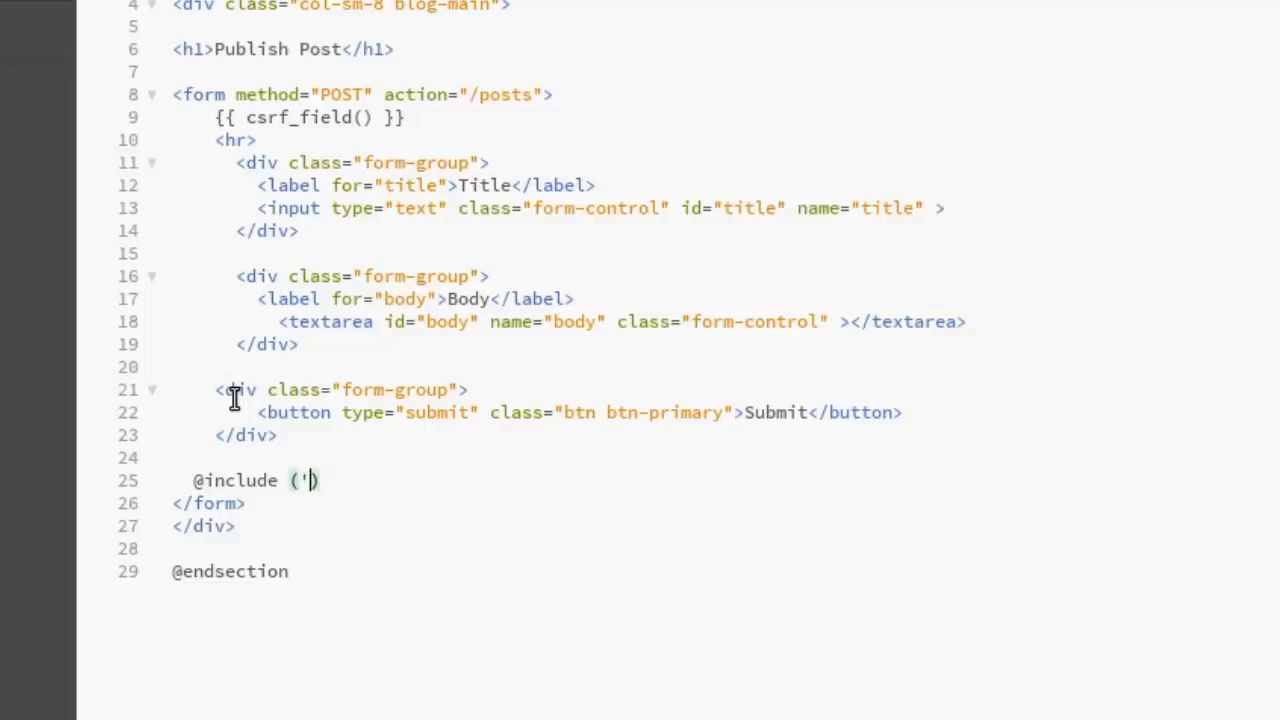
type("layo")
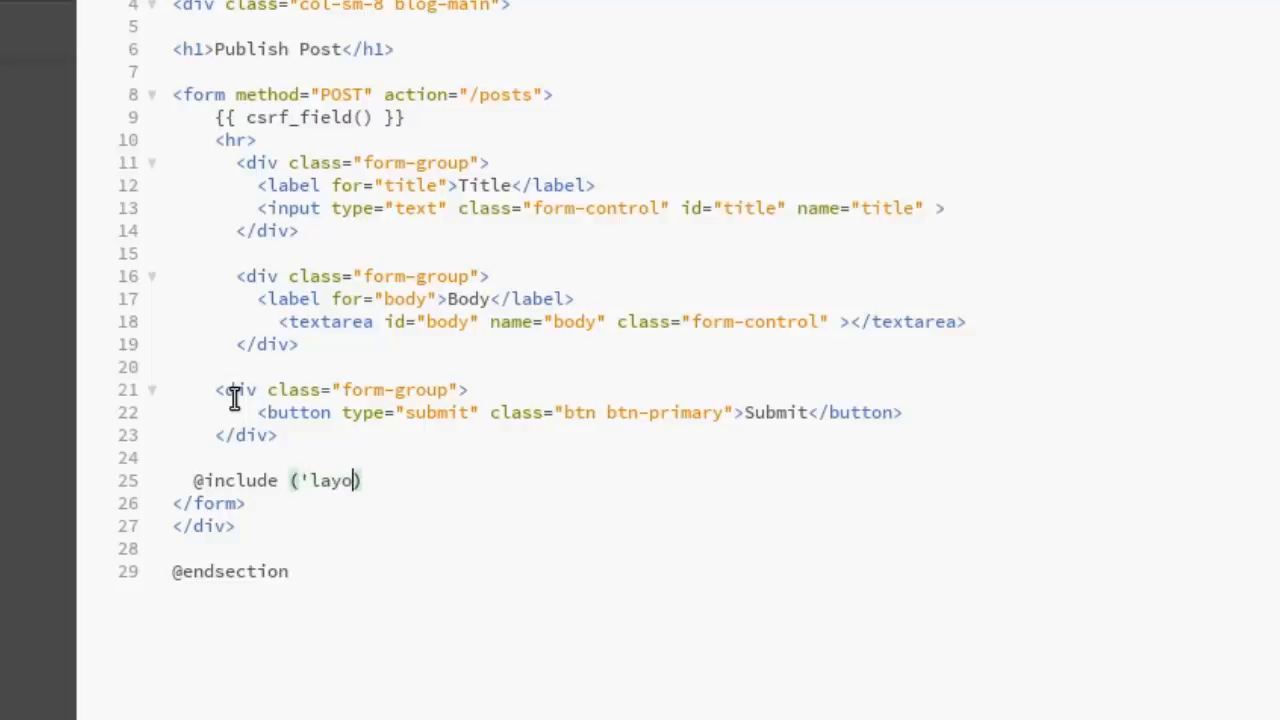
type("uts.")
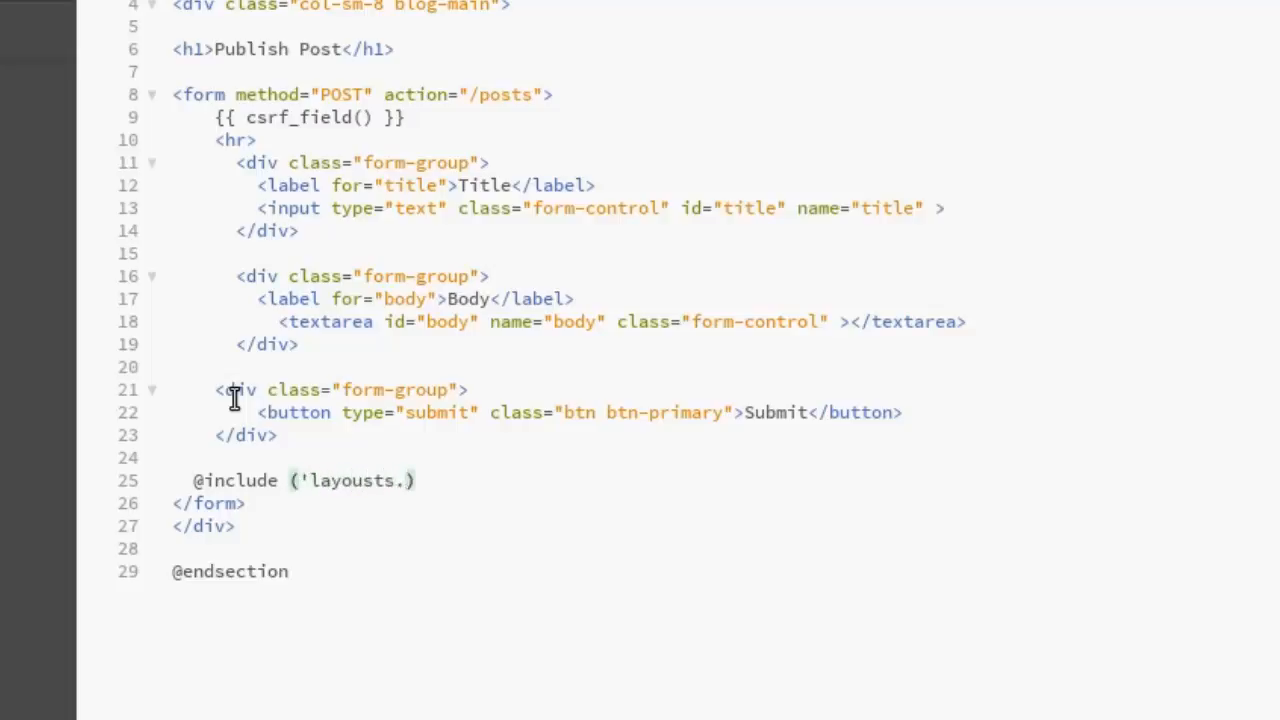
type("e")
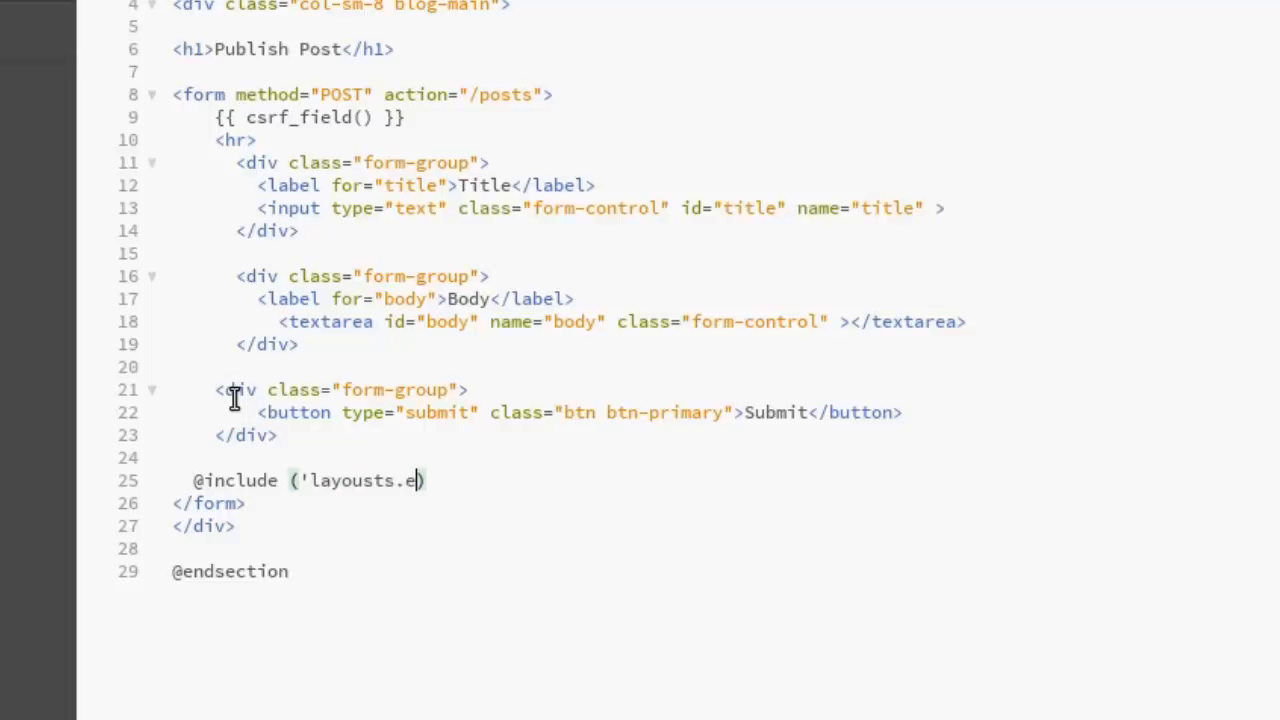
type("rrors)")
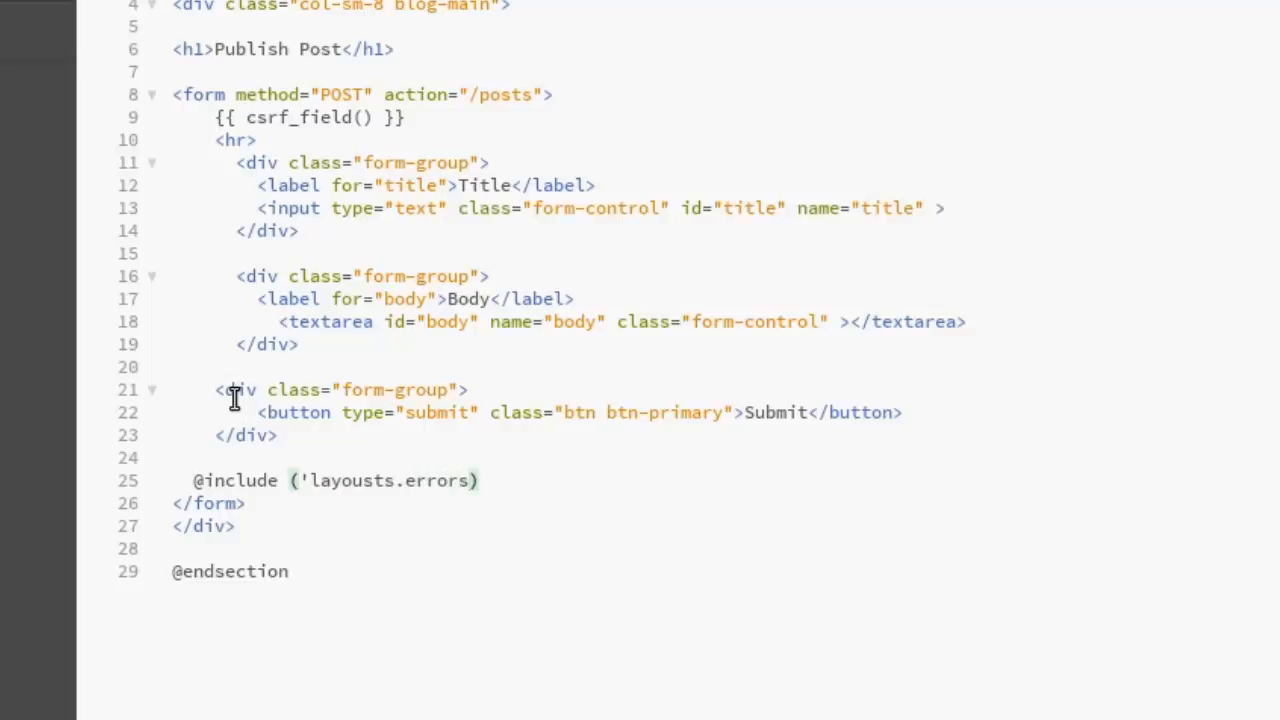
type("'")
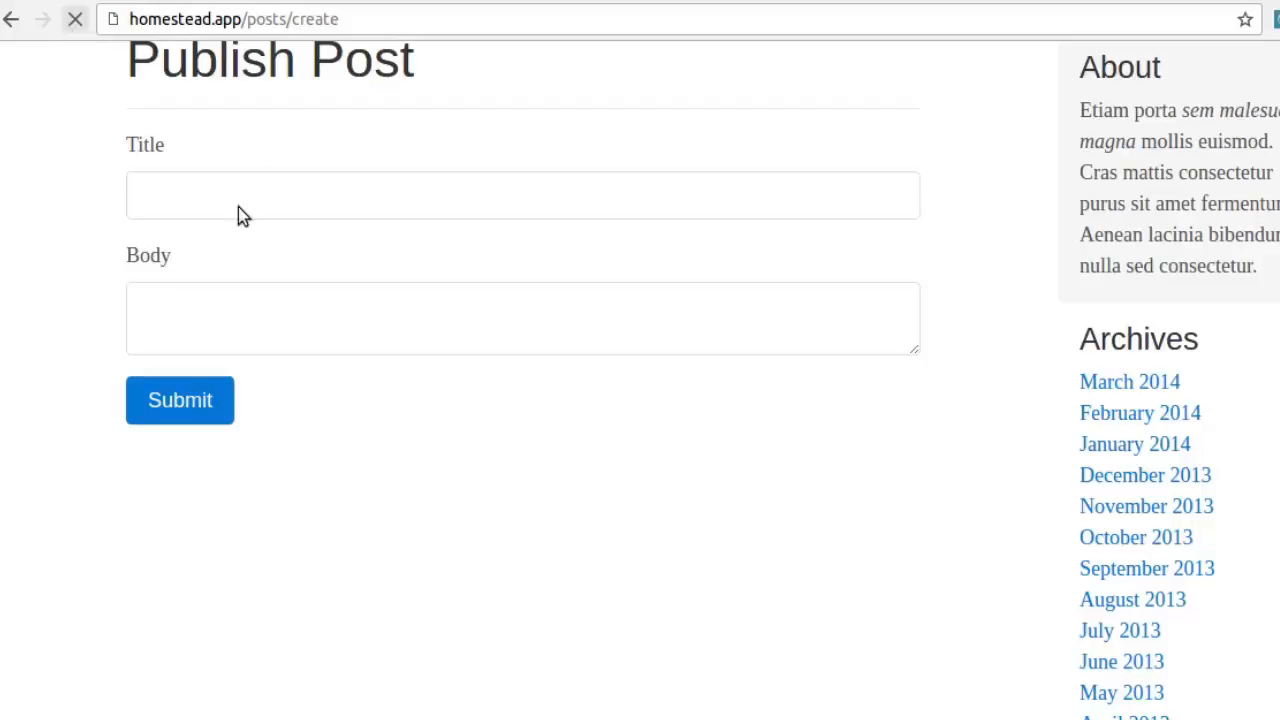
Step: Submit the blank Publish Post form so the included partial lists the title and body required errors
left_click(180, 400)
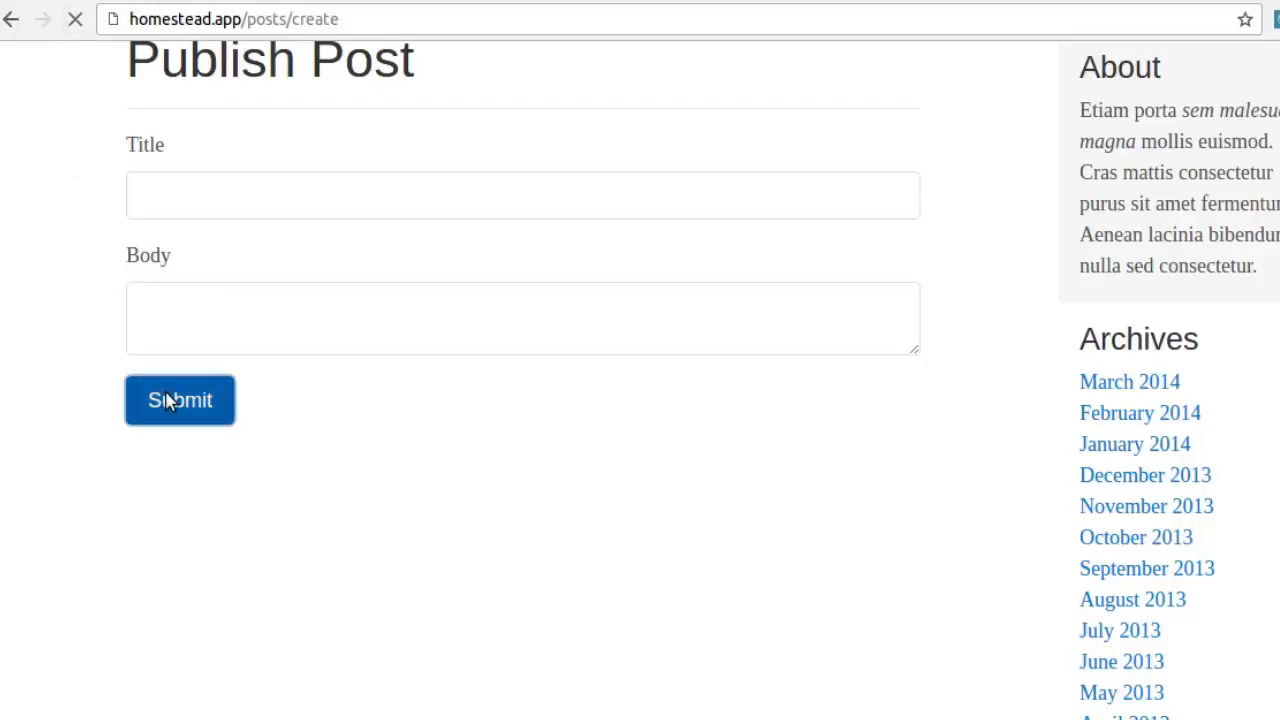
left_click(180, 400)
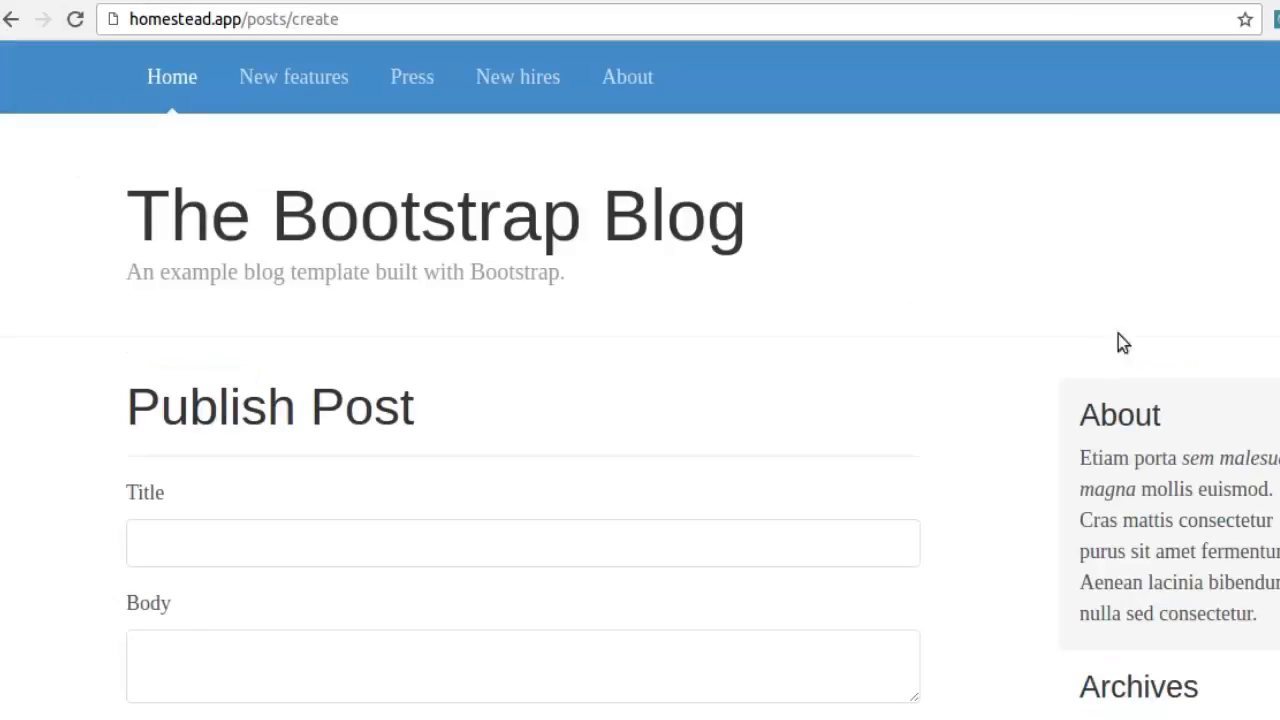
left_click(180, 464)
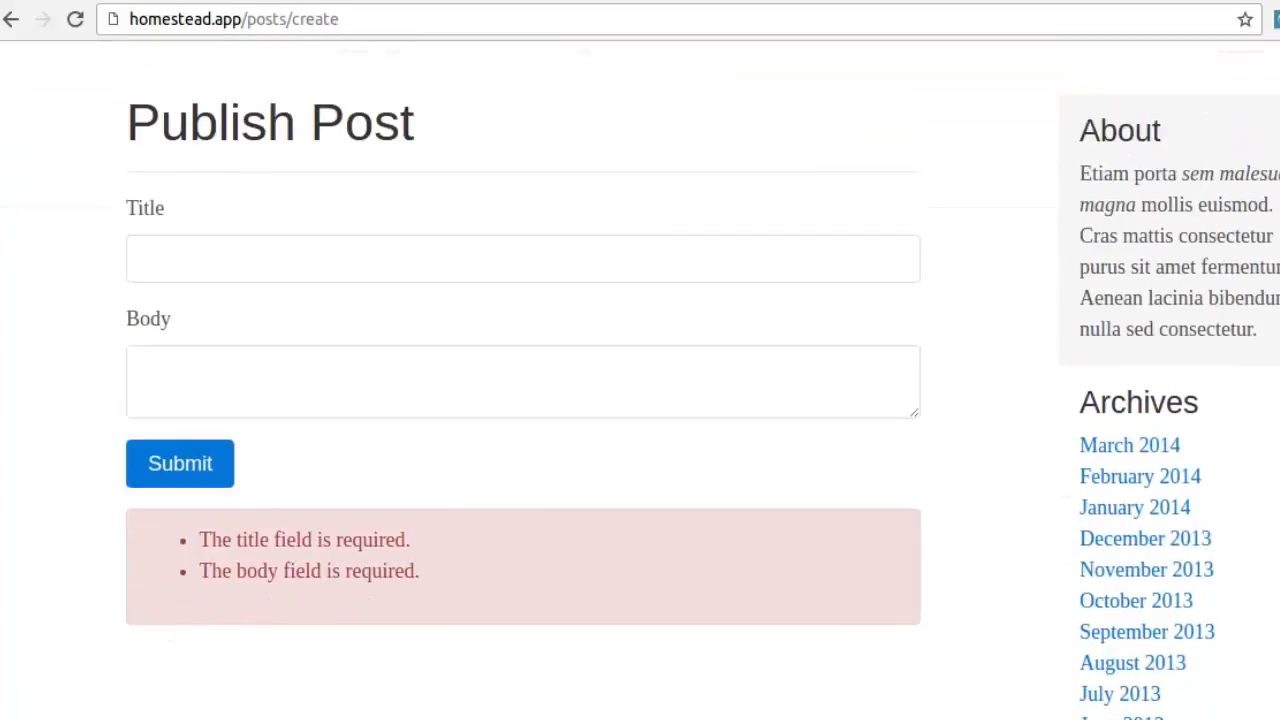
scroll("down", 3)
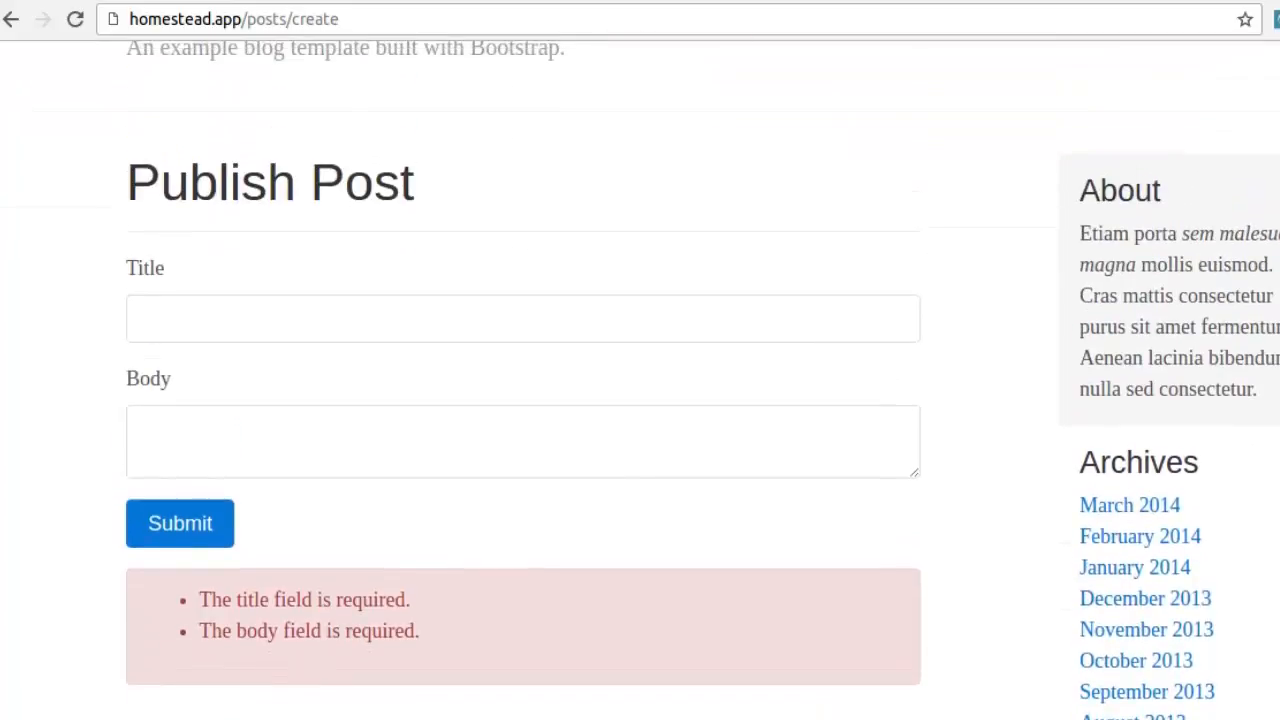